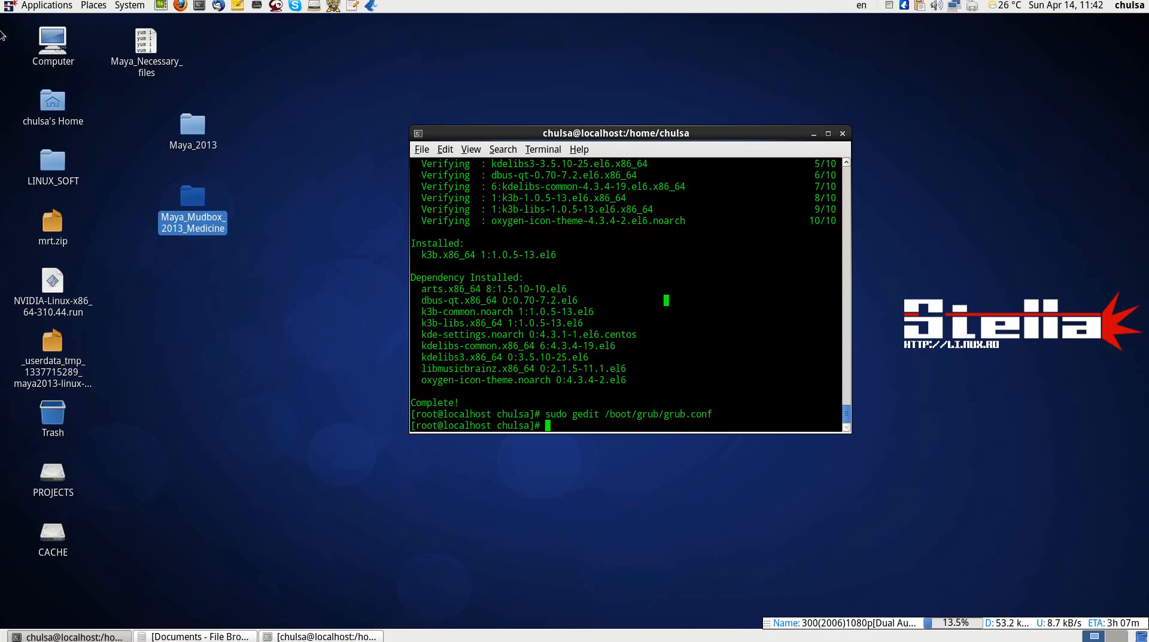
pyautogui.moveTo(108, 6)
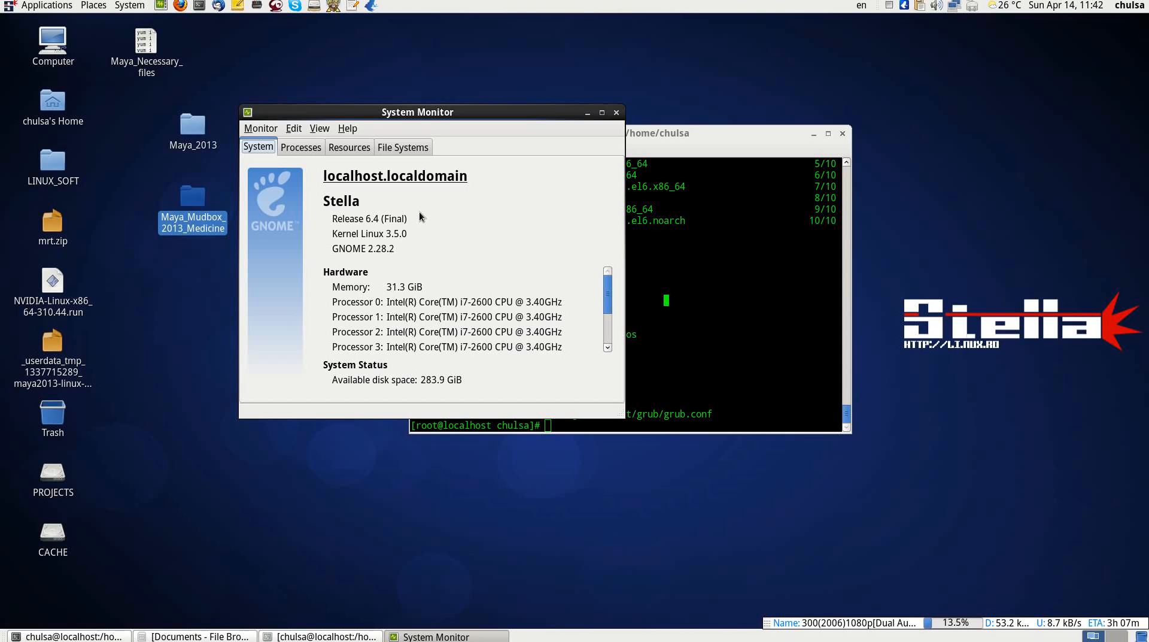
pyautogui.moveTo(399, 245)
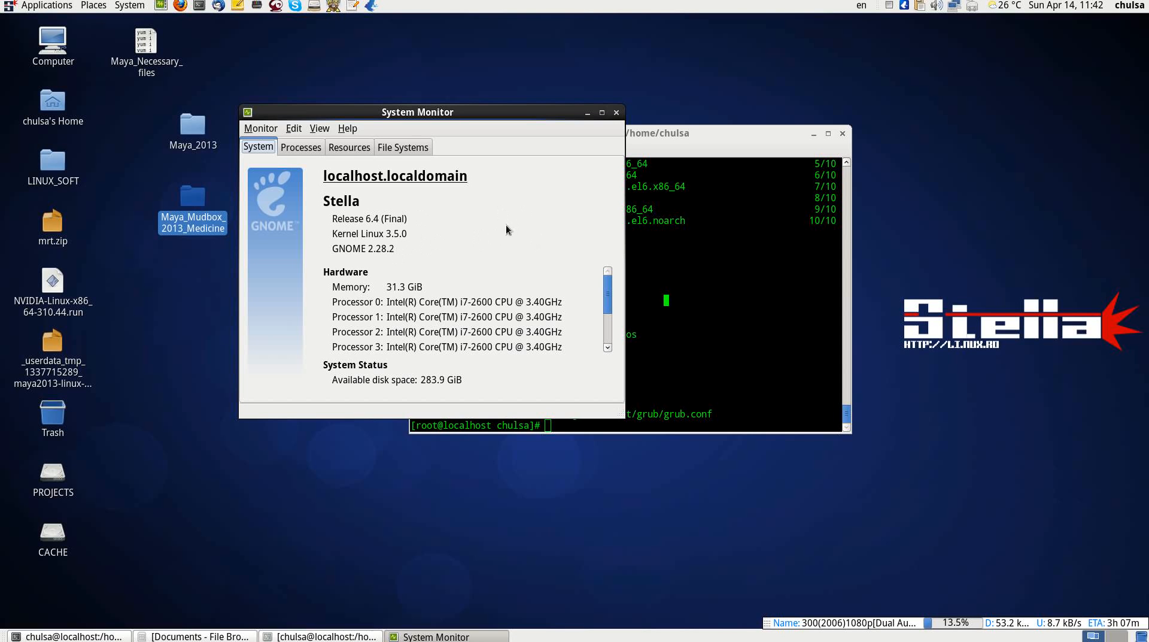
pyautogui.moveTo(309, 239)
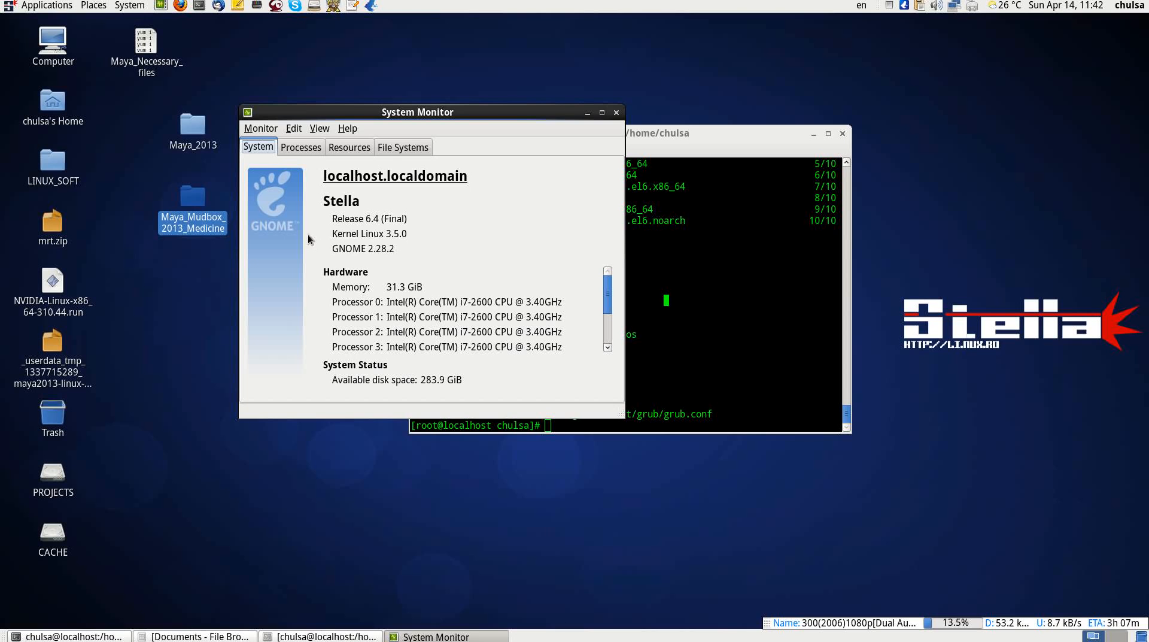
pyautogui.moveTo(412, 238)
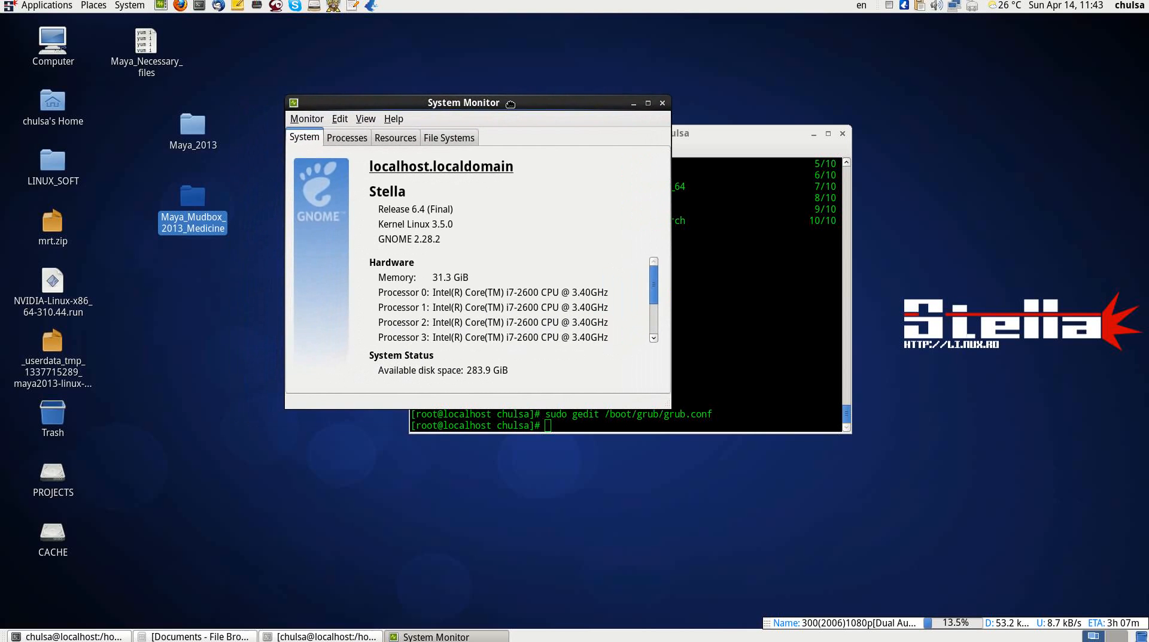
pyautogui.moveTo(130, 6)
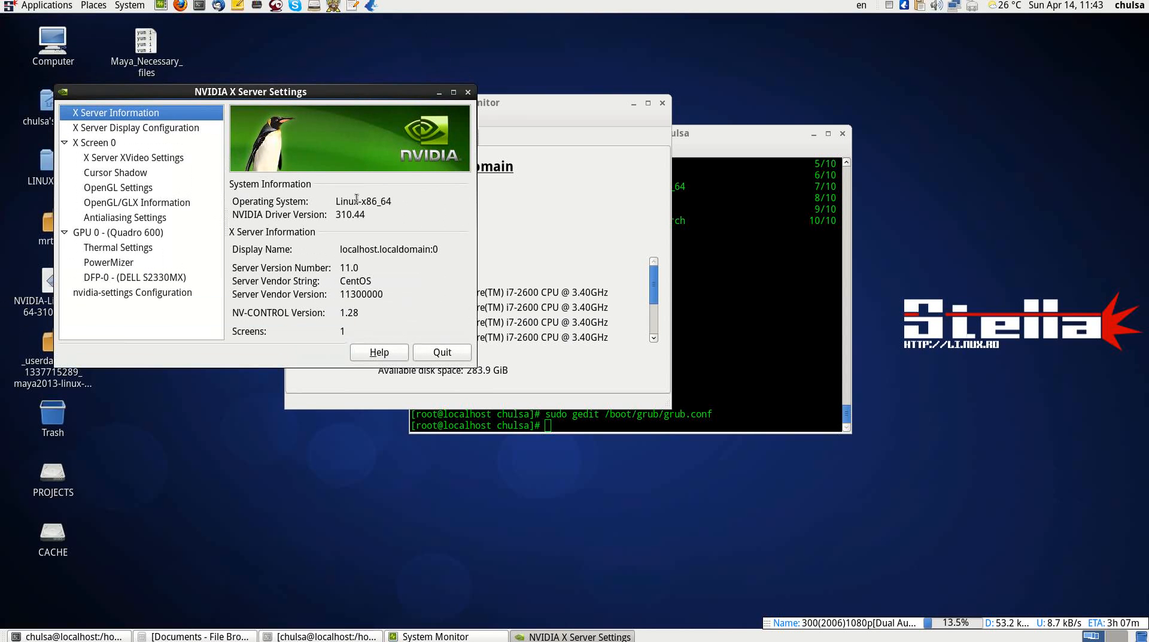
# - Check that the NVIDIA driver version reads 310.44, then quit NVIDIA X Server Settings
pyautogui.doubleClick(349, 214)
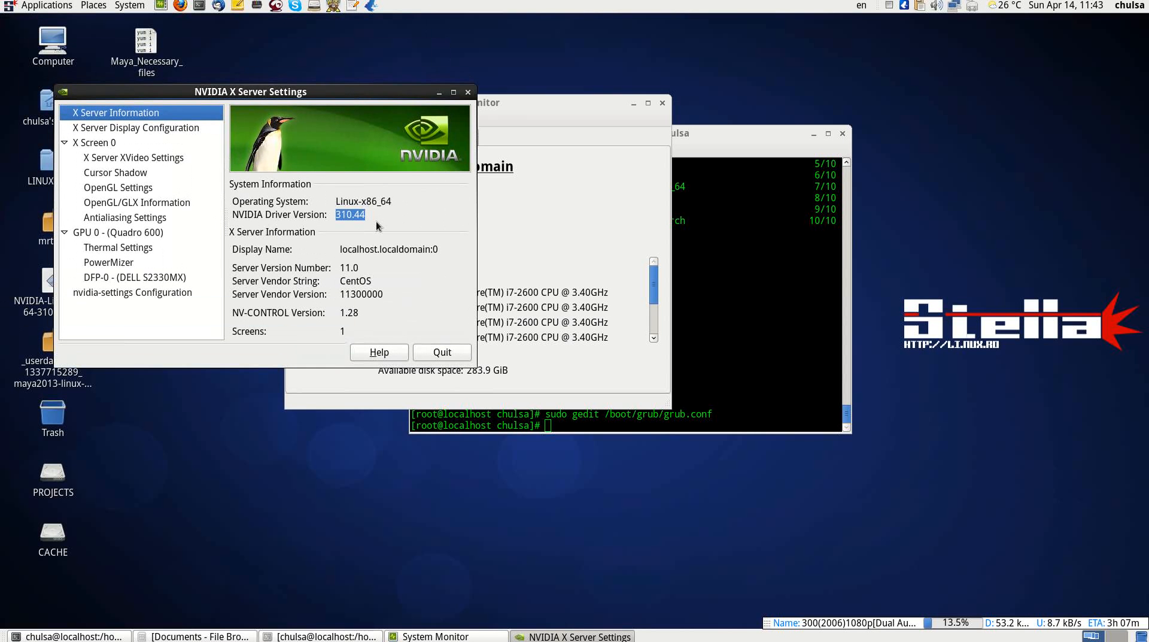
pyautogui.moveTo(432, 219)
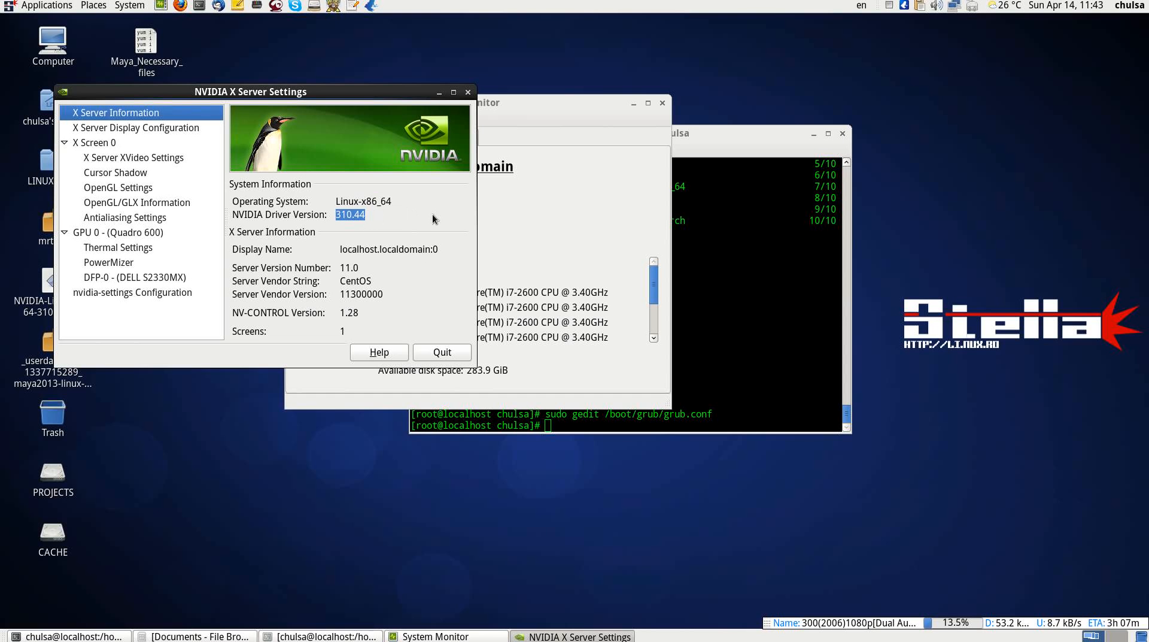
pyautogui.click(441, 352)
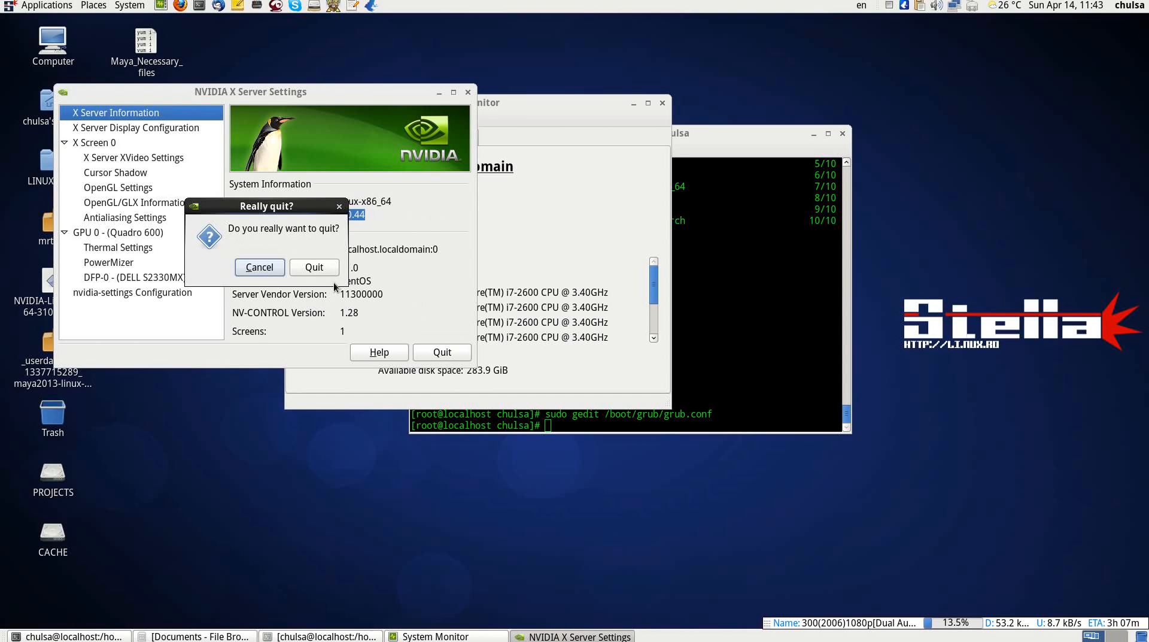
pyautogui.click(313, 266)
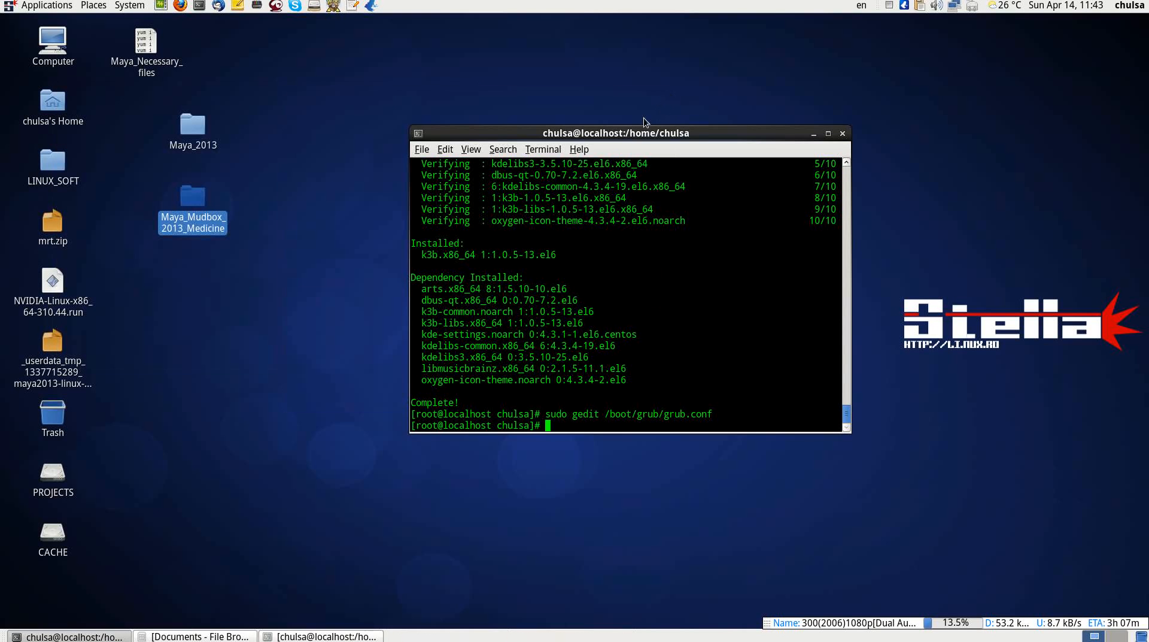
# - Move the terminal aside and display Maya_Necessary_files in gedit instead of running it
pyautogui.moveTo(627, 133); pyautogui.dragTo(694, 81)
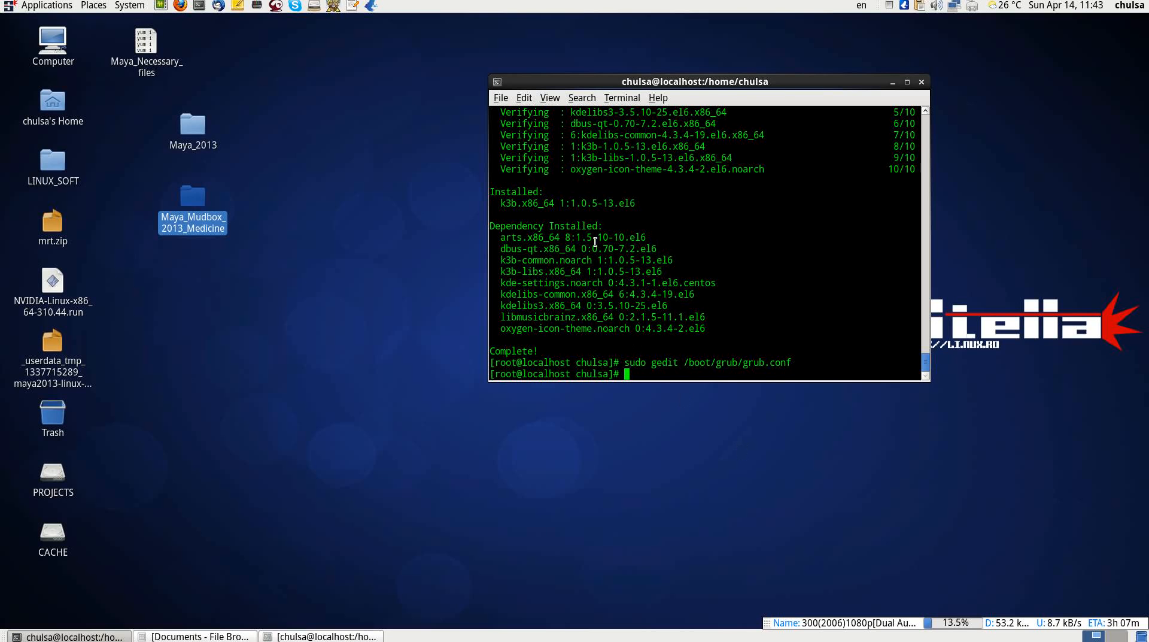
pyautogui.moveTo(695, 81); pyautogui.dragTo(676, 85)
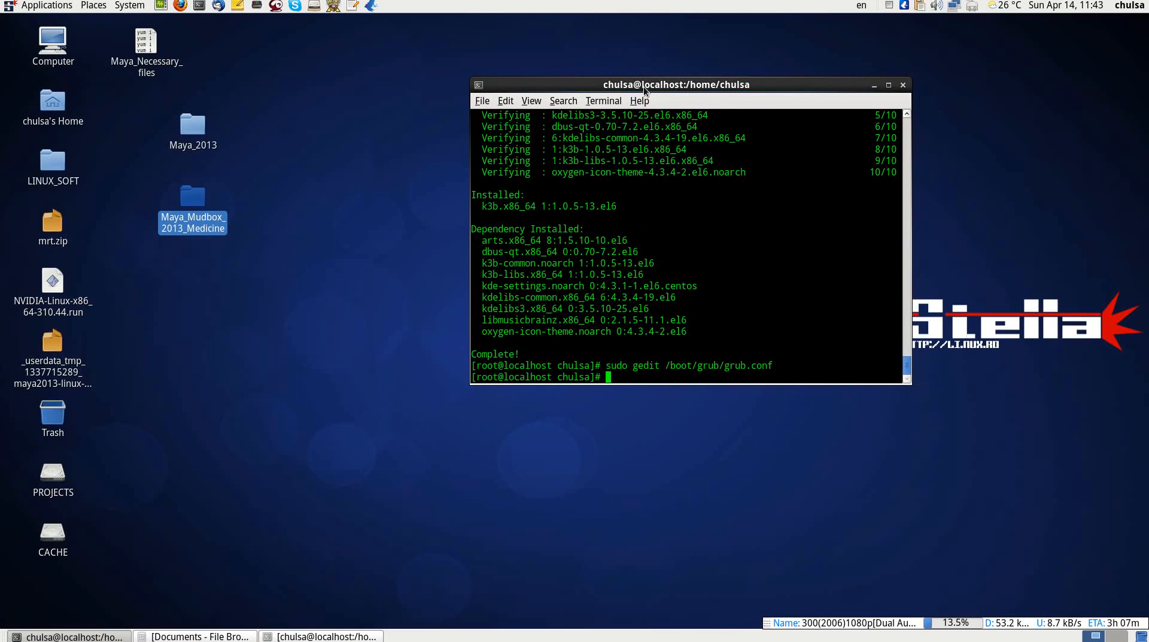
pyautogui.moveTo(347, 283)
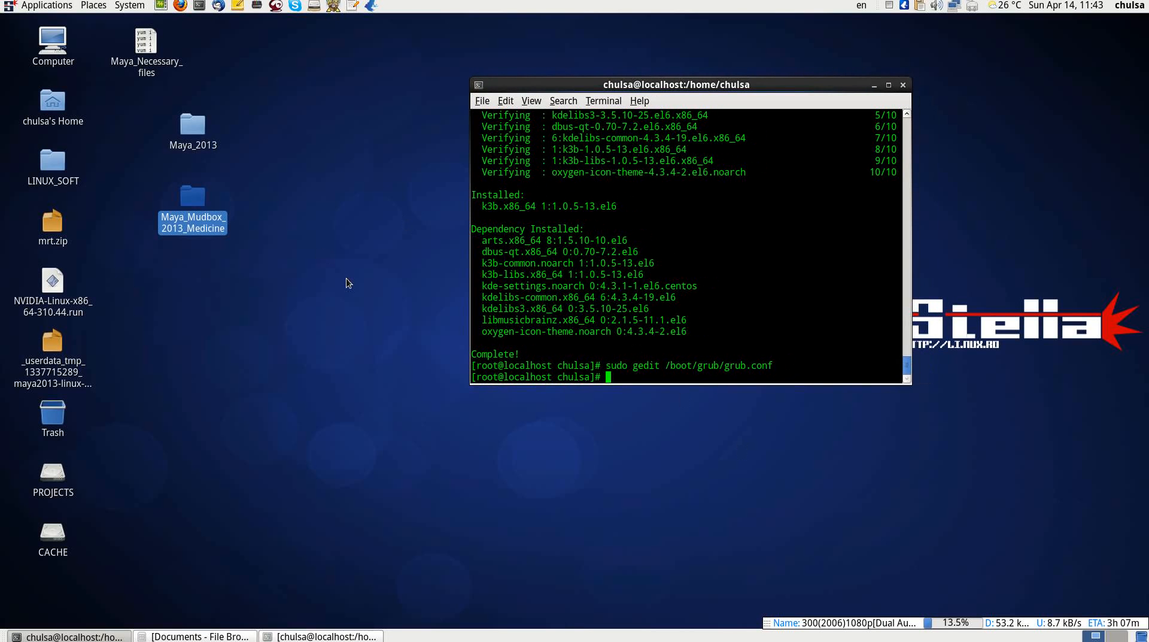
pyautogui.doubleClick(144, 44)
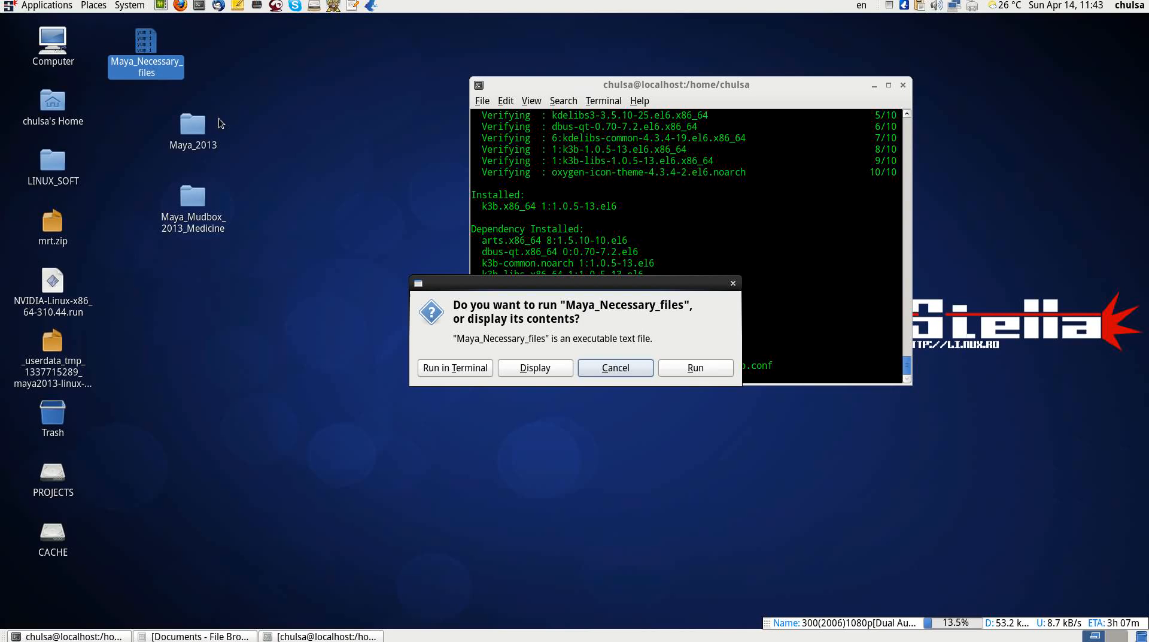
pyautogui.click(535, 368)
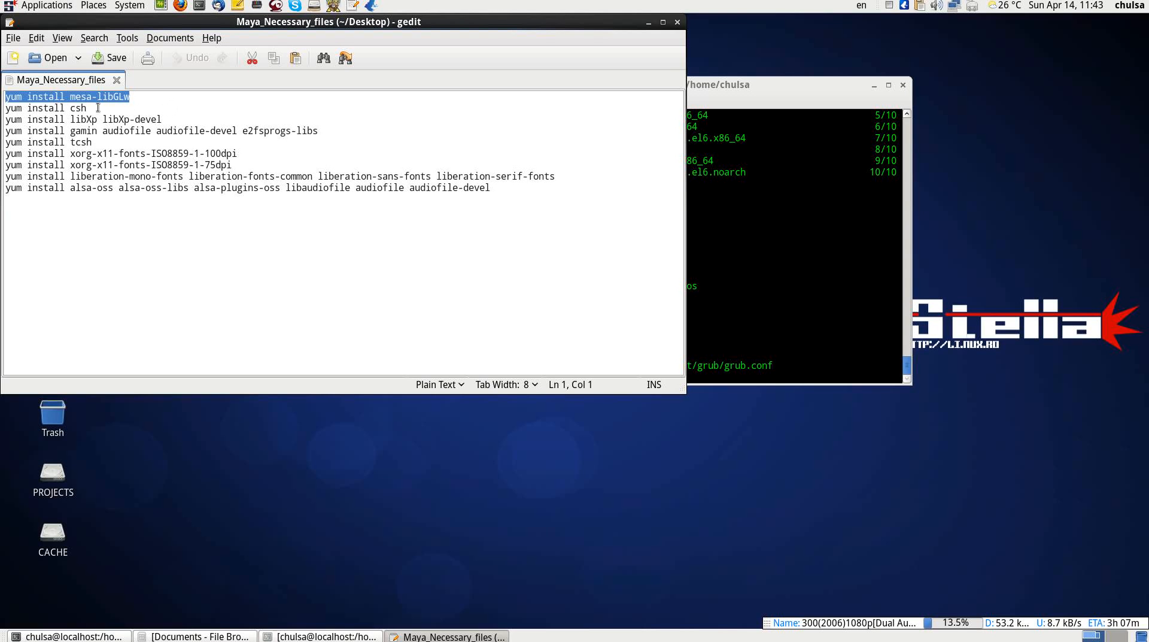
# - Review the yum commands for mesa-libGLw, csh, libXp, fonts and alsa, then close gedit
pyautogui.doubleClick(79, 141)
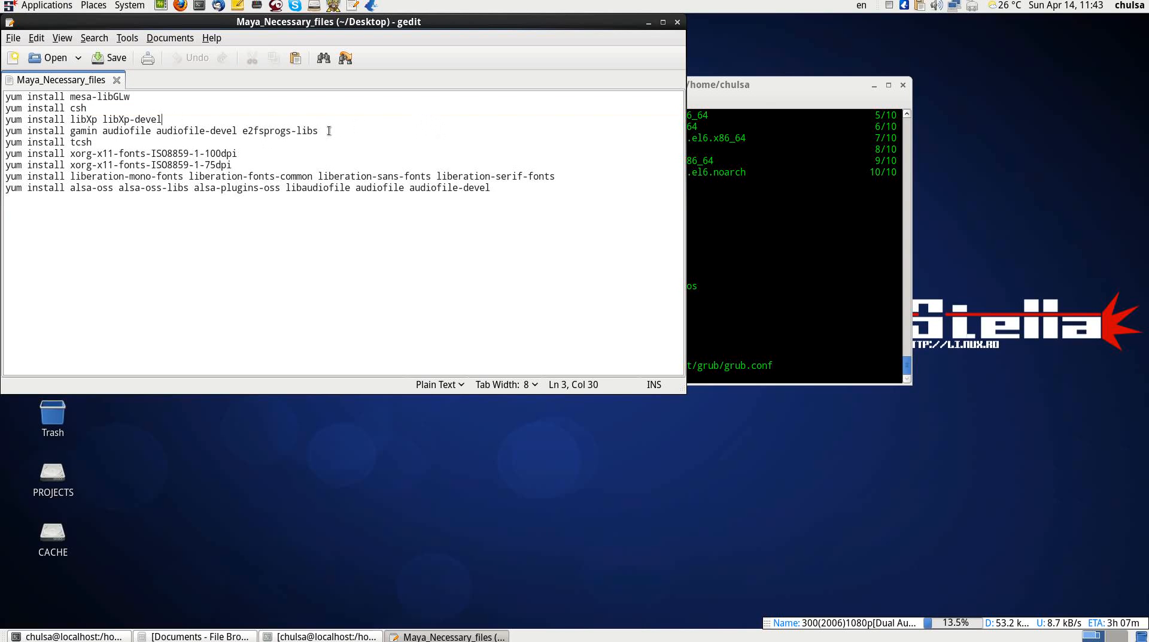
pyautogui.tripleClick(147, 130)
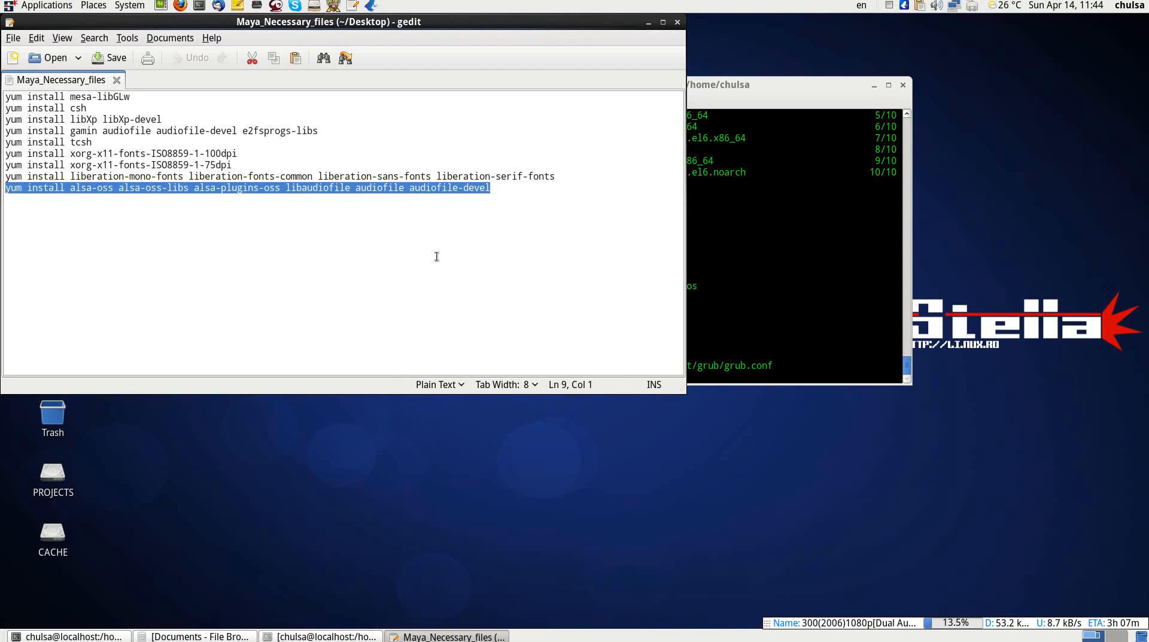
pyautogui.moveTo(697, 571)
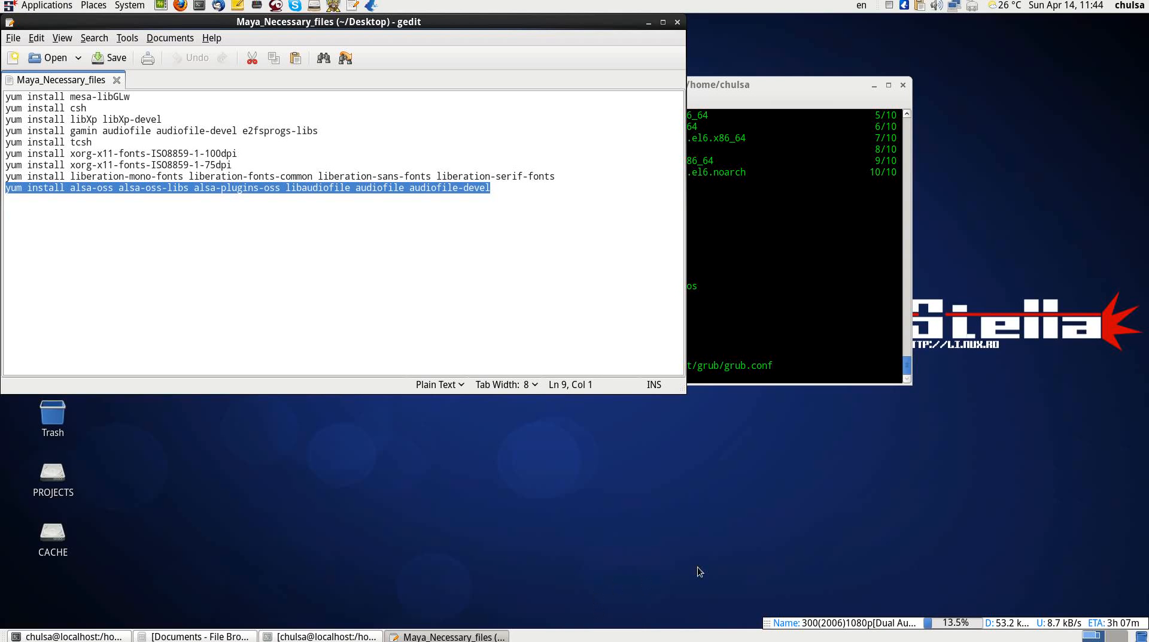
pyautogui.moveTo(879, 4)
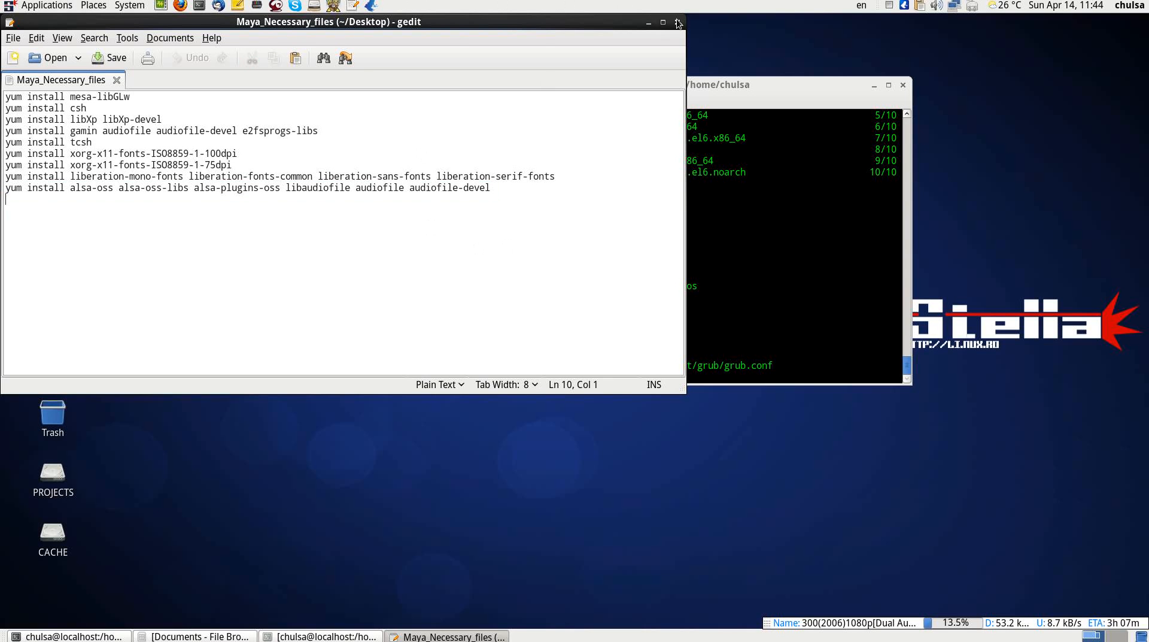
pyautogui.click(677, 23)
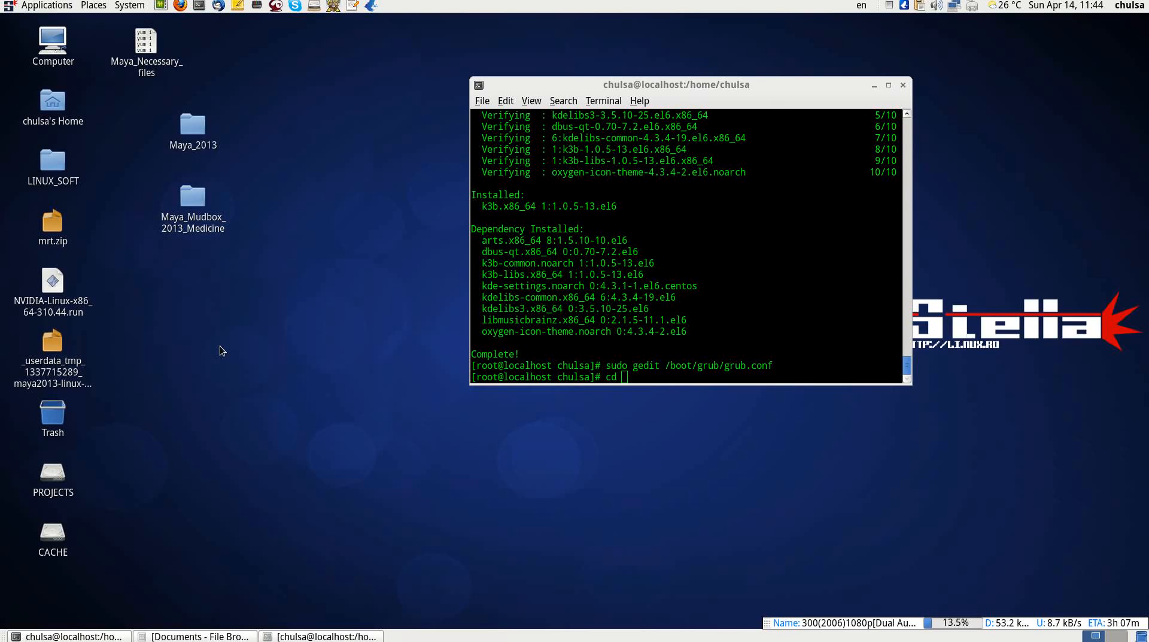
pyautogui.moveTo(184, 351)
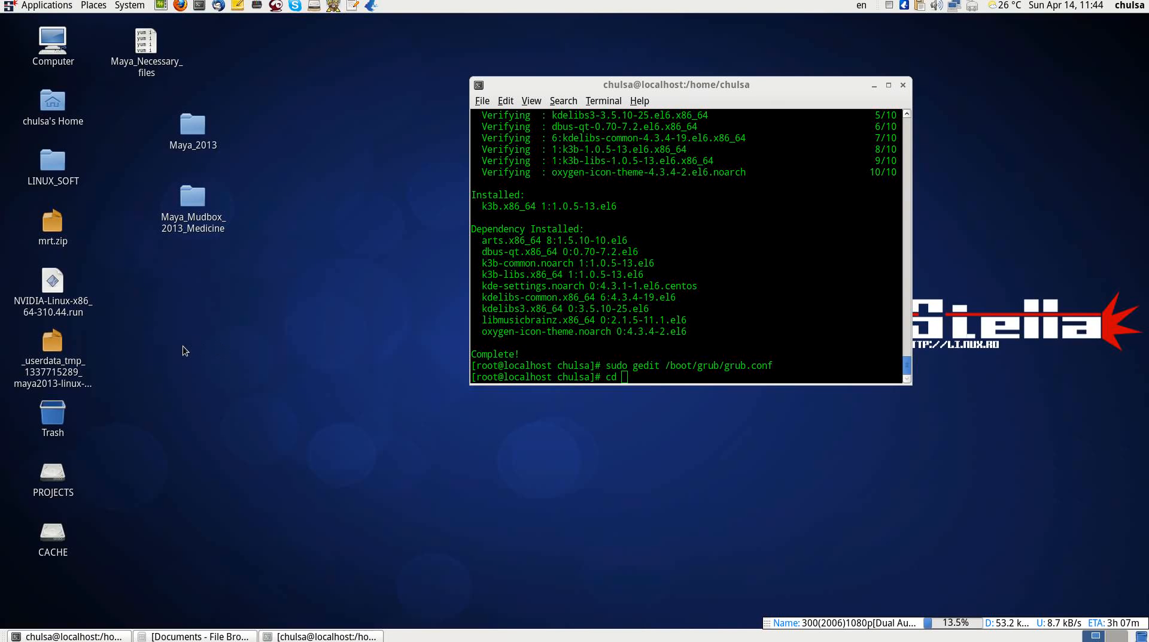
pyautogui.moveTo(190, 333)
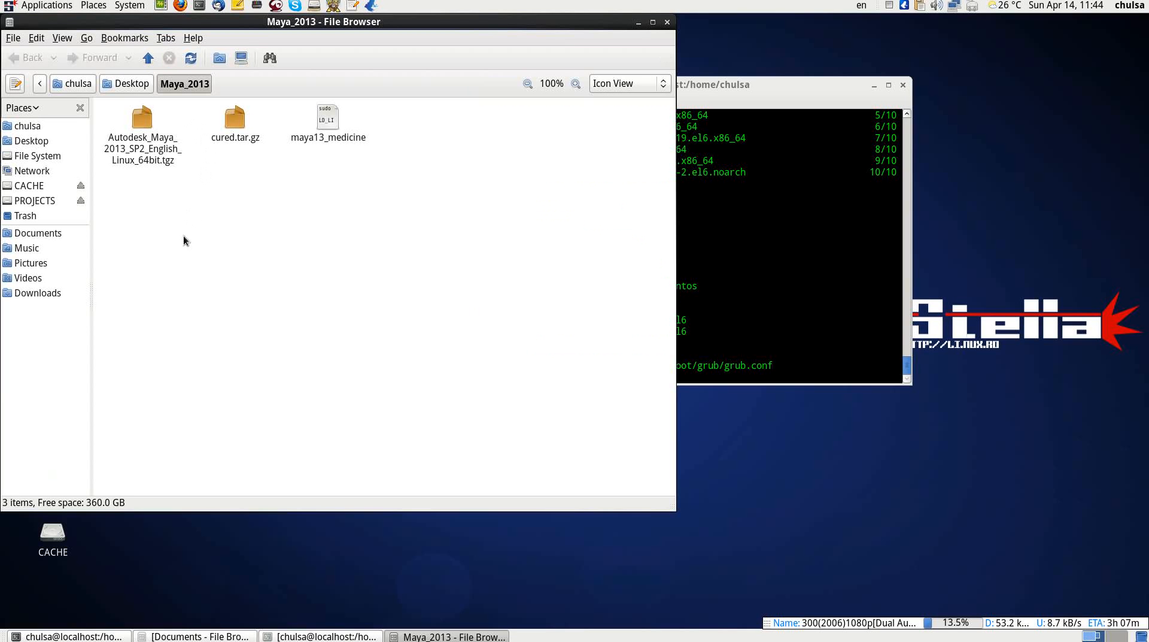
# - Extract the Maya 2013 SP2 archive, cd the terminal into it, and browse its installer files
pyautogui.click(141, 117)
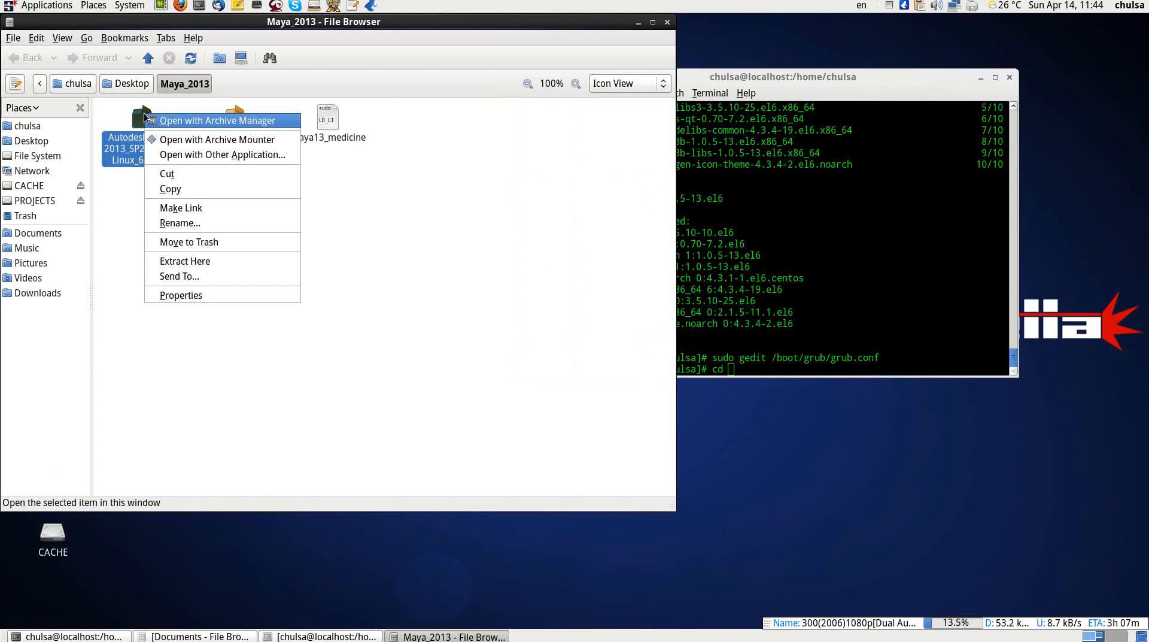
pyautogui.click(217, 120)
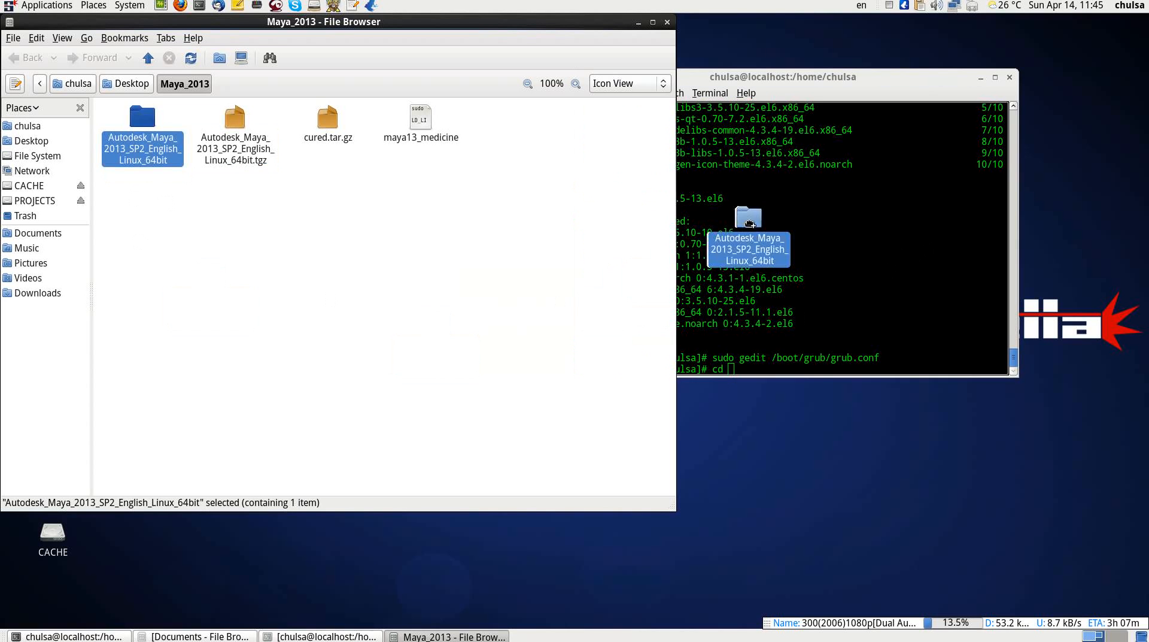
pyautogui.moveTo(748, 235); pyautogui.dragTo(878, 234)
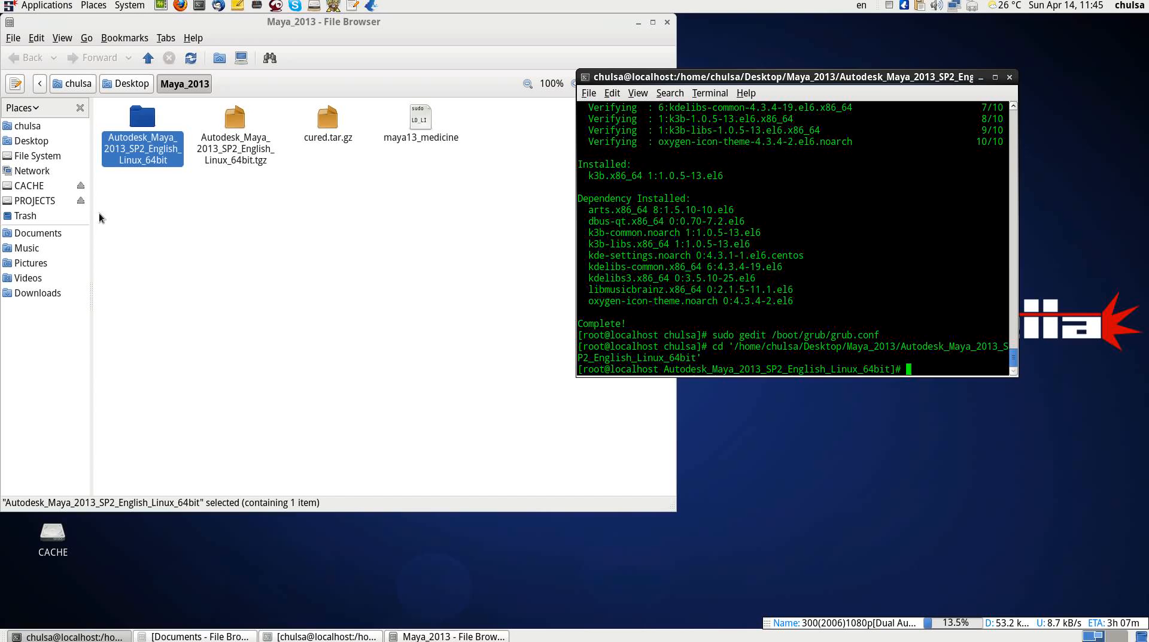
pyautogui.doubleClick(142, 118)
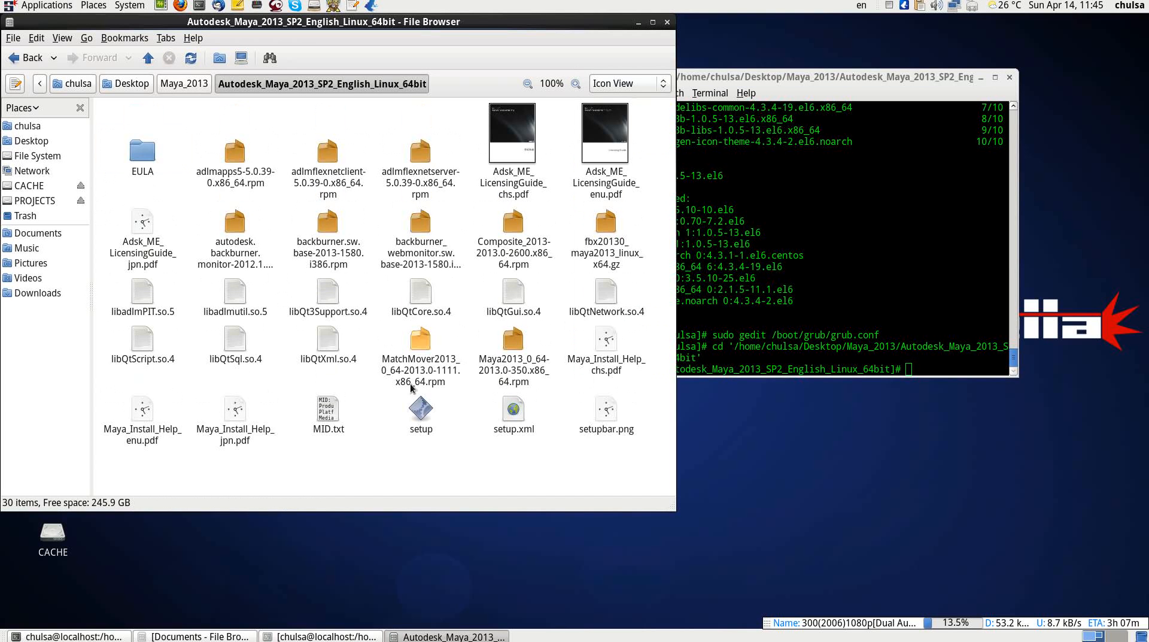
pyautogui.scroll(-3)
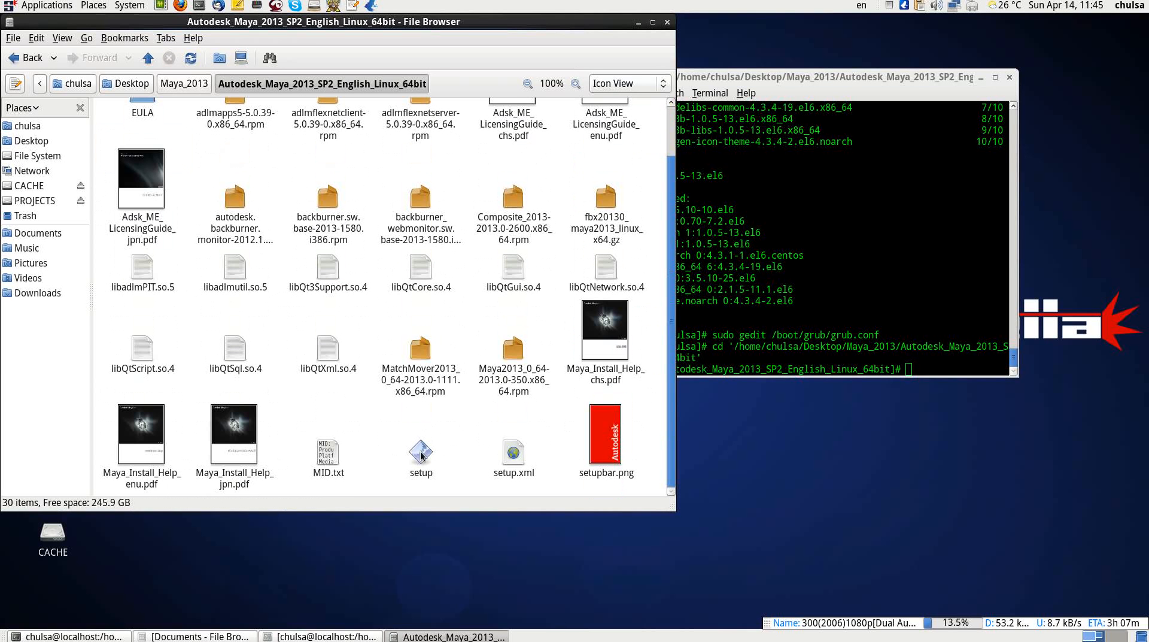
pyautogui.moveTo(427, 460)
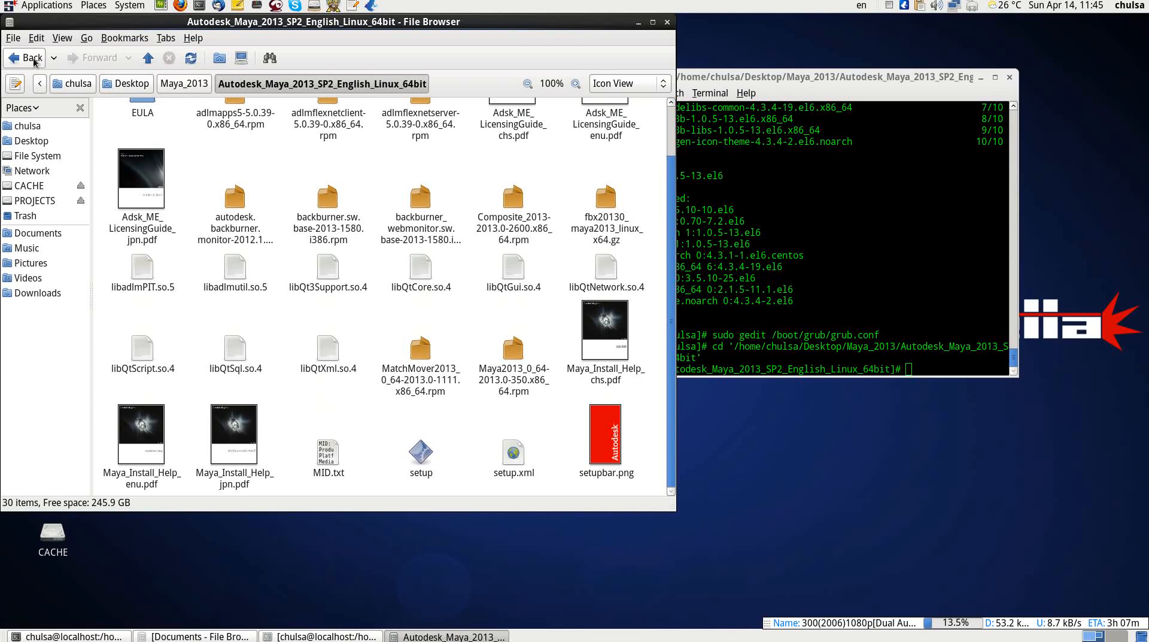
pyautogui.moveTo(26, 58)
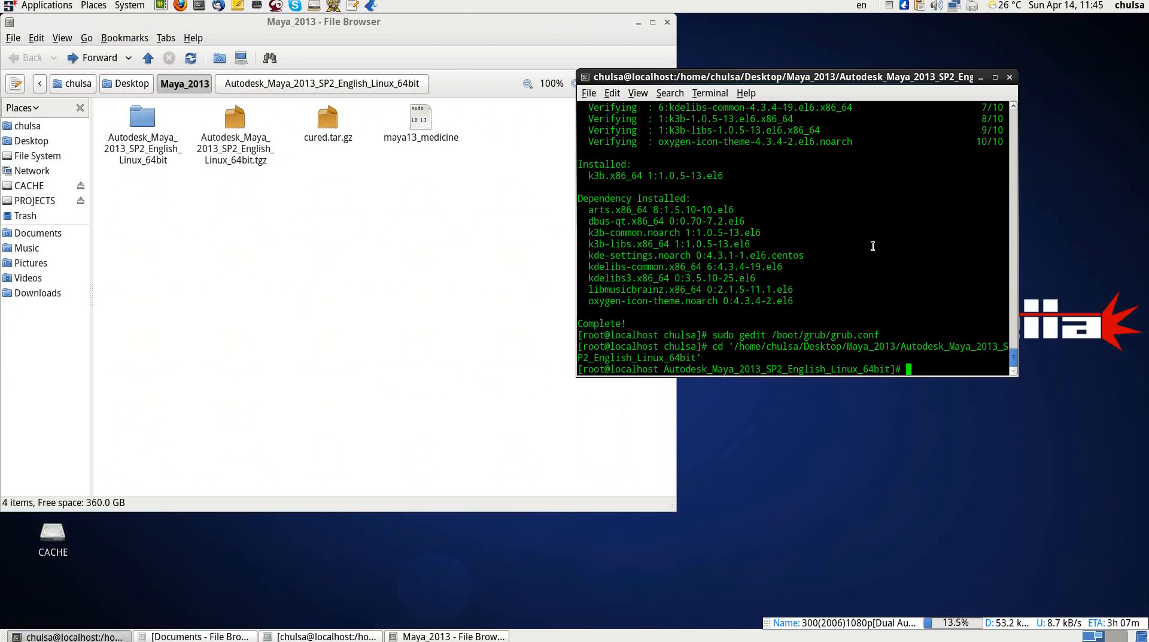
# - Make the setup script executable with chmod a+x setup
pyautogui.write('chmod a+x')
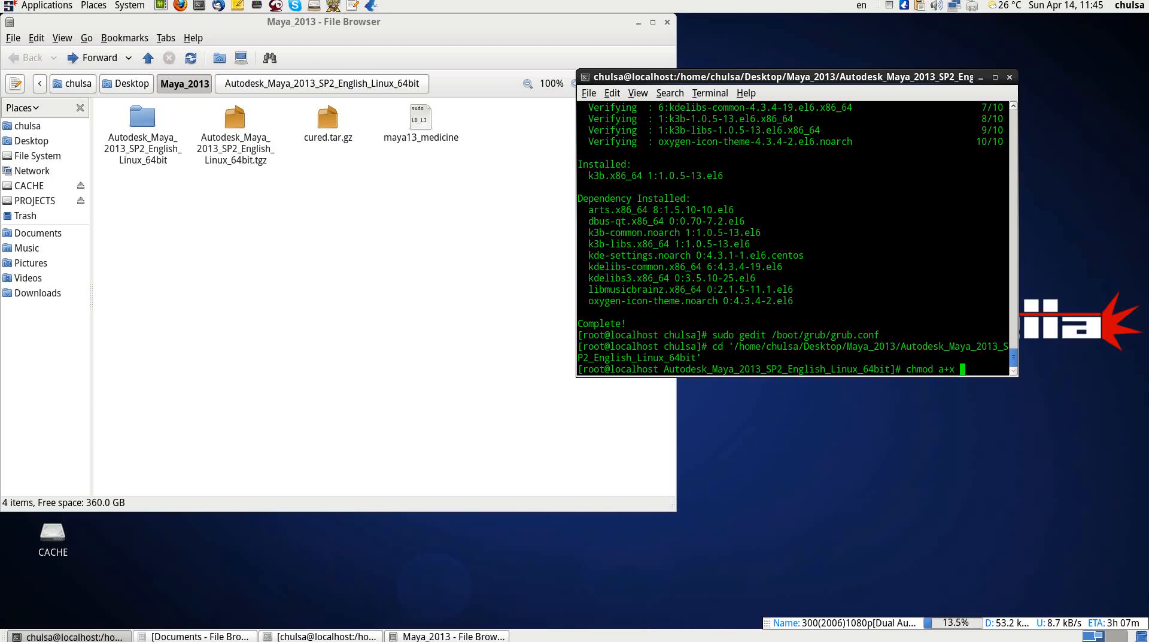
pyautogui.write('setup')
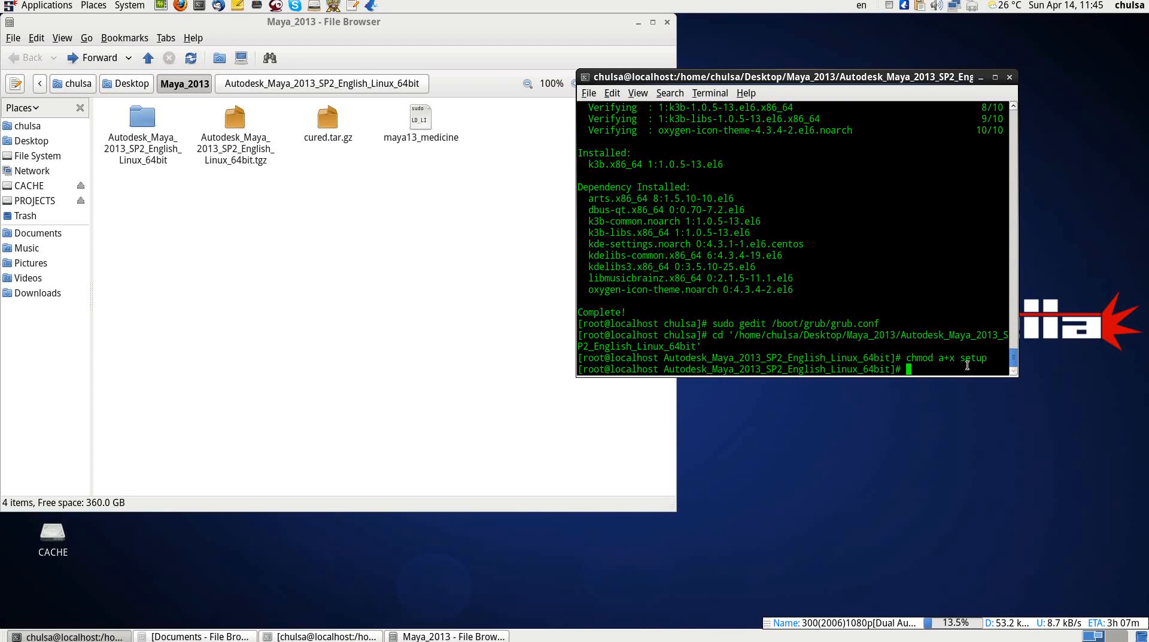
pyautogui.click(142, 117)
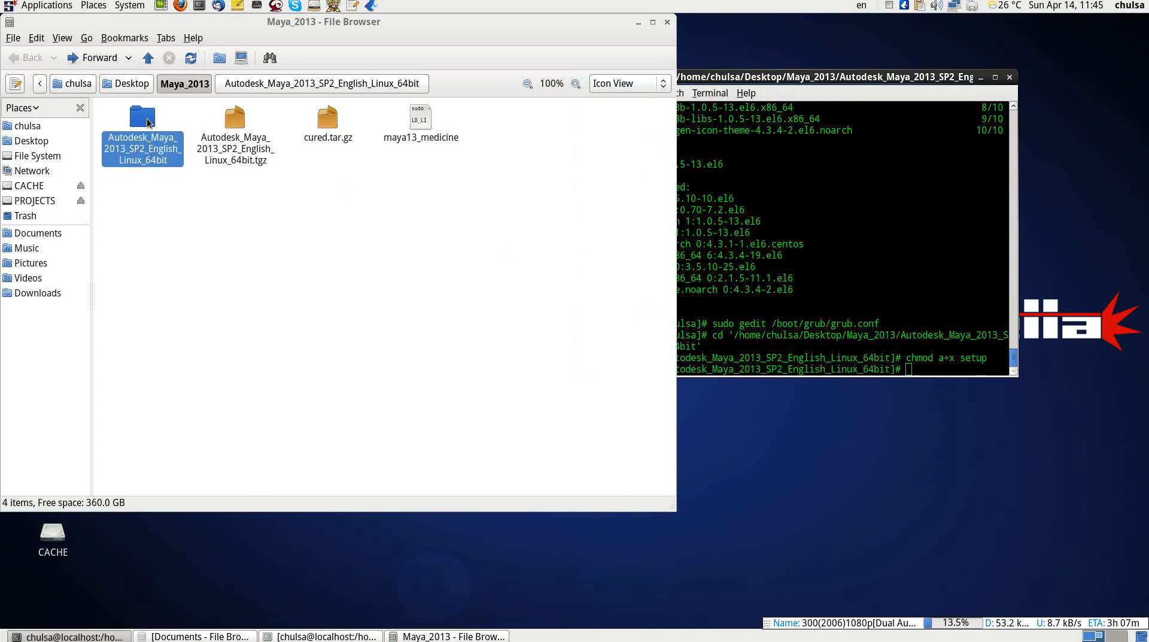
pyautogui.doubleClick(142, 117)
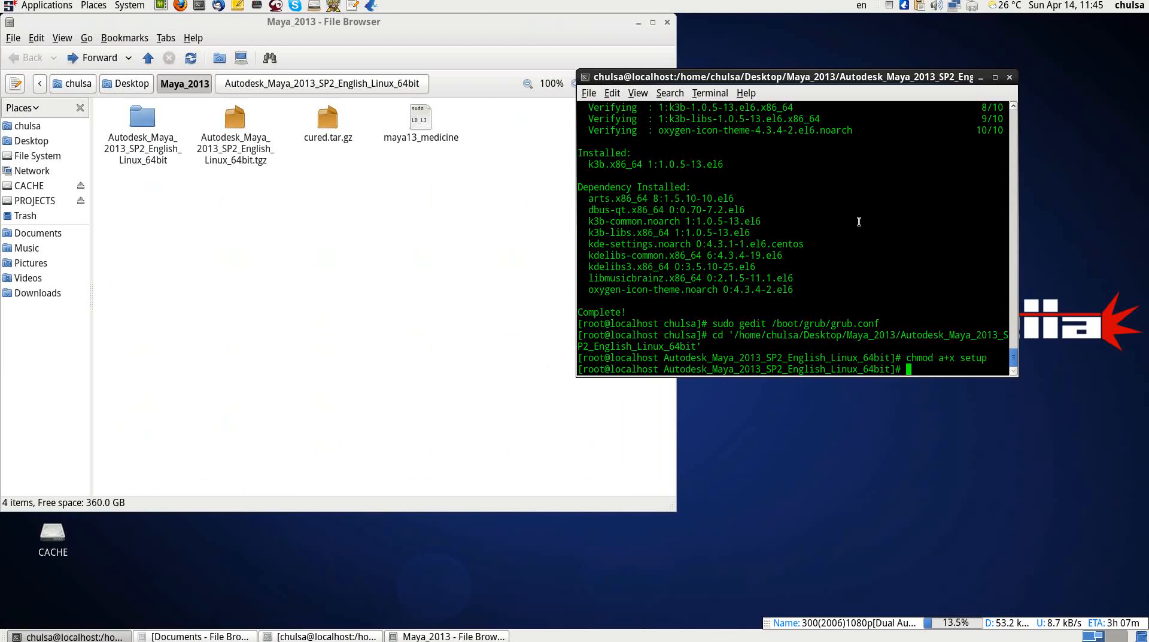
# - Run ./setup to launch the Maya 2013 installer
pyautogui.write('./')
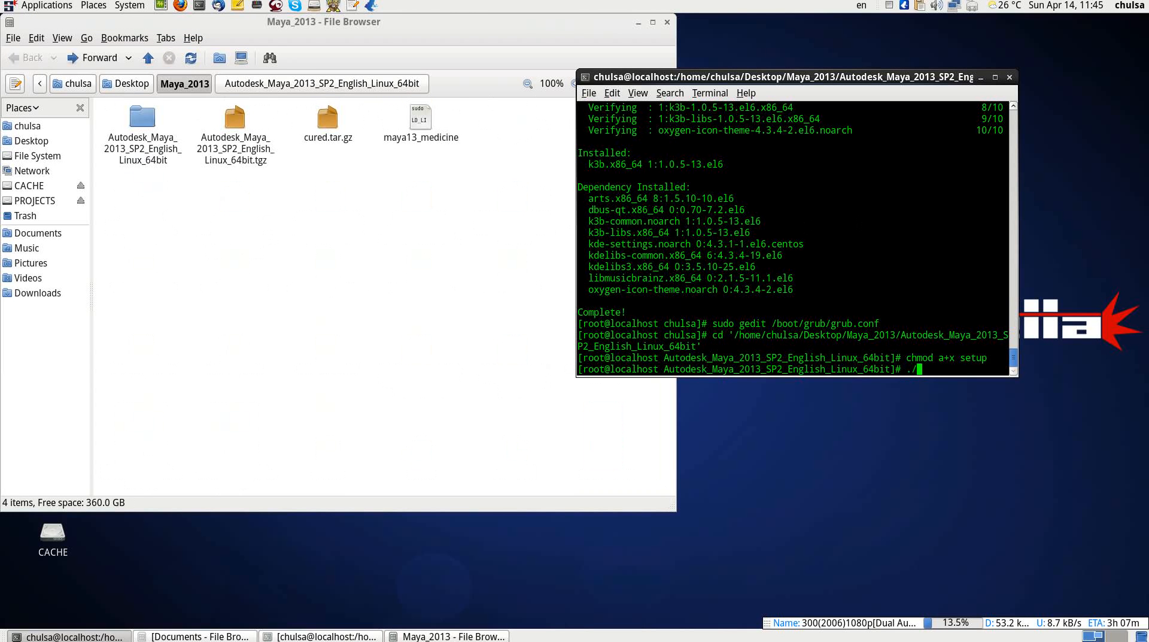
pyautogui.write('setup')
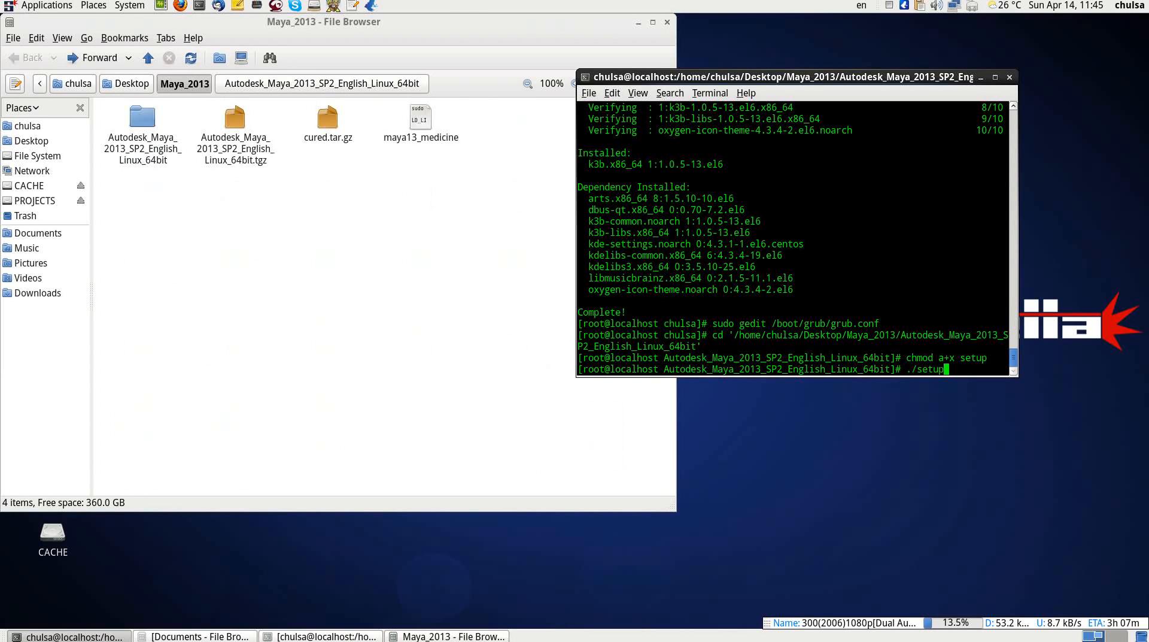
pyautogui.press('Return')
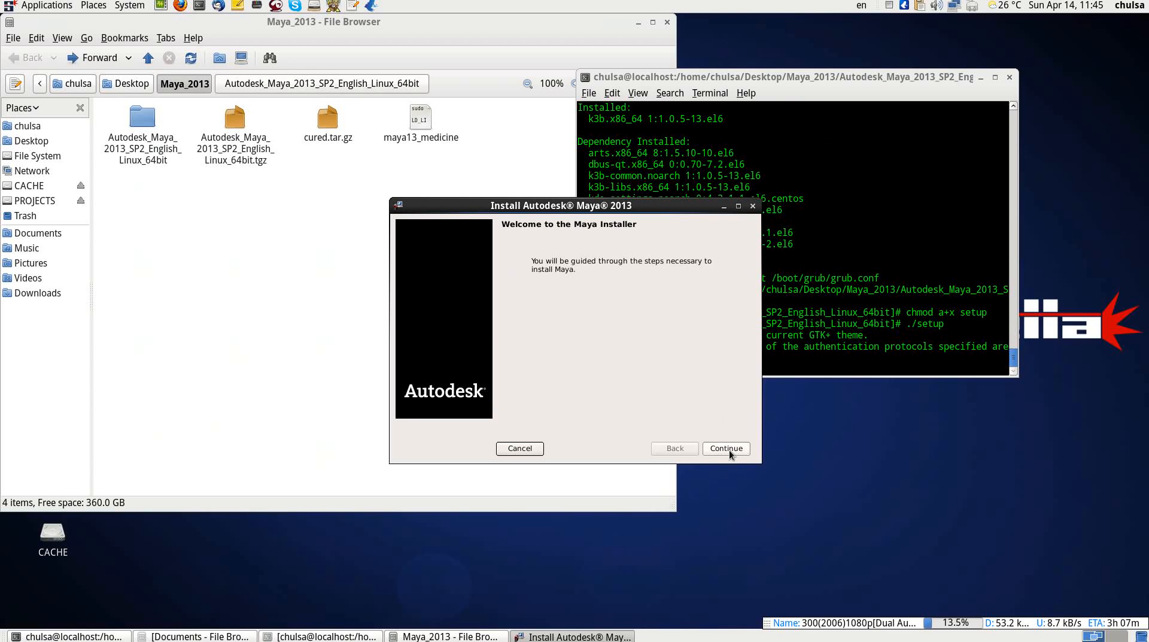
# - Go past the welcome page, enter the standalone serial number and product key, and shift the dialog
pyautogui.click(724, 448)
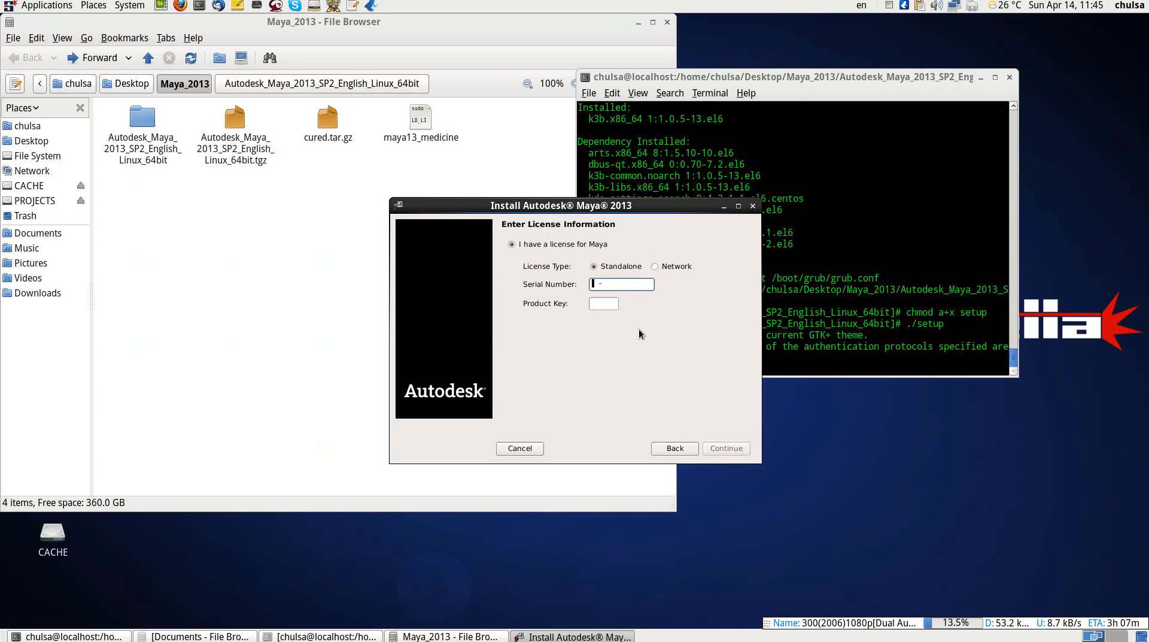
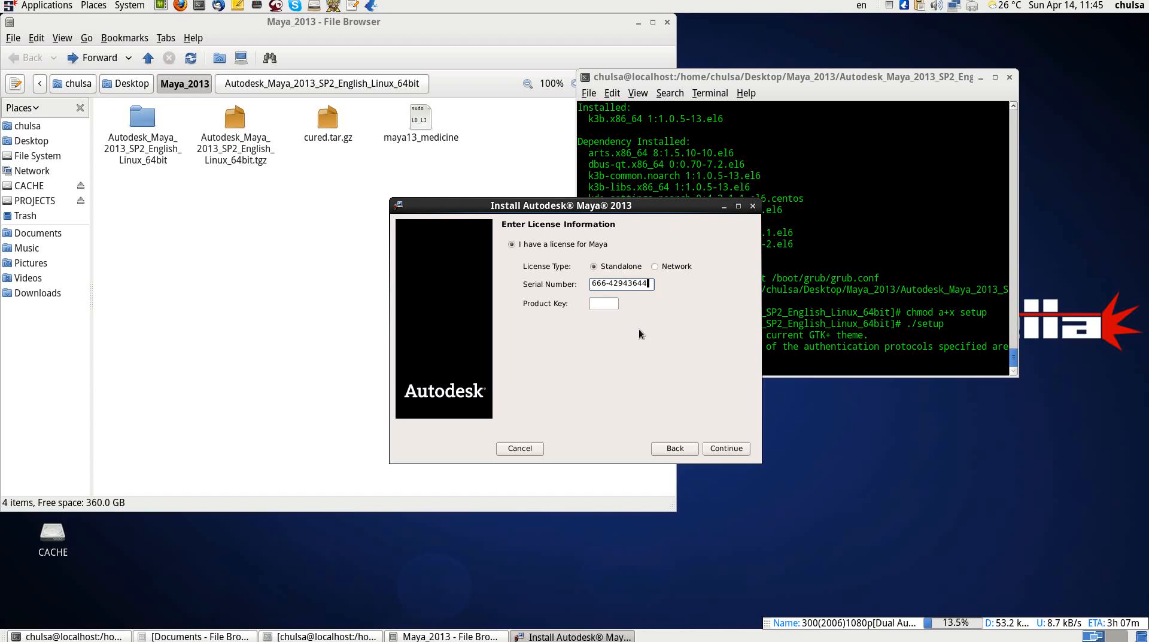
pyautogui.click(604, 302)
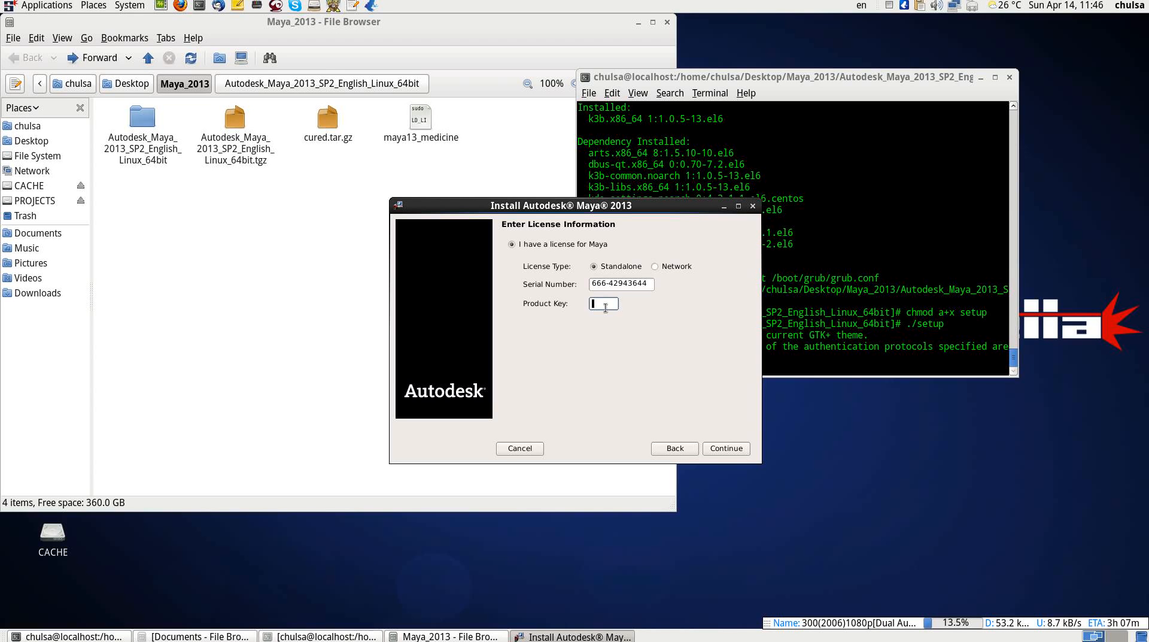
pyautogui.write('657E1')
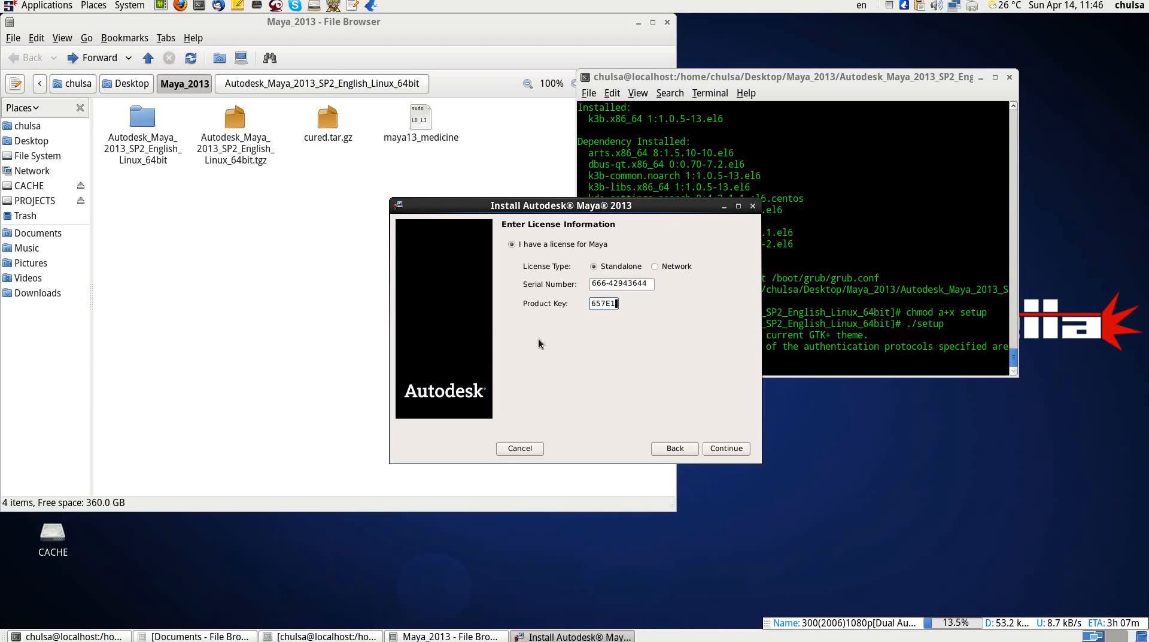
pyautogui.moveTo(559, 205); pyautogui.dragTo(559, 250)
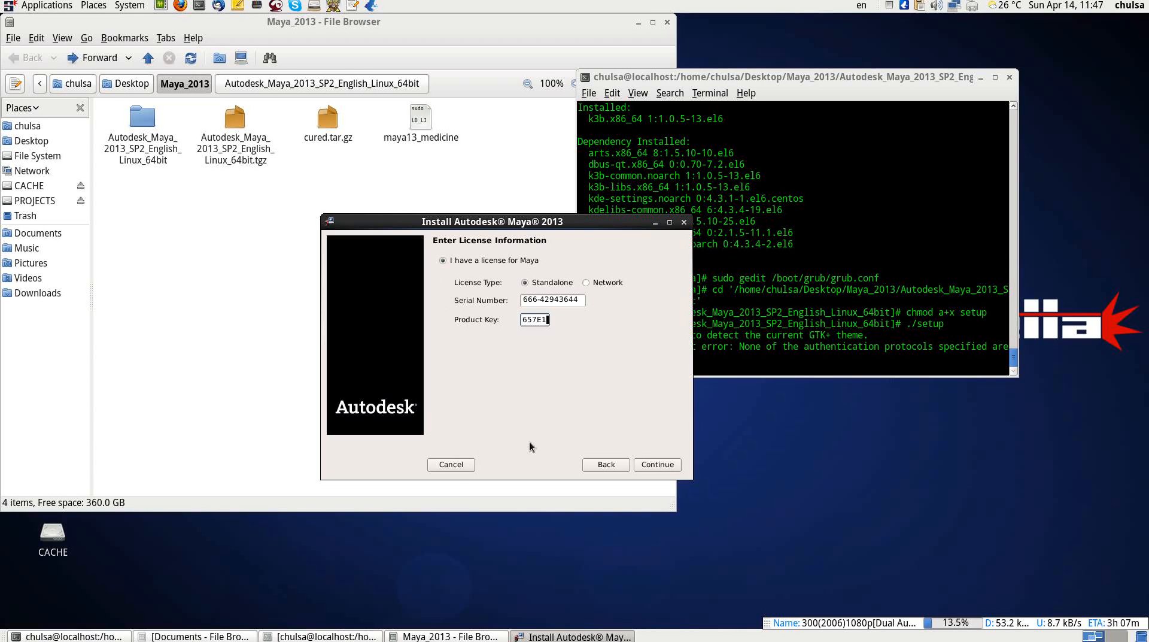
# - Continue to components and untick Maya Composite 2013 and Autodesk MatchMover 2013
pyautogui.click(656, 464)
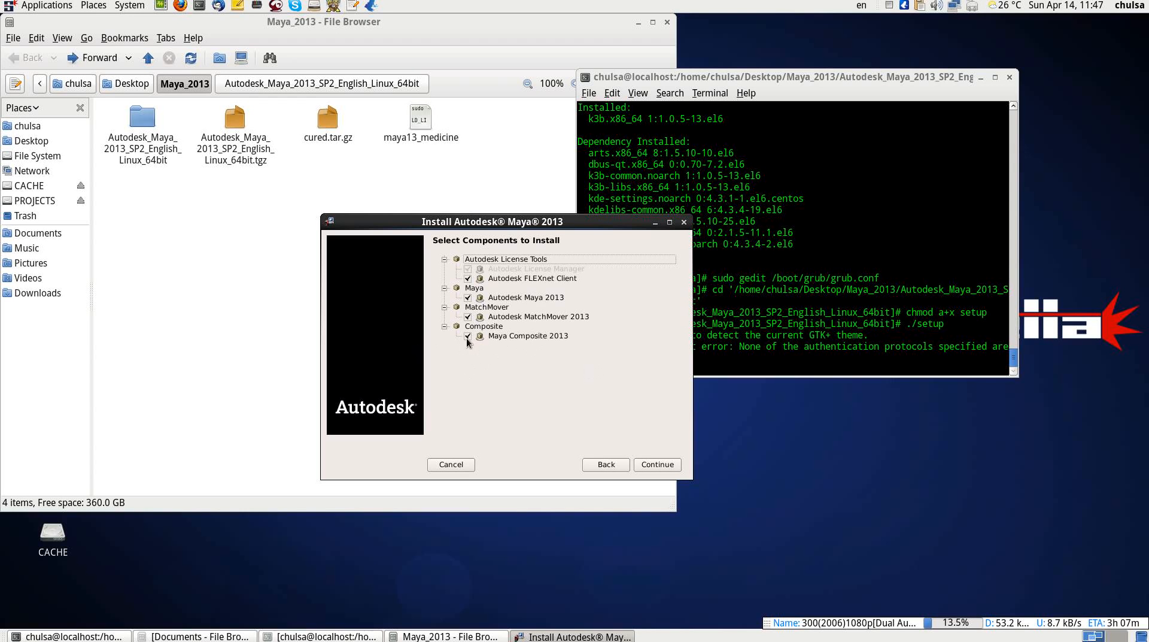
pyautogui.click(468, 336)
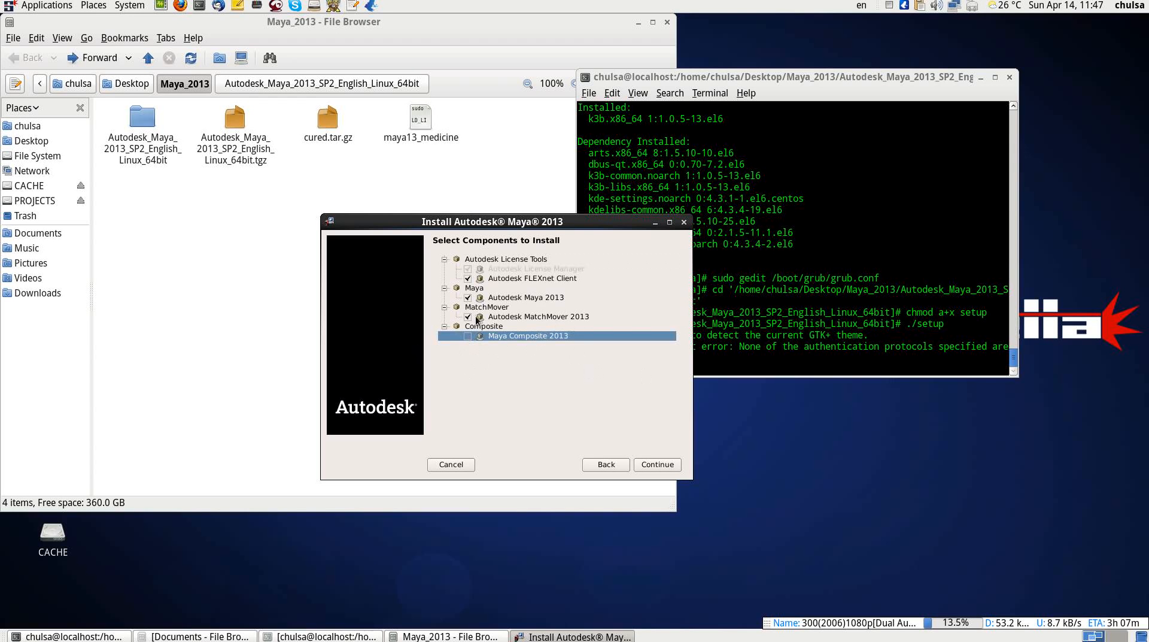
pyautogui.click(468, 316)
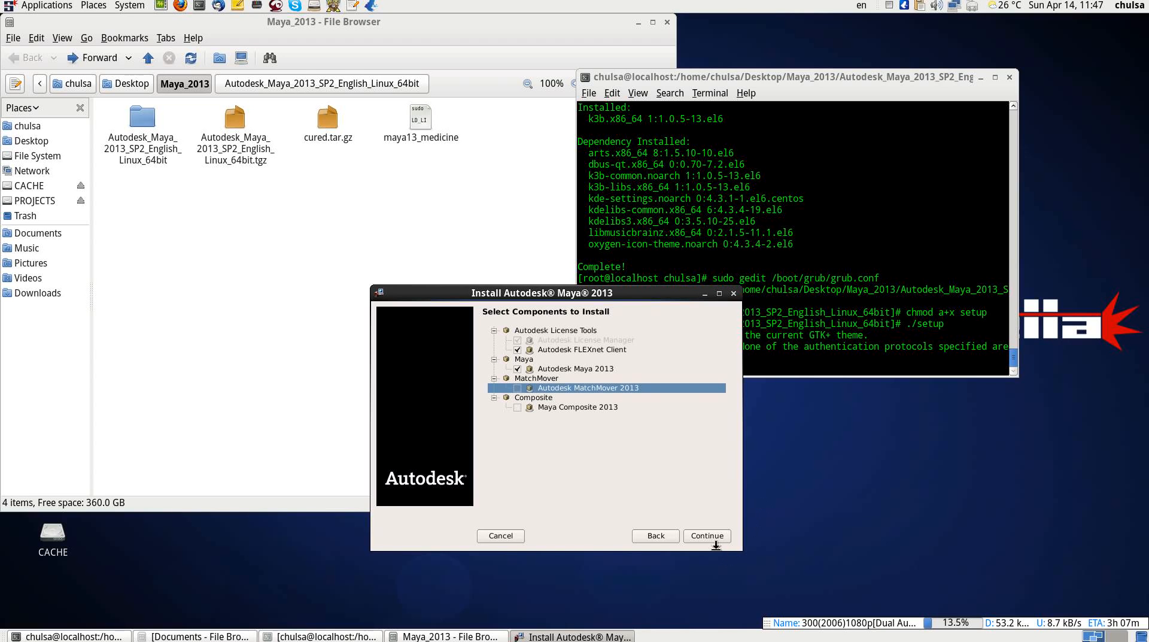
# - Install the selected Maya 2013 components and finish with Done after Installation Successful
pyautogui.click(706, 536)
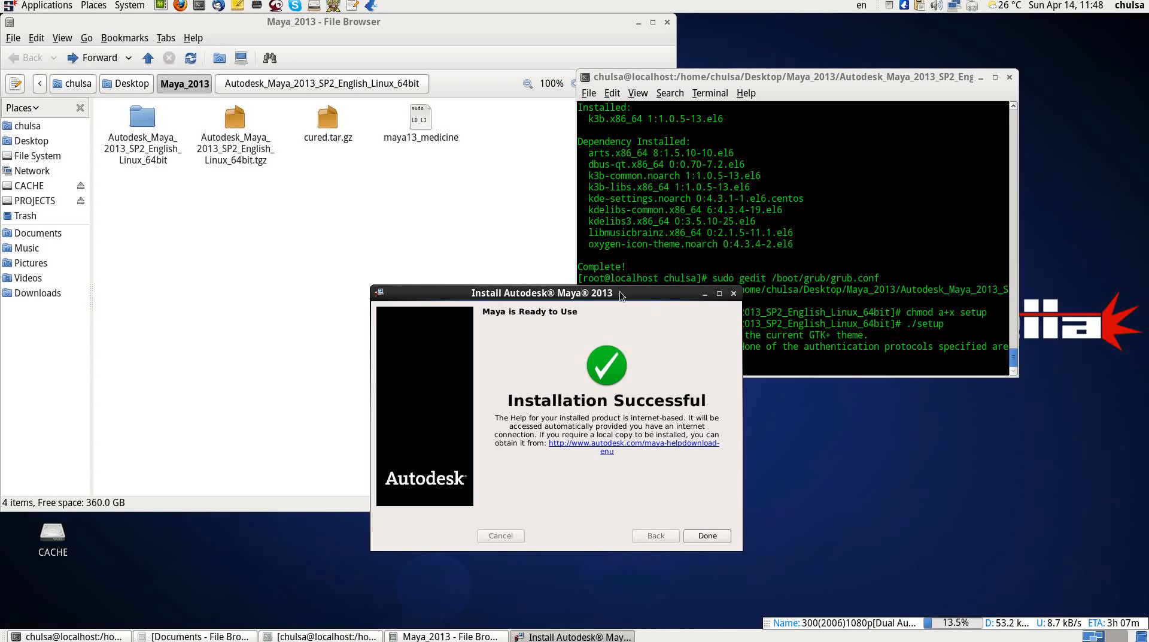
pyautogui.click(706, 535)
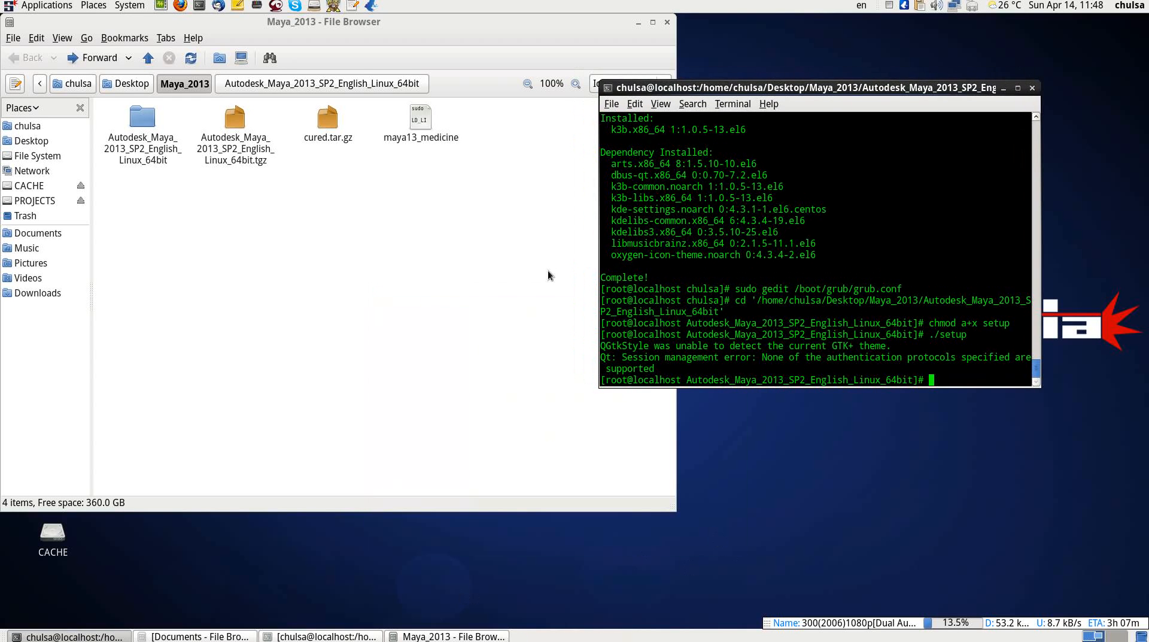
pyautogui.moveTo(568, 174)
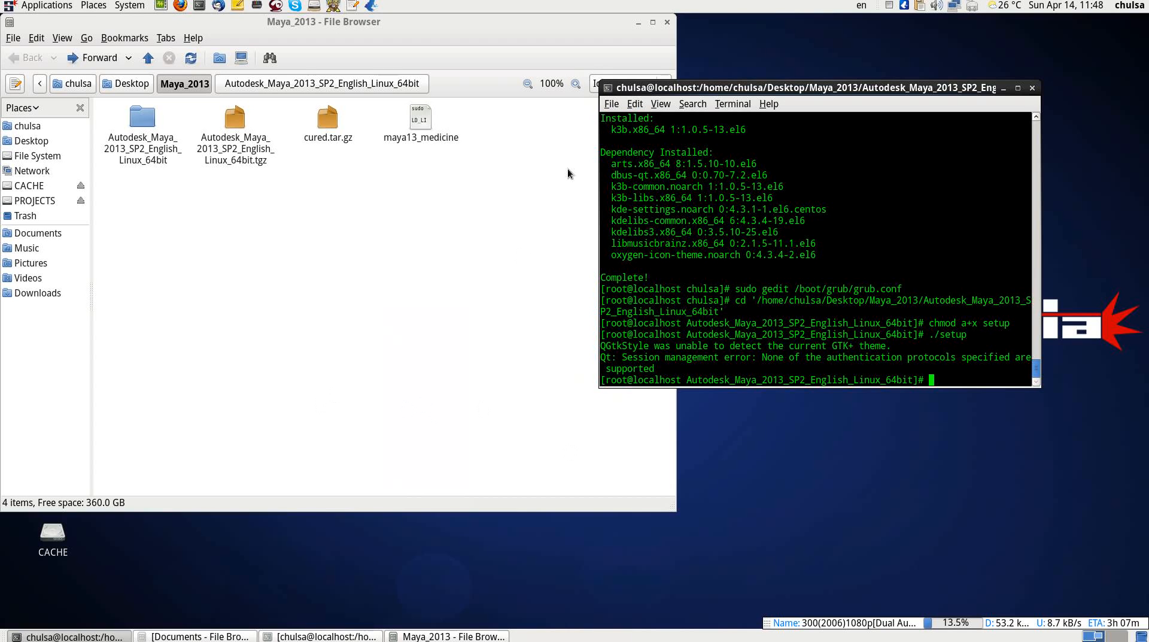
# - Extract cured.tar.gz into the current folder
pyautogui.click(327, 116)
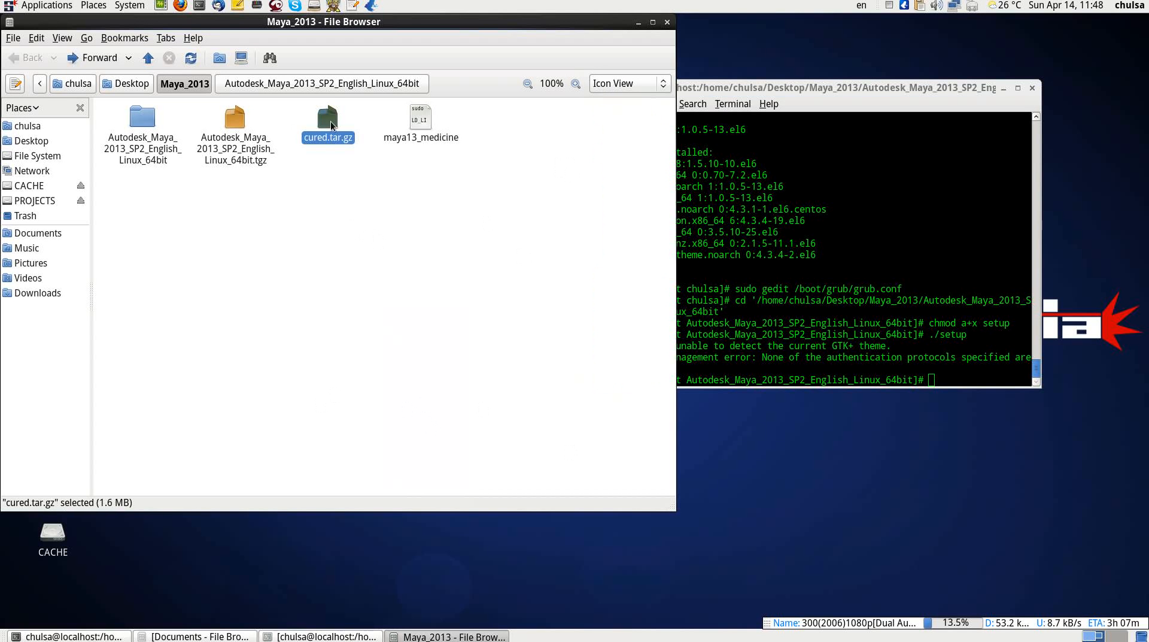
pyautogui.rightClick(328, 120)
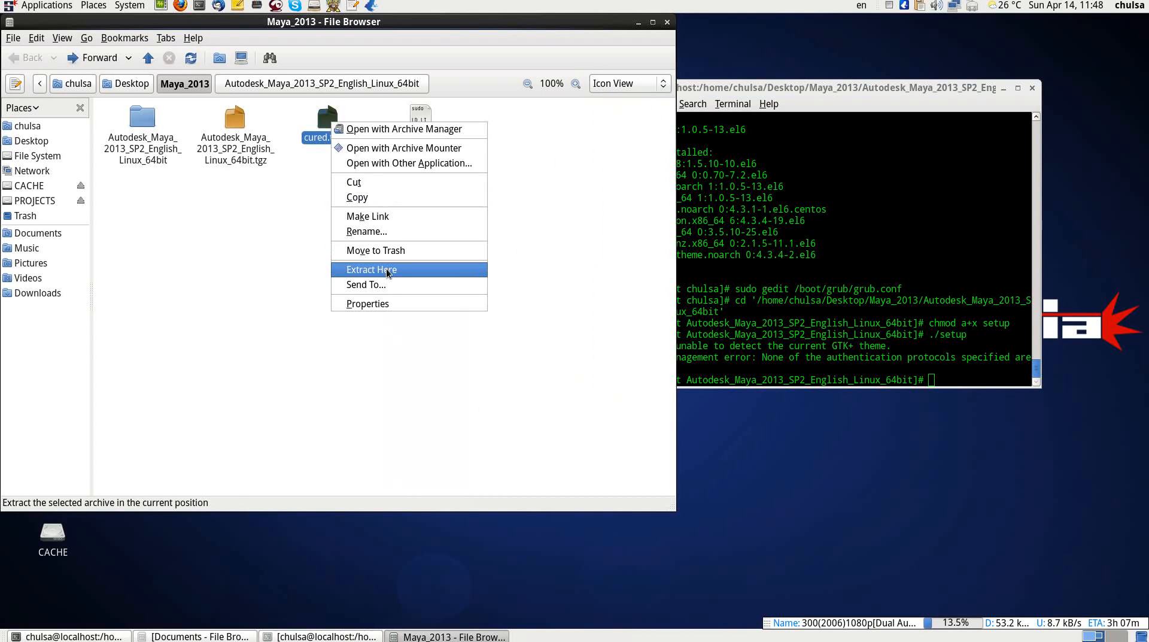
pyautogui.click(372, 270)
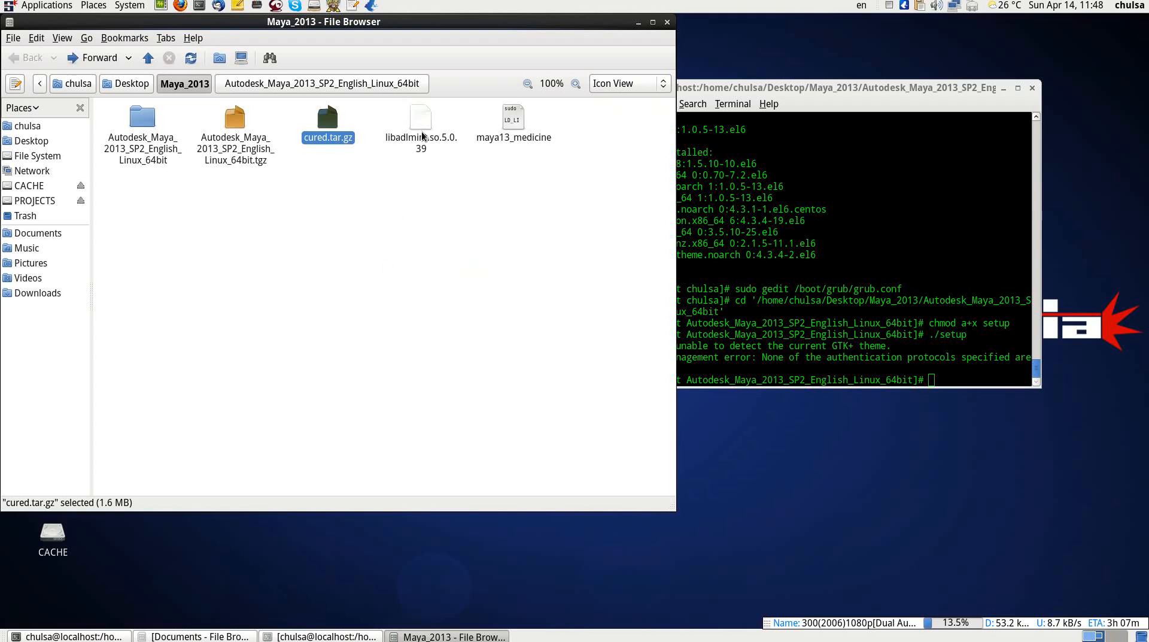
pyautogui.moveTo(414, 155)
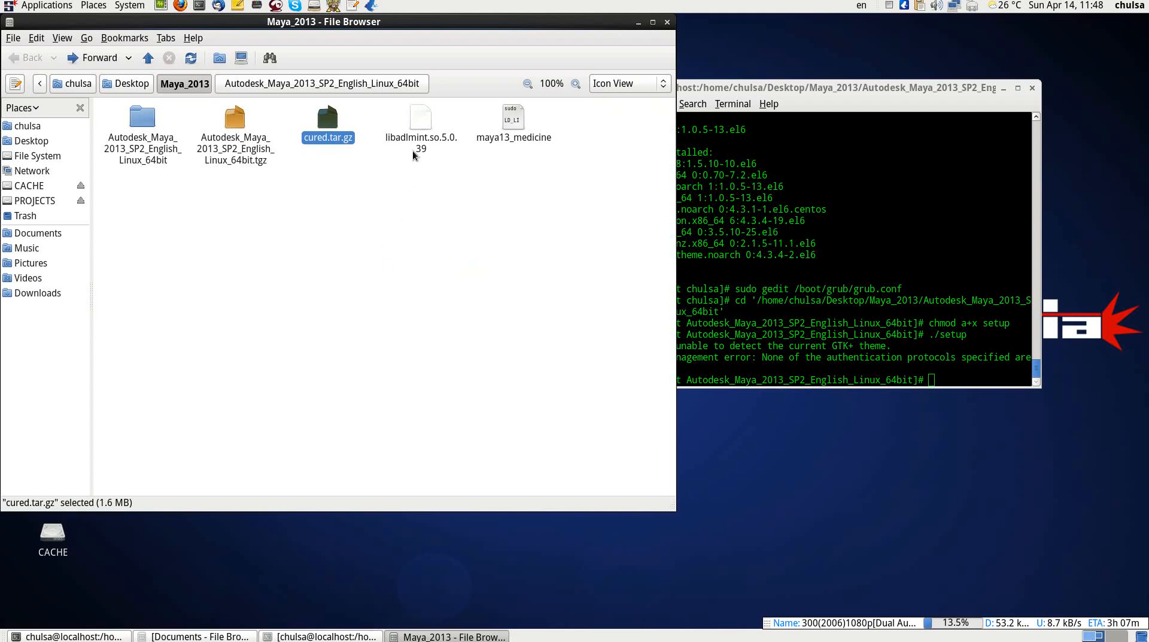
# - Copy the extracted libadlmint.so.5.0.39 library file
pyautogui.click(420, 117)
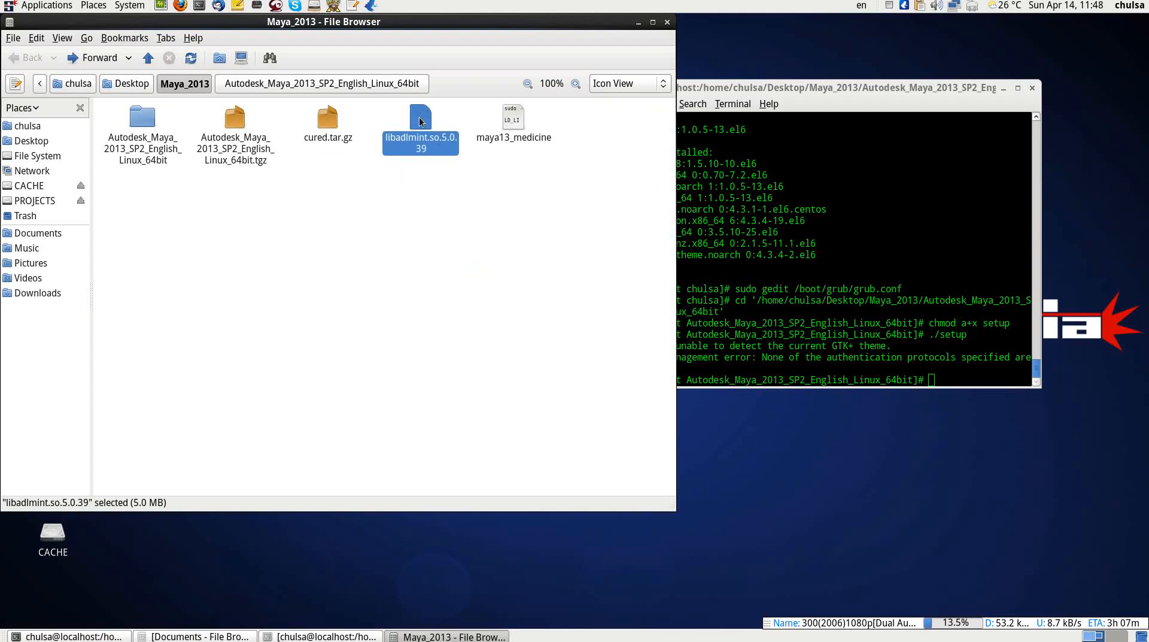
pyautogui.press('ctrl+c')
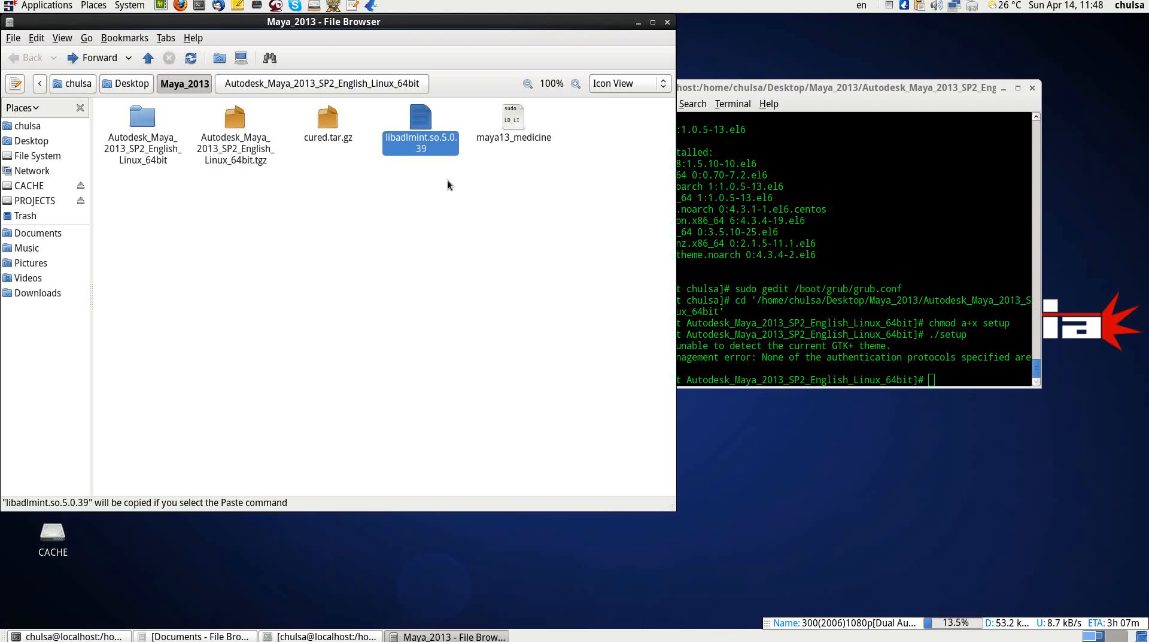
pyautogui.moveTo(804, 91)
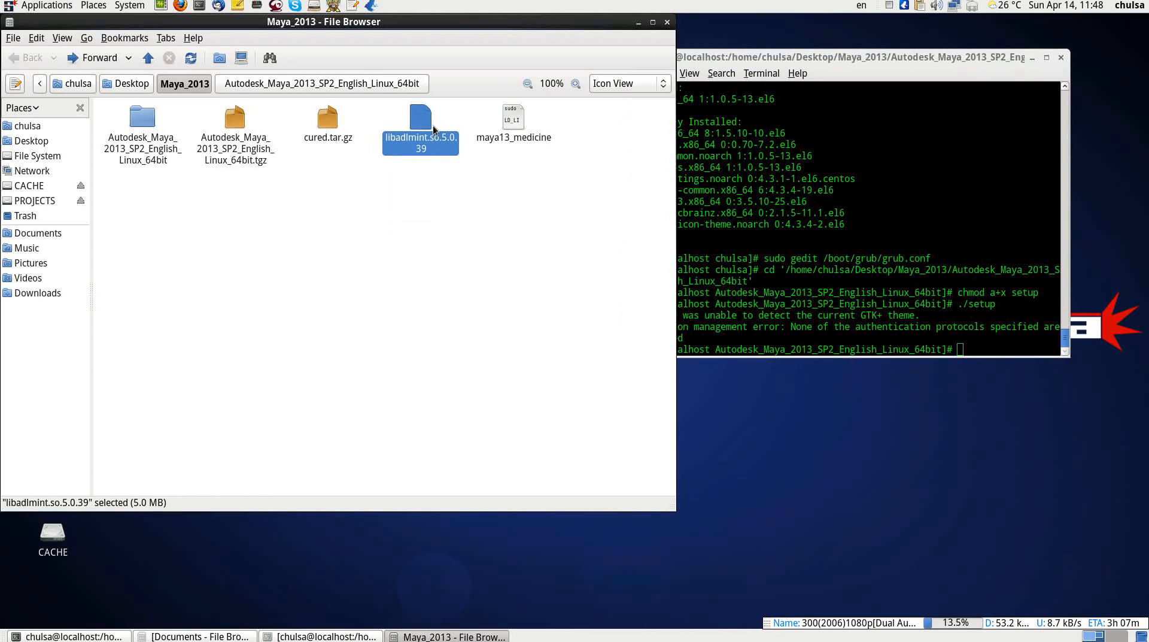
pyautogui.press('ctrl+c')
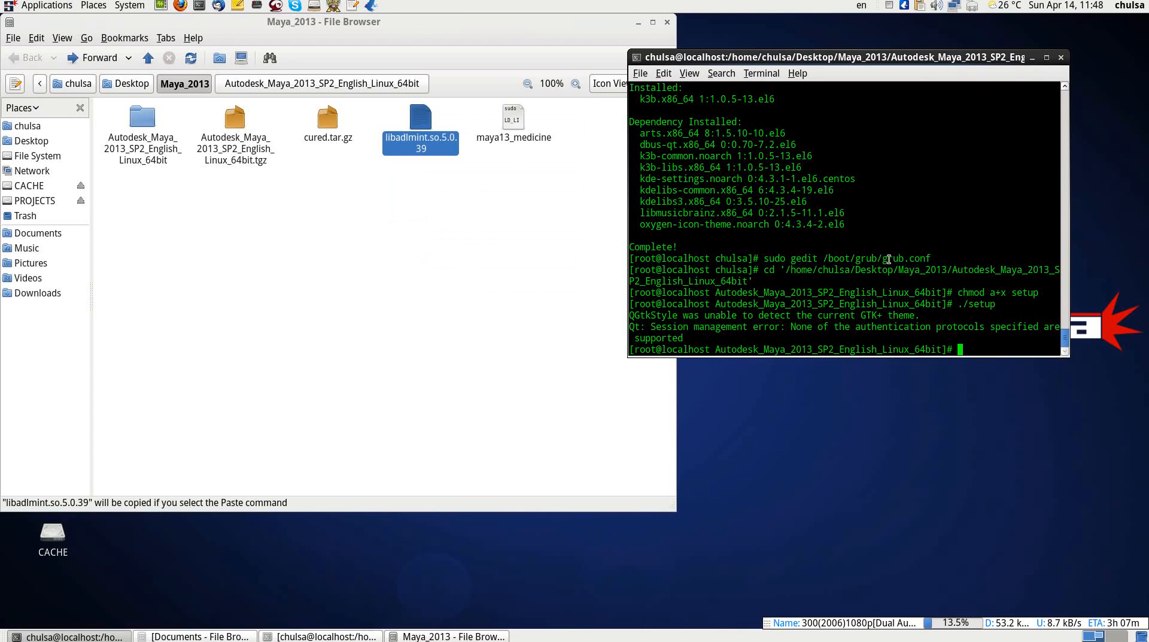
pyautogui.write('cd')
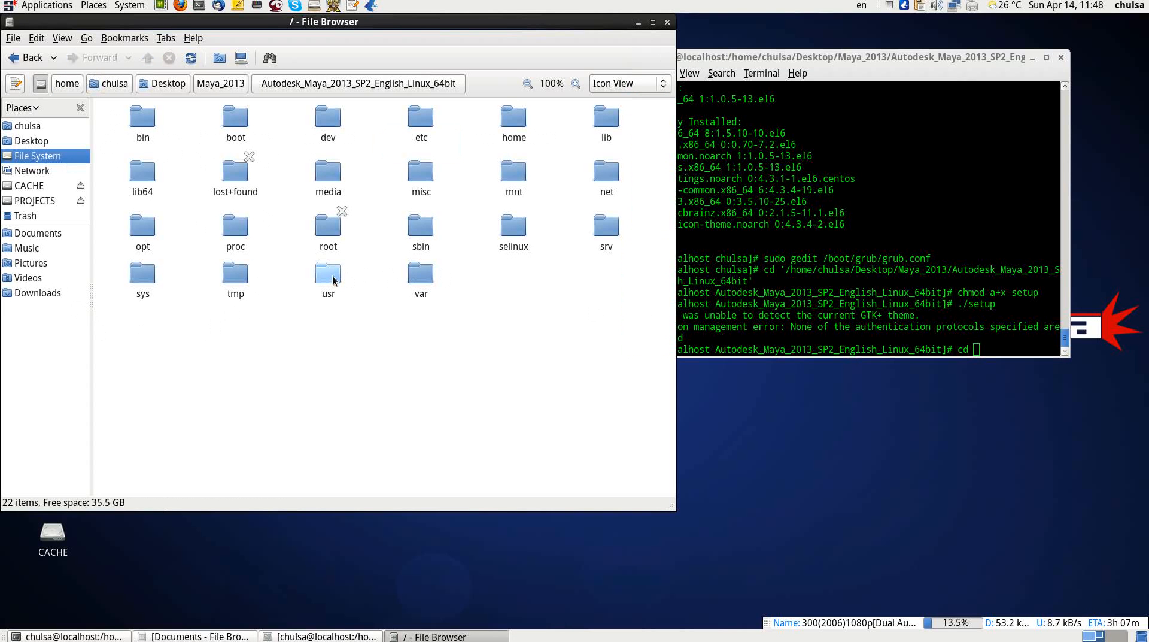
# - Browse to /usr/autodesk/maya2013-x64 and select its lib folder
pyautogui.doubleClick(328, 275)
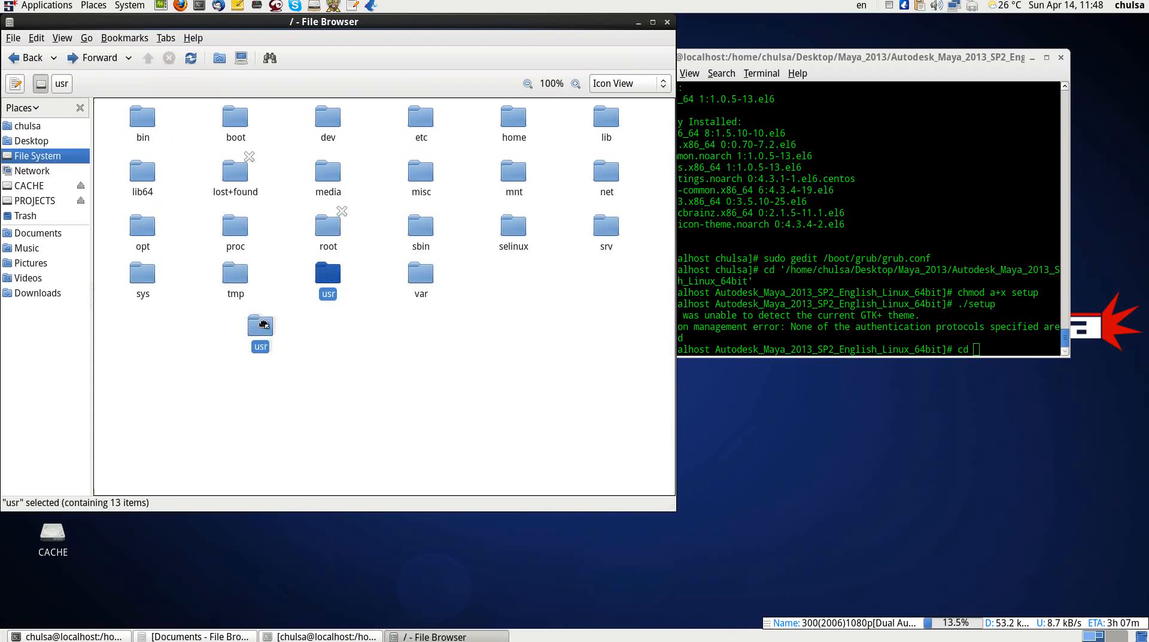
pyautogui.doubleClick(327, 280)
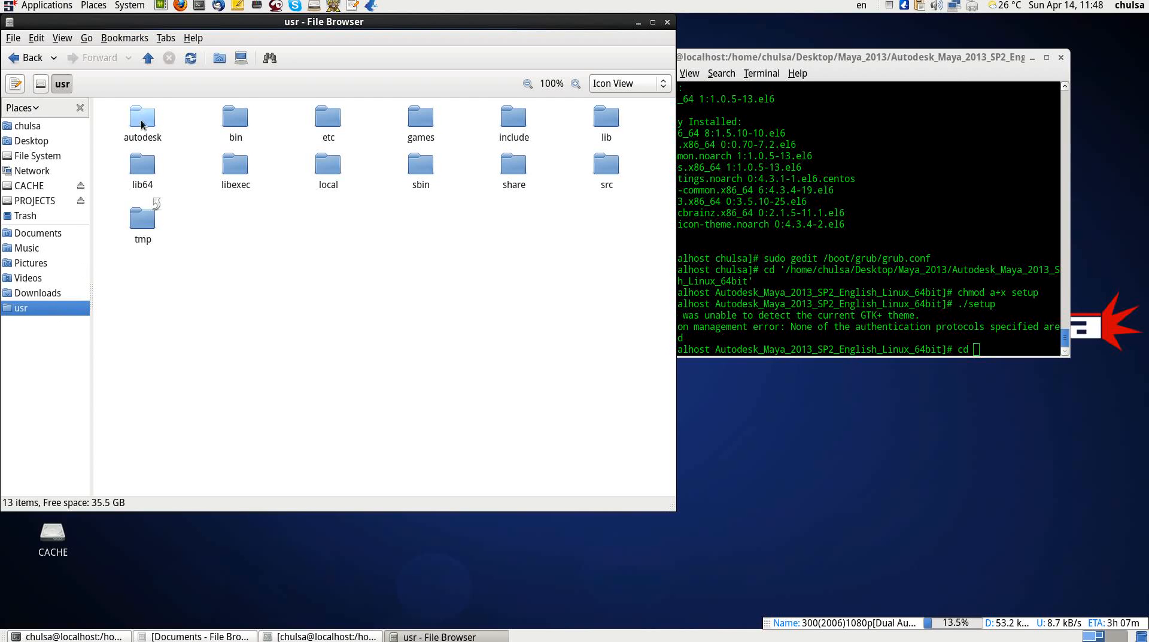
pyautogui.doubleClick(142, 121)
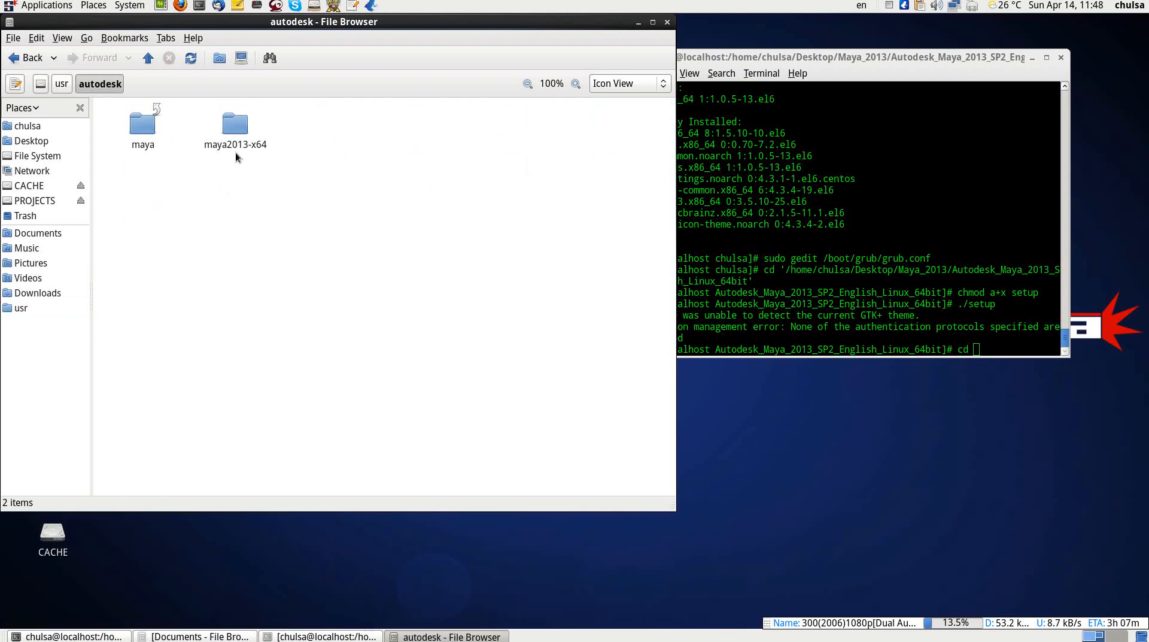
pyautogui.click(235, 123)
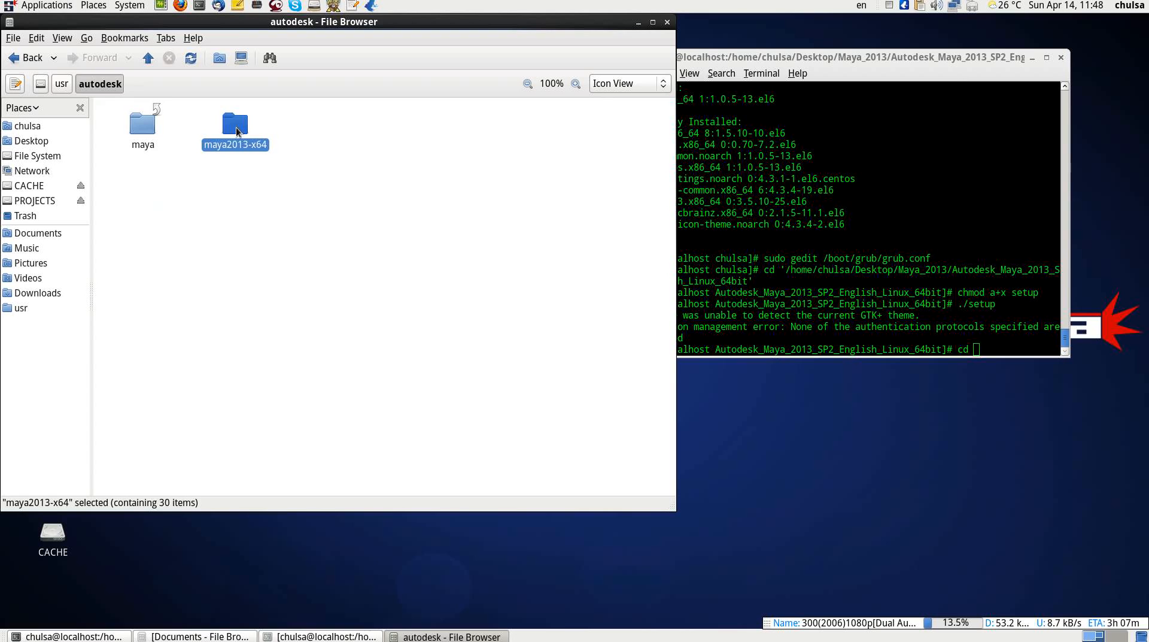
pyautogui.doubleClick(235, 123)
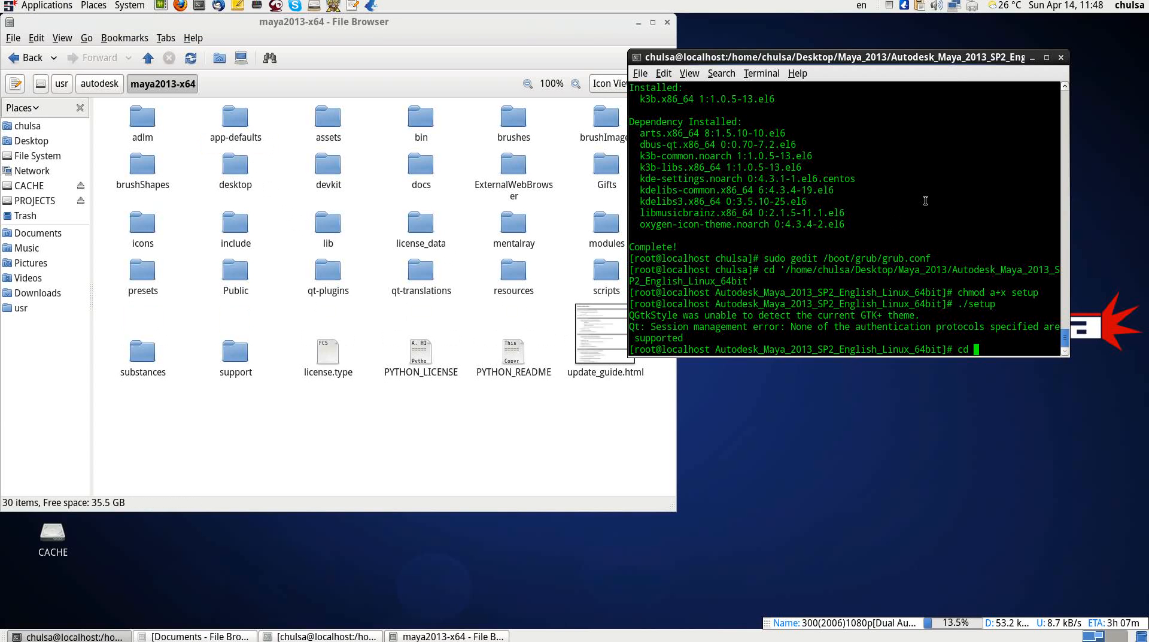
pyautogui.click(328, 222)
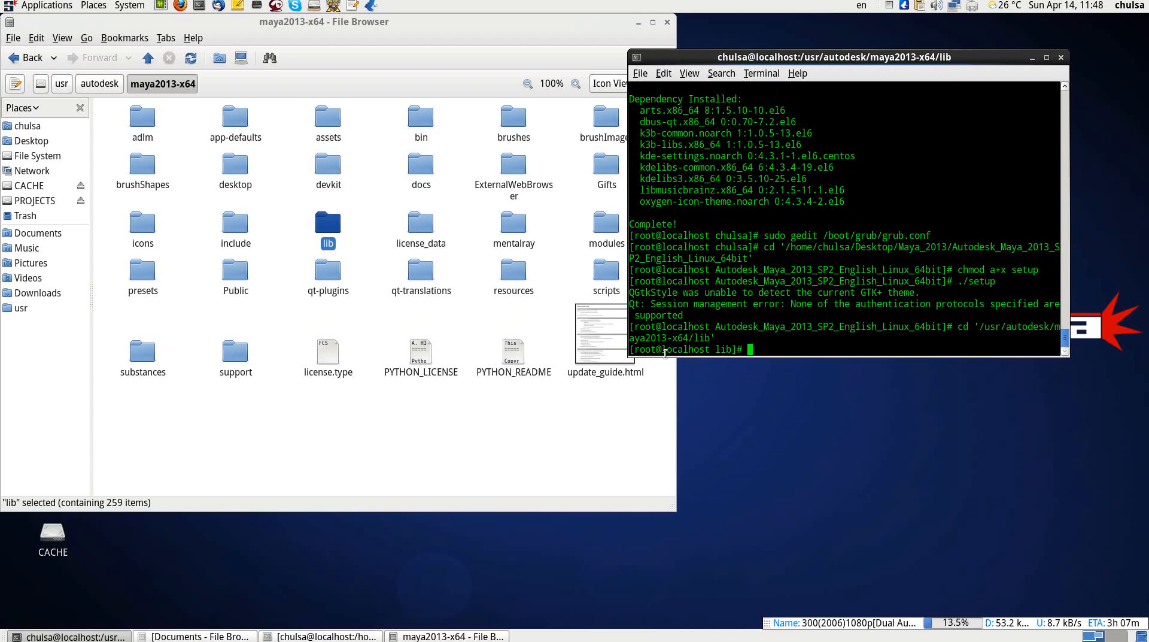
pyautogui.moveTo(783, 349)
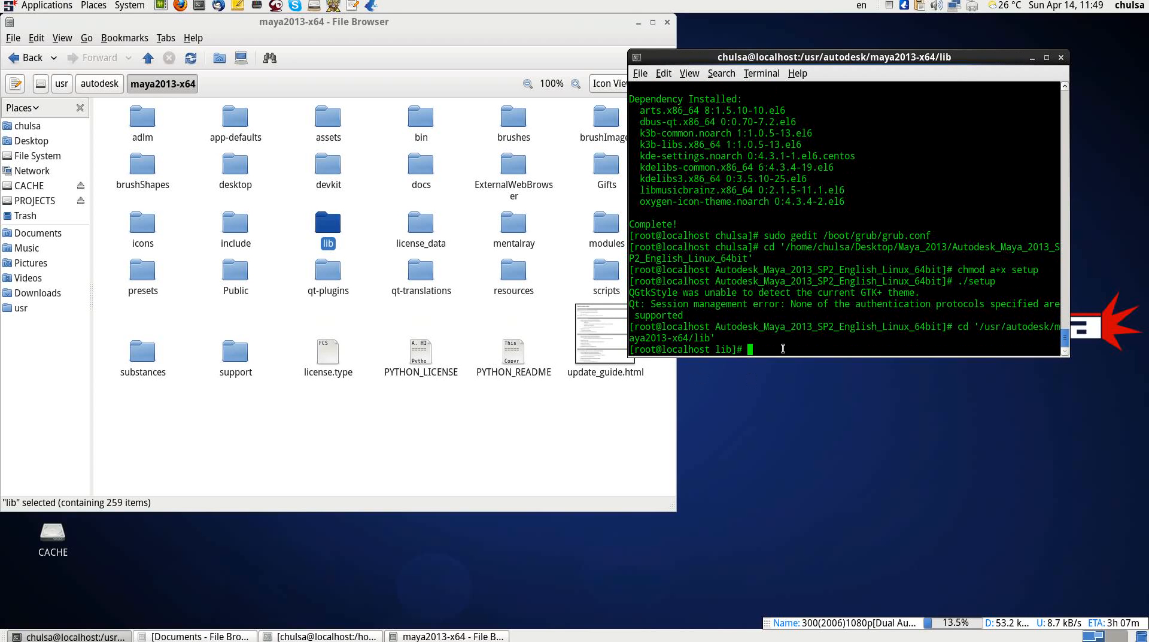
# - Type a chmod a+w command for the lib folder in the terminal
pyautogui.write('chmod')
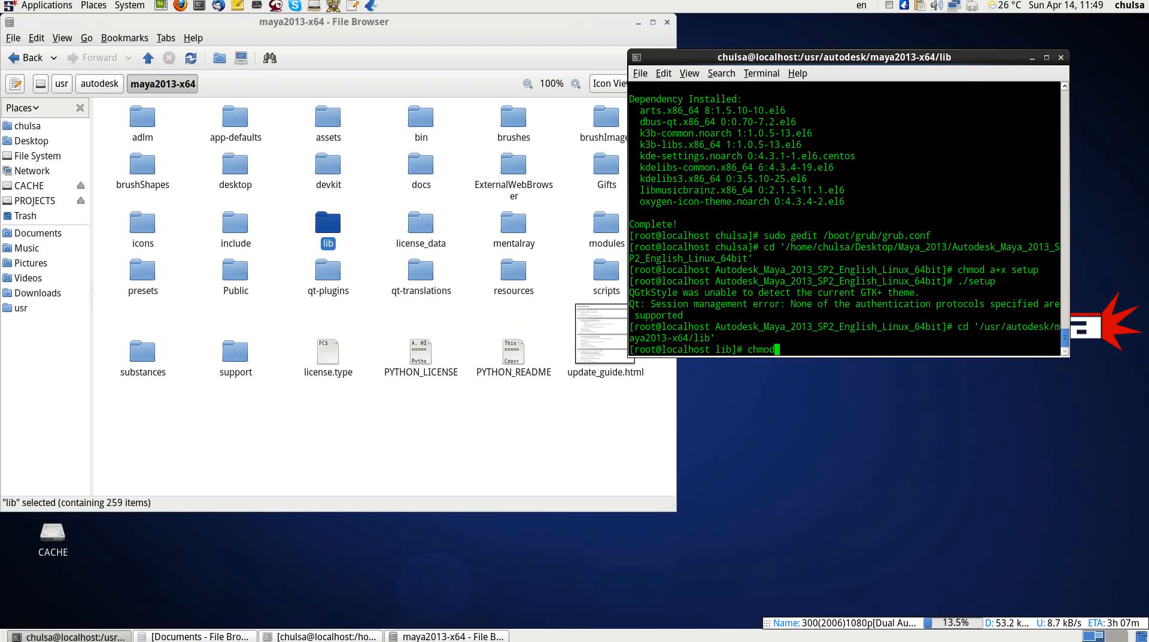
pyautogui.write('a')
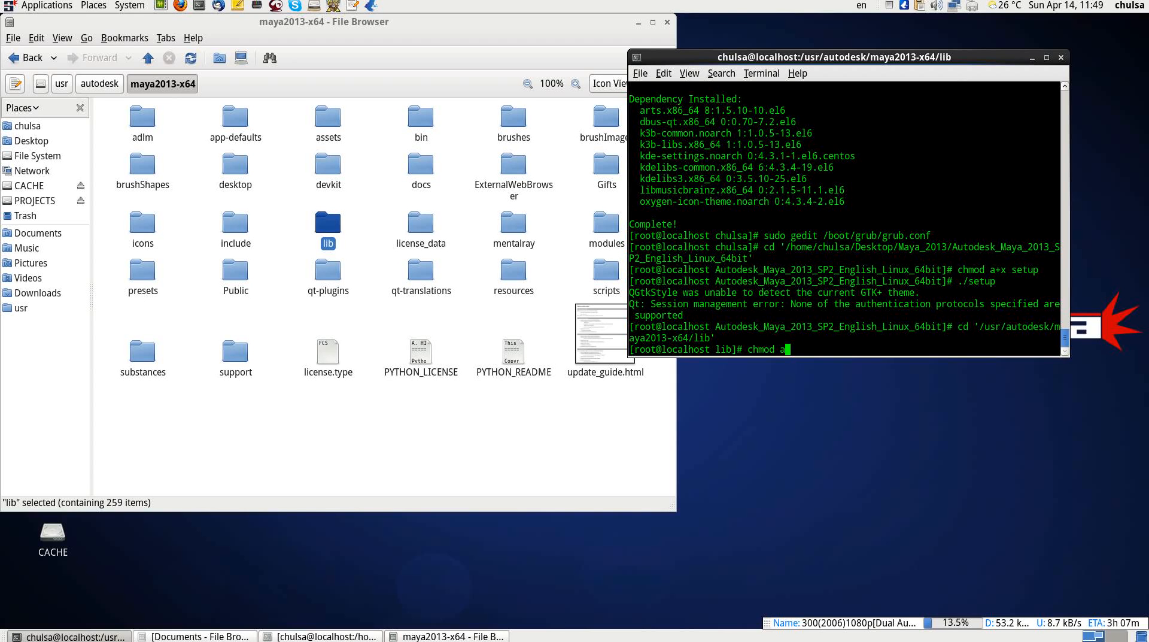
pyautogui.write('+w')
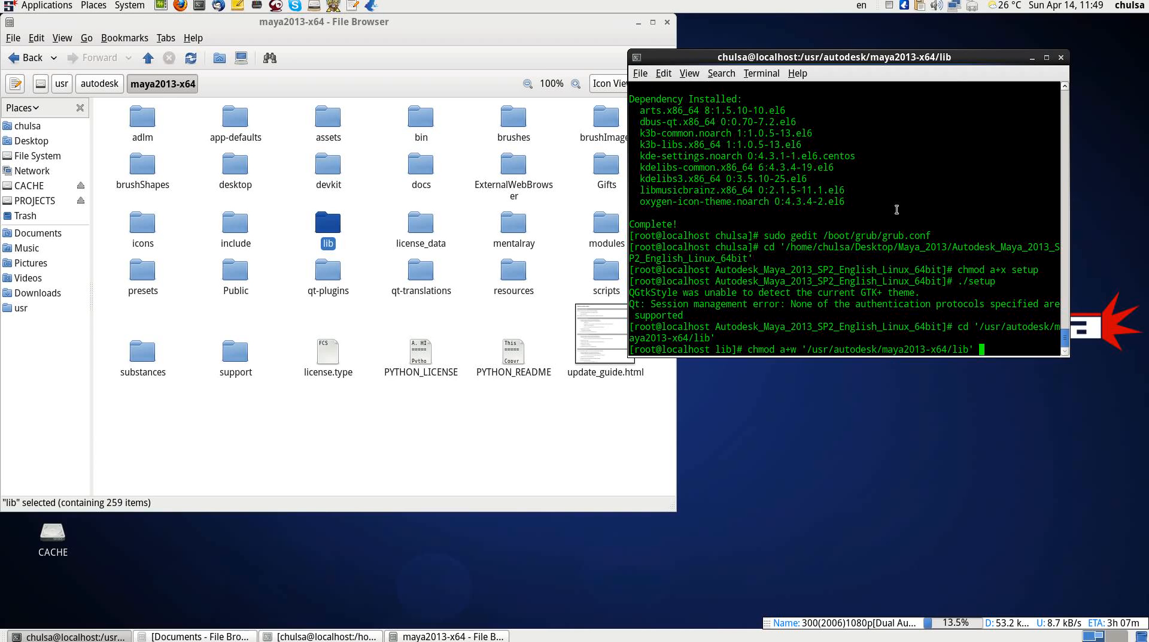
# - Paste libadlmint.so.5.0.39 into Maya's lib folder, skipping the file that failed
pyautogui.doubleClick(327, 223)
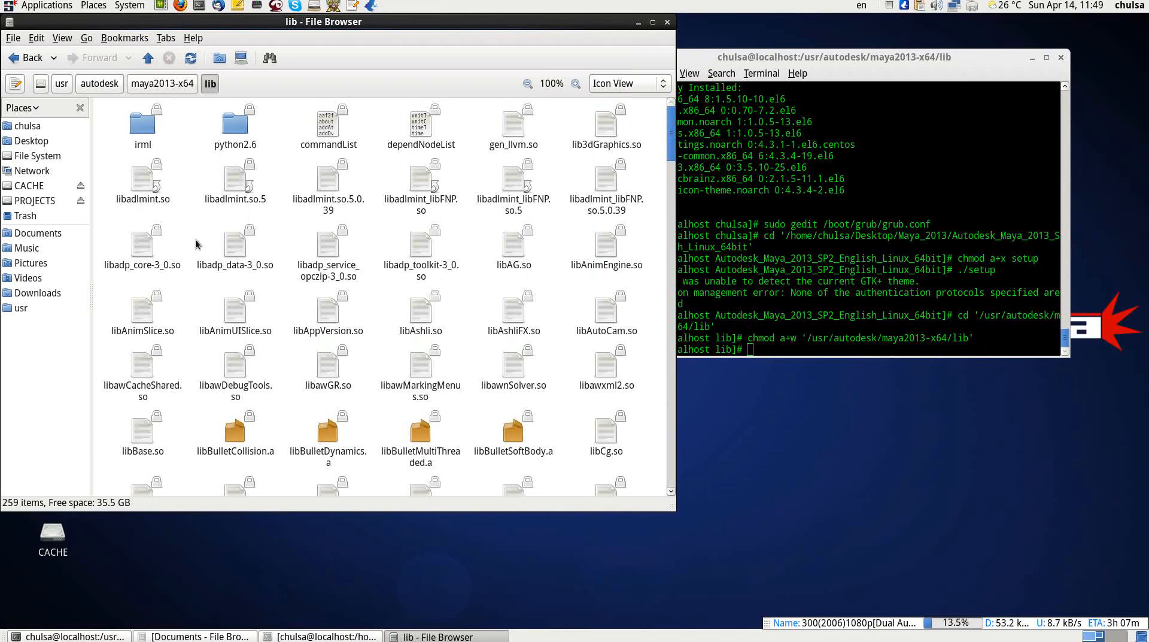
pyautogui.rightClick(196, 243)
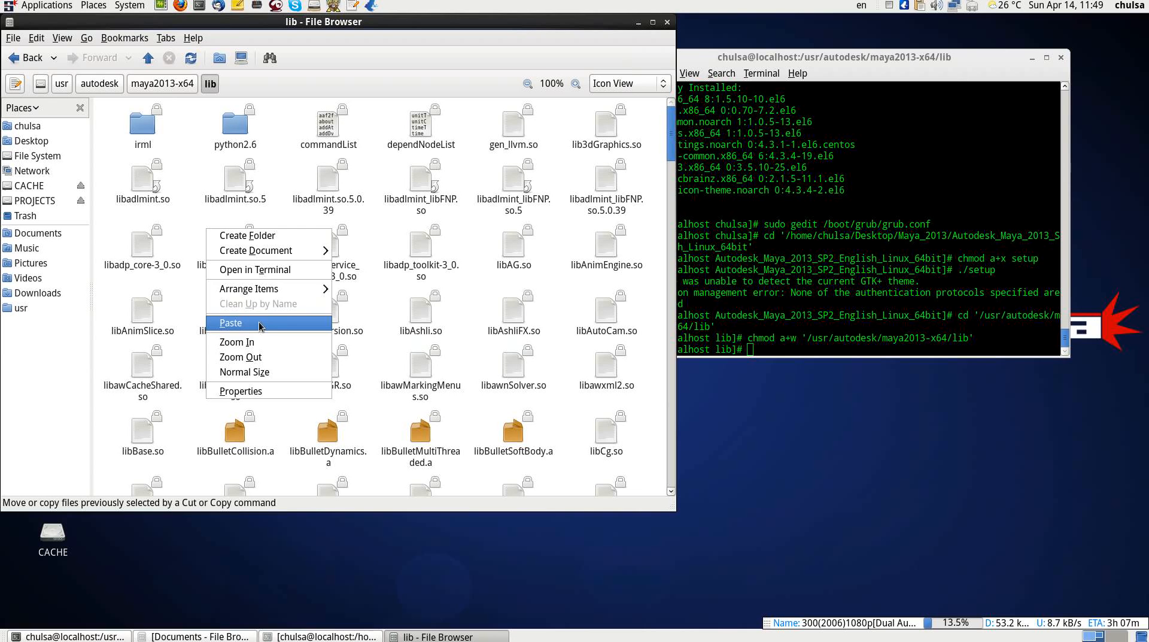
pyautogui.click(230, 323)
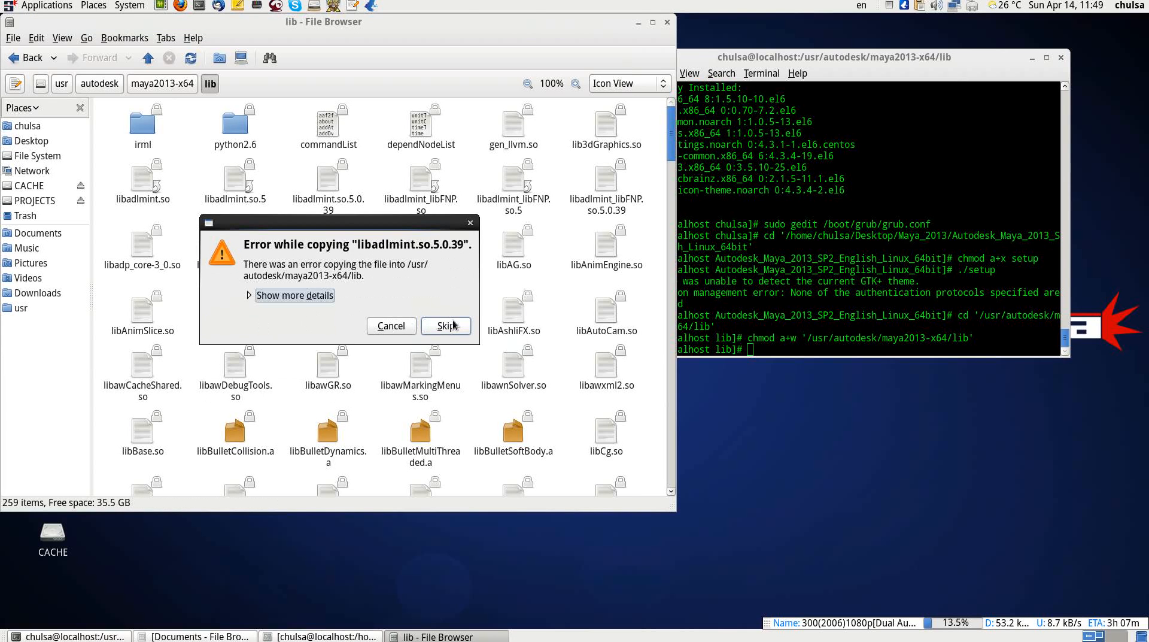
pyautogui.click(445, 325)
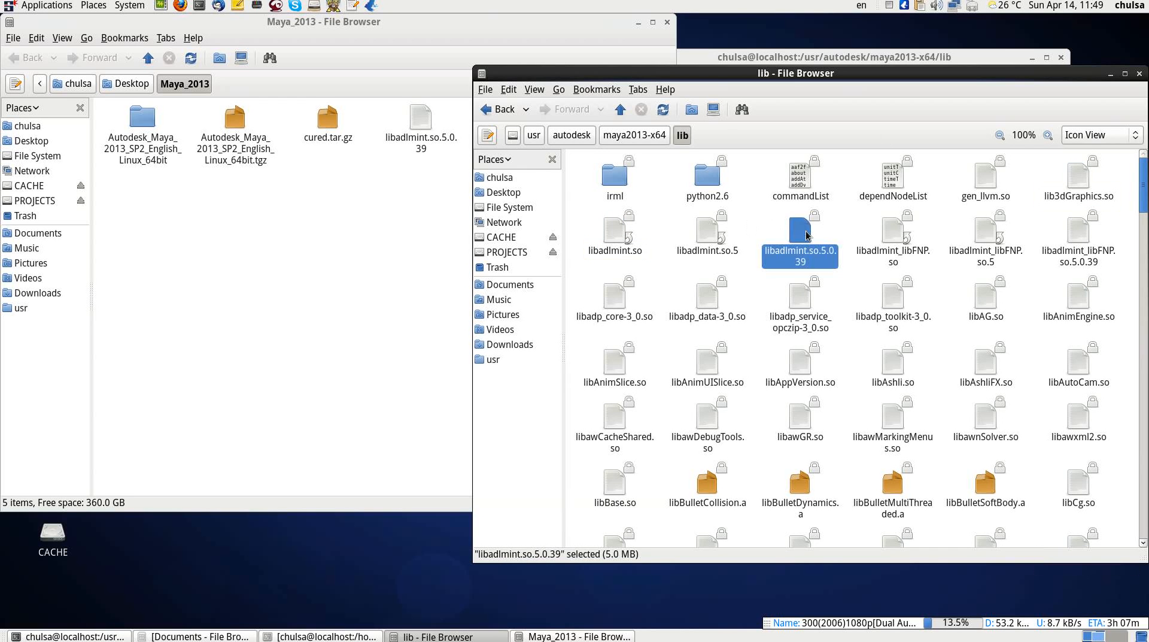
# - Remove write permission from the lib folder again with chmod a-w
pyautogui.press('Delete')
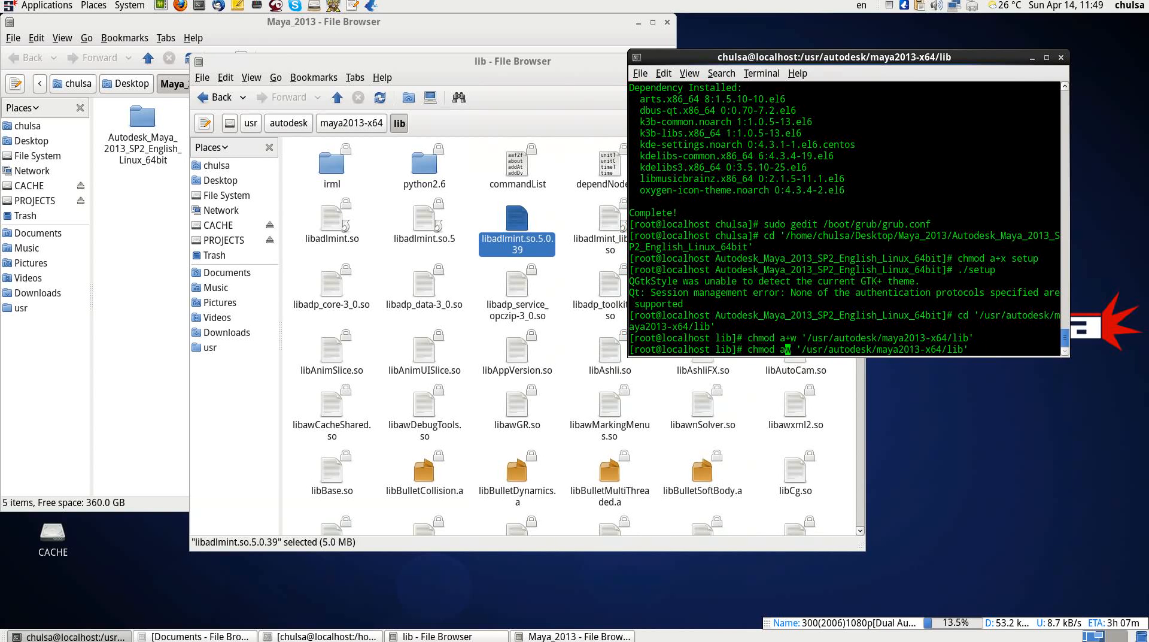
pyautogui.press('Return')
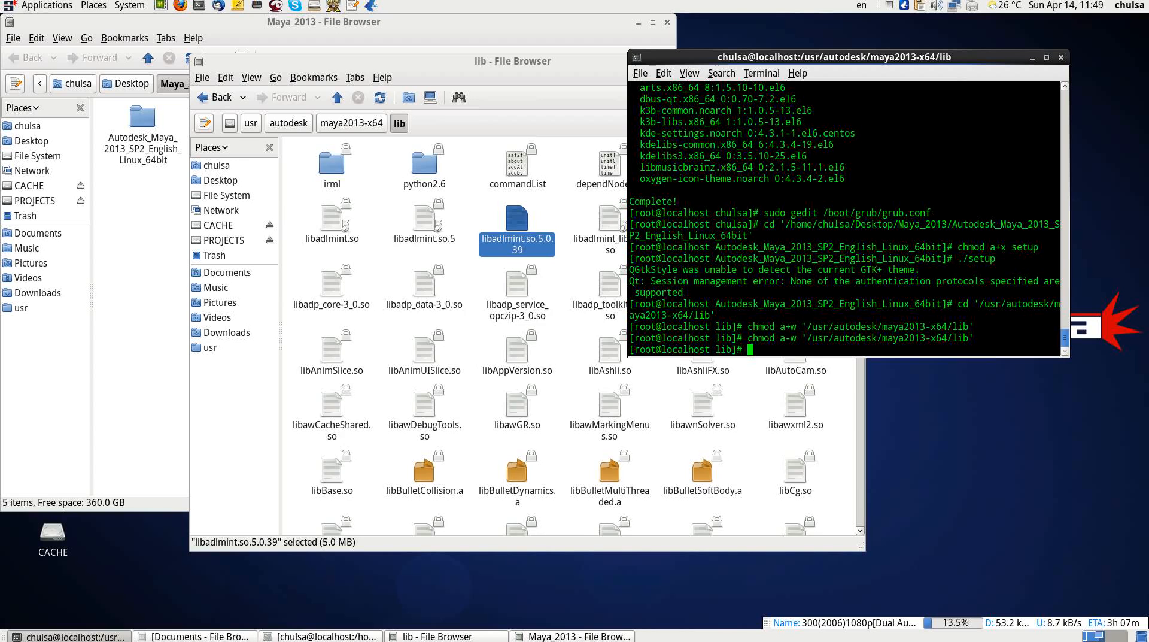
pyautogui.scroll(-3)
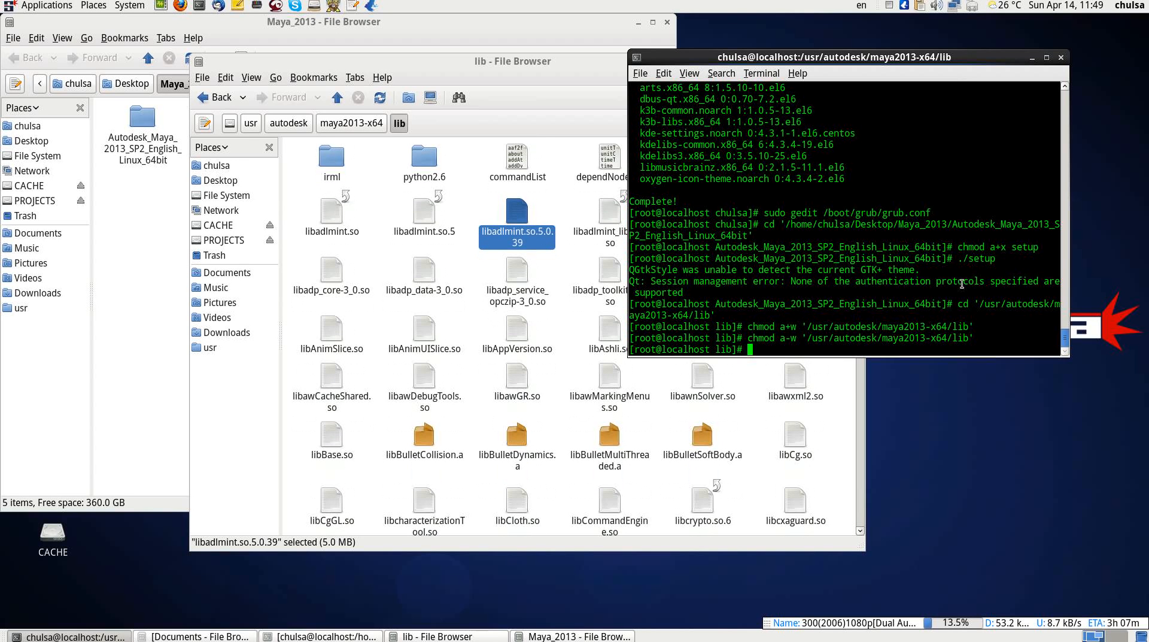
pyautogui.click(45, 6)
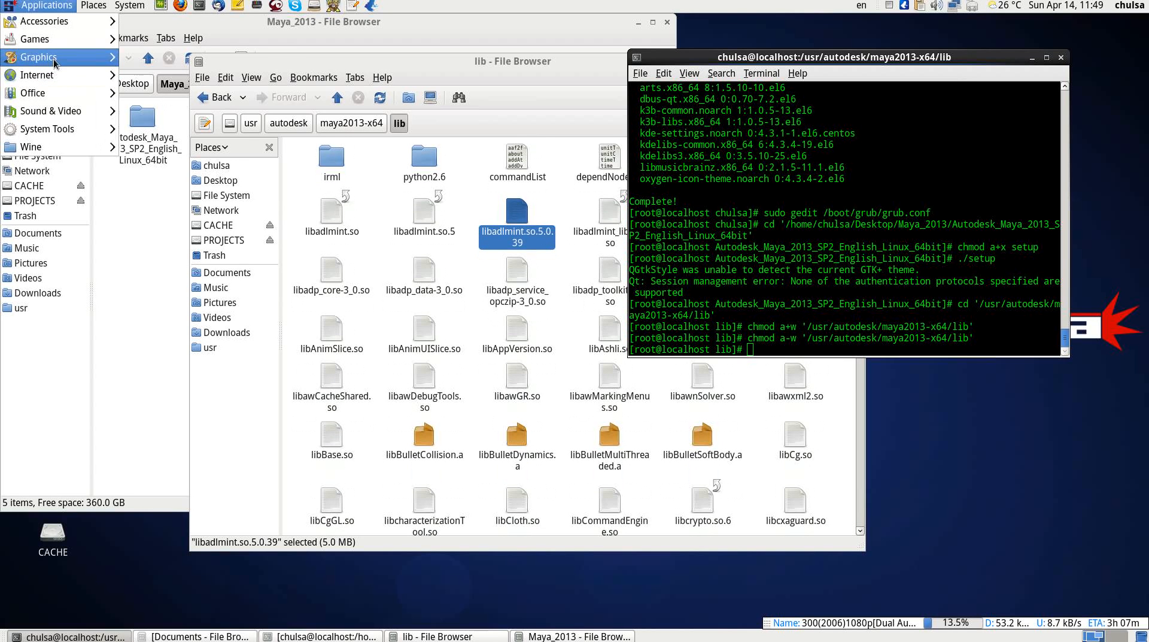
# - Launch Autodesk Maya 2013 from Applications and agree to the privacy statement
pyautogui.click(38, 56)
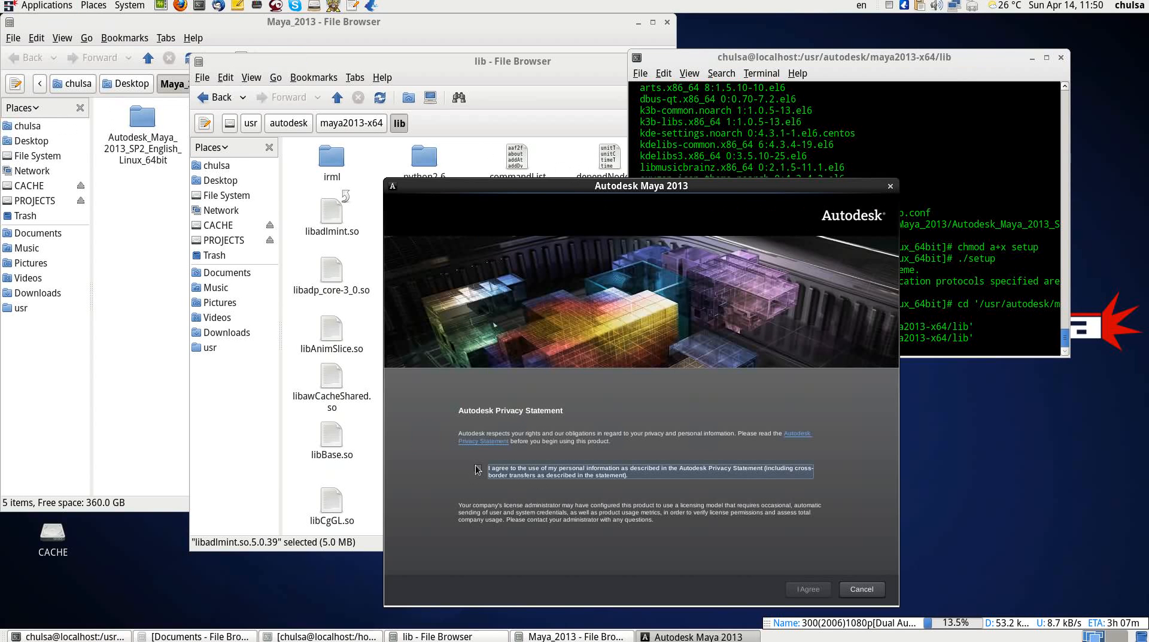
pyautogui.click(477, 468)
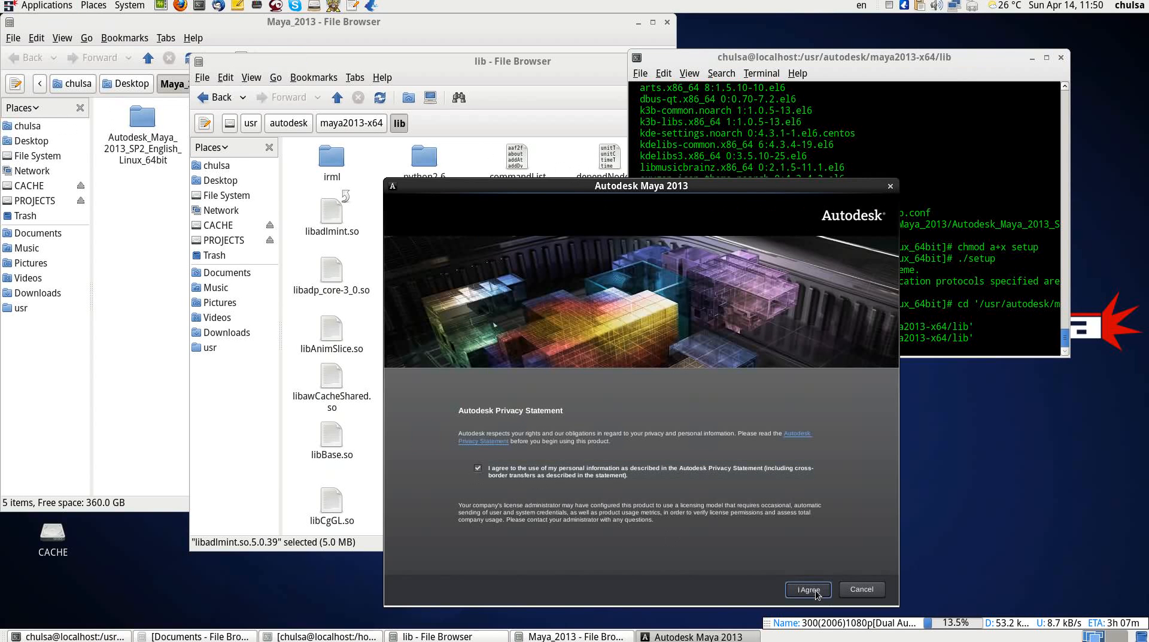
pyautogui.click(807, 589)
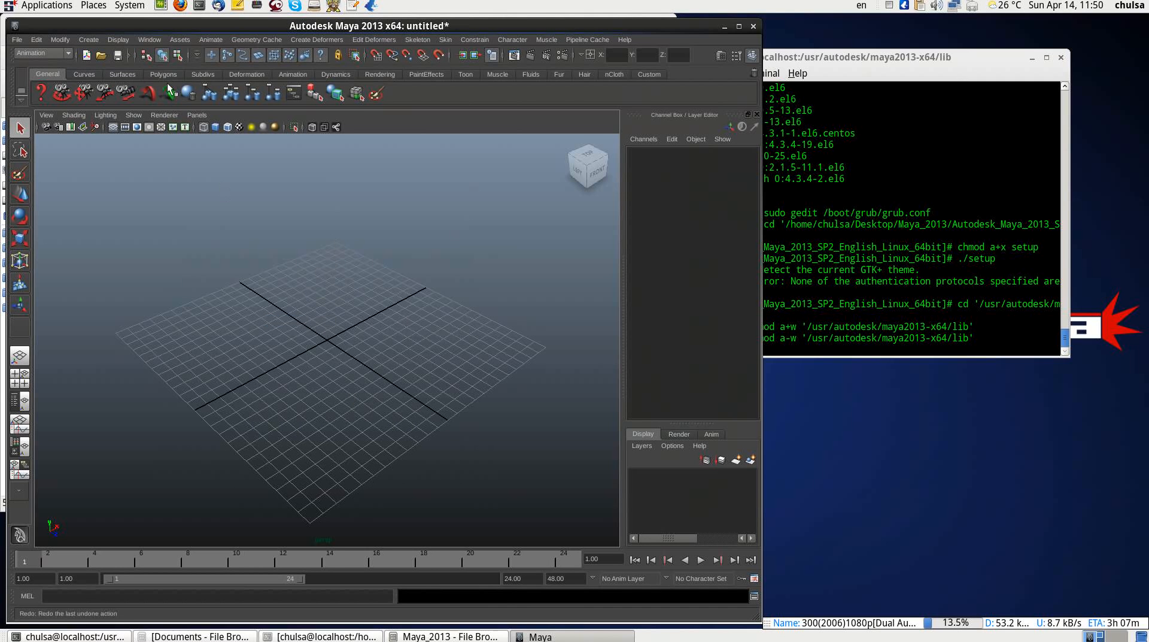
# - Add a NURBS plane, show polygon primitives, and move the texture node chooser aside
pyautogui.click(122, 74)
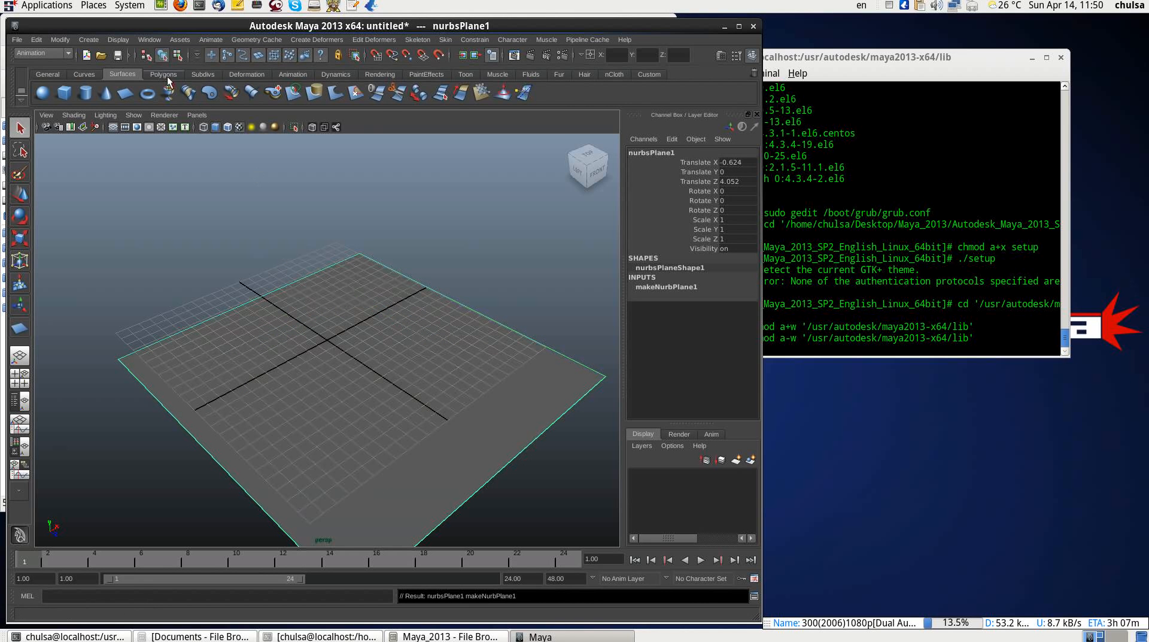
pyautogui.click(162, 74)
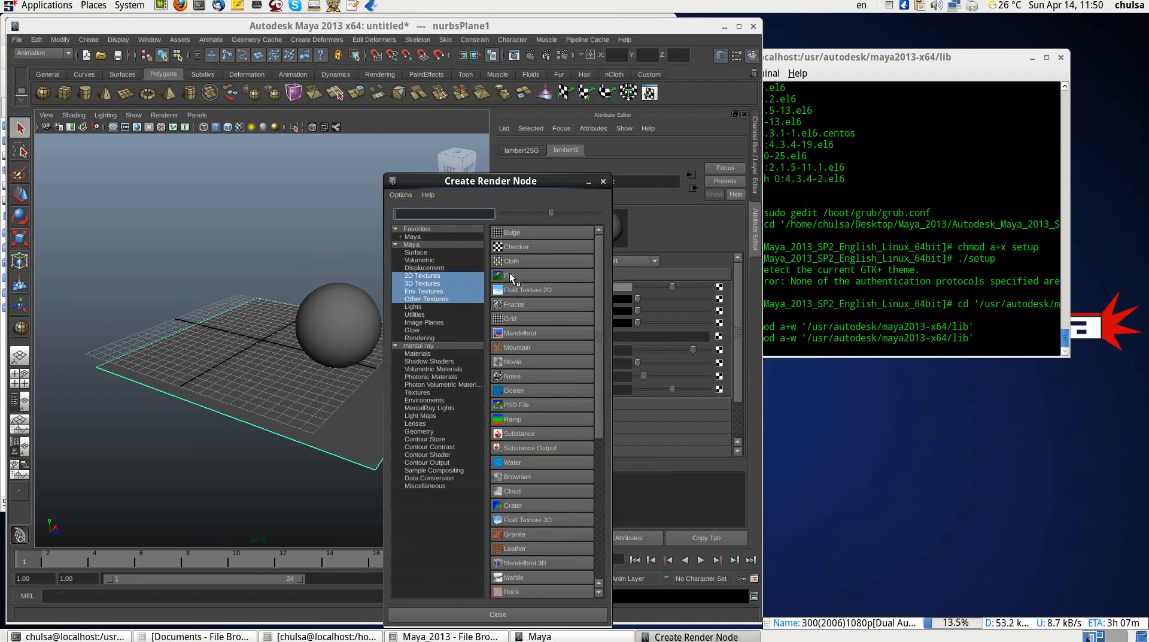
pyautogui.moveTo(490, 181); pyautogui.dragTo(435, 90)
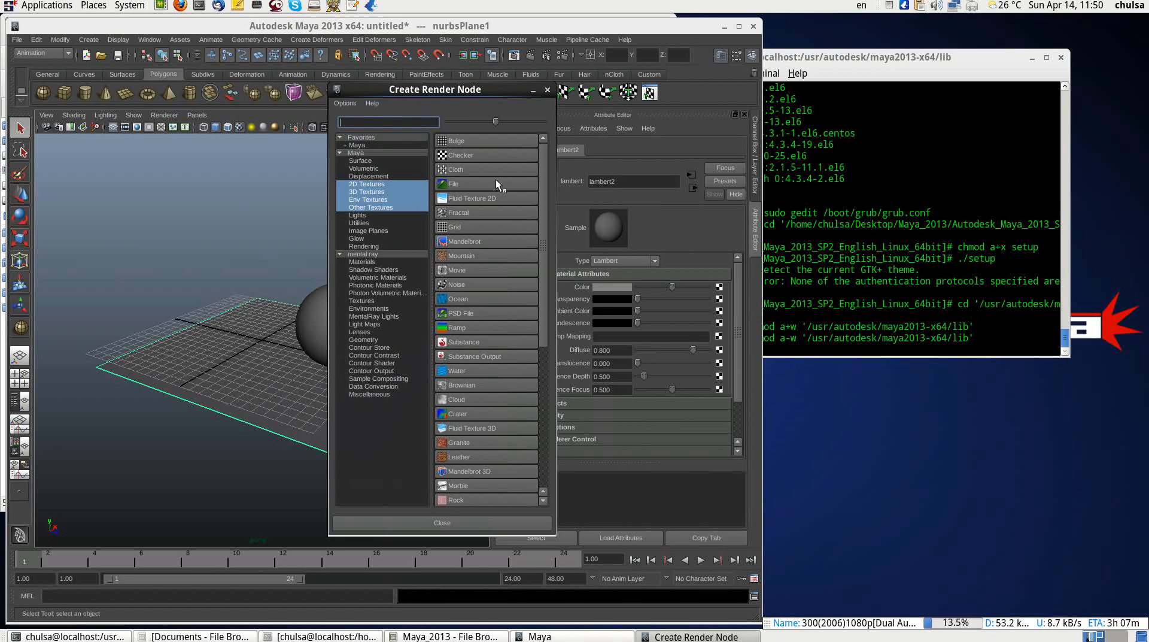
# - Create a File texture node and browse to Pictures/CHARACTERS/Realistic_Chr
pyautogui.click(453, 184)
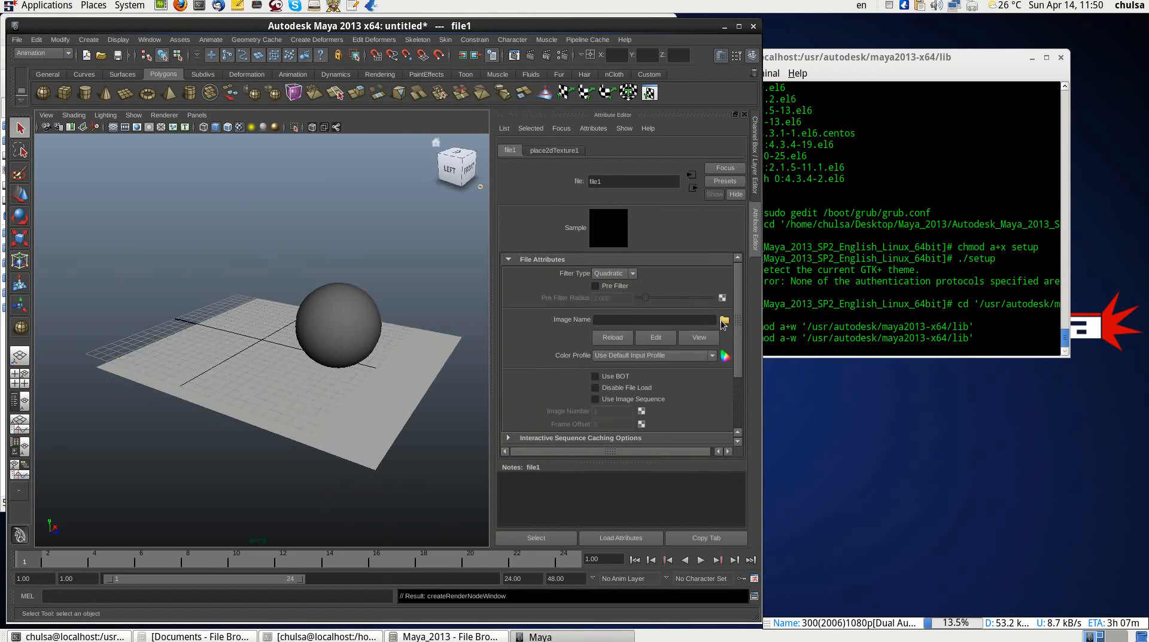
pyautogui.click(723, 322)
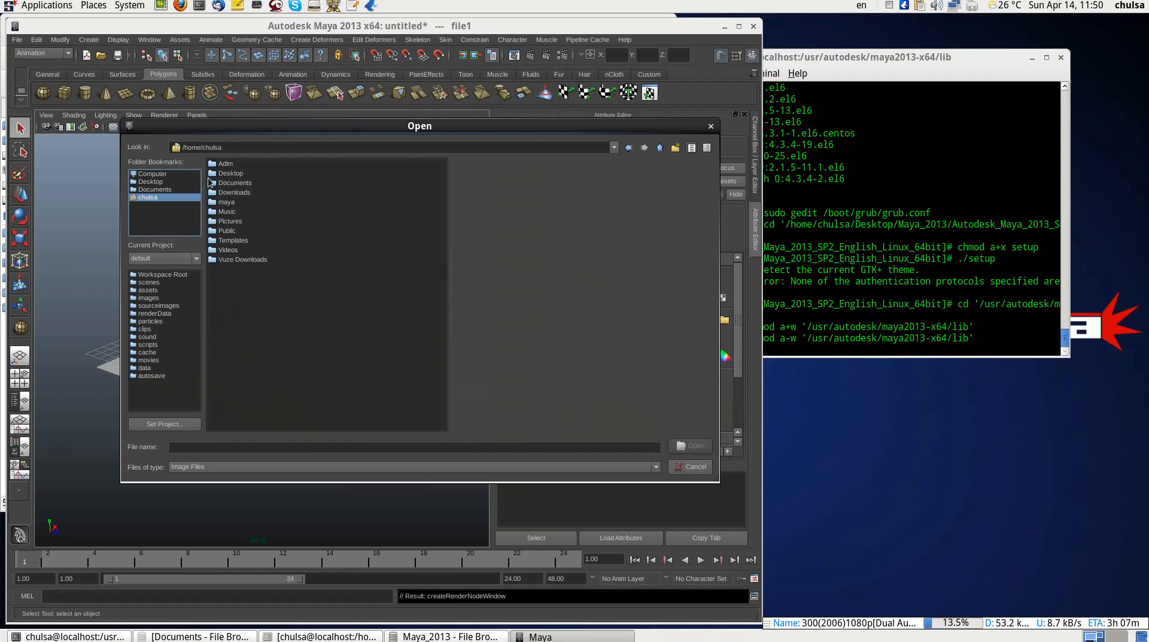
pyautogui.doubleClick(229, 221)
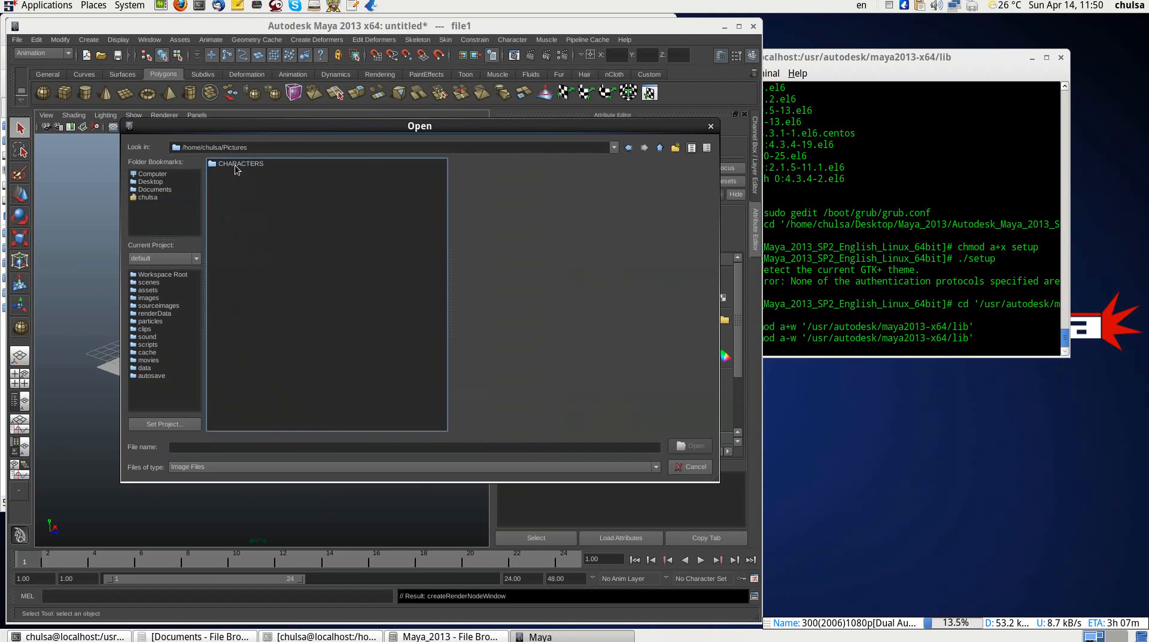
pyautogui.doubleClick(236, 163)
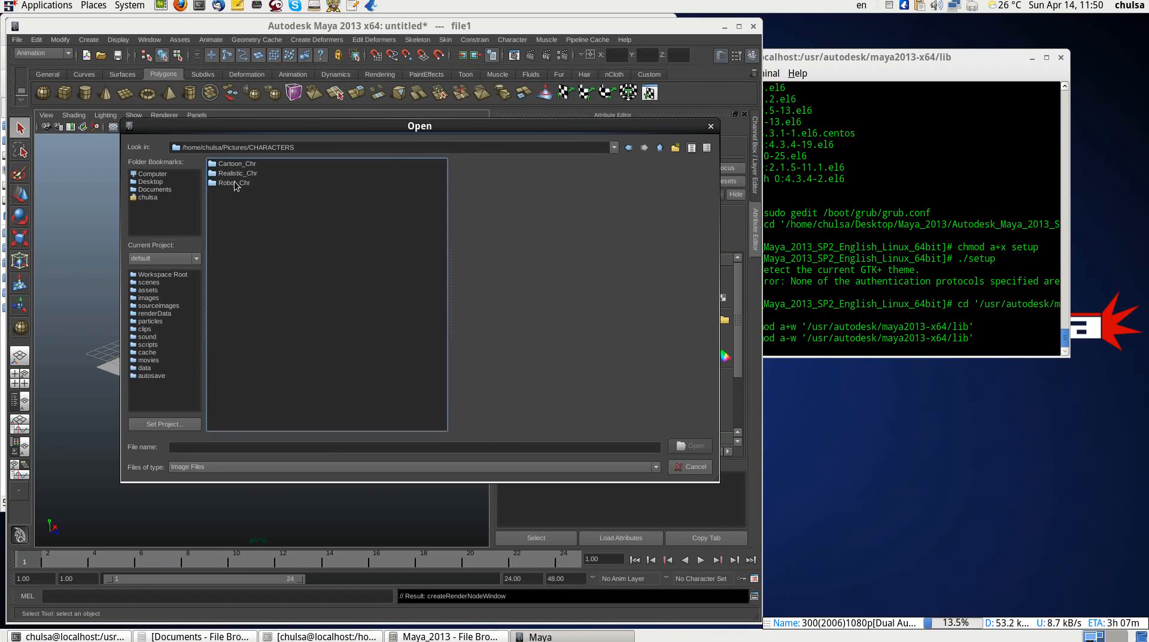
pyautogui.doubleClick(236, 173)
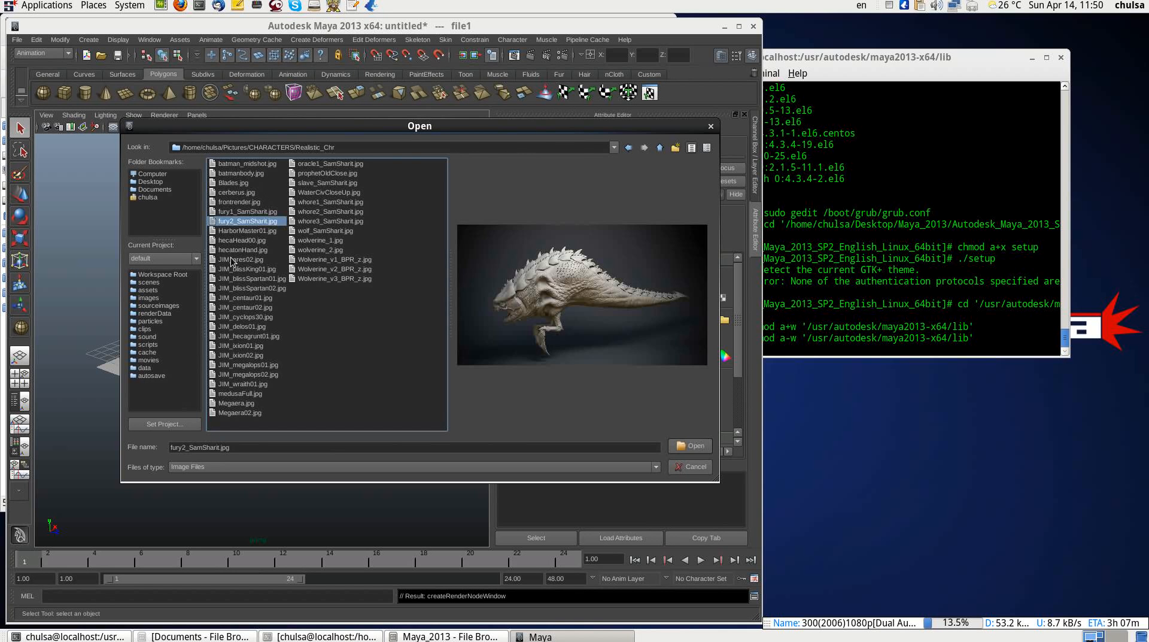
# - Preview HarborMaster01, batmanbody, cerberus and Blades, then load batman_midshot.jpg
pyautogui.click(247, 230)
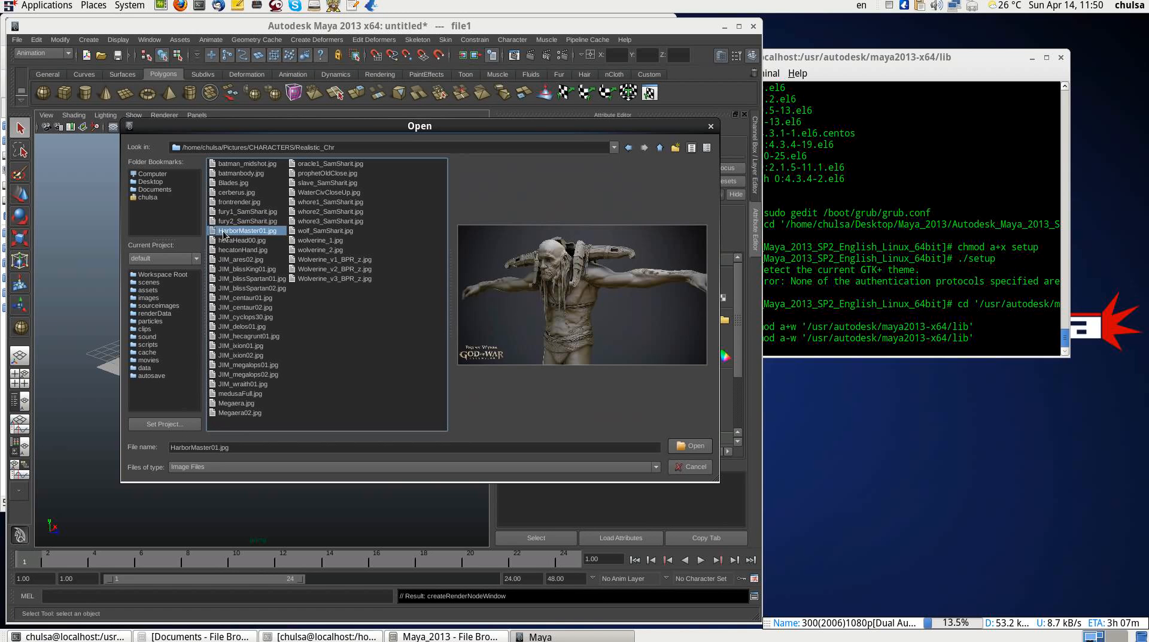
pyautogui.click(247, 163)
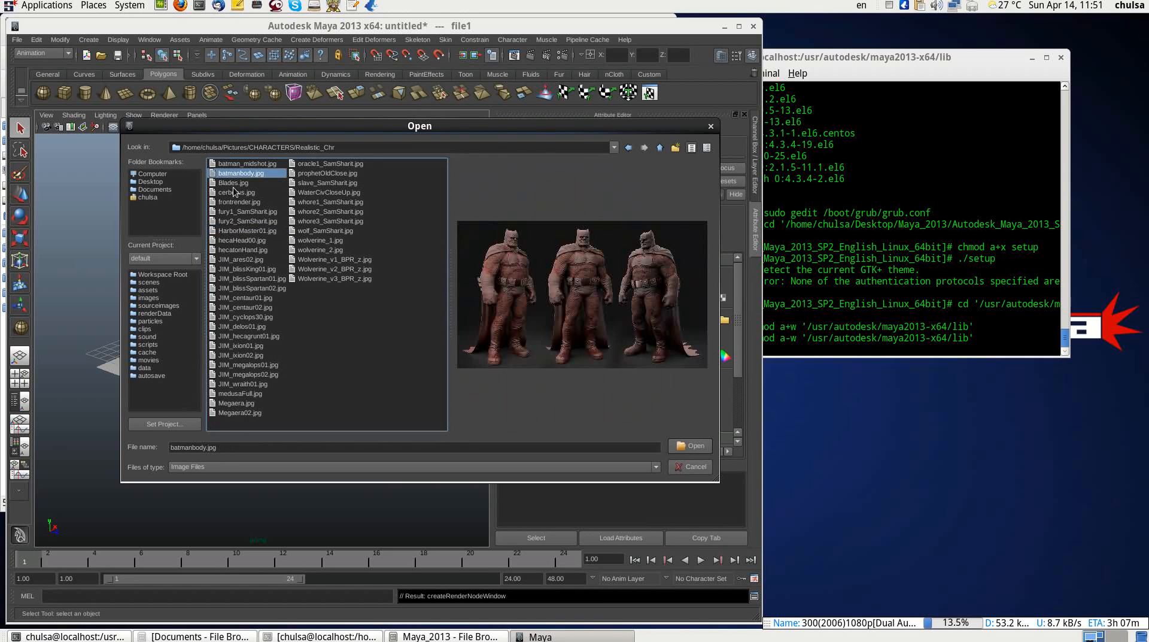
pyautogui.click(237, 192)
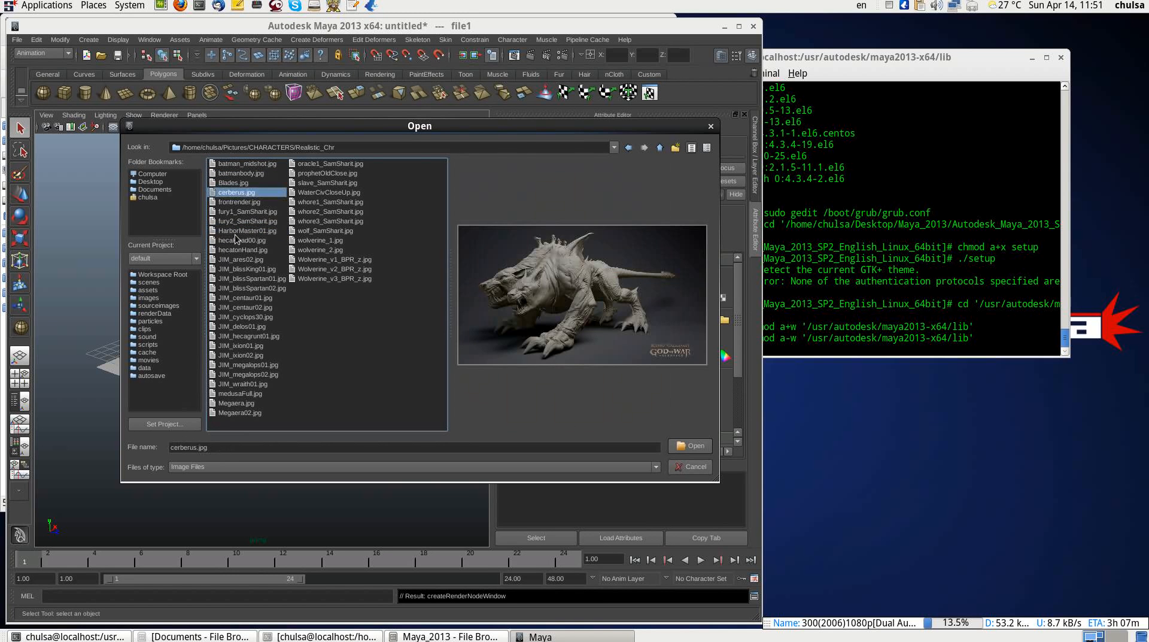
pyautogui.click(248, 231)
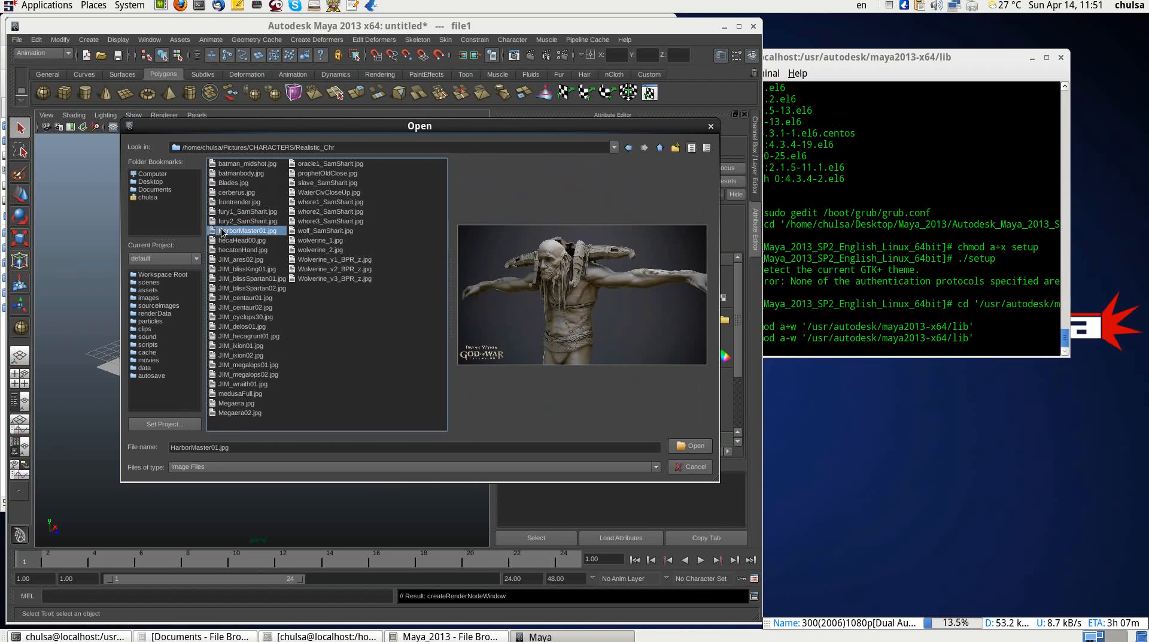
pyautogui.click(234, 182)
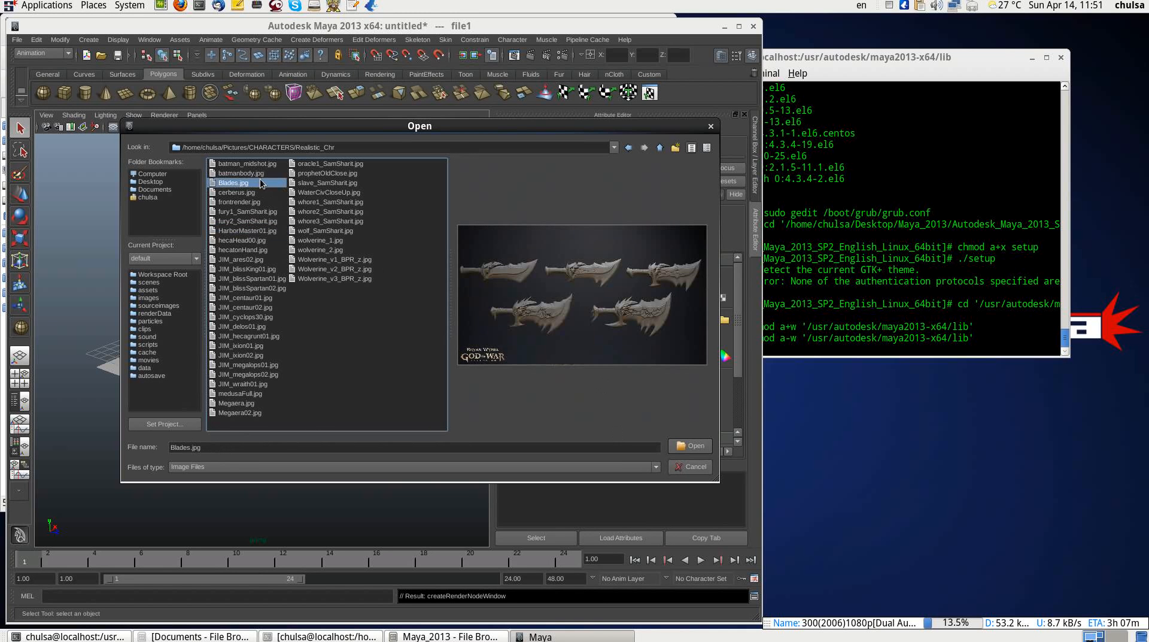
pyautogui.click(247, 163)
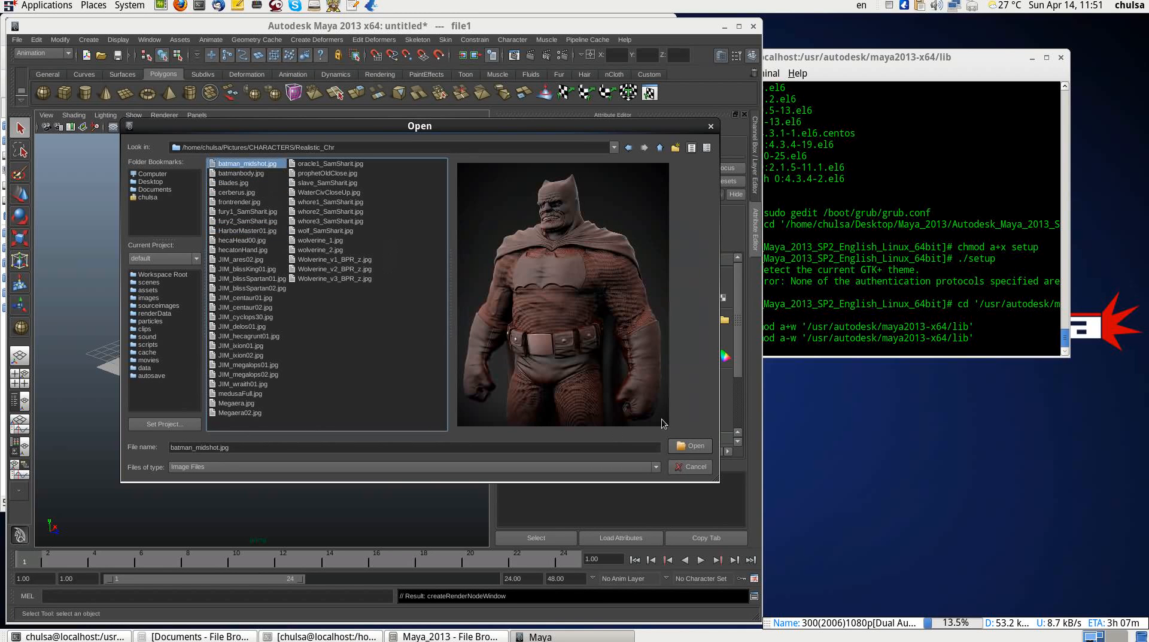
pyautogui.click(689, 446)
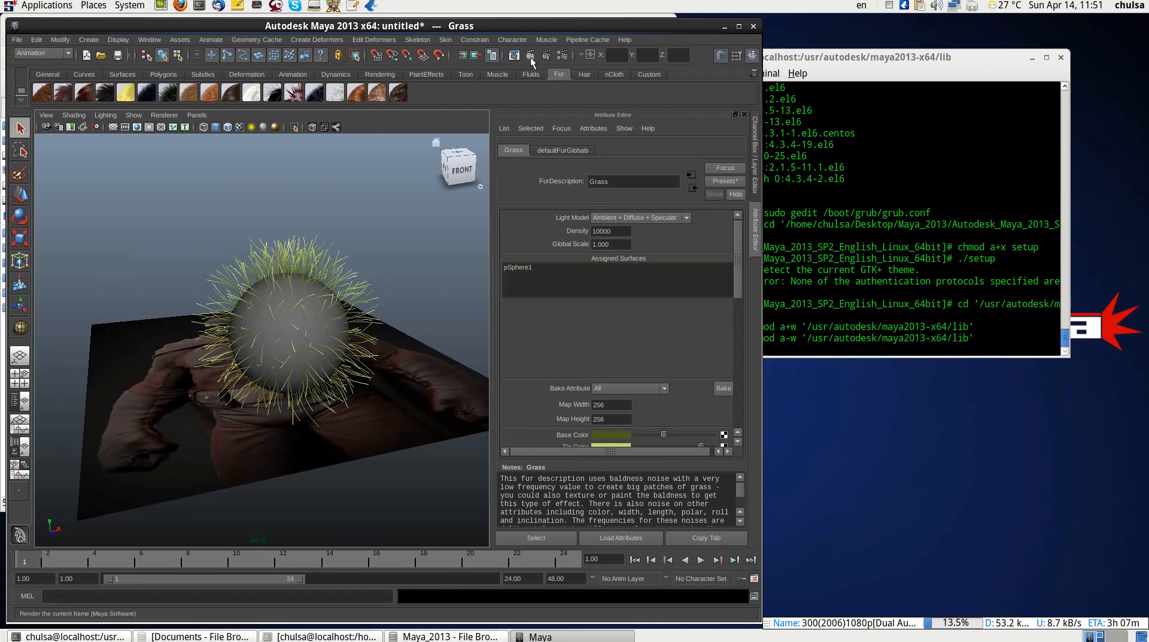
# - Render the current frame of the grass-furred sphere and close the preview
pyautogui.click(529, 55)
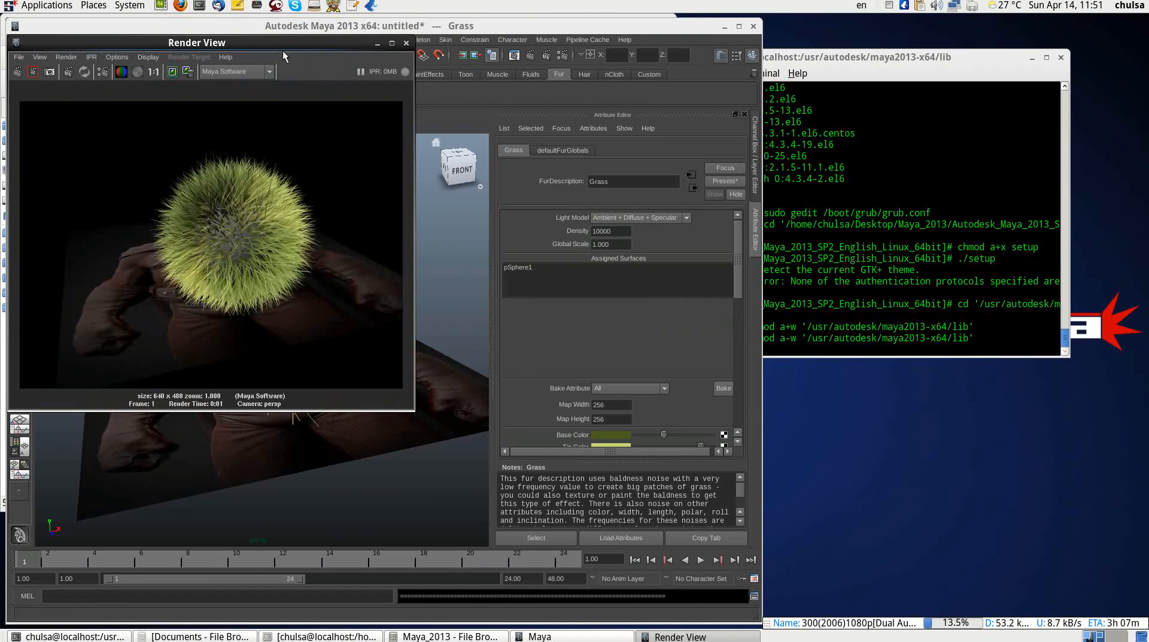
pyautogui.moveTo(196, 42); pyautogui.dragTo(239, 59)
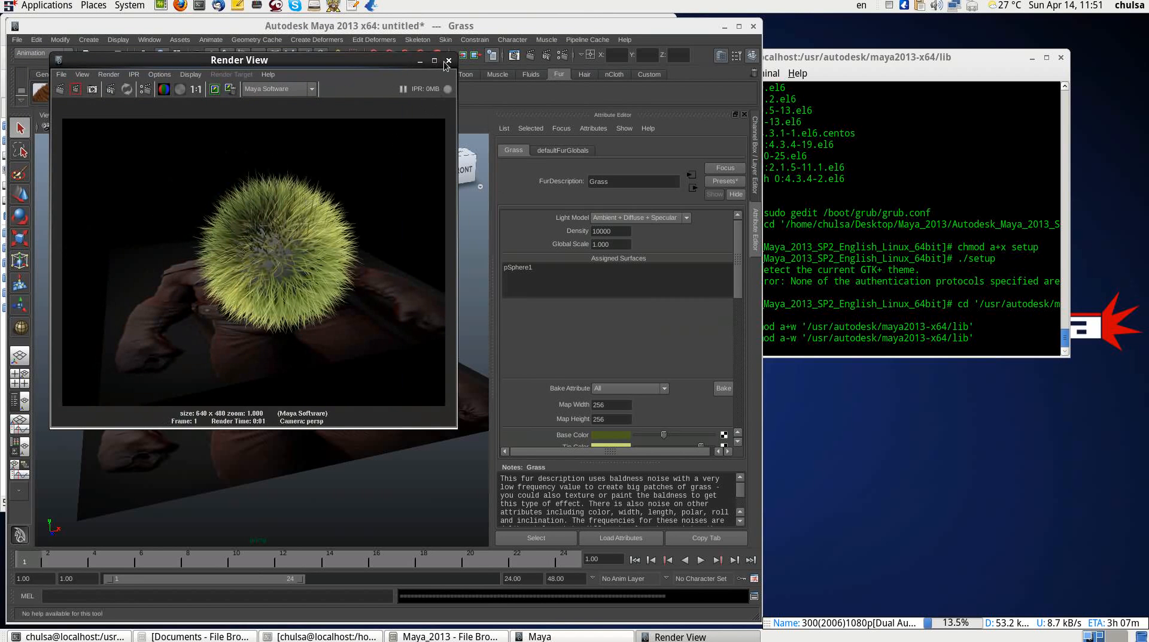
pyautogui.click(88, 40)
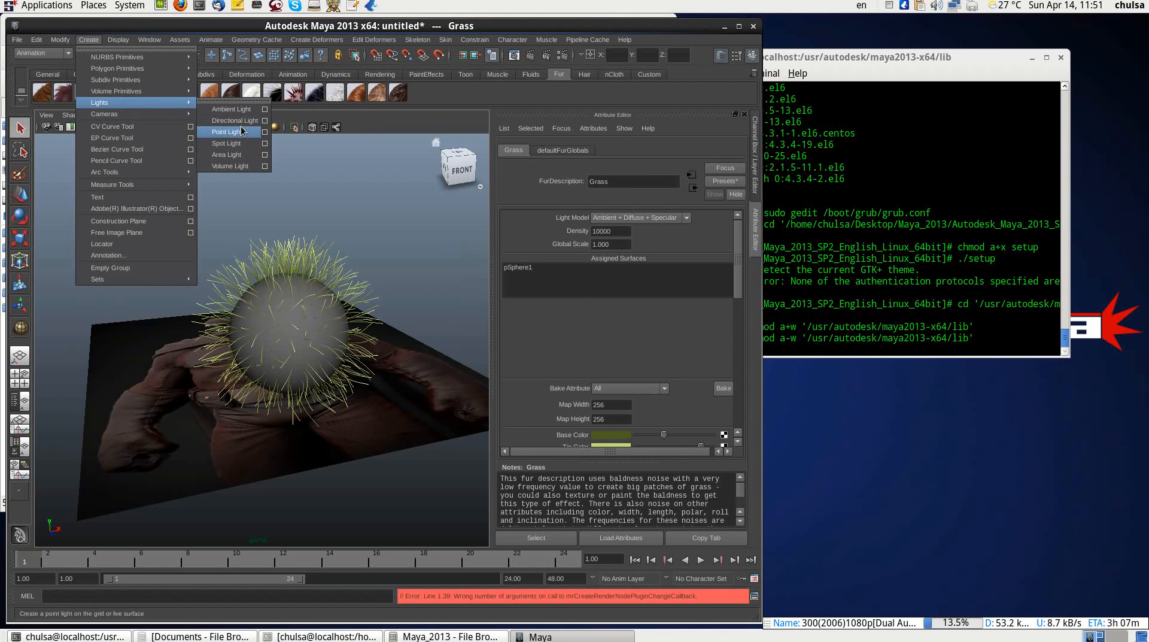
# - Add and orient a directional light, then re-render the scene with mental ray
pyautogui.click(235, 120)
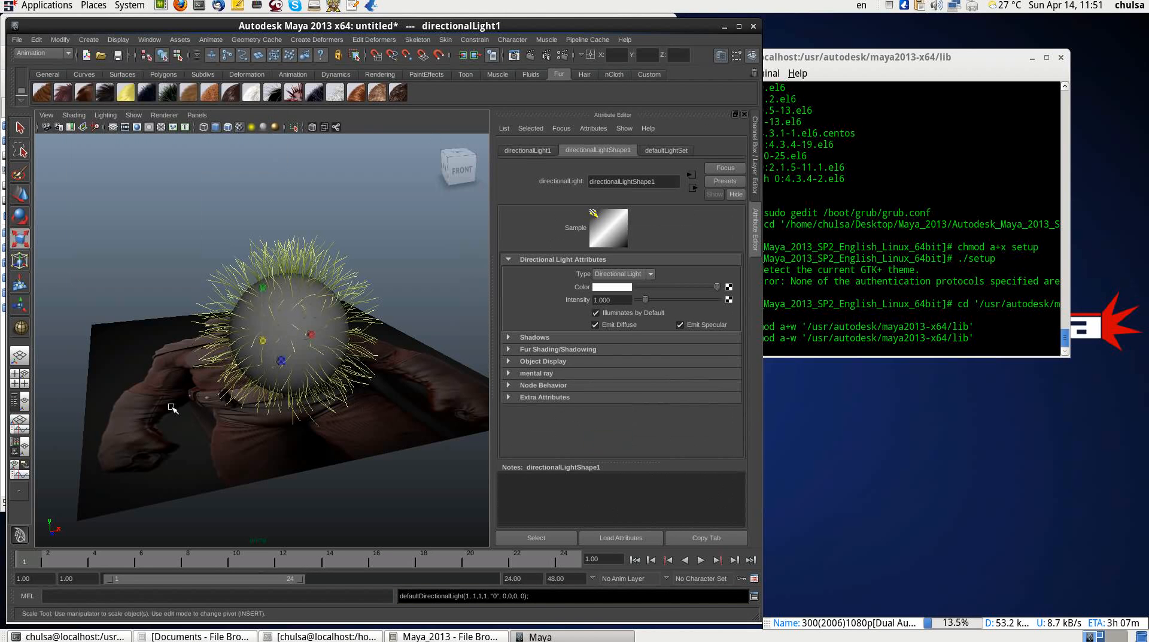
pyautogui.moveTo(174, 408); pyautogui.dragTo(199, 285)
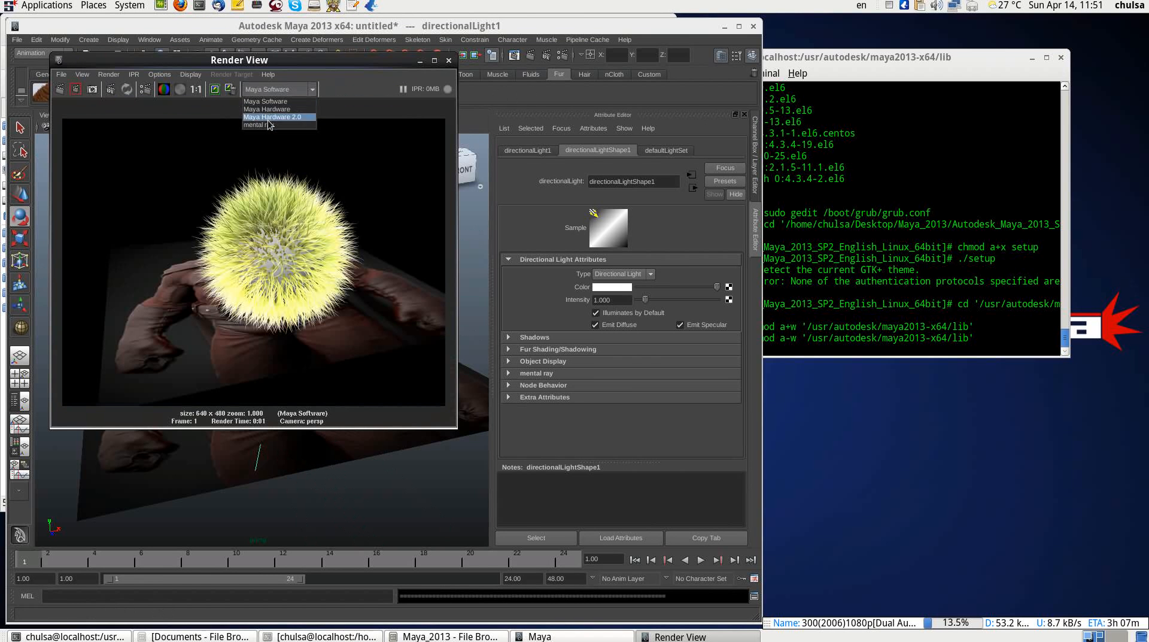
pyautogui.click(258, 125)
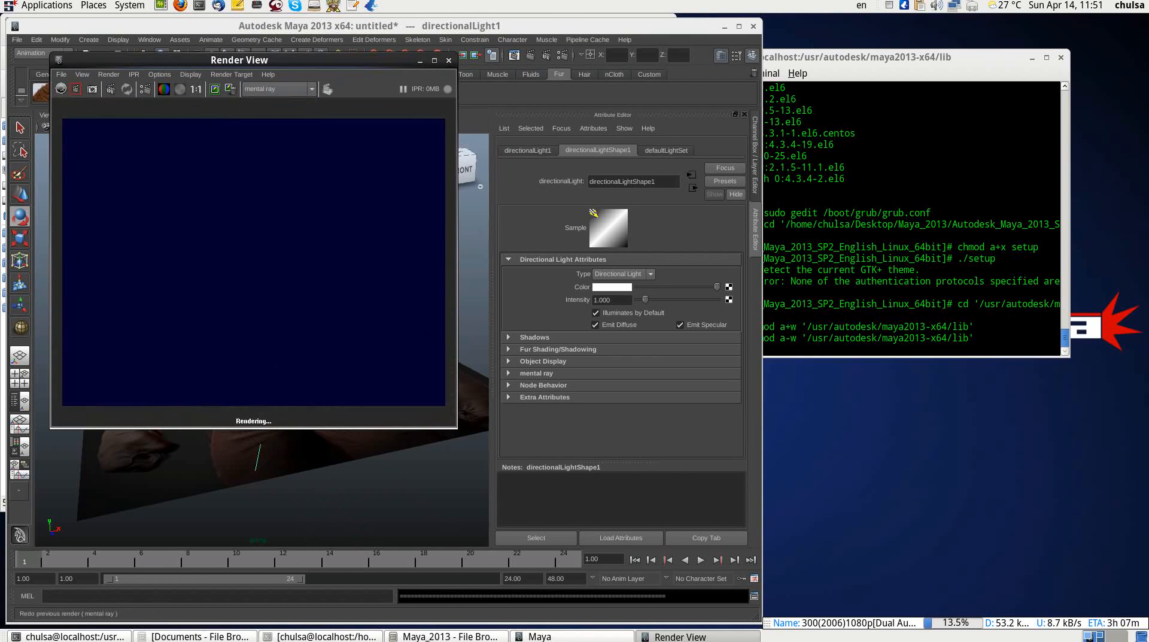
pyautogui.click(62, 88)
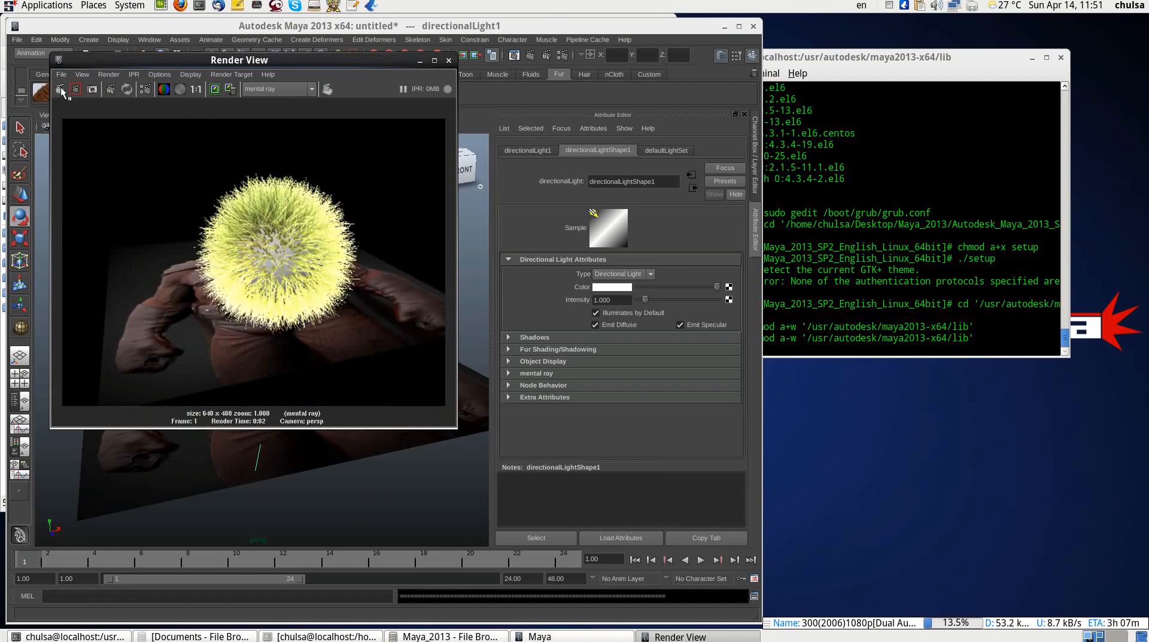
pyautogui.click(448, 59)
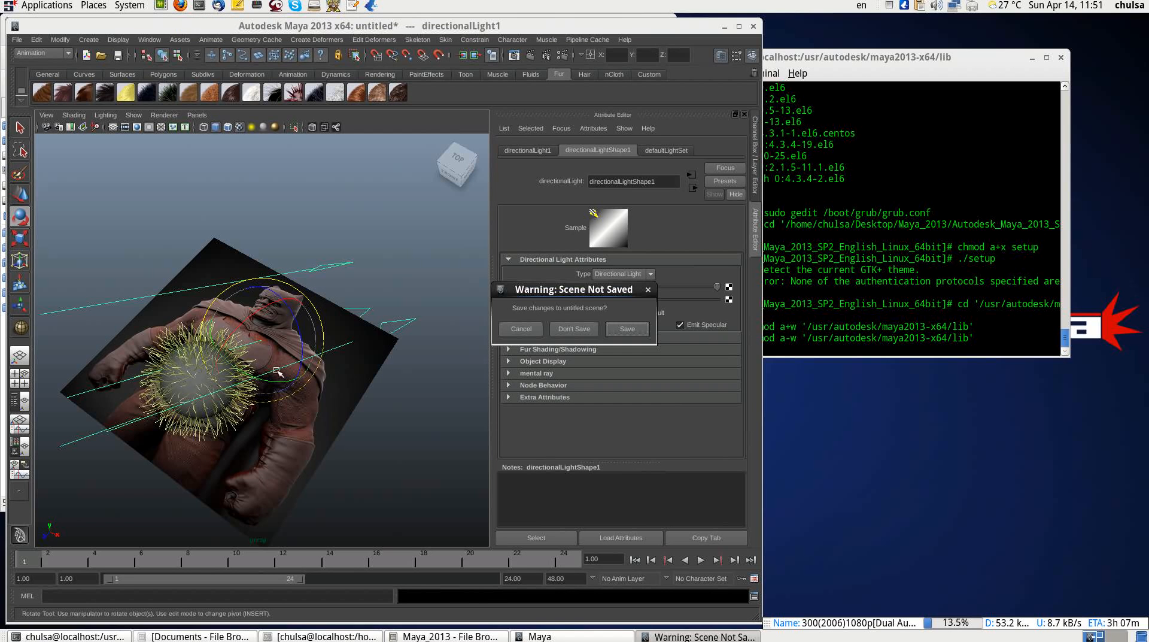
# - Close the Maya scene without saving and open Maya_Mudbox_2013_Medicine from the Desktop
pyautogui.click(574, 329)
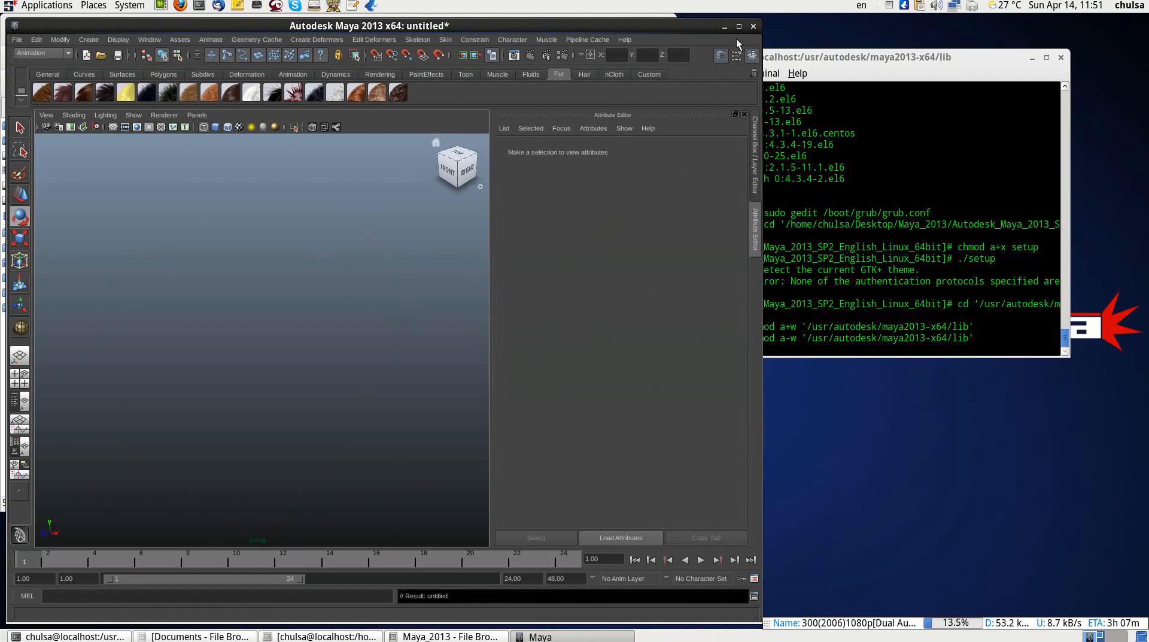
pyautogui.click(445, 636)
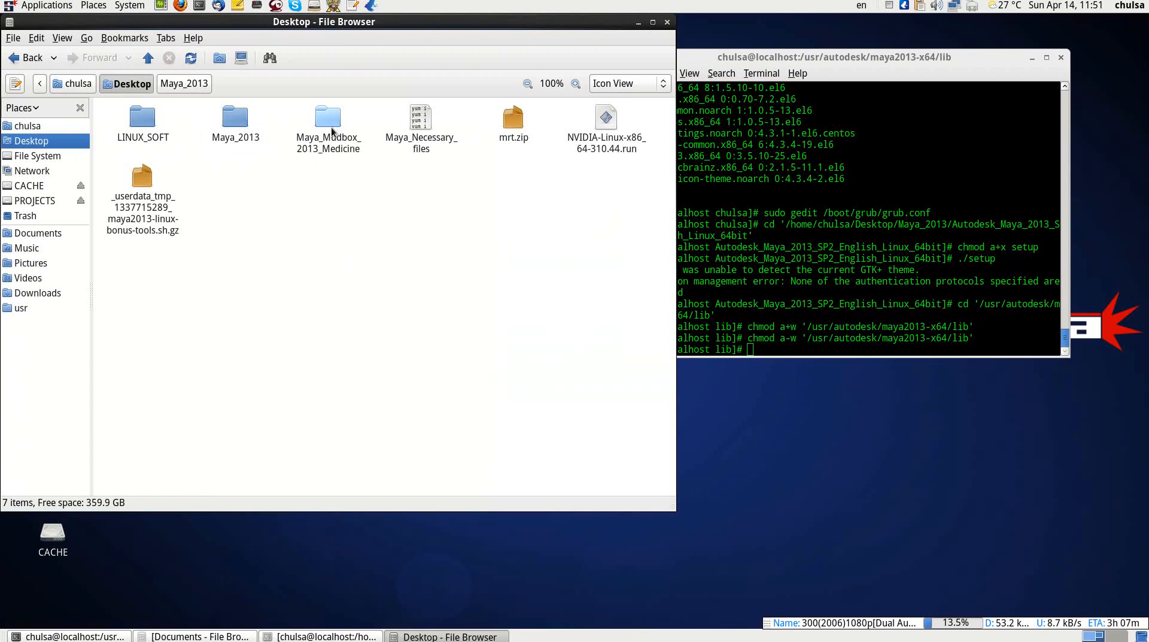
pyautogui.doubleClick(327, 117)
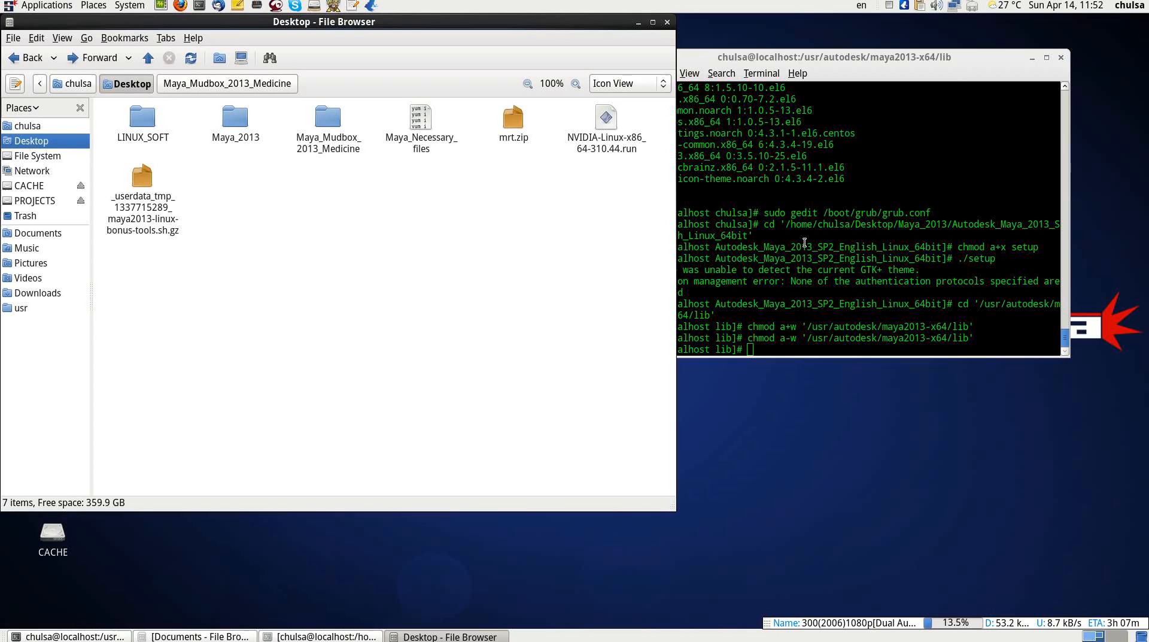
# - In the terminal, cd into the Medicine folder and begin a tar command
pyautogui.write('cd')
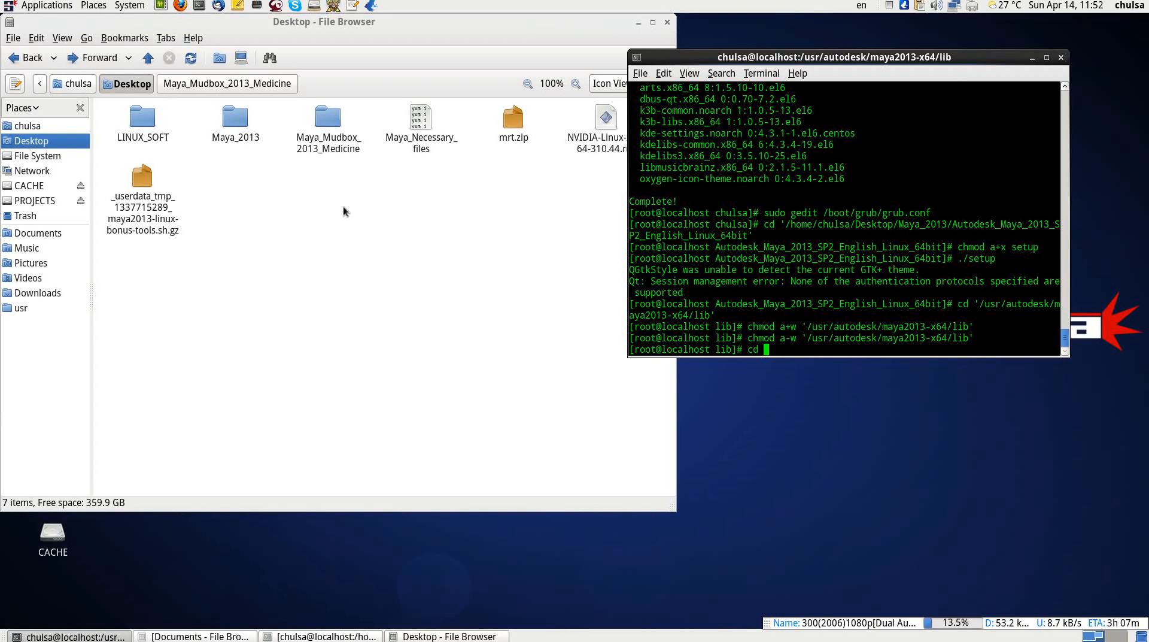
pyautogui.click(327, 117)
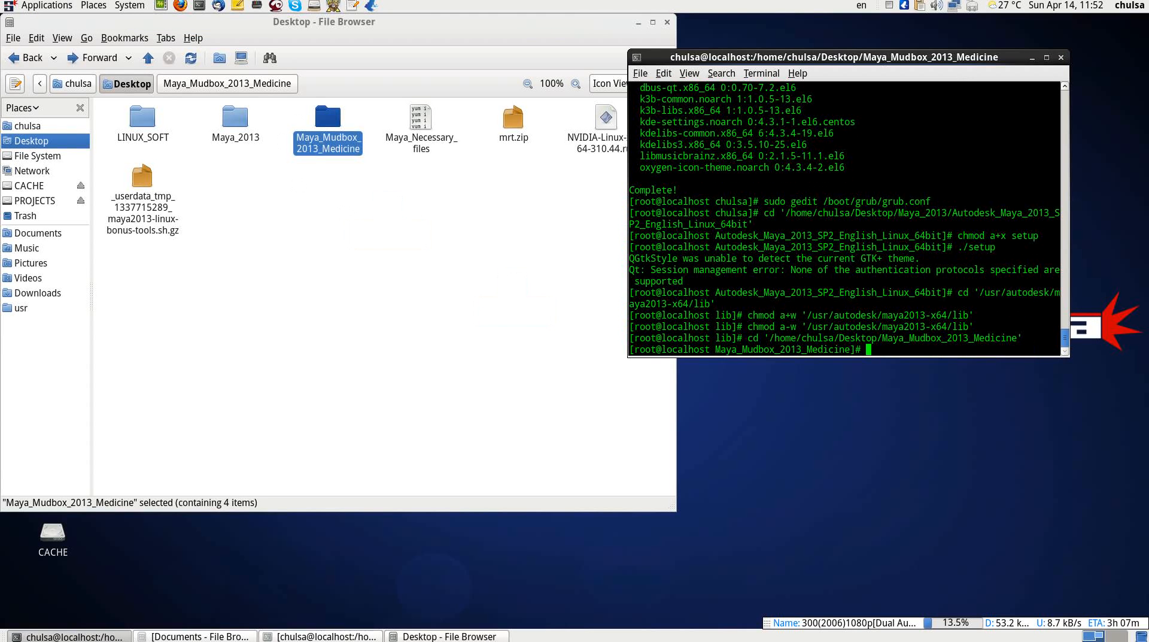
pyautogui.write('tar -xzvf')
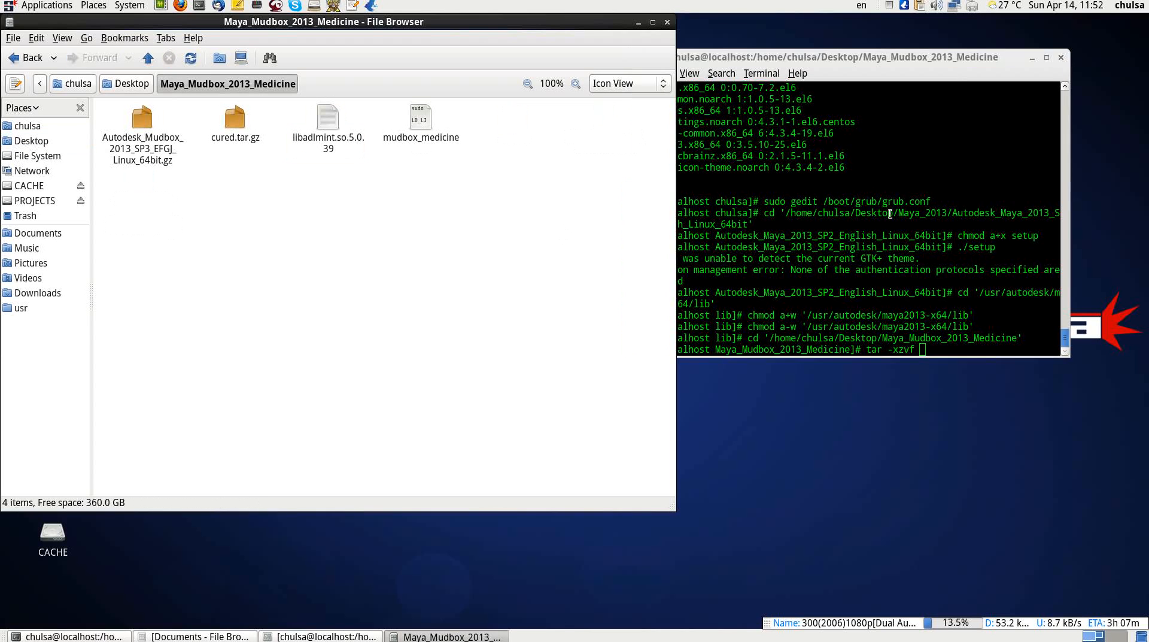
# - Finish the tar -xzvf command for the Mudbox 2013 SP3 Linux 64-bit archive and run it
pyautogui.write('A')
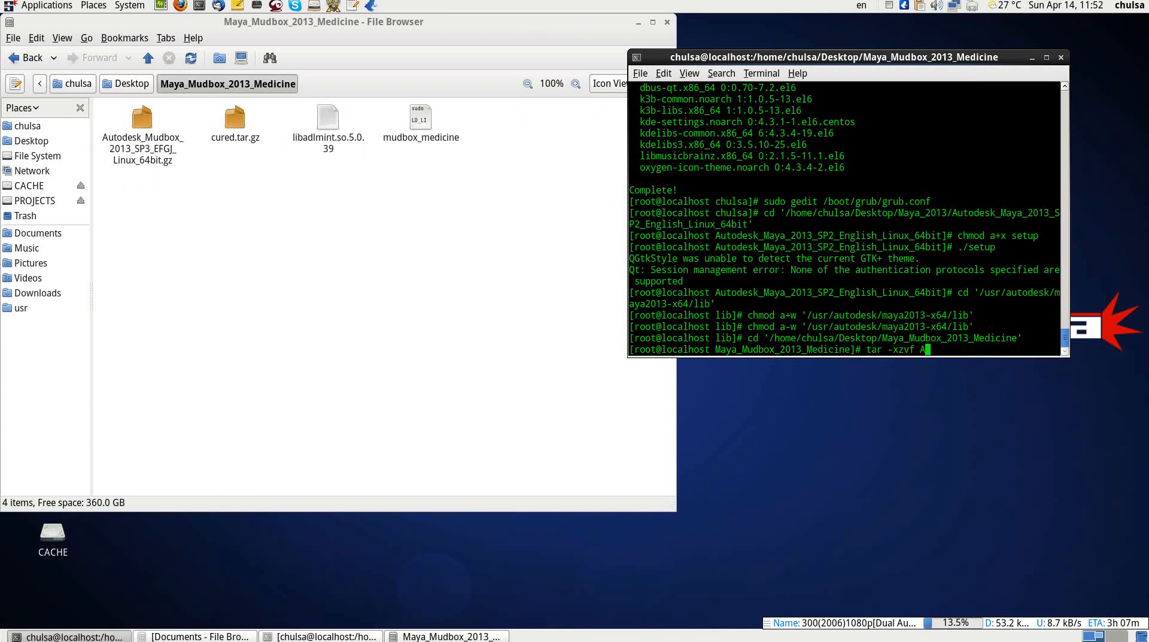
pyautogui.write('utodesk')
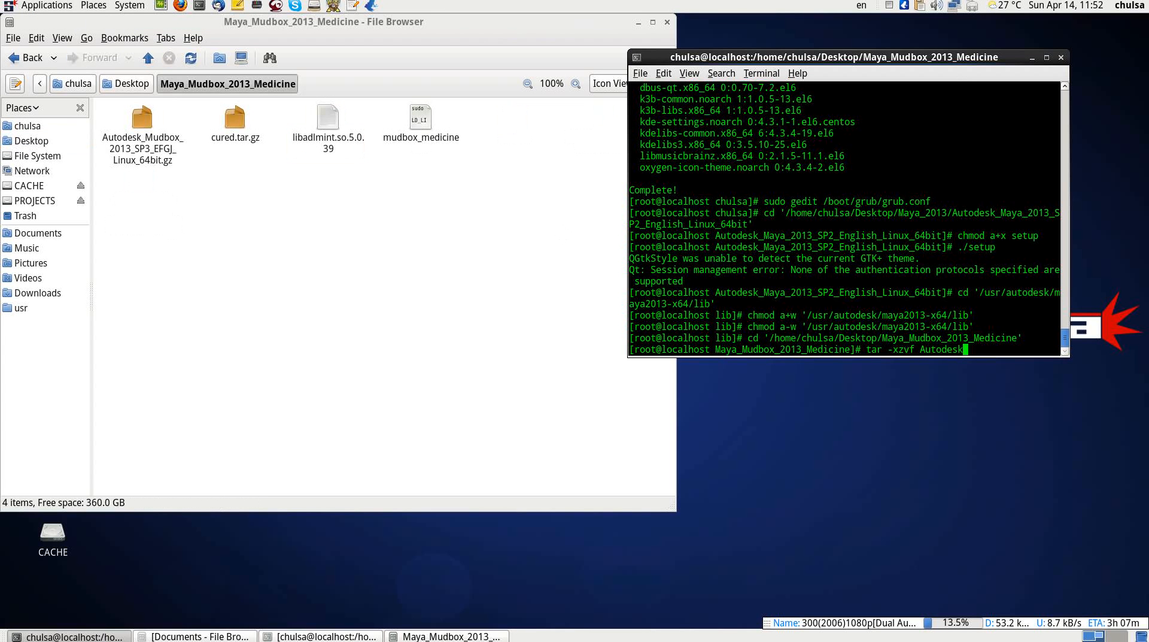
pyautogui.write('_Mud')
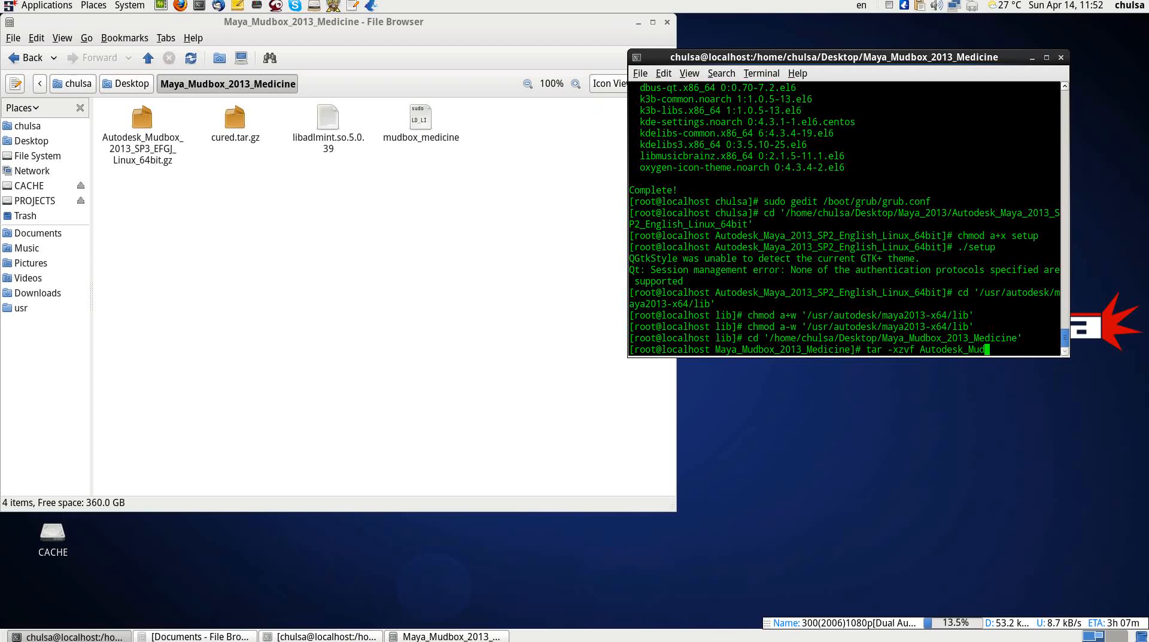
pyautogui.write('ox')
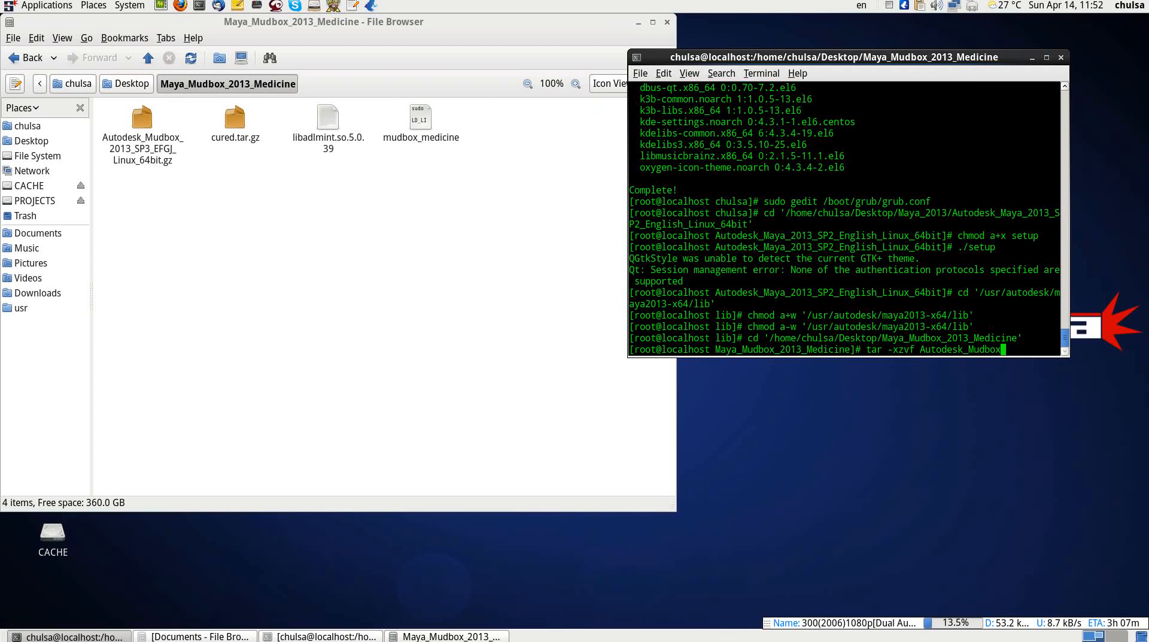
pyautogui.write('_2013')
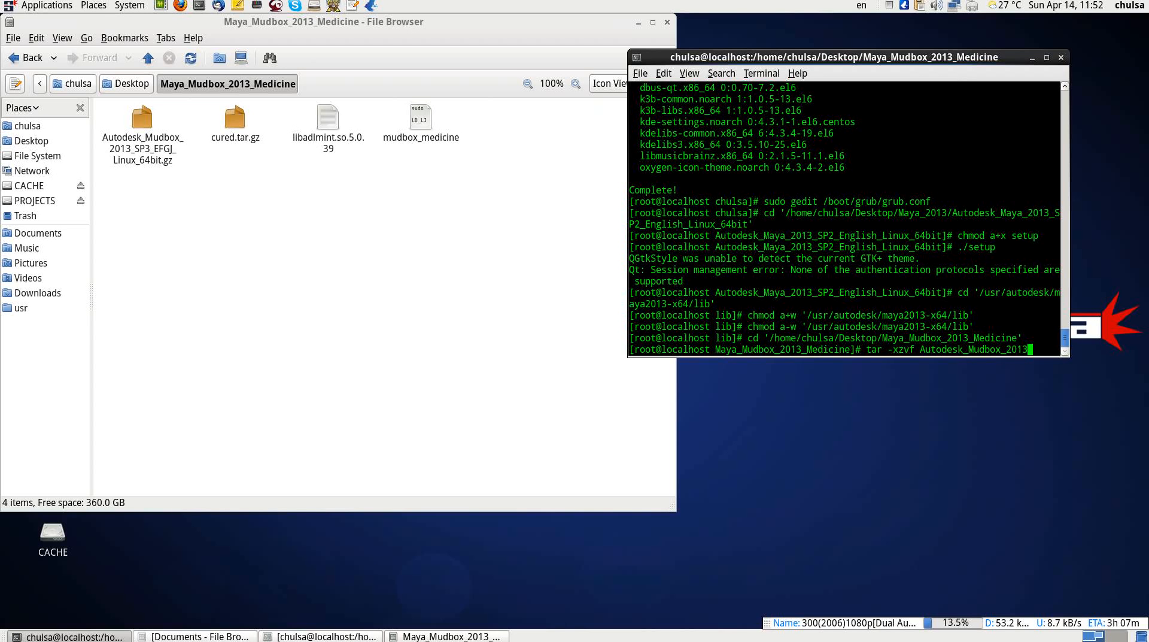
pyautogui.write('s')
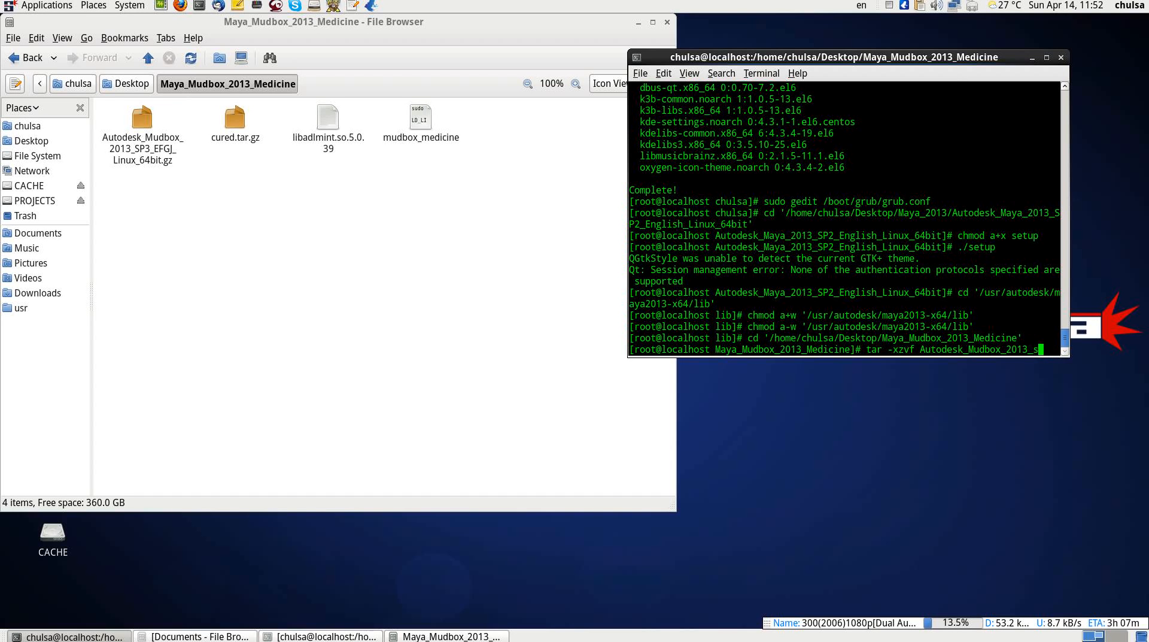
pyautogui.write('P3_EFGJ')
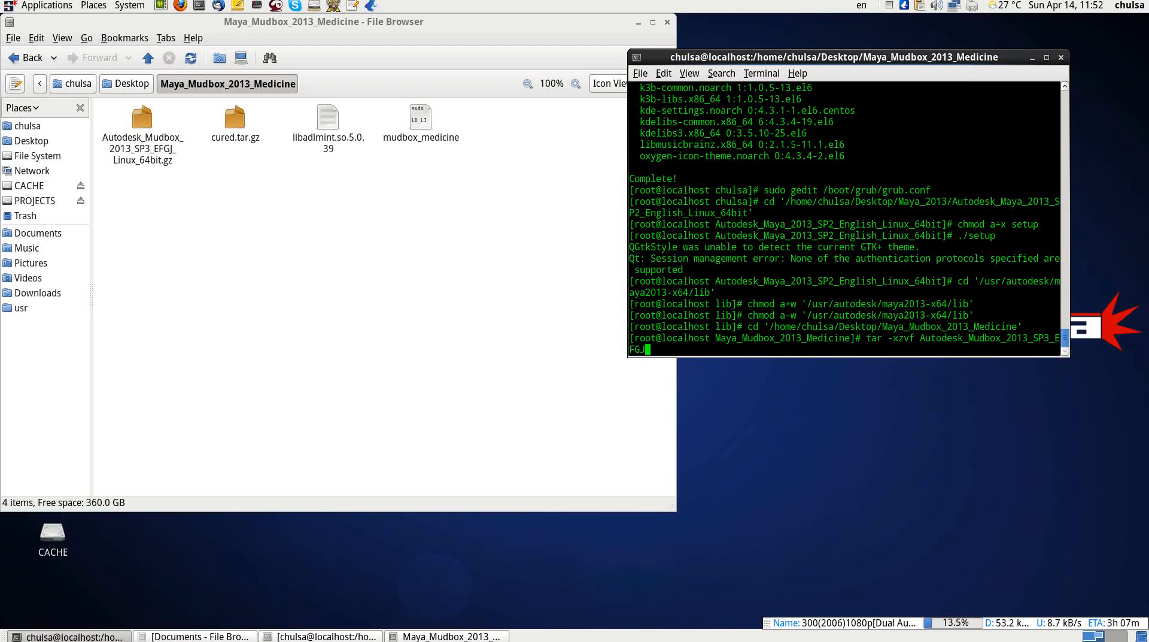
pyautogui.write('Linux_')
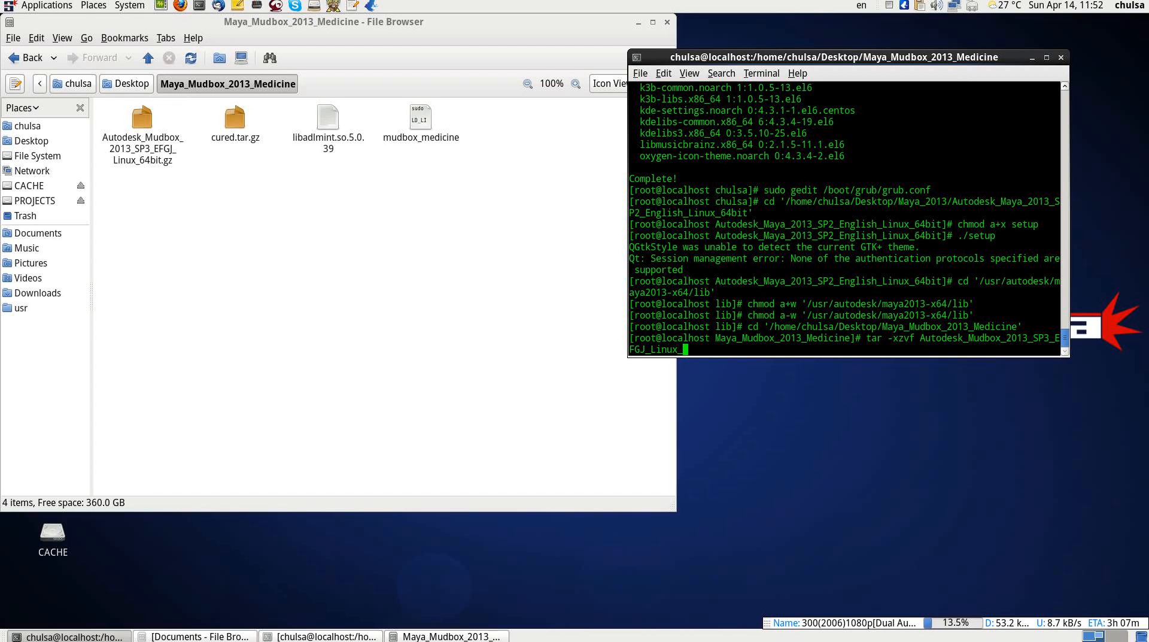
pyautogui.write('64bit')
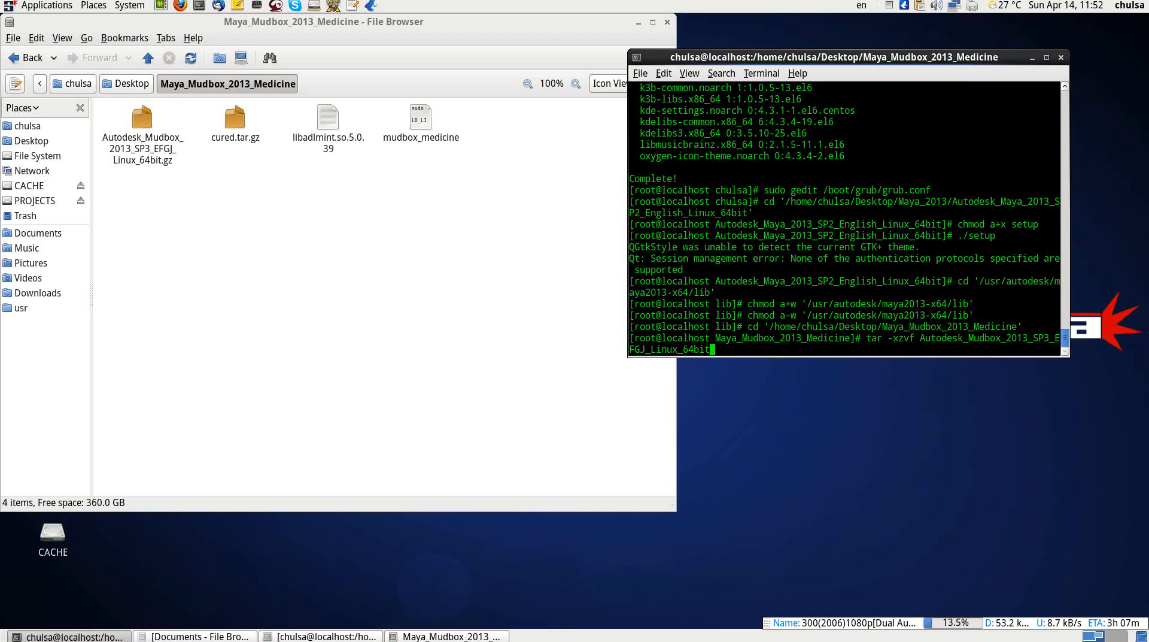
pyautogui.write('g')
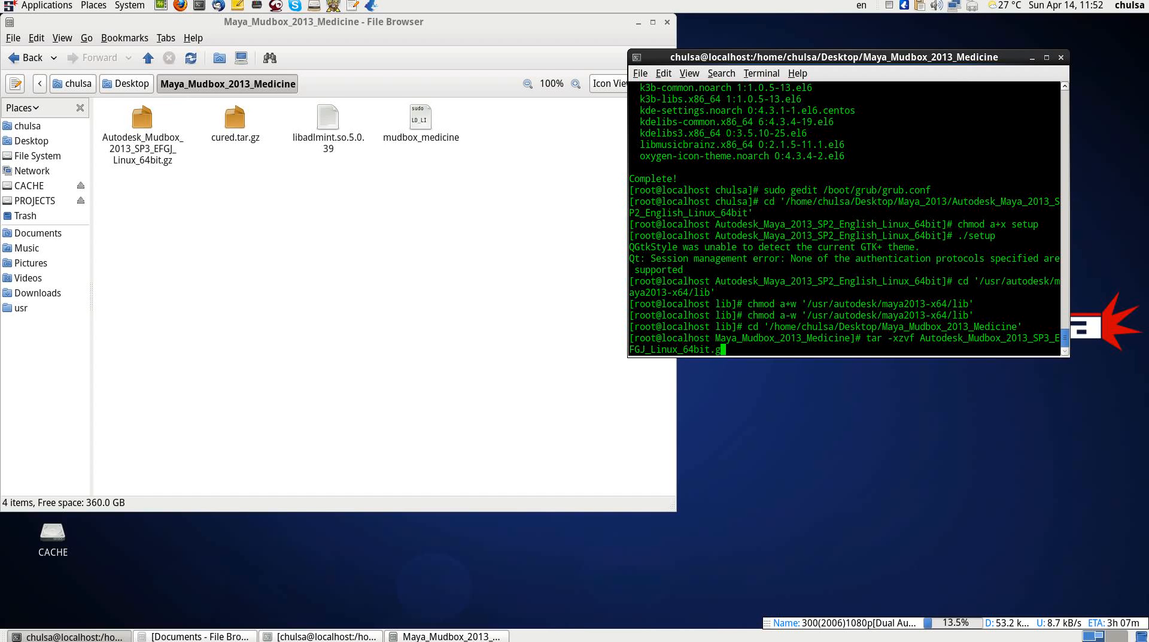
pyautogui.press('Return')
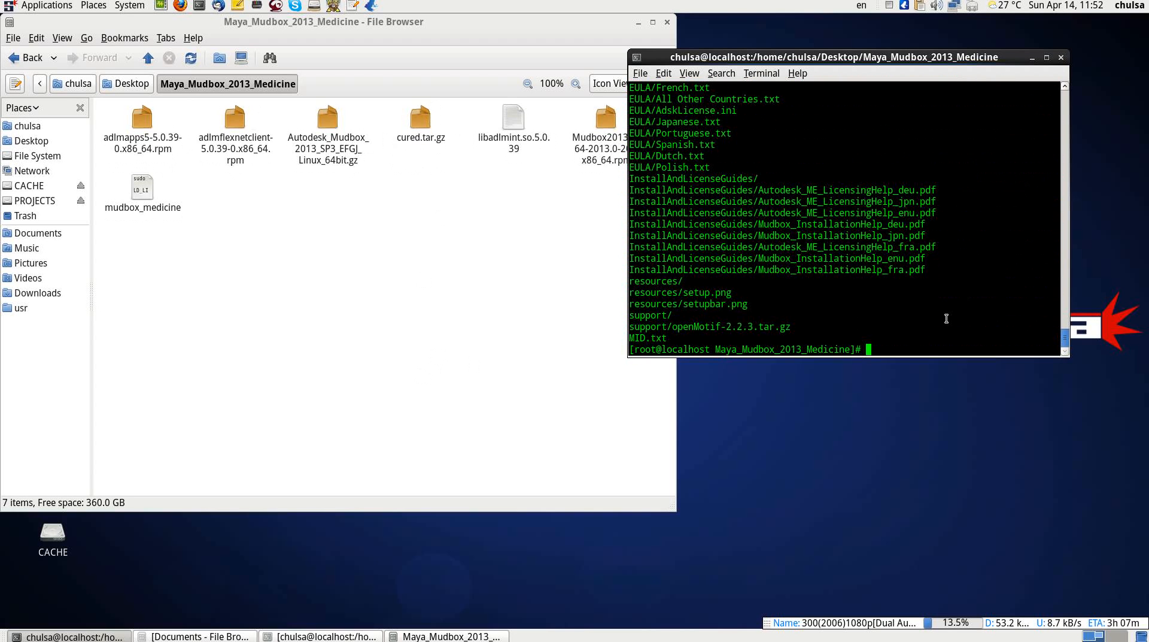
# - Run ./setup, pass the welcome page and accept the Mudbox license agreement
pyautogui.write('./setup')
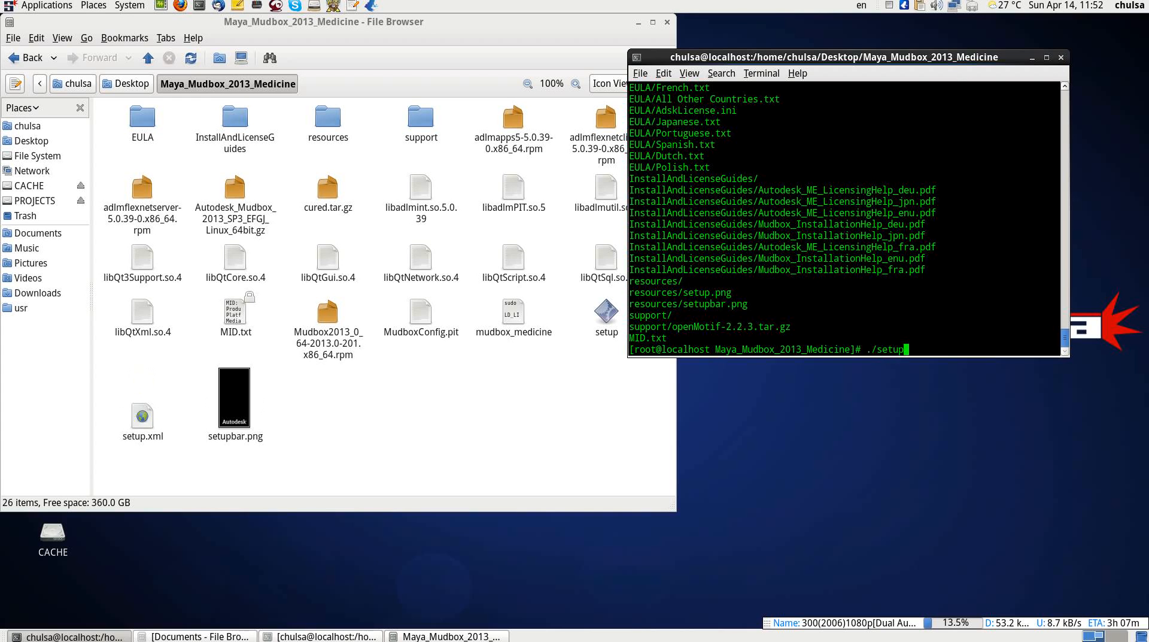
pyautogui.press('Return')
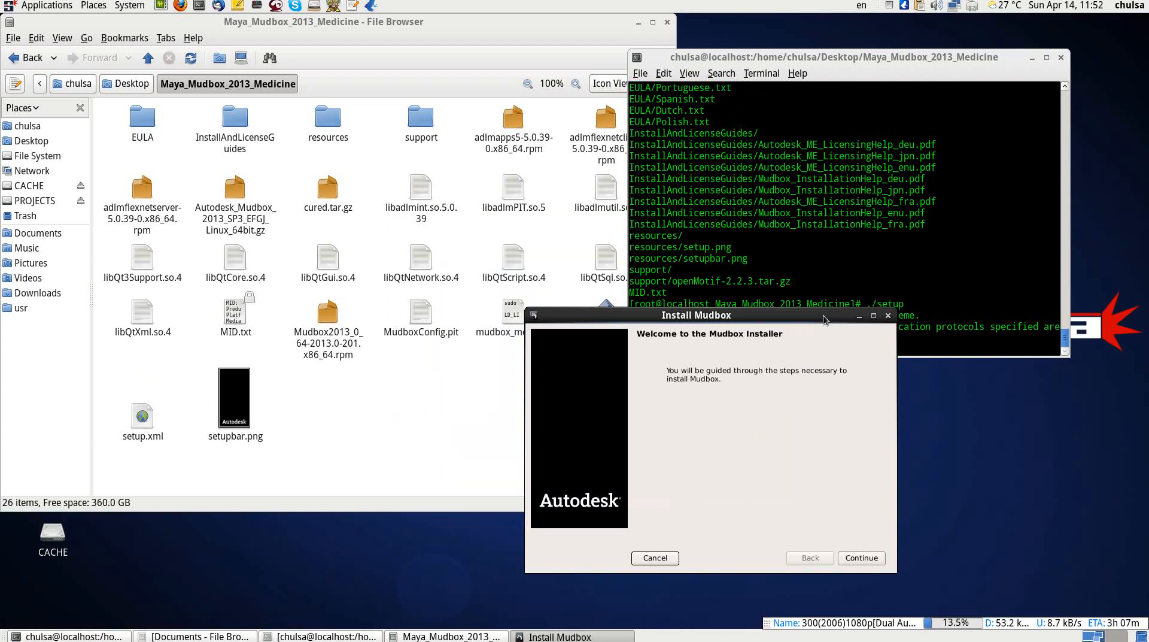
pyautogui.moveTo(695, 315); pyautogui.dragTo(412, 316)
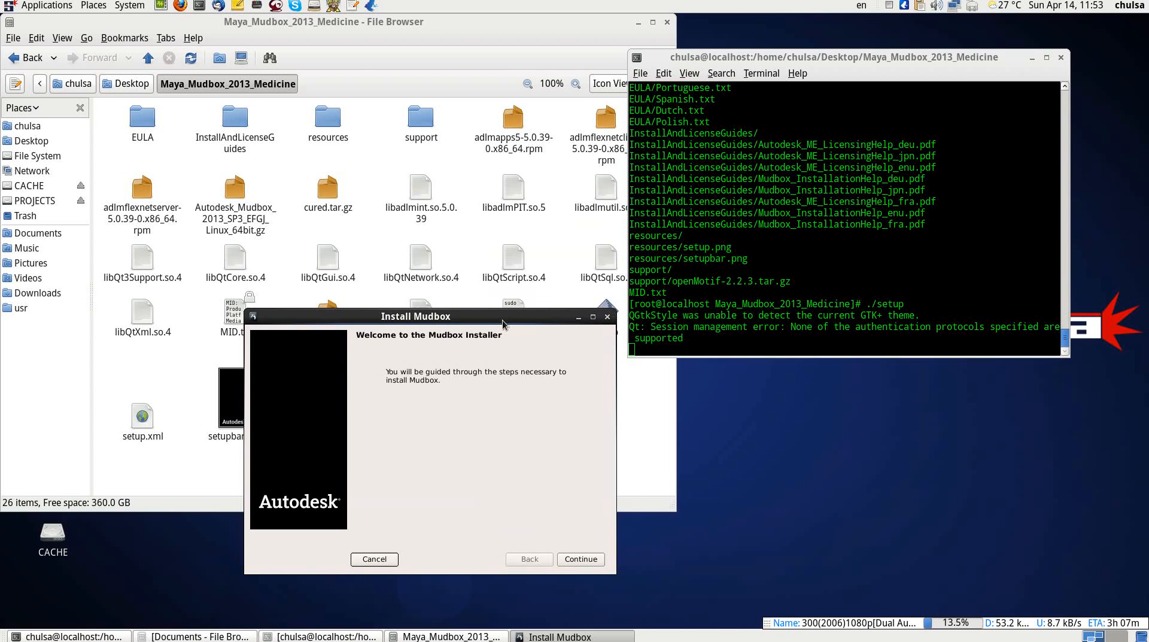
pyautogui.click(580, 560)
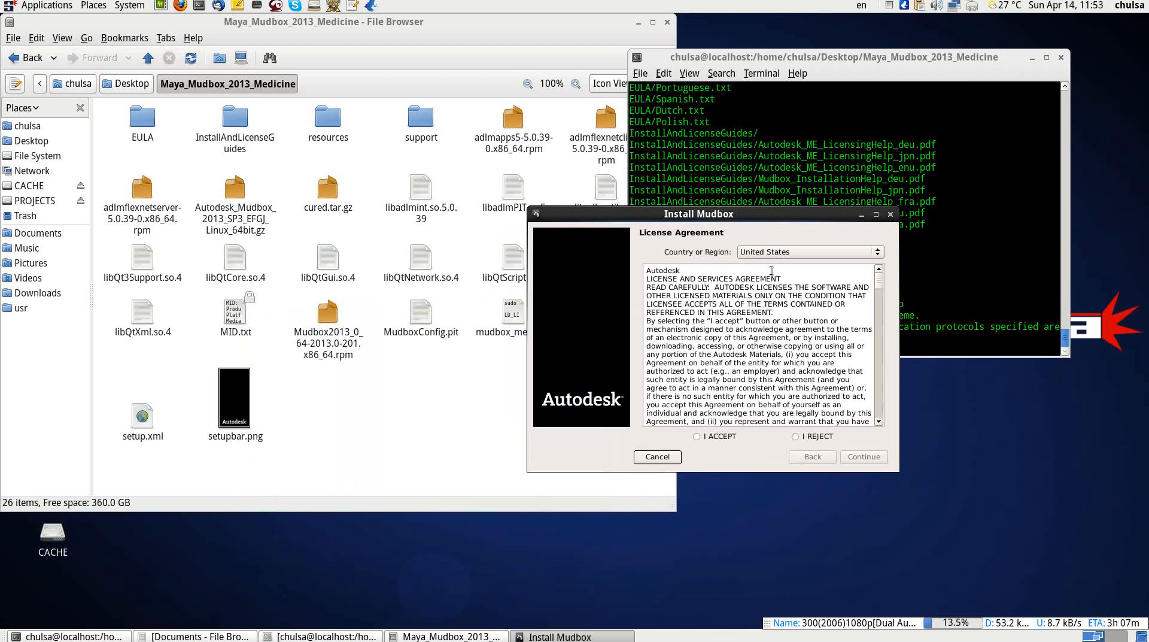
pyautogui.click(863, 456)
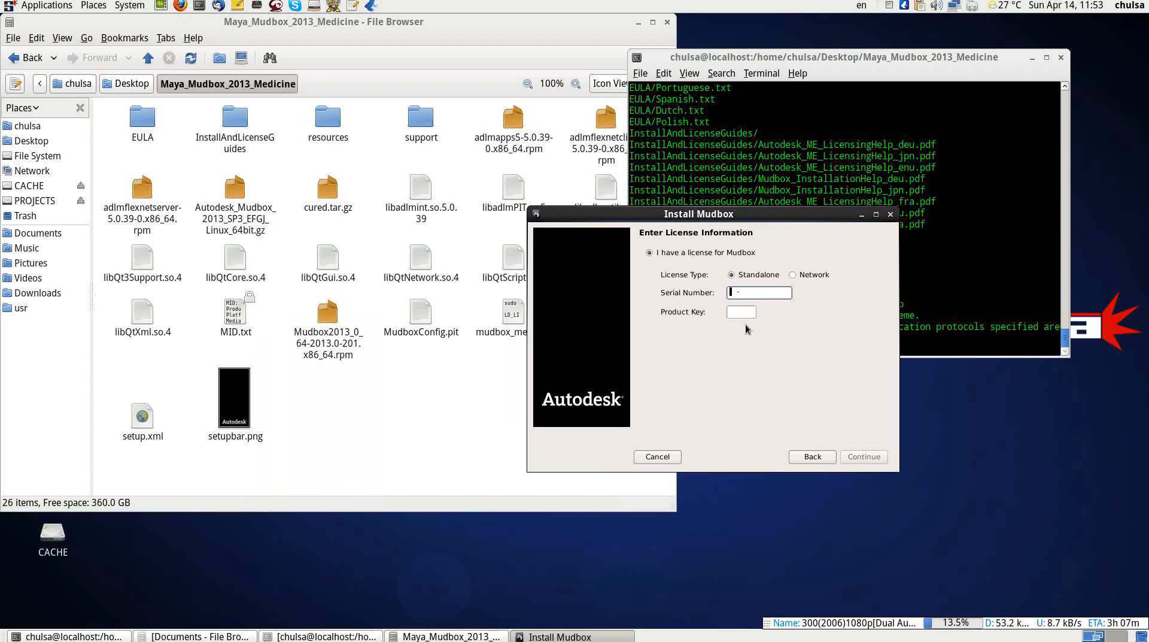
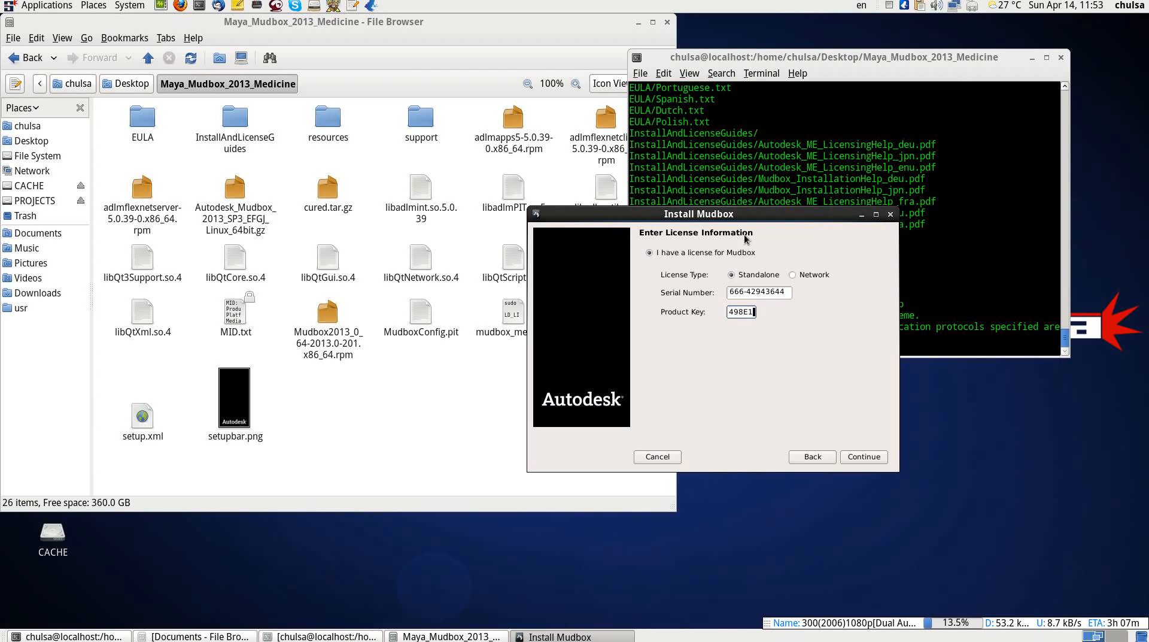
pyautogui.moveTo(695, 214); pyautogui.dragTo(884, 284)
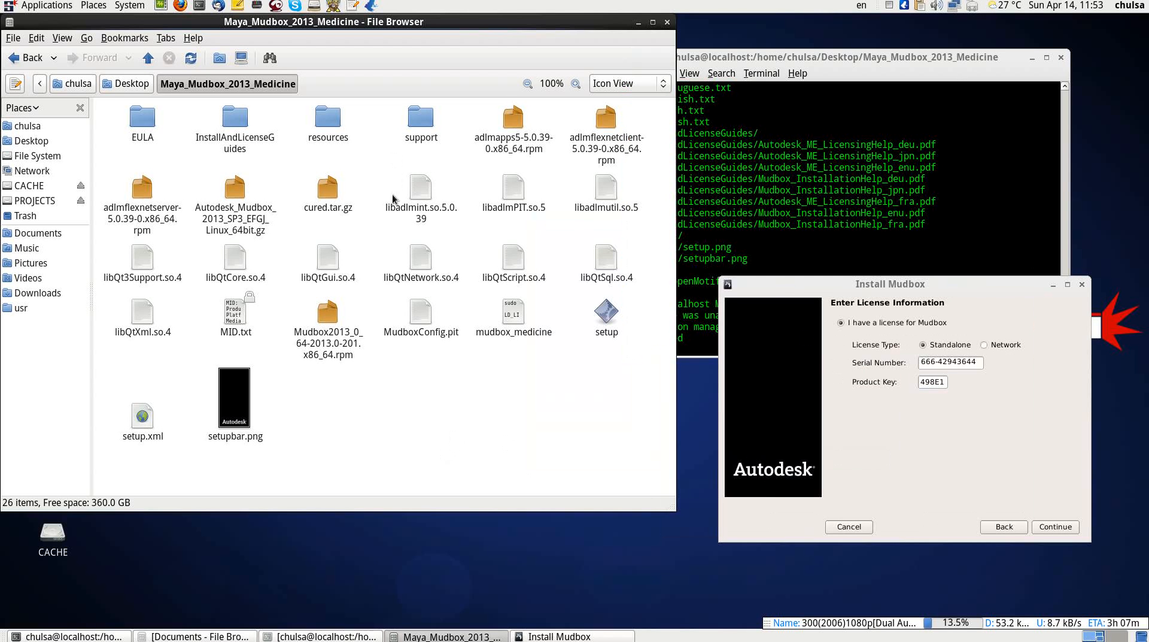
pyautogui.doubleClick(235, 319)
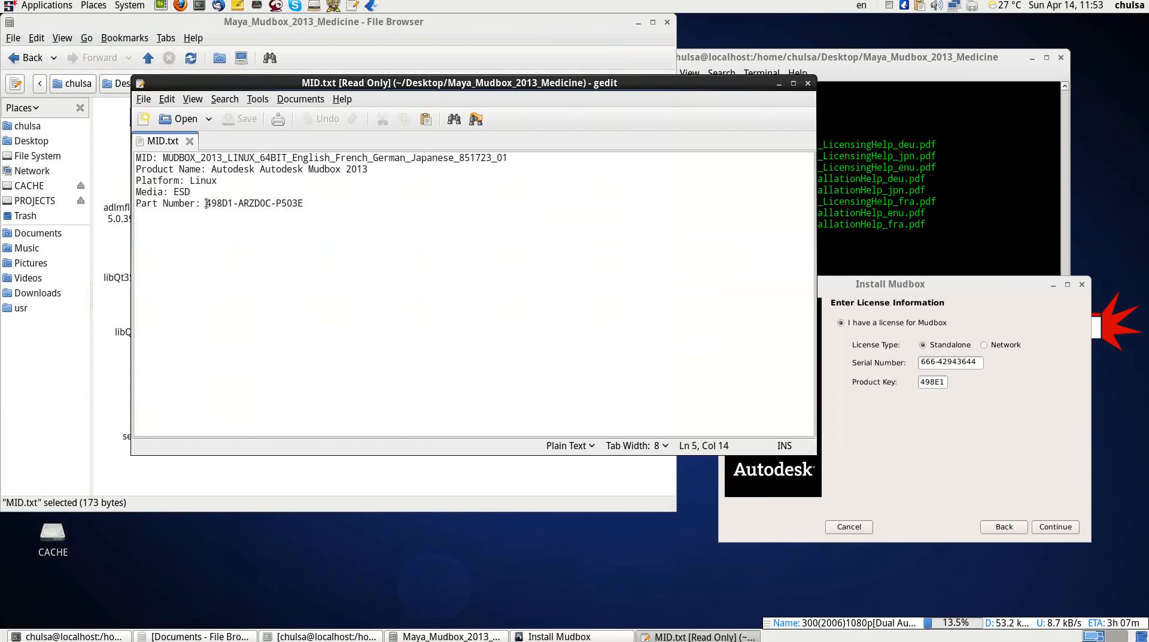
pyautogui.doubleClick(216, 203)
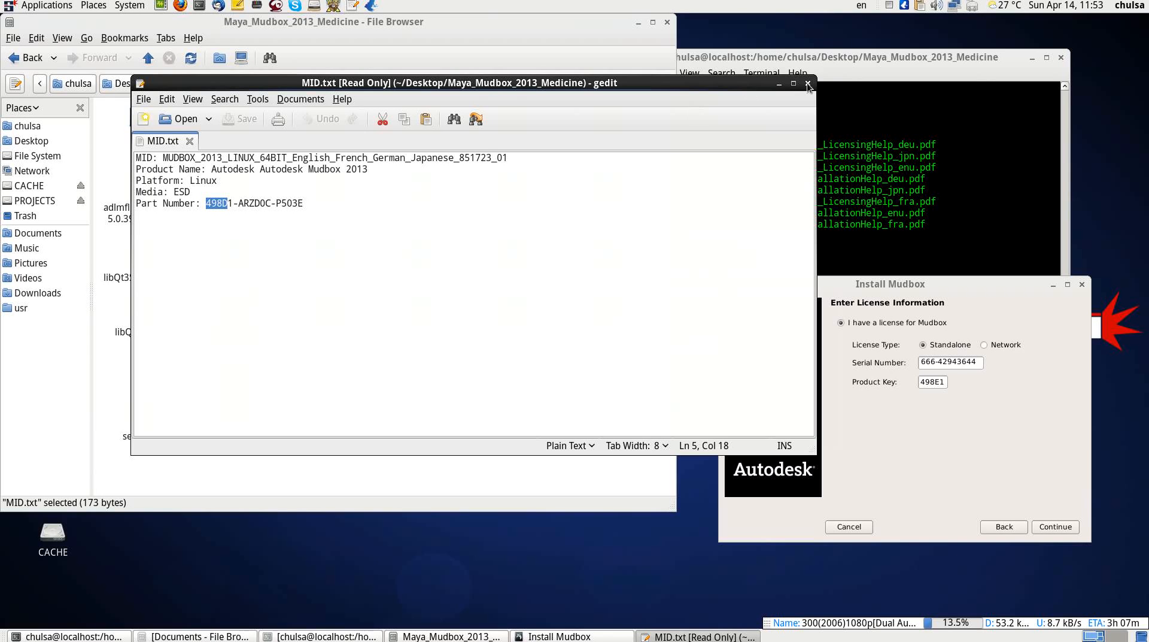
pyautogui.click(809, 84)
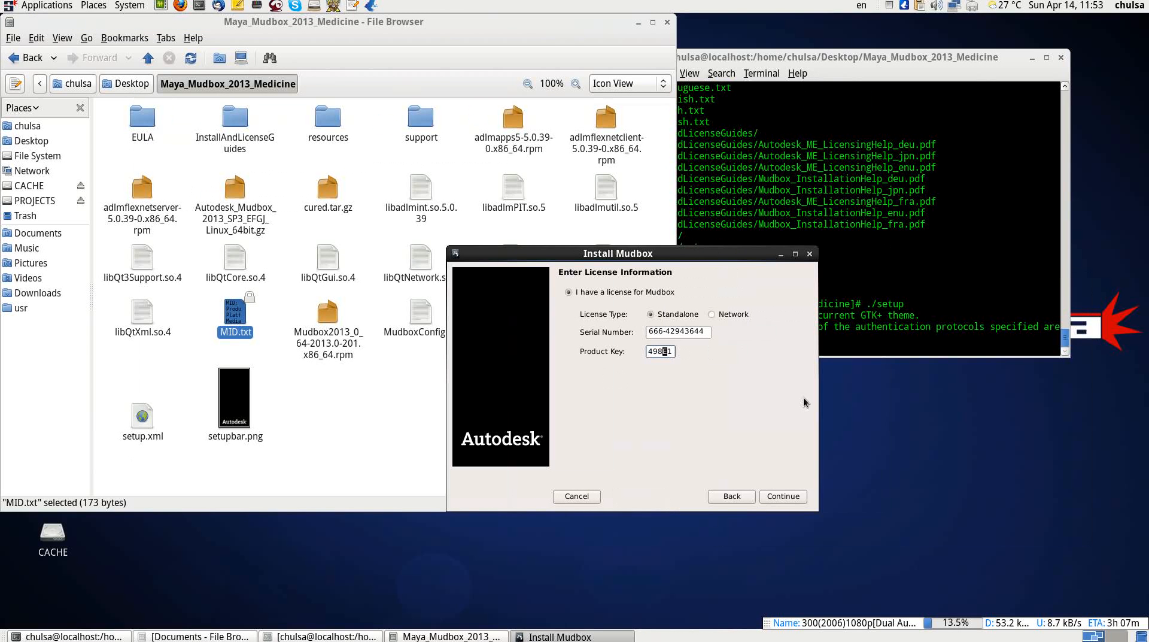
pyautogui.write('D')
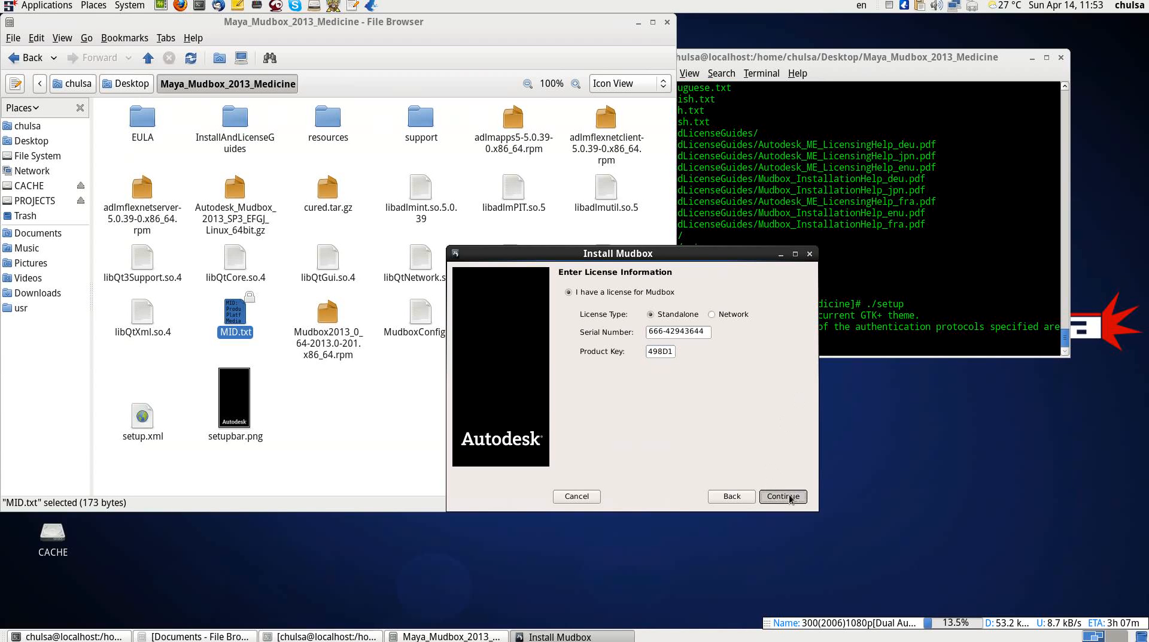
pyautogui.click(783, 495)
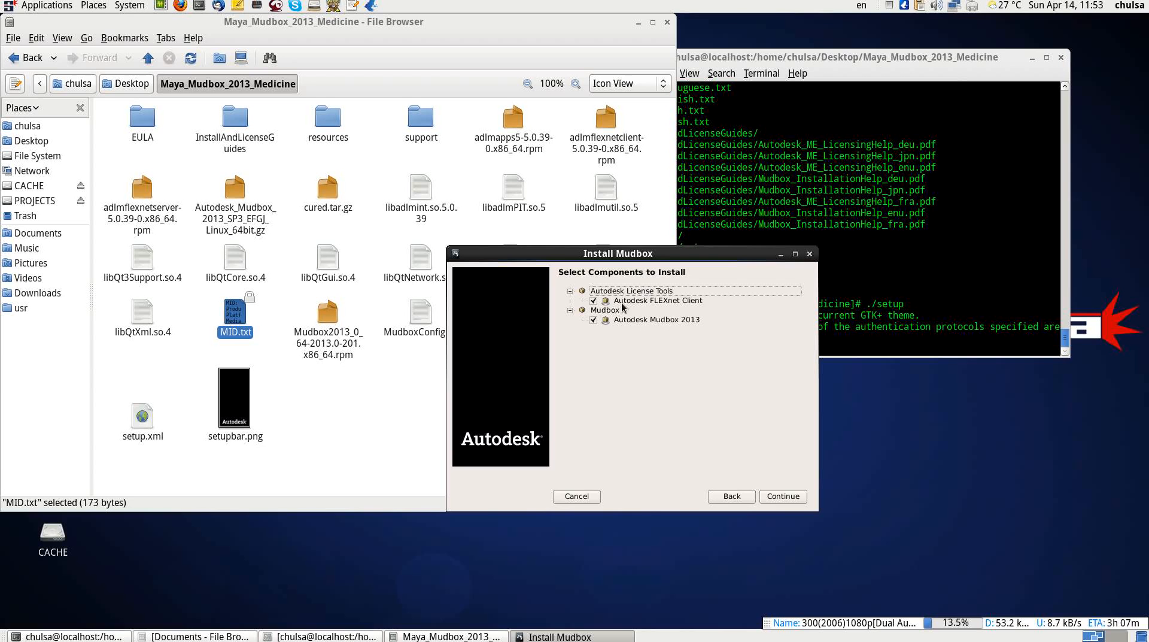
pyautogui.click(782, 496)
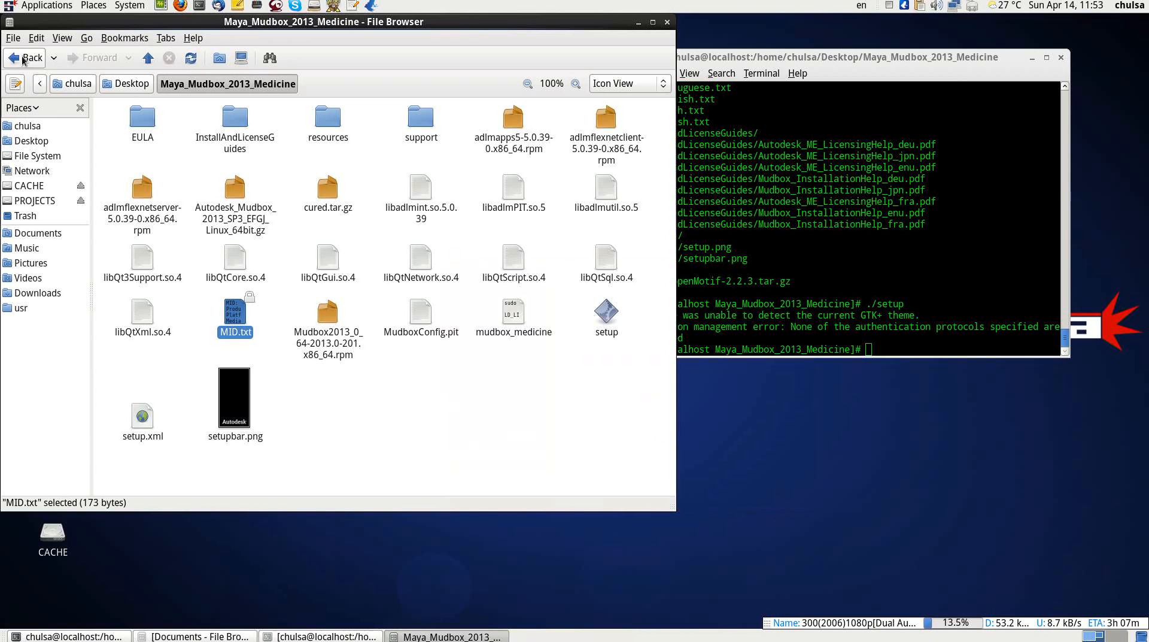
# - Reopen Maya_Mudbox_2013_Medicine and extract cured.tar.gz here
pyautogui.click(24, 58)
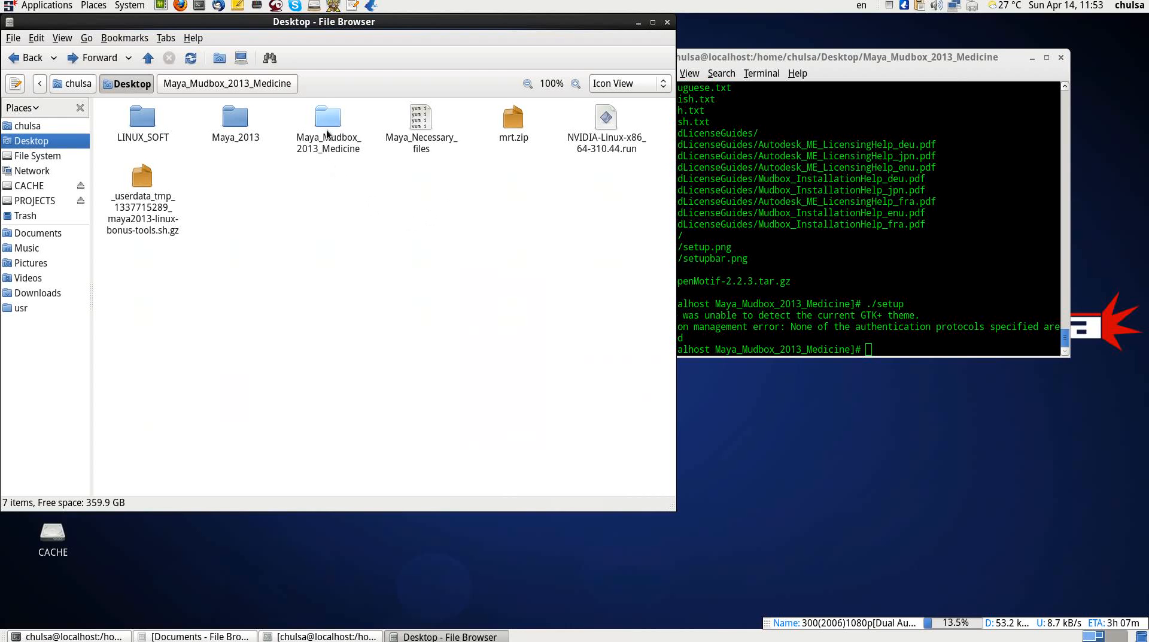
pyautogui.doubleClick(327, 117)
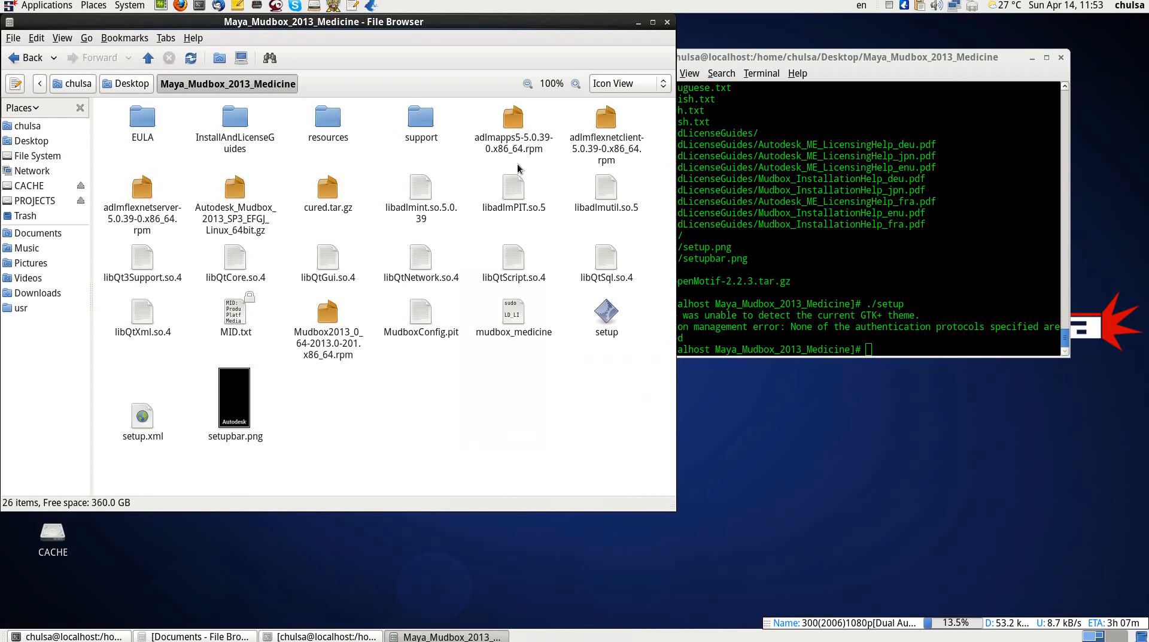
pyautogui.click(421, 191)
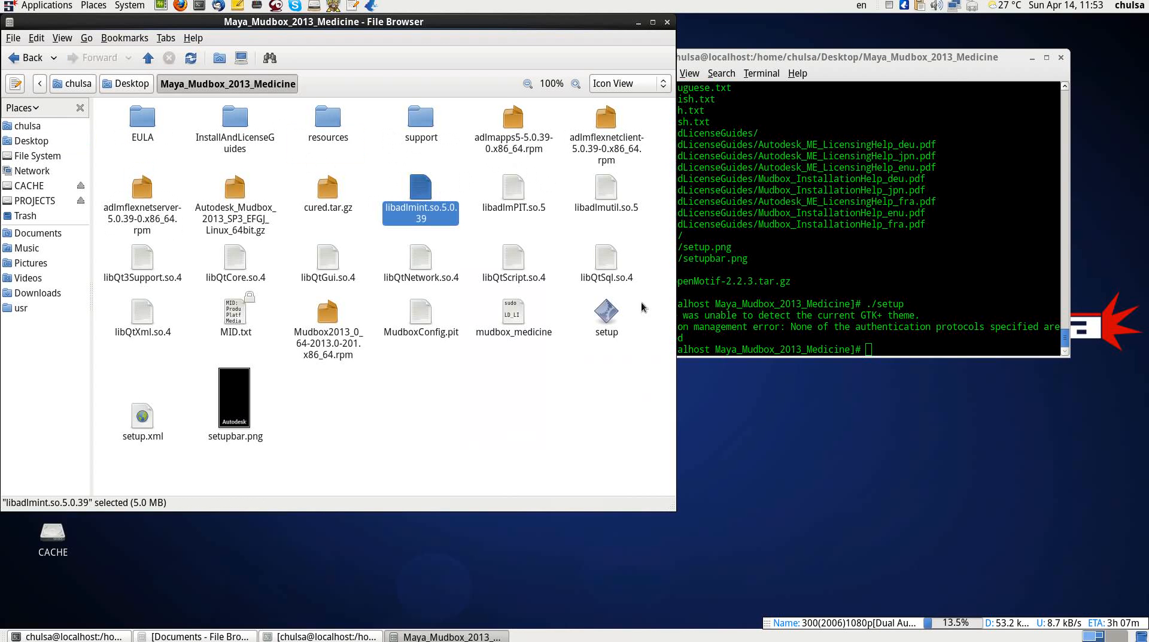
pyautogui.click(327, 192)
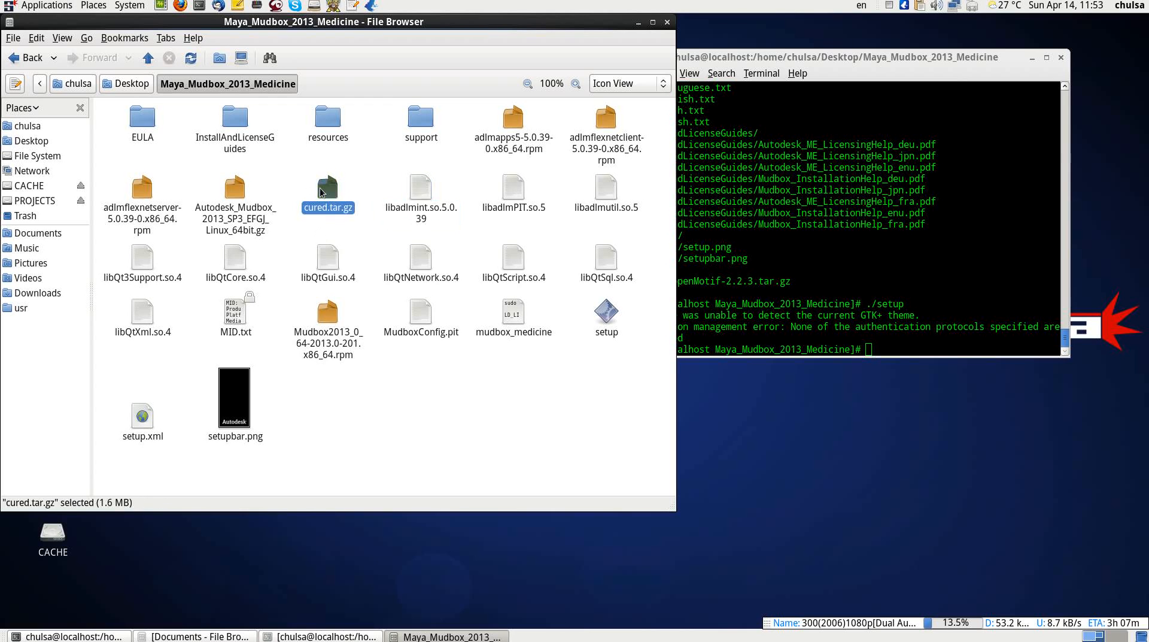
pyautogui.rightClick(328, 194)
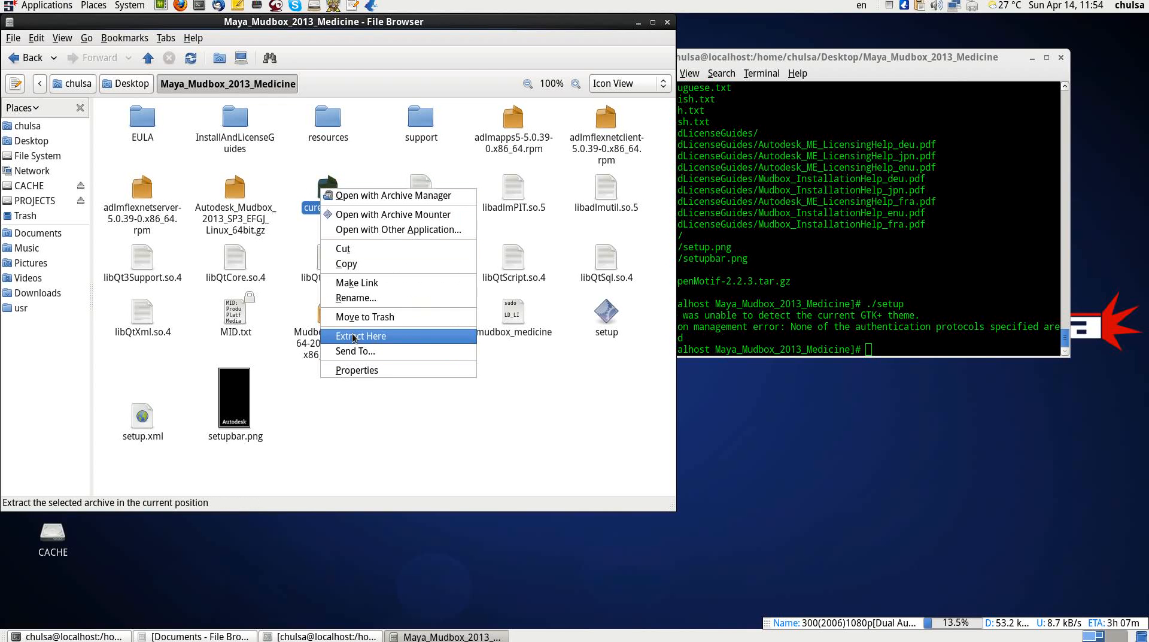
pyautogui.click(360, 336)
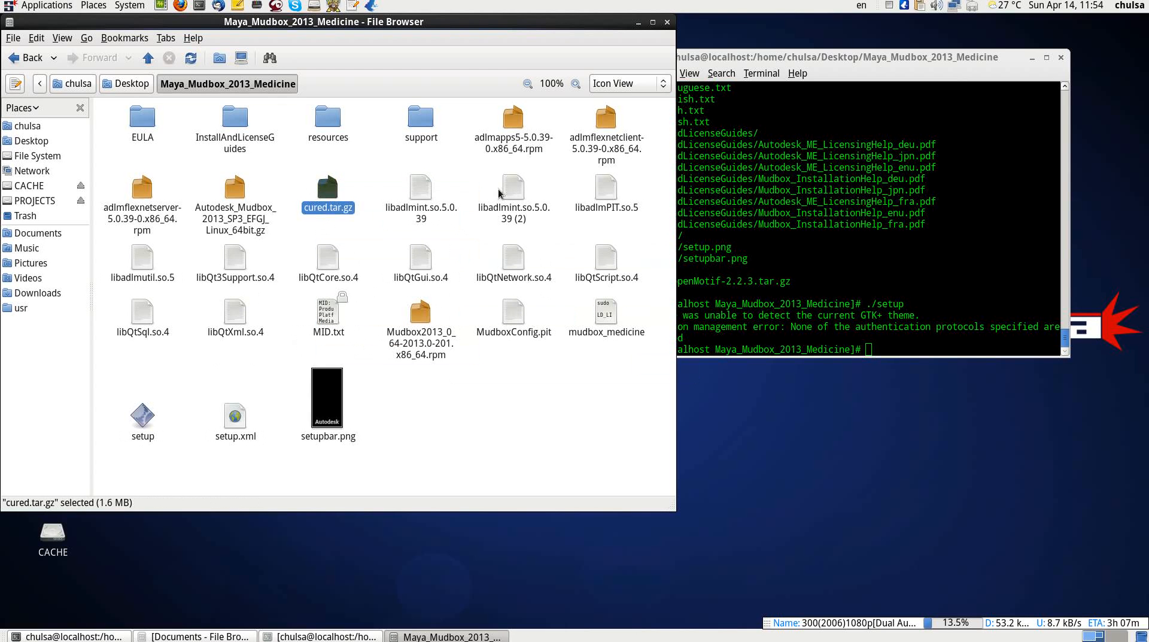
pyautogui.click(421, 185)
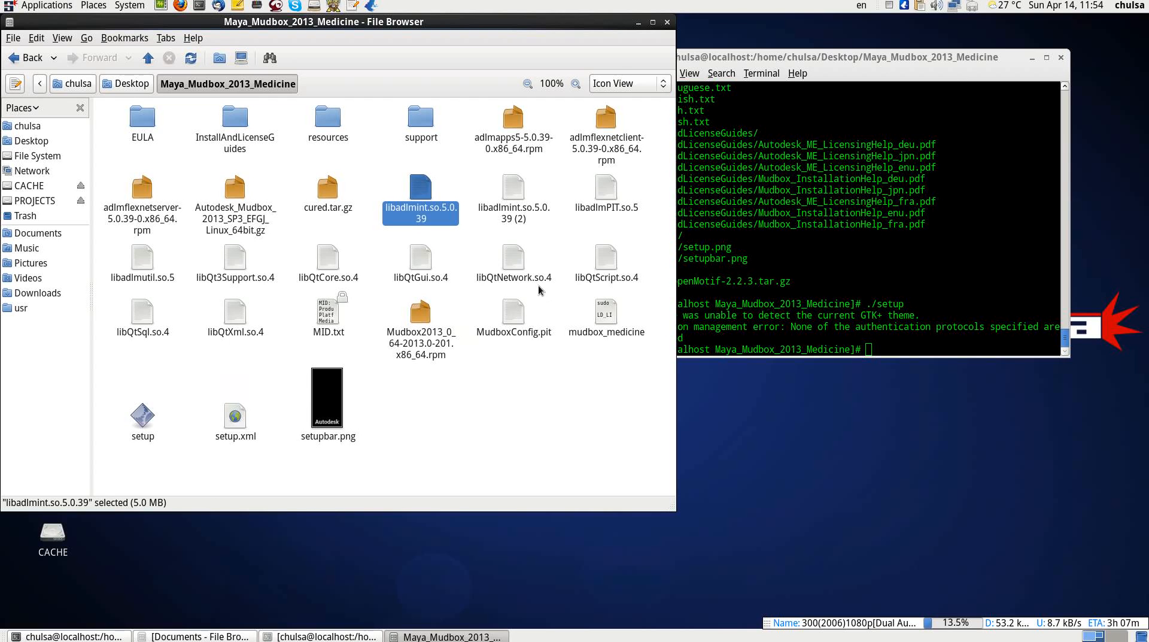
# - Open the mudbox2013 folder under usr/autodesk
pyautogui.click(22, 307)
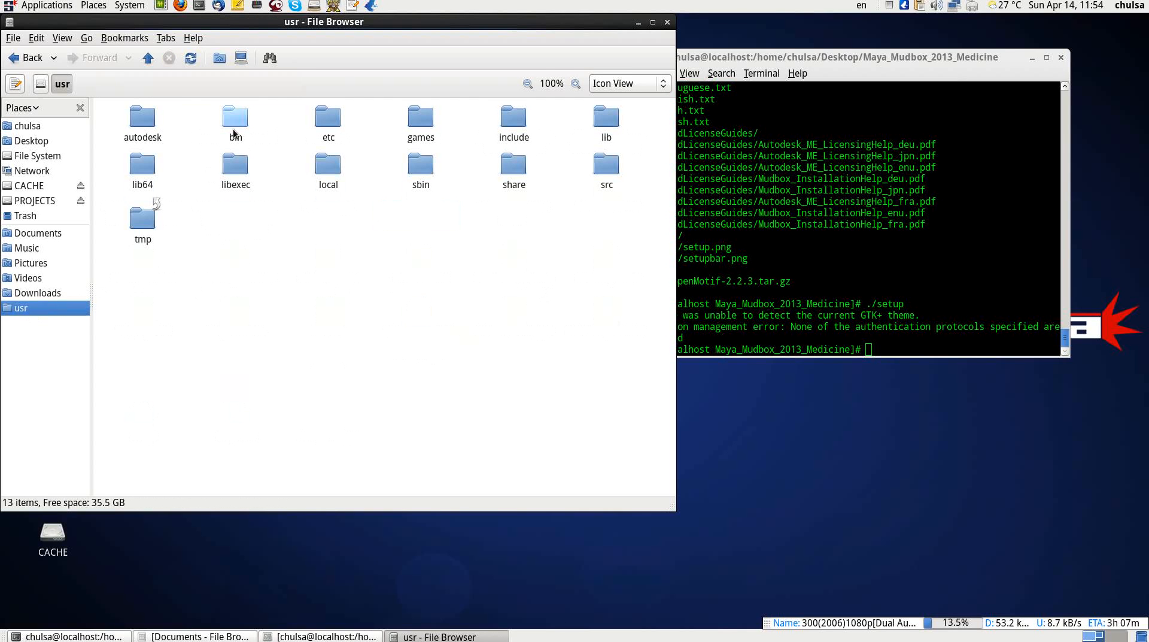
pyautogui.doubleClick(141, 117)
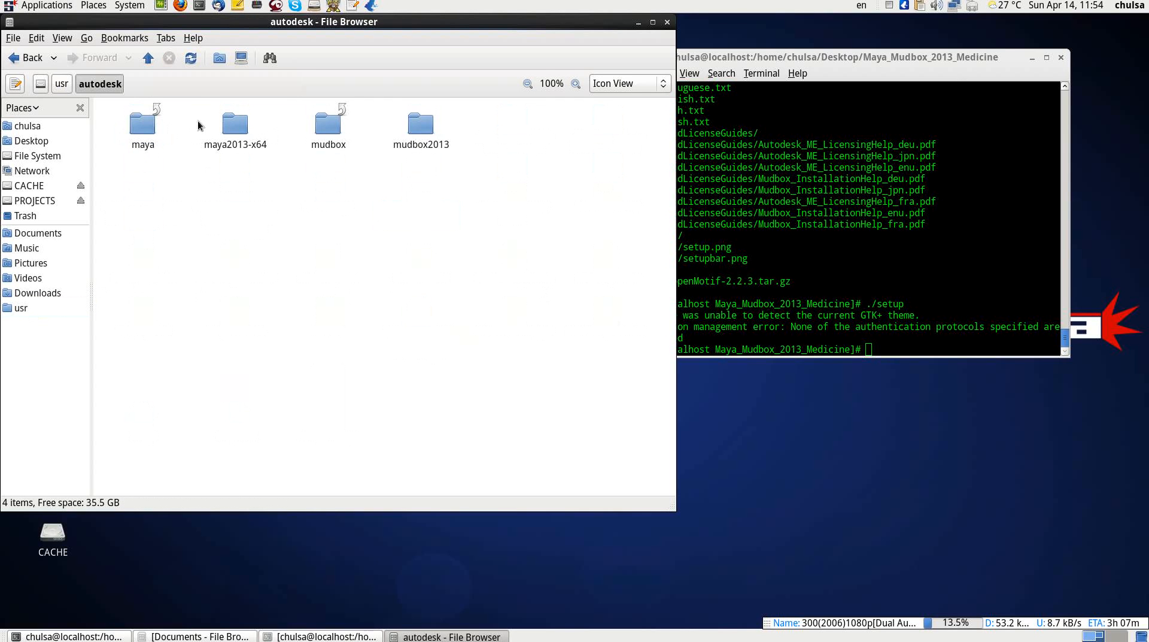
pyautogui.doubleClick(421, 121)
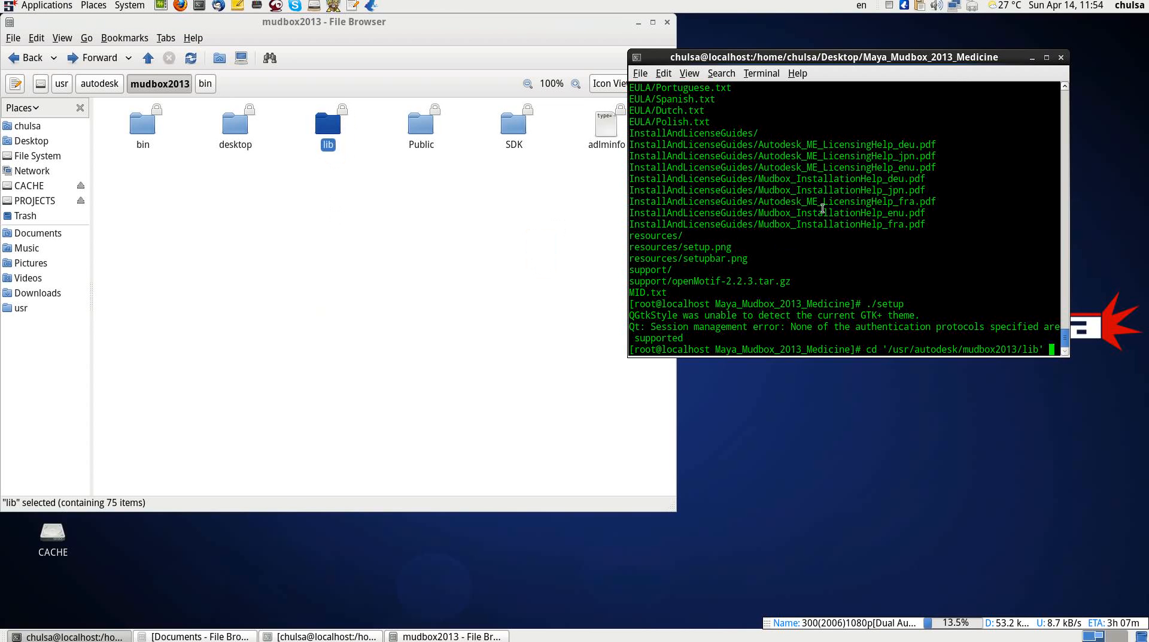
# - Run chmod a+w on '/usr/autodesk/mudbox2013/lib' and open the lib folder
pyautogui.write('chmod')
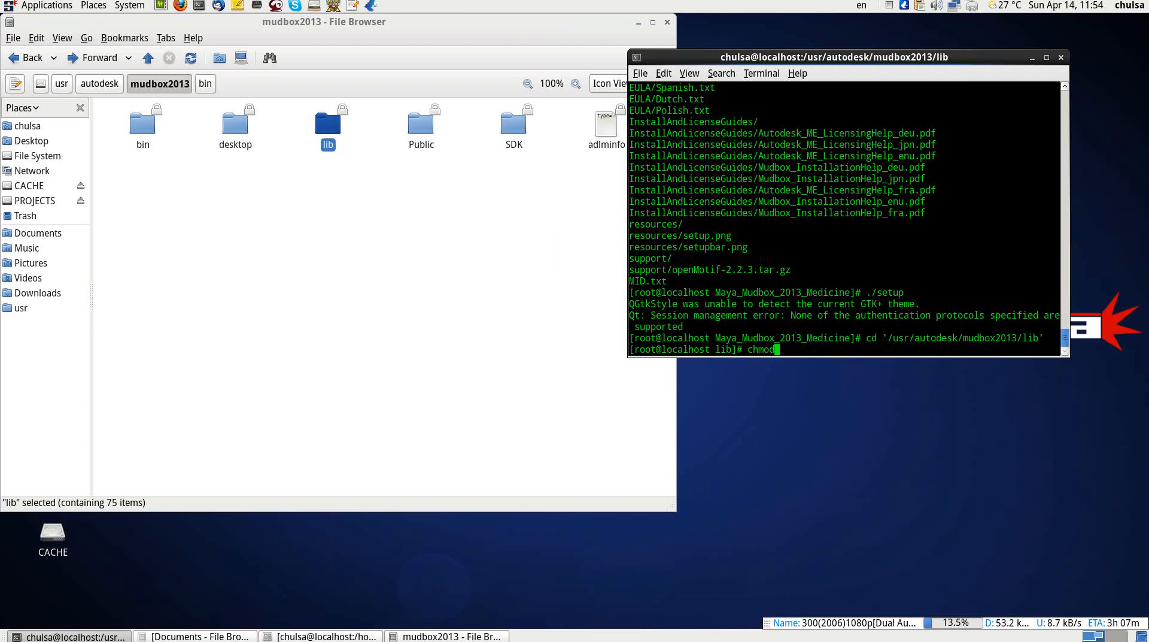
pyautogui.write('a+w')
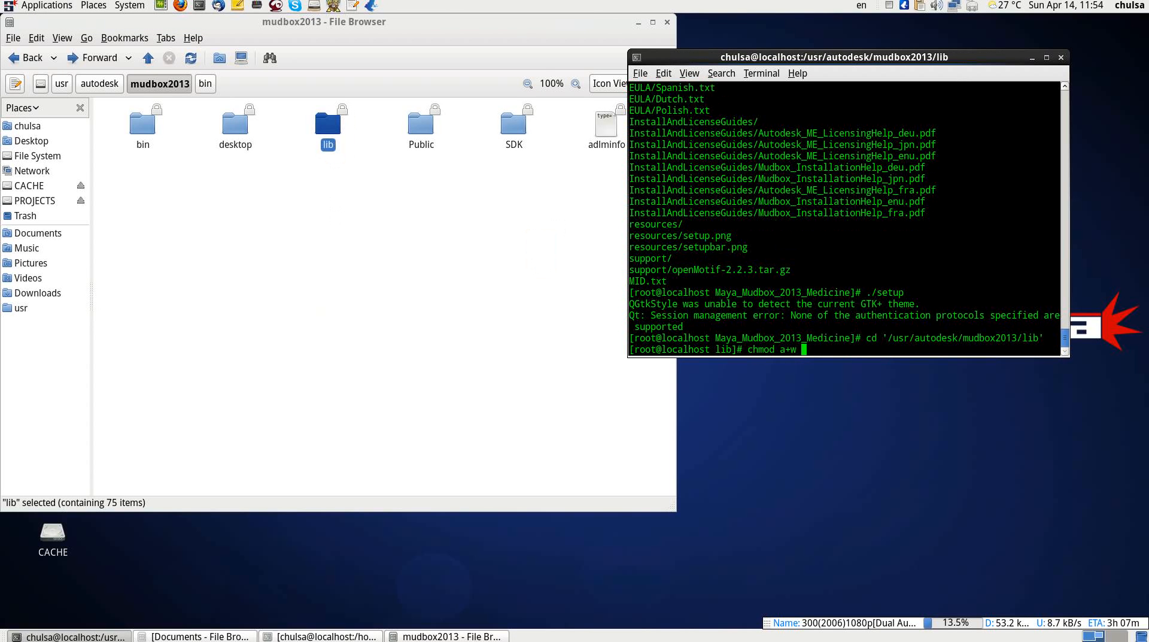
pyautogui.write("'/usr/autodesk/mudbox2013/lib'")
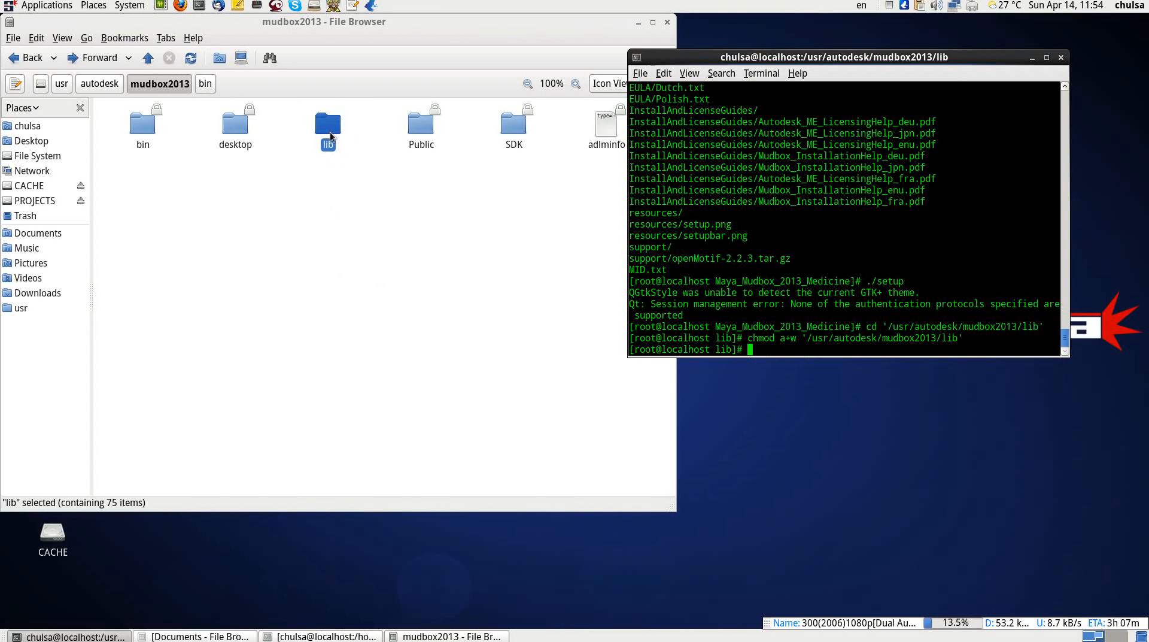
pyautogui.doubleClick(327, 124)
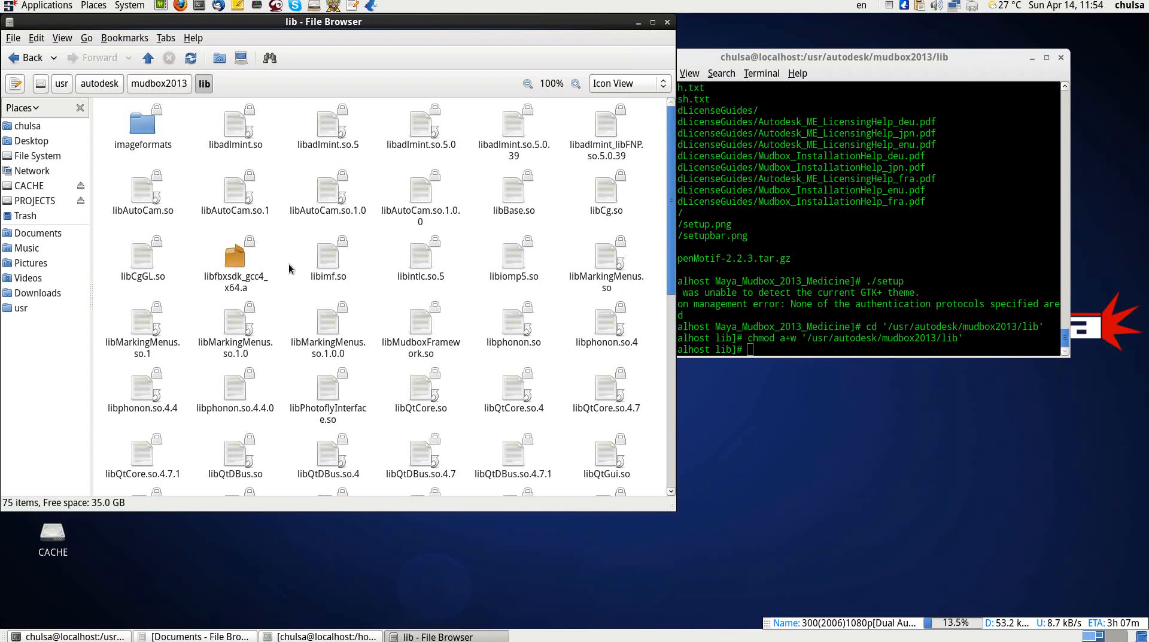
# - Edit the command to chmod a-w and run it
pyautogui.click(513, 121)
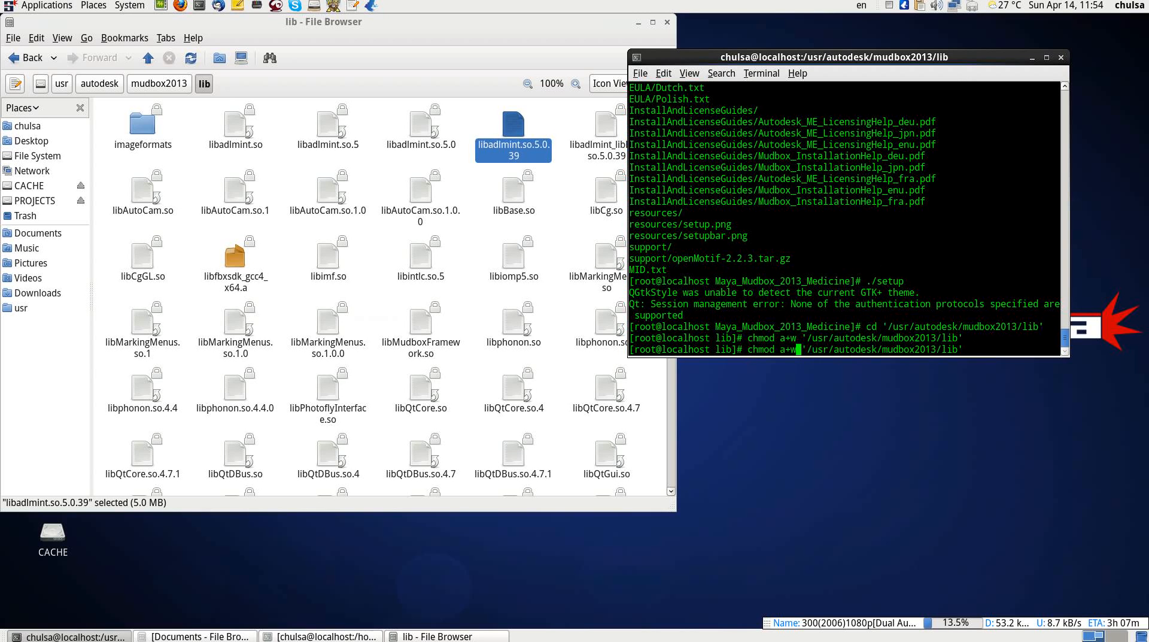
pyautogui.write('-w')
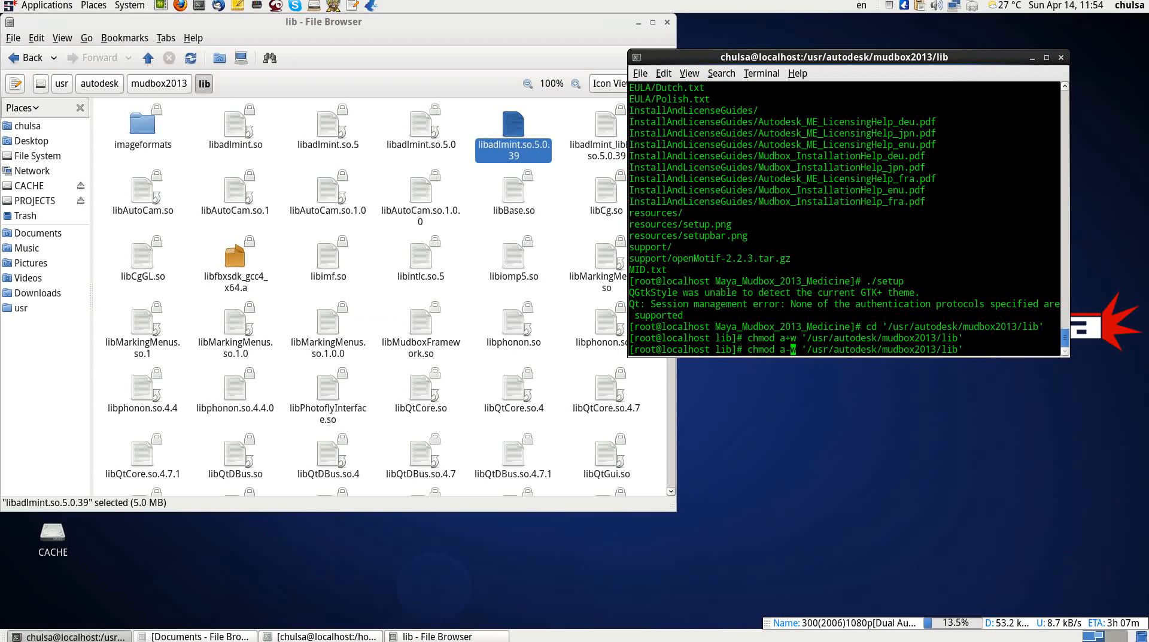
pyautogui.press('Return')
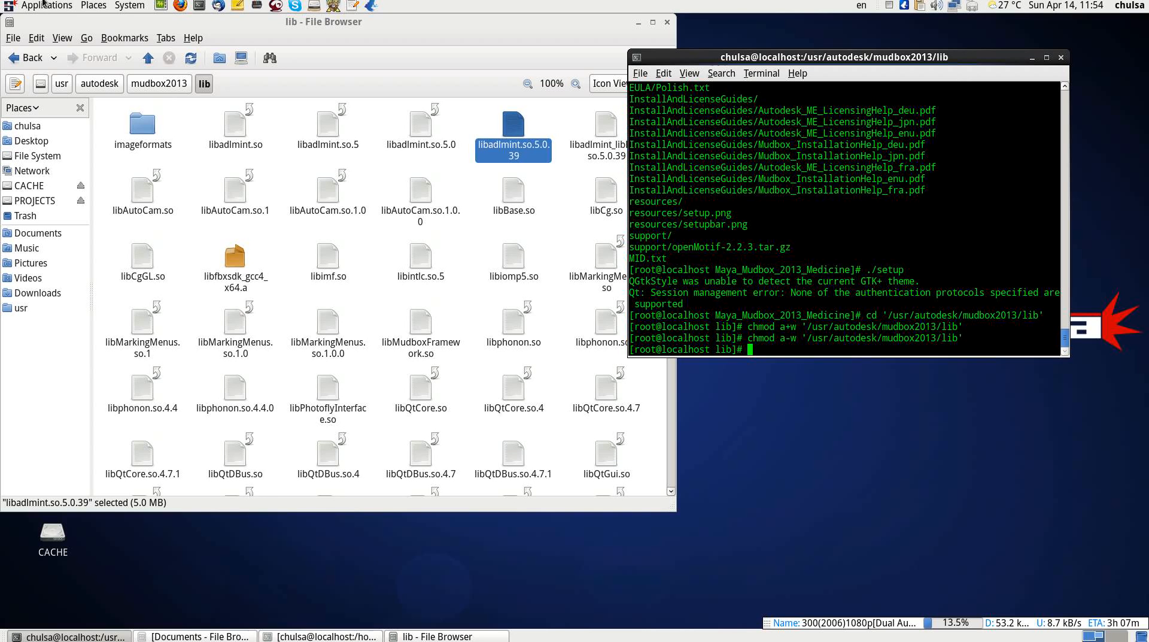
pyautogui.moveTo(122, 48)
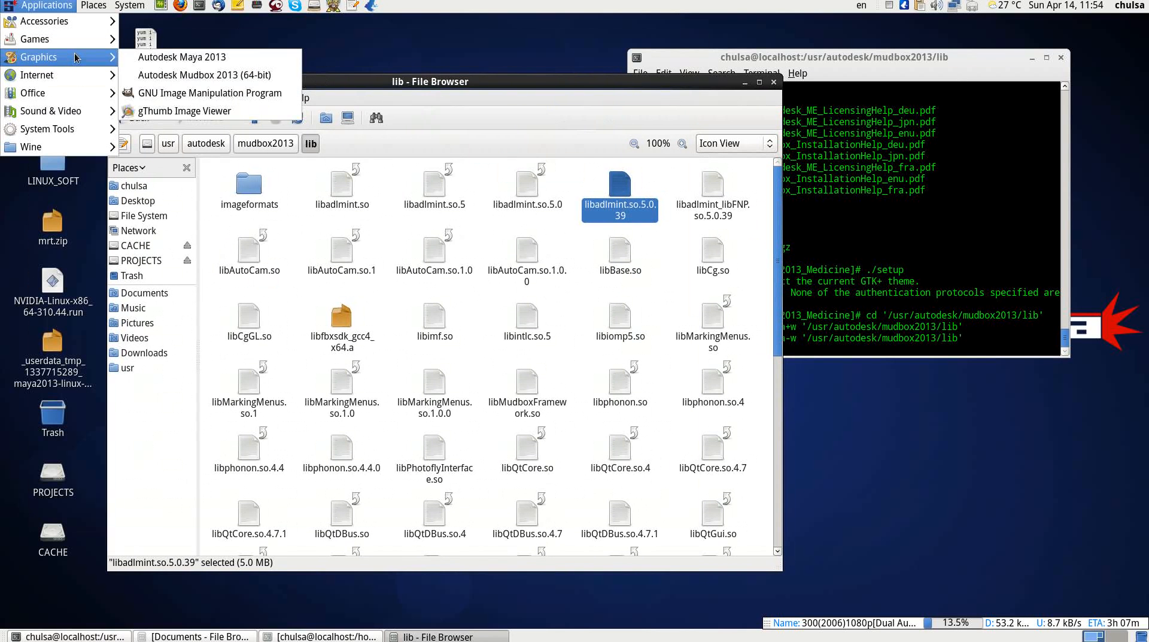
pyautogui.moveTo(204, 74)
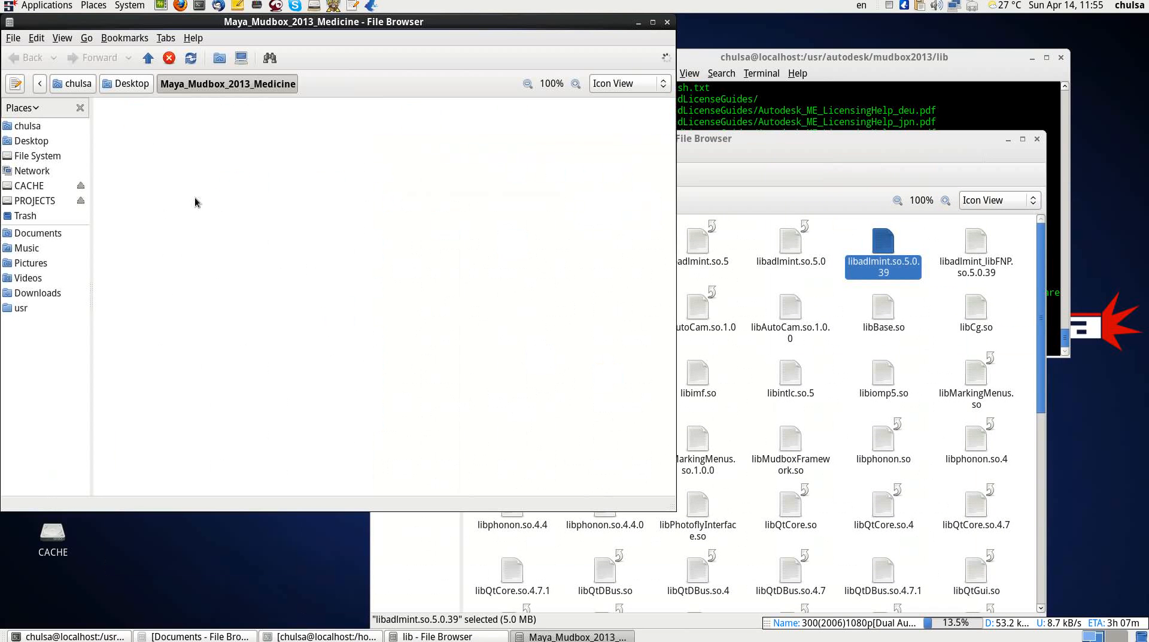
# - Go up to Desktop, open Maya_Mudbox_2013_Medicine and launch the mudbox_medicine script
pyautogui.click(148, 57)
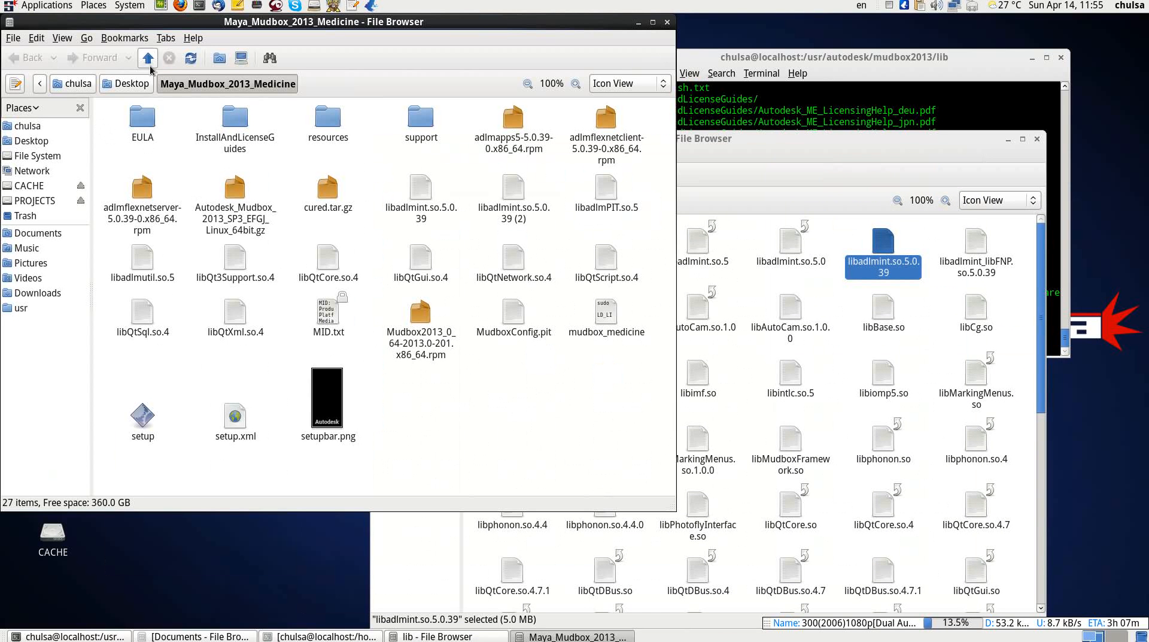
pyautogui.click(147, 58)
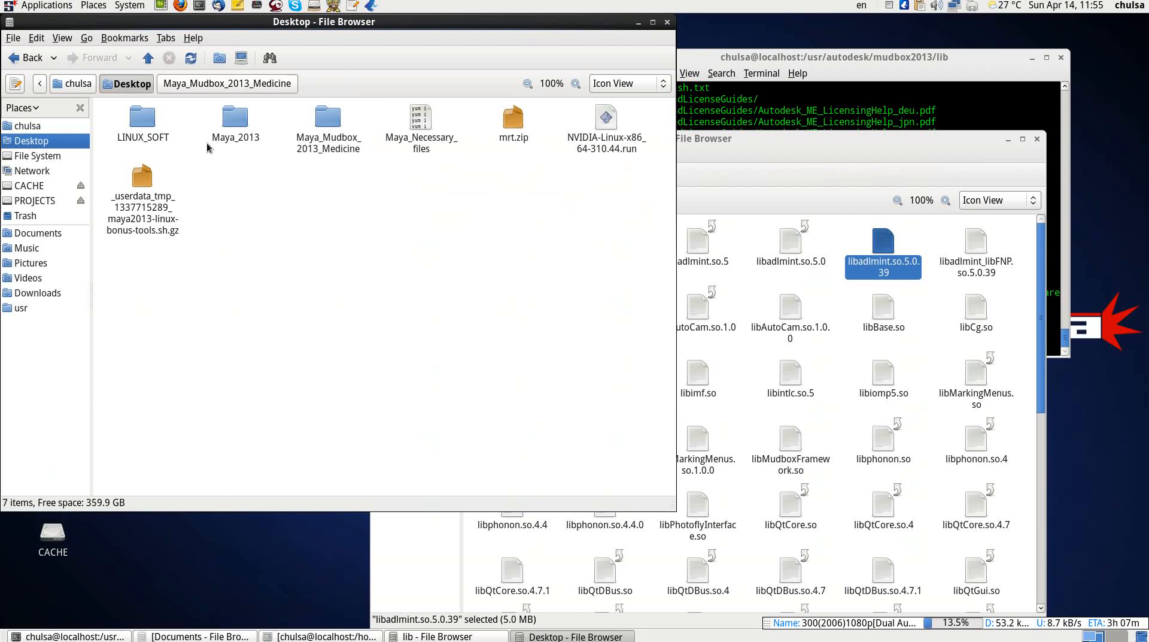
pyautogui.doubleClick(327, 118)
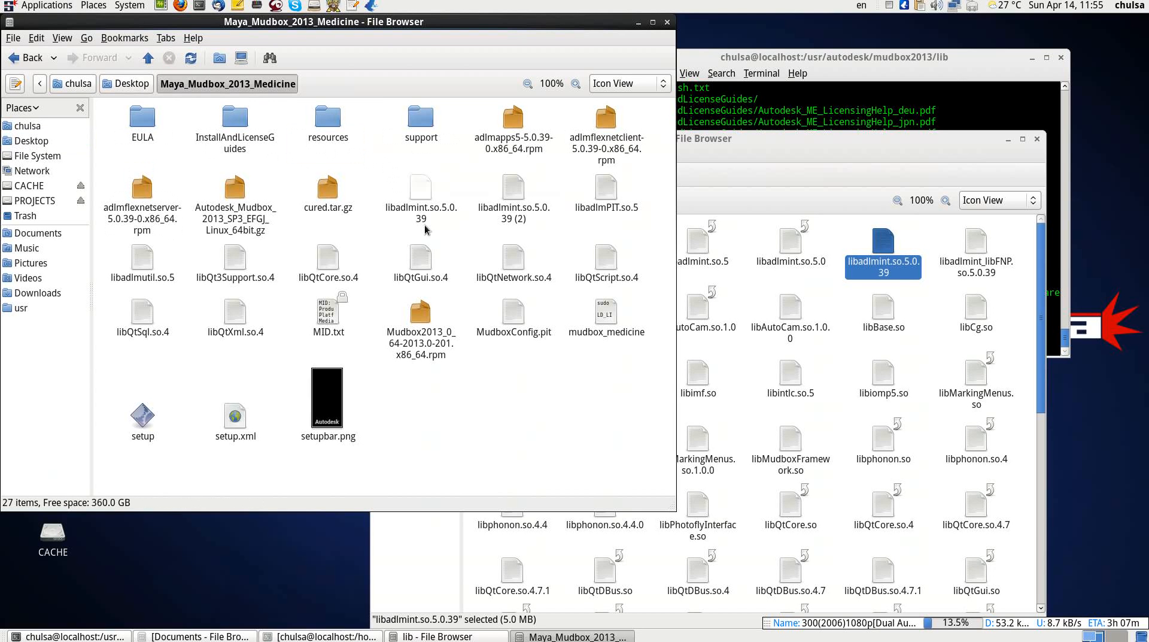
pyautogui.doubleClick(606, 311)
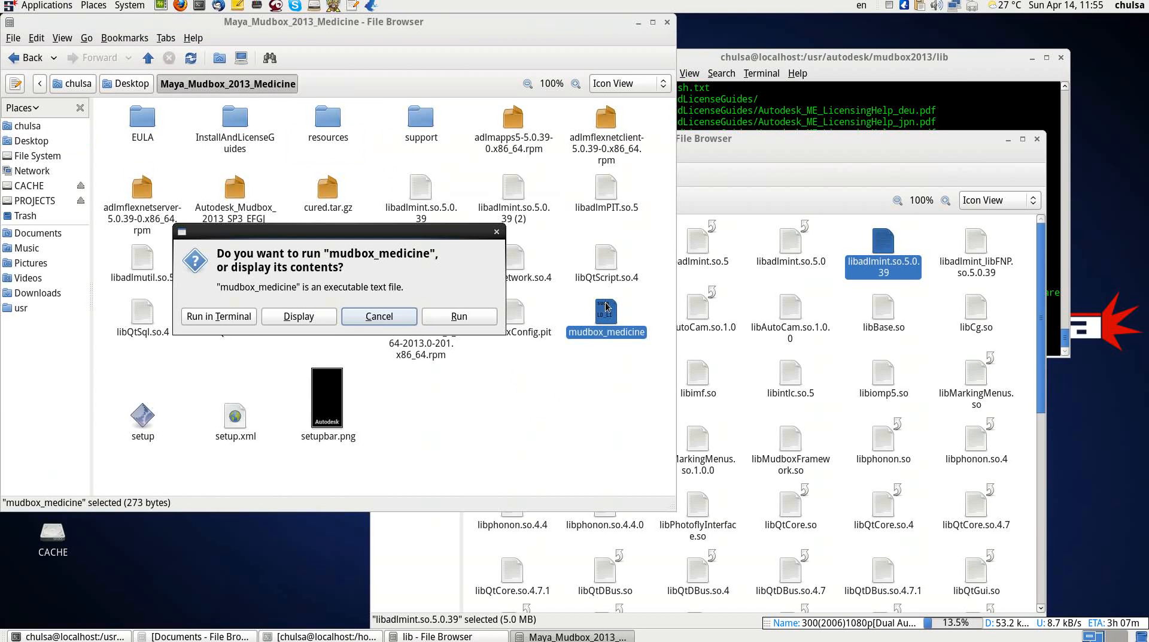
# - Display mudbox_medicine in maximized gedit, copy the adlmreg licence command and run it in Terminal
pyautogui.click(298, 316)
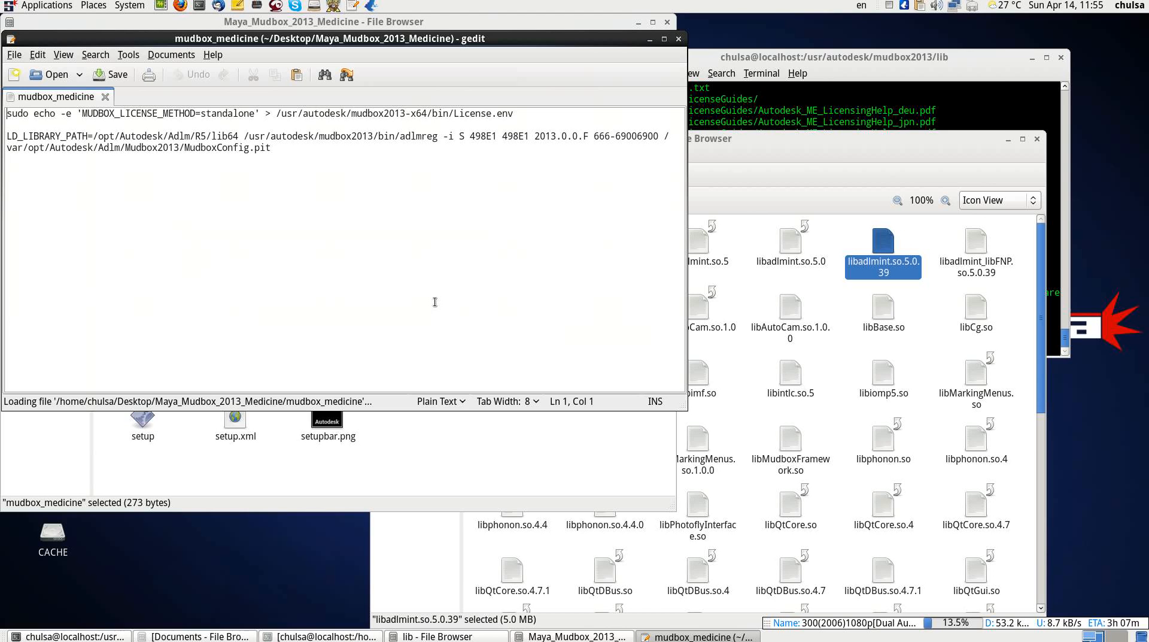
pyautogui.click(664, 39)
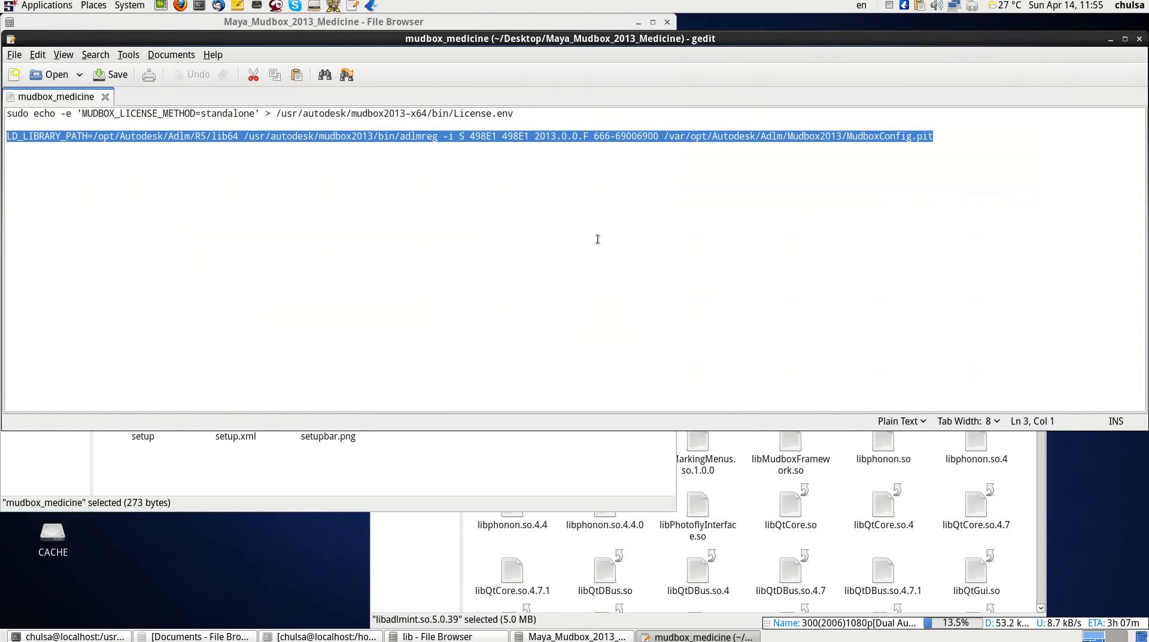
pyautogui.press('ctrl+a')
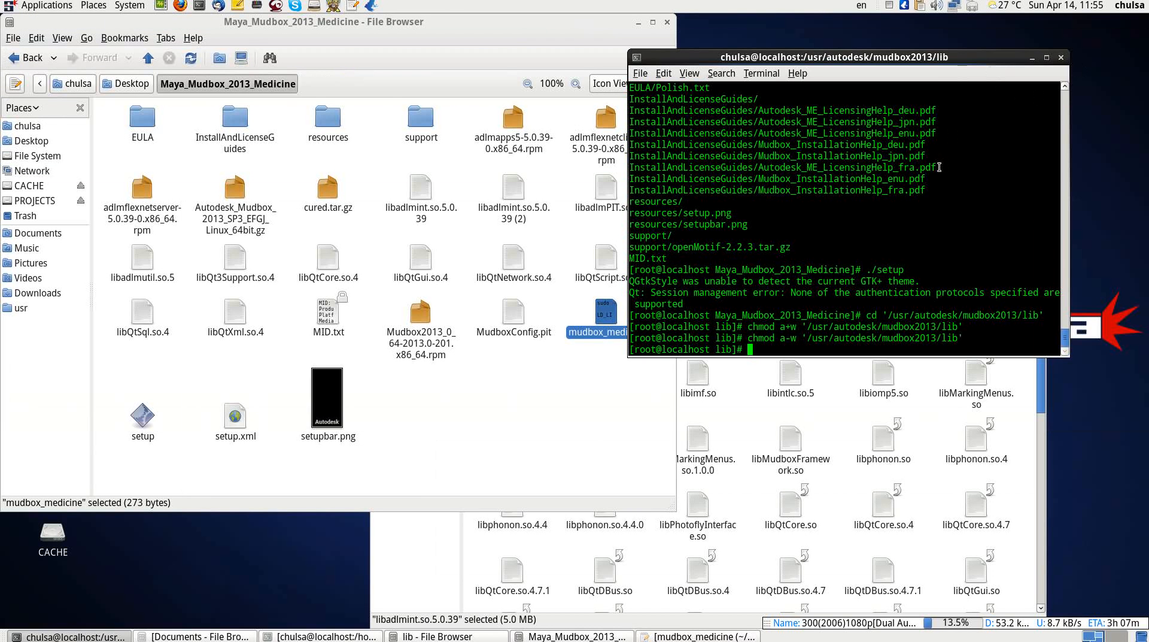
pyautogui.press('Return')
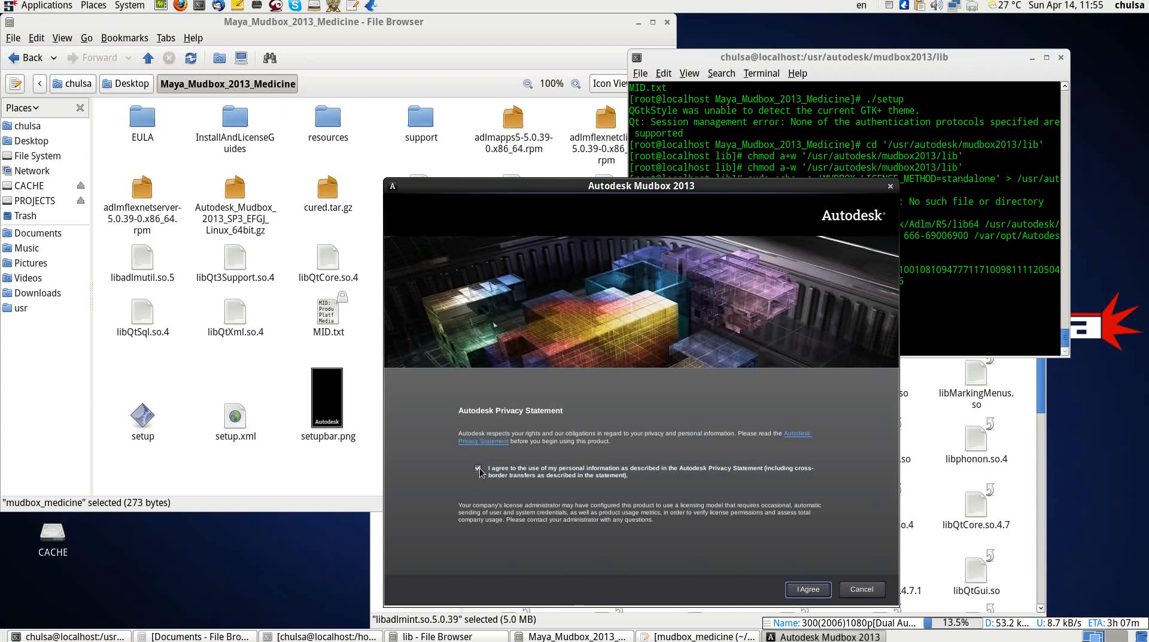
# - Agree to the privacy statement, accept the default Mudbox Setup settings, and close the welcome window
pyautogui.click(807, 589)
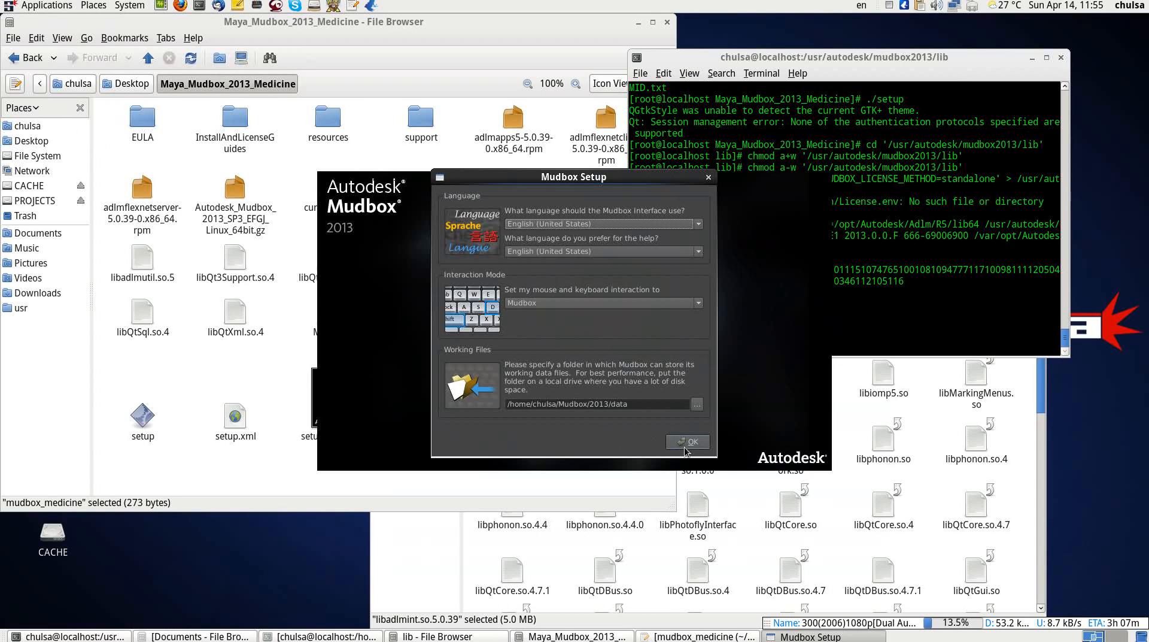
pyautogui.click(687, 441)
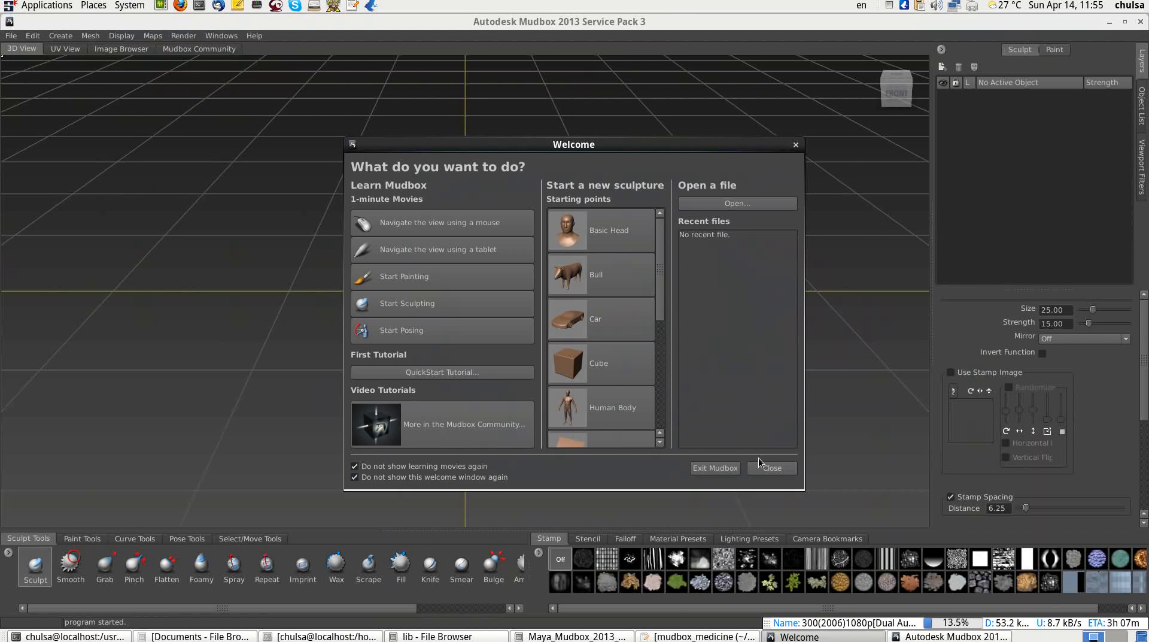
pyautogui.click(696, 636)
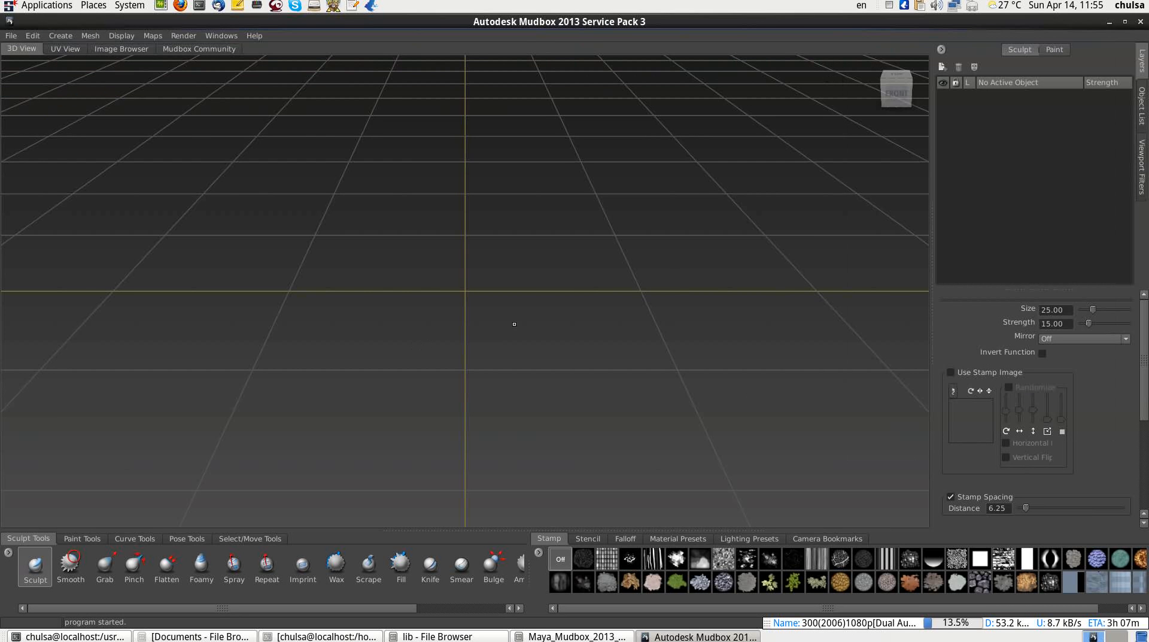
# - Orbit around the empty sculpting grid, then bring up System > Preferences
pyautogui.moveTo(513, 325); pyautogui.dragTo(444, 303)
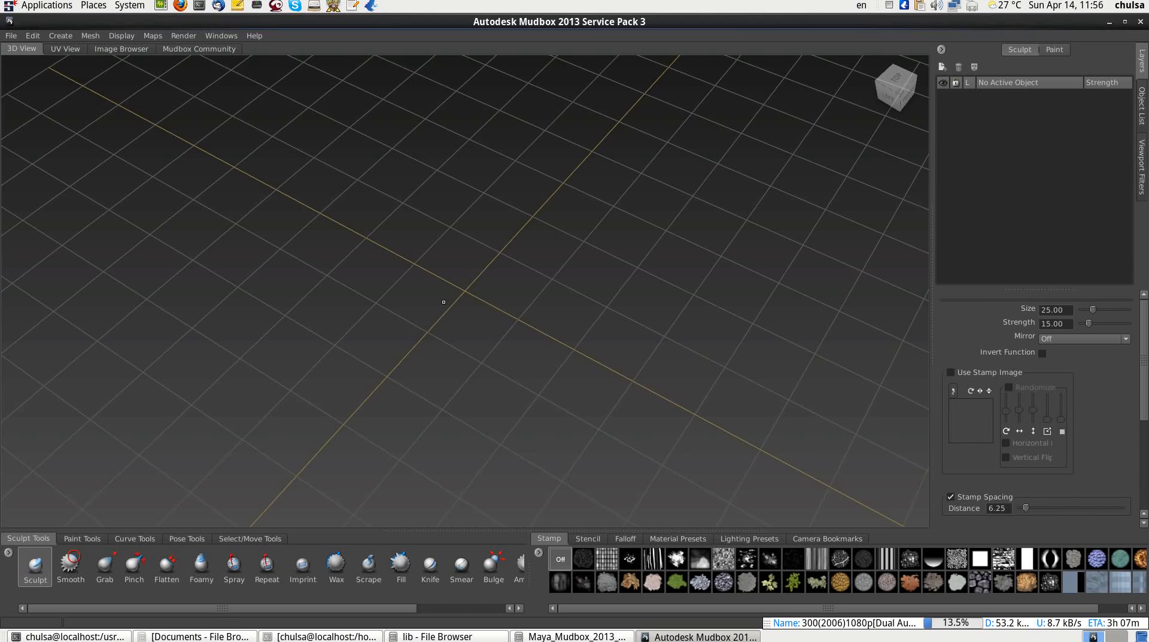
pyautogui.moveTo(572, 368)
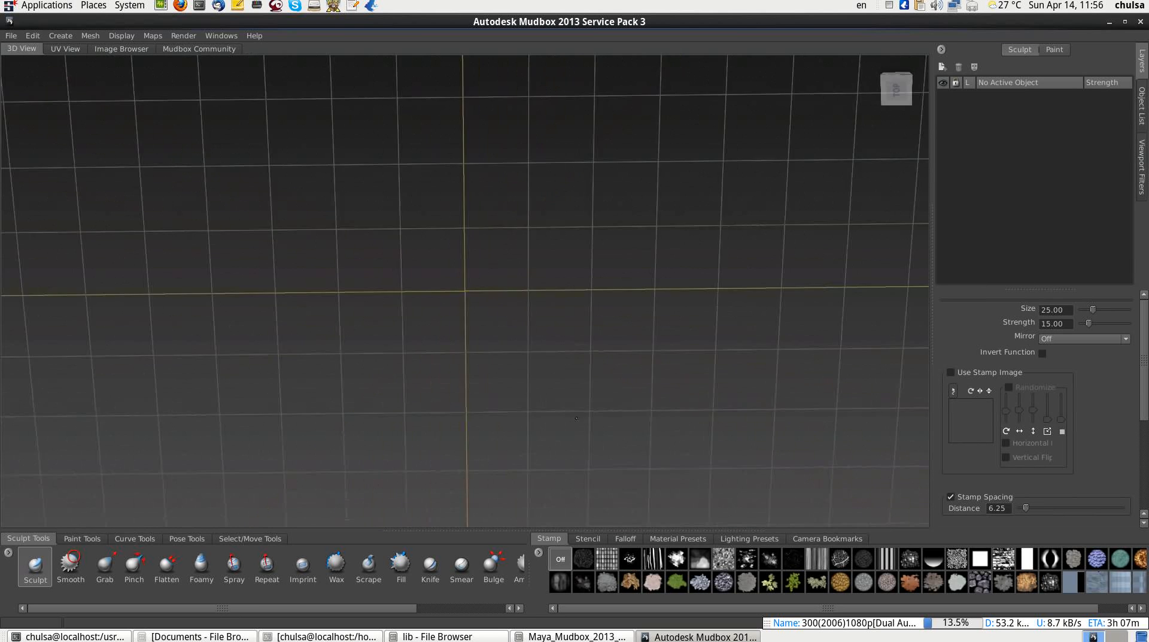
pyautogui.moveTo(575, 418); pyautogui.dragTo(701, 466)
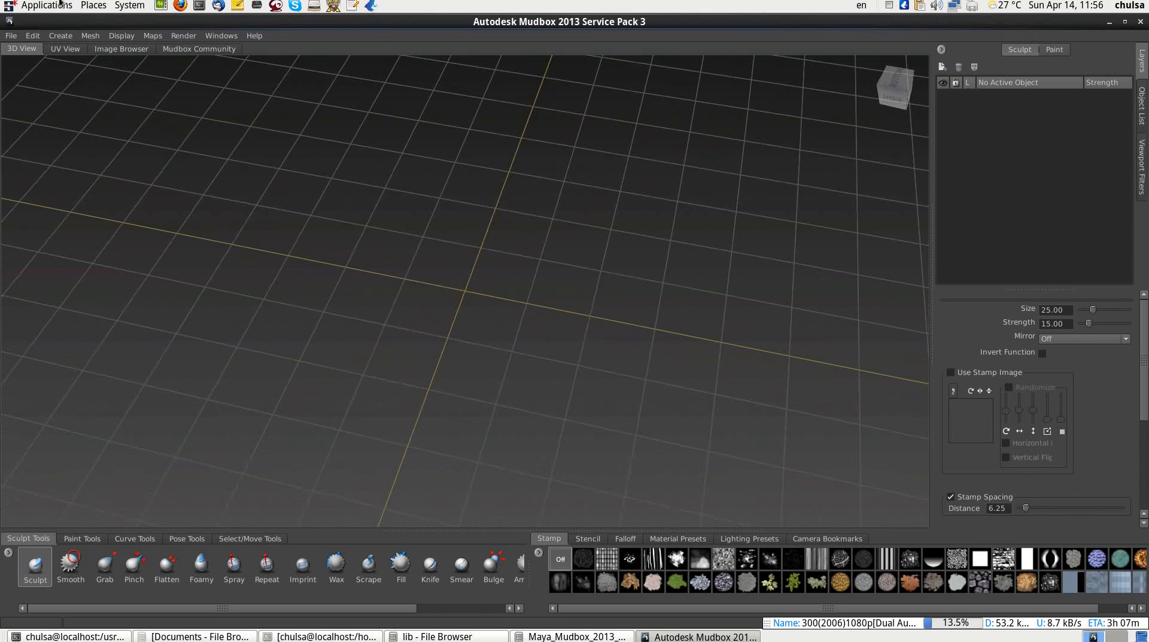
pyautogui.click(130, 5)
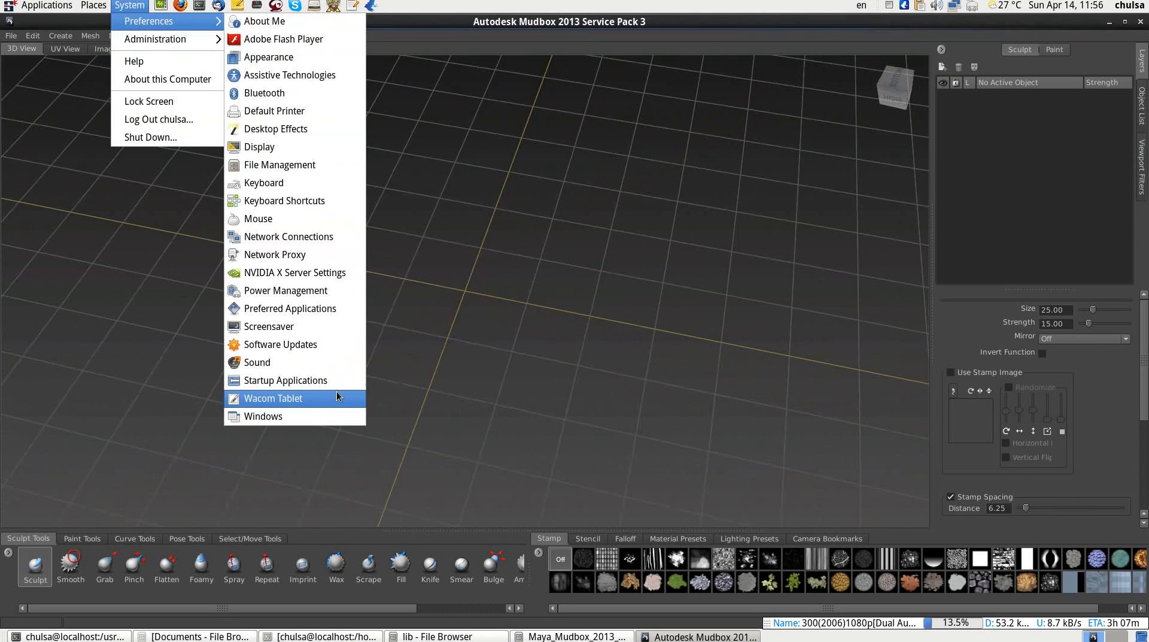
pyautogui.click(274, 398)
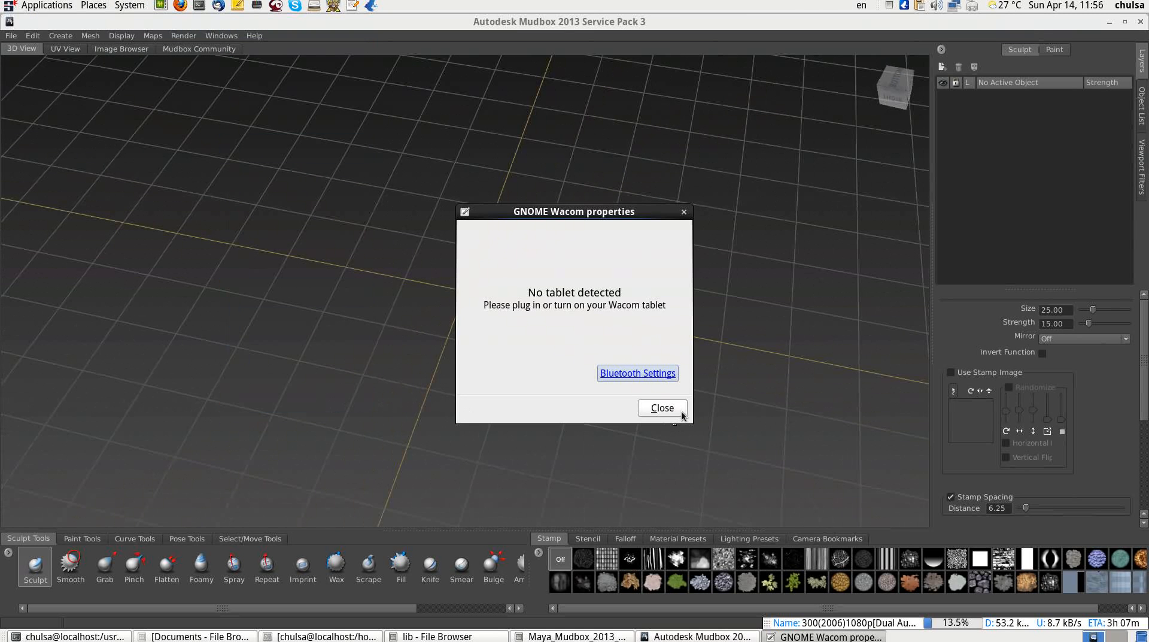
pyautogui.click(660, 408)
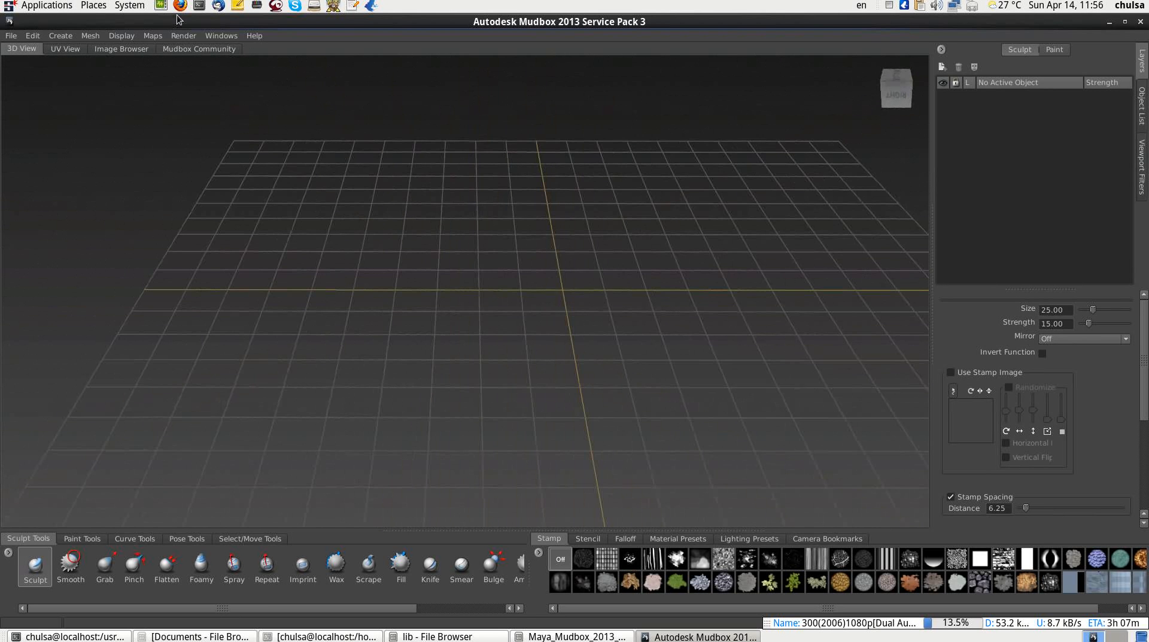
# - Add the Bull sample mesh, apply a lighting preset, and dismiss the alert
pyautogui.click(60, 36)
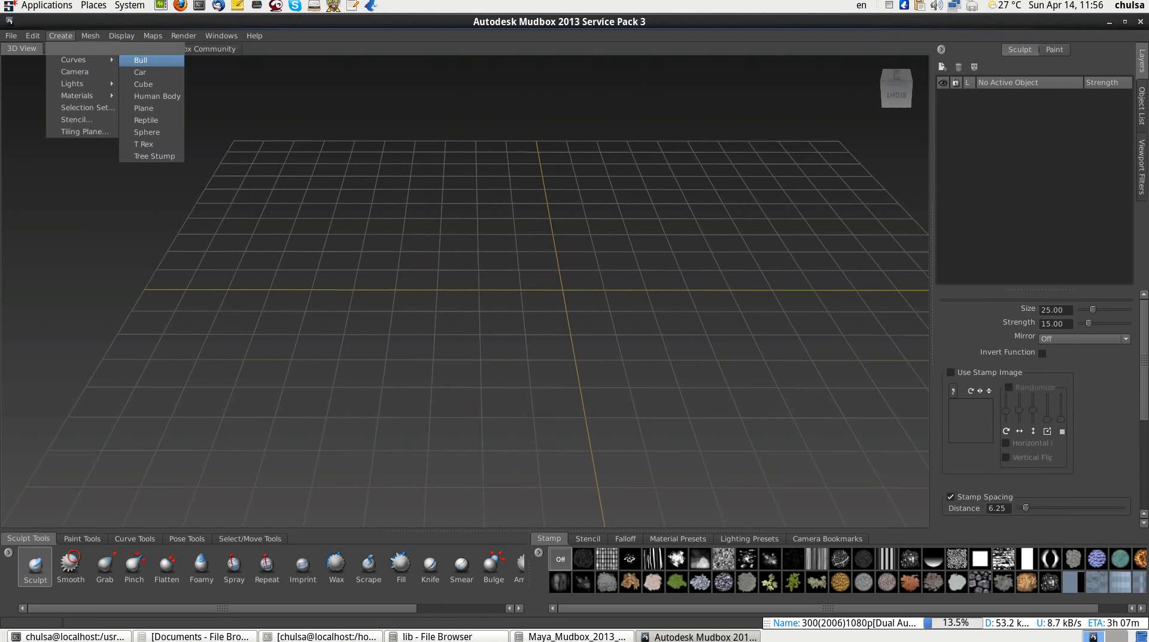
pyautogui.click(140, 59)
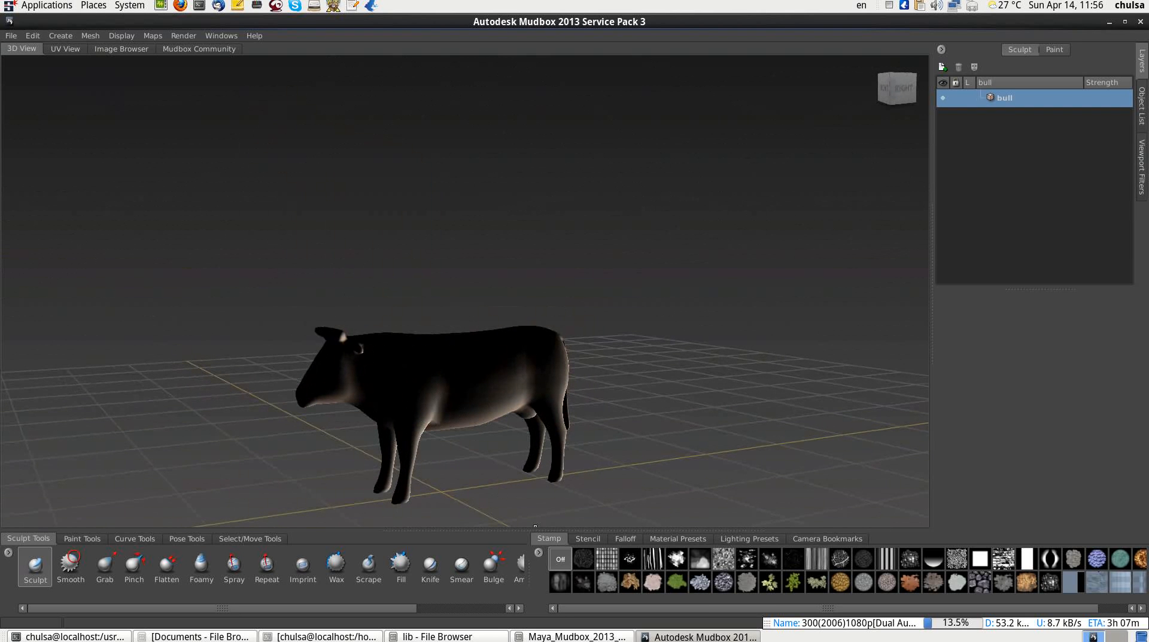
pyautogui.click(748, 539)
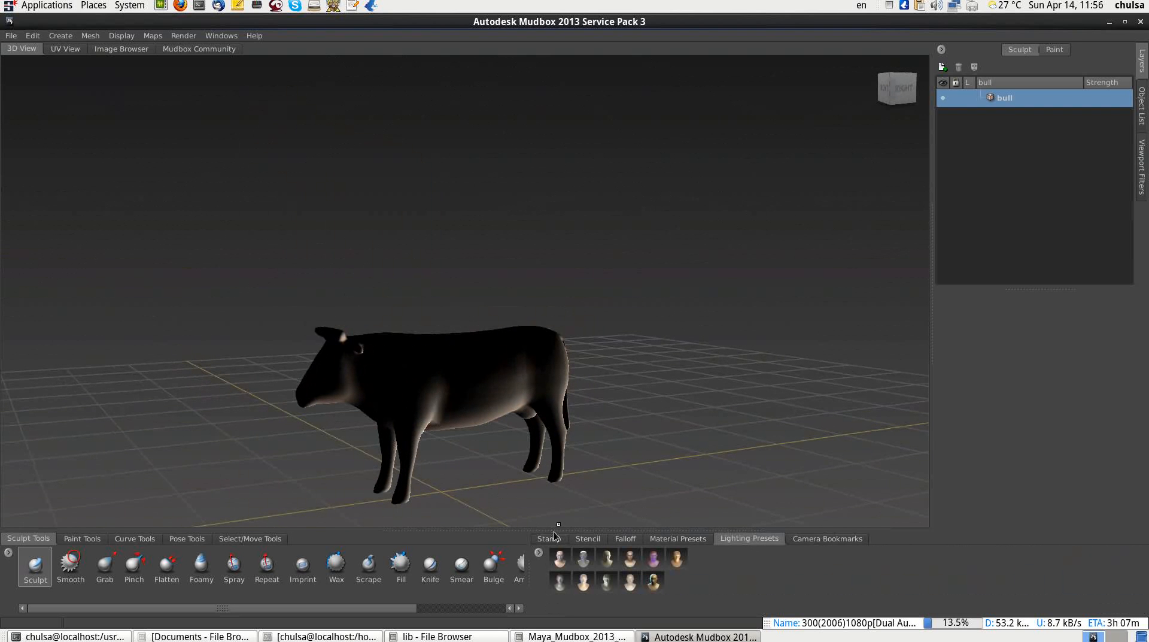
pyautogui.click(559, 557)
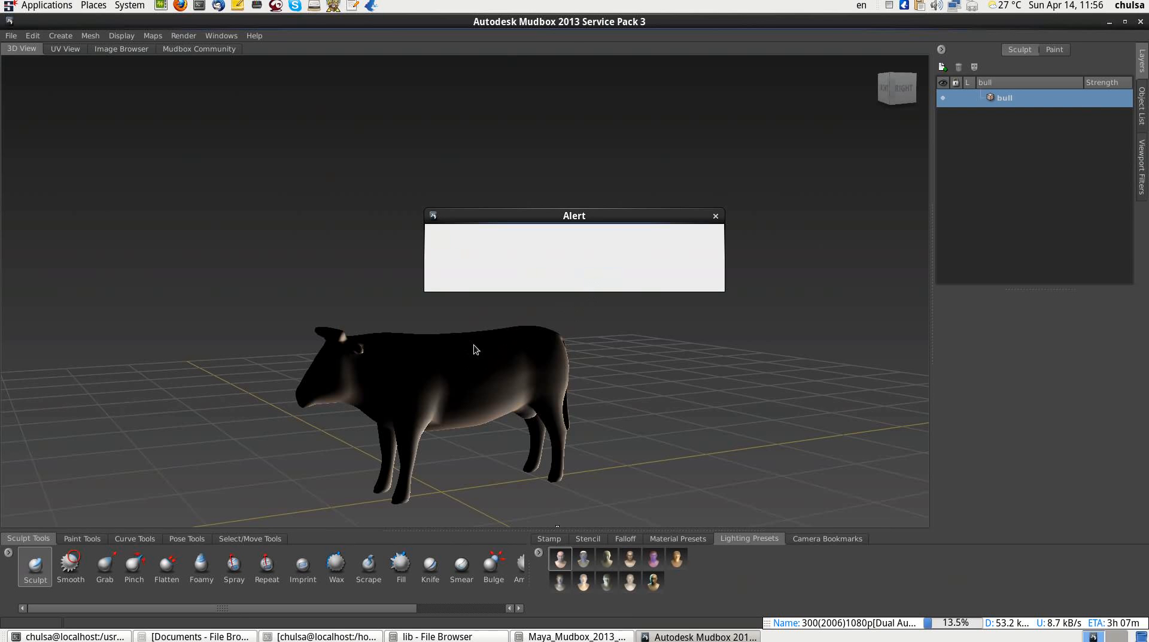
pyautogui.click(715, 214)
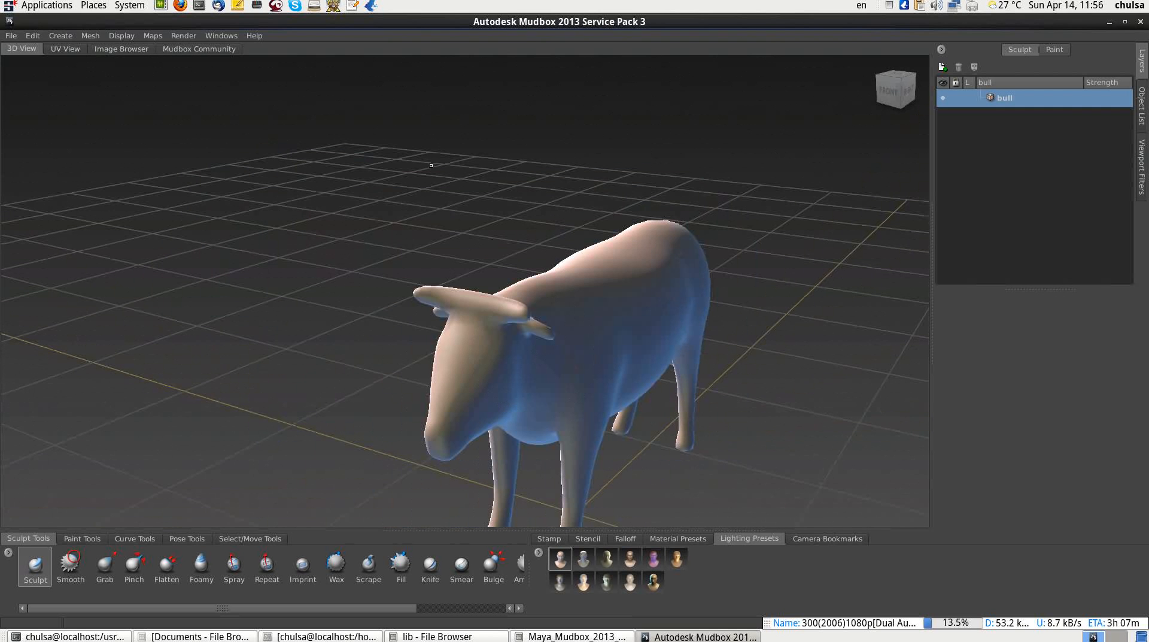
pyautogui.click(221, 36)
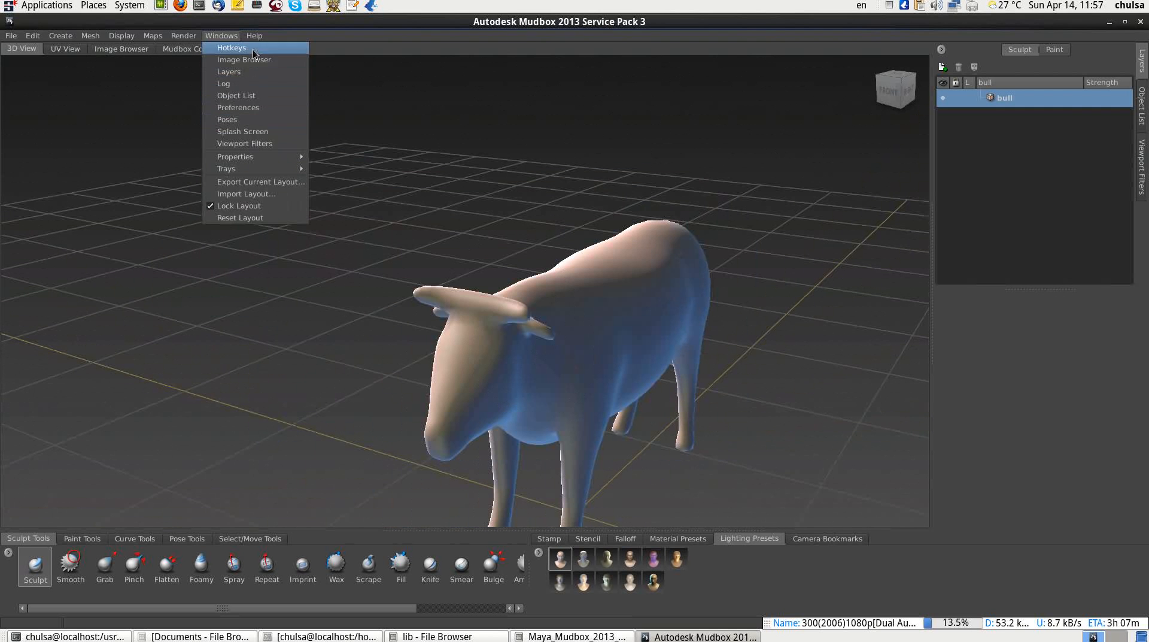
# - Browse the Windows > Hotkeys shortcut list, then close it with Done
pyautogui.click(231, 47)
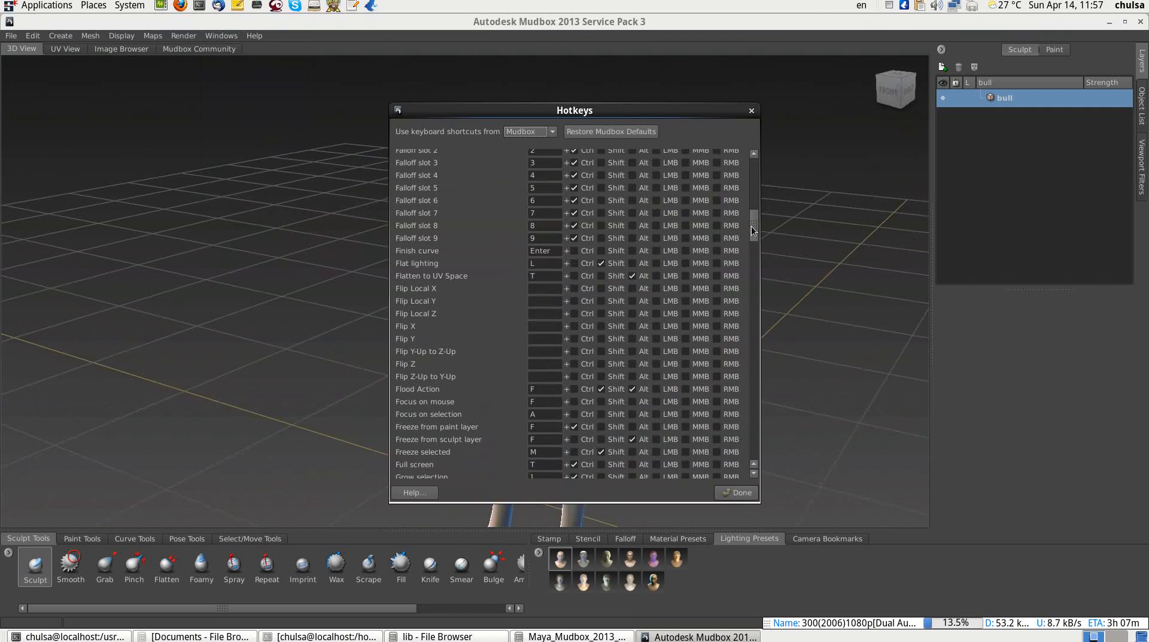
pyautogui.scroll(-3)
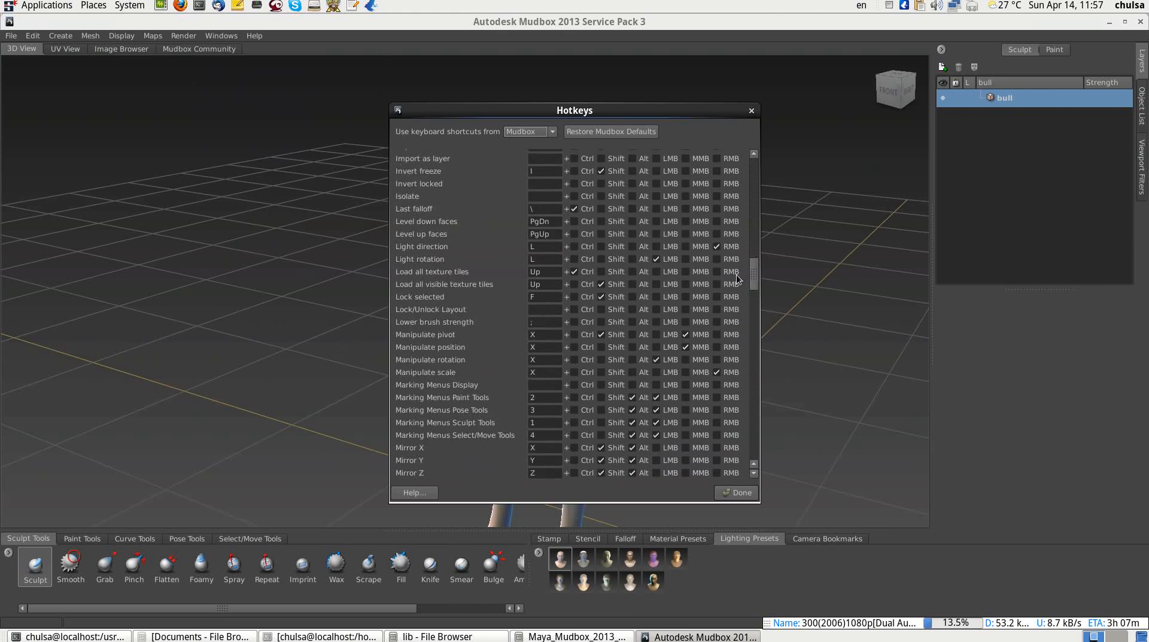
pyautogui.scroll(-3)
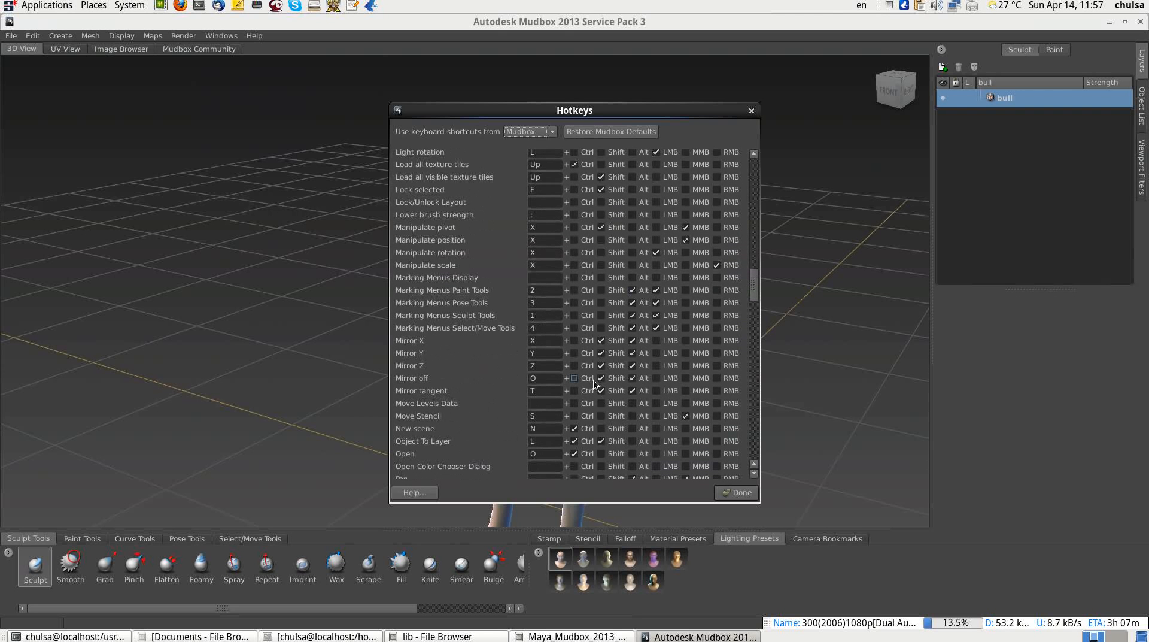
pyautogui.click(601, 339)
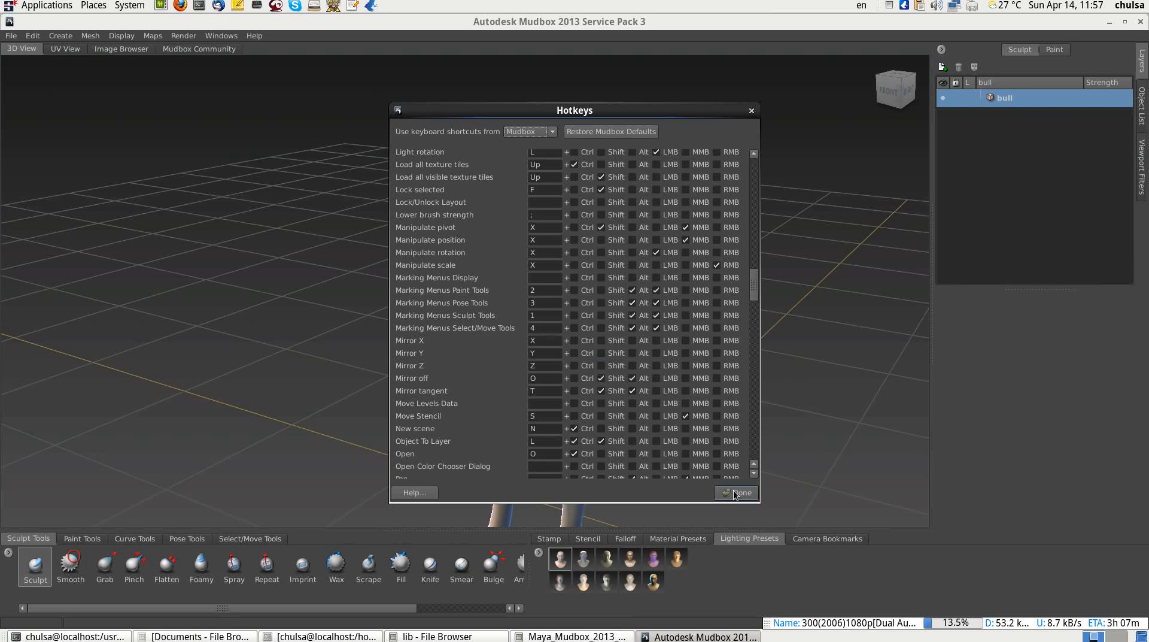
pyautogui.click(736, 492)
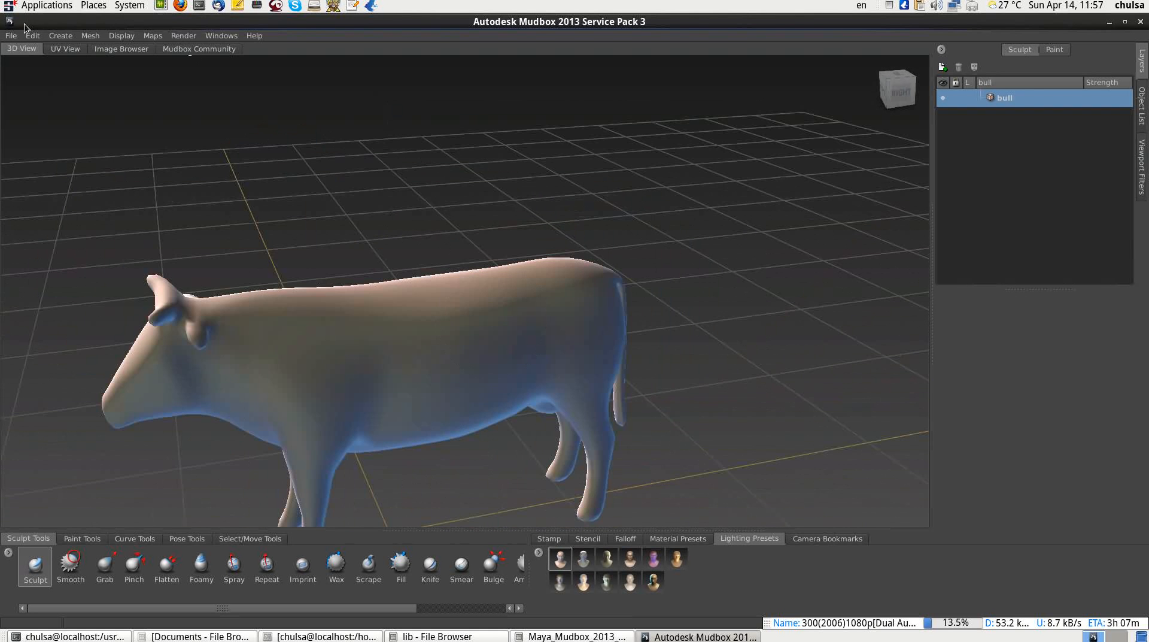
# - Orbit around the bull and apply a grey matte material preset, subdividing to level 3
pyautogui.click(11, 36)
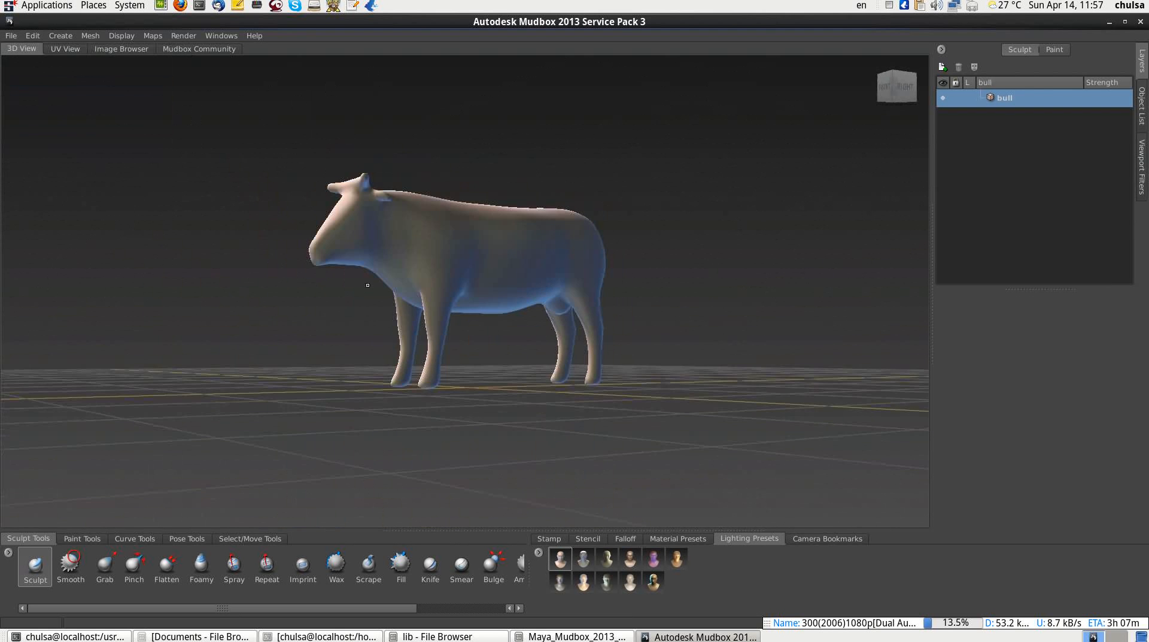
pyautogui.moveTo(367, 284); pyautogui.dragTo(473, 319)
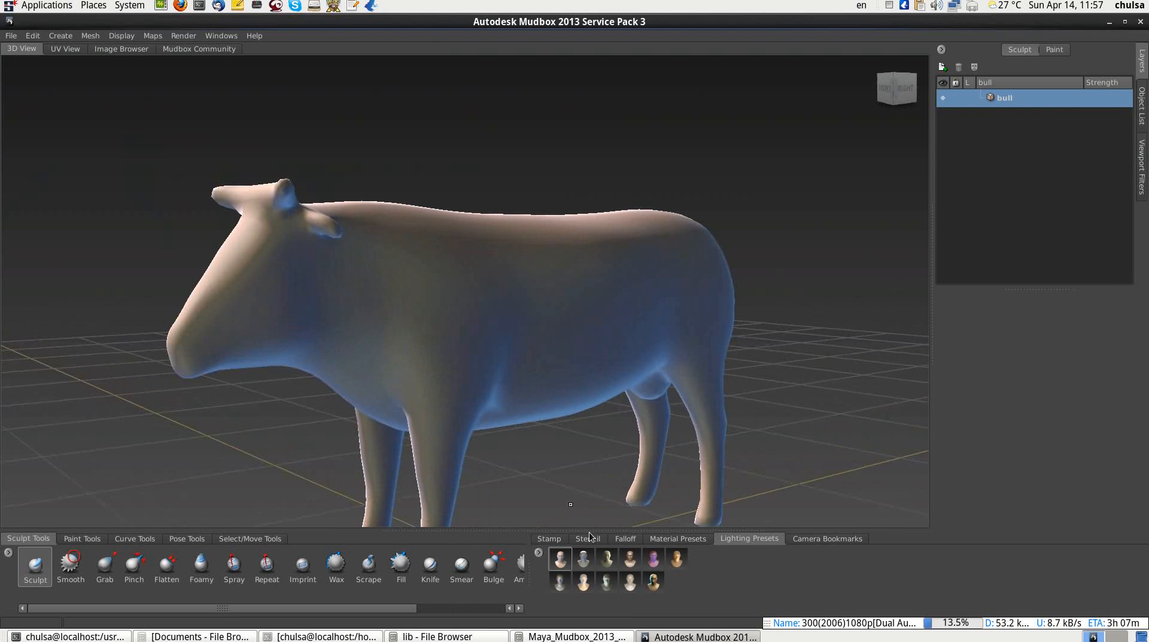
pyautogui.click(677, 539)
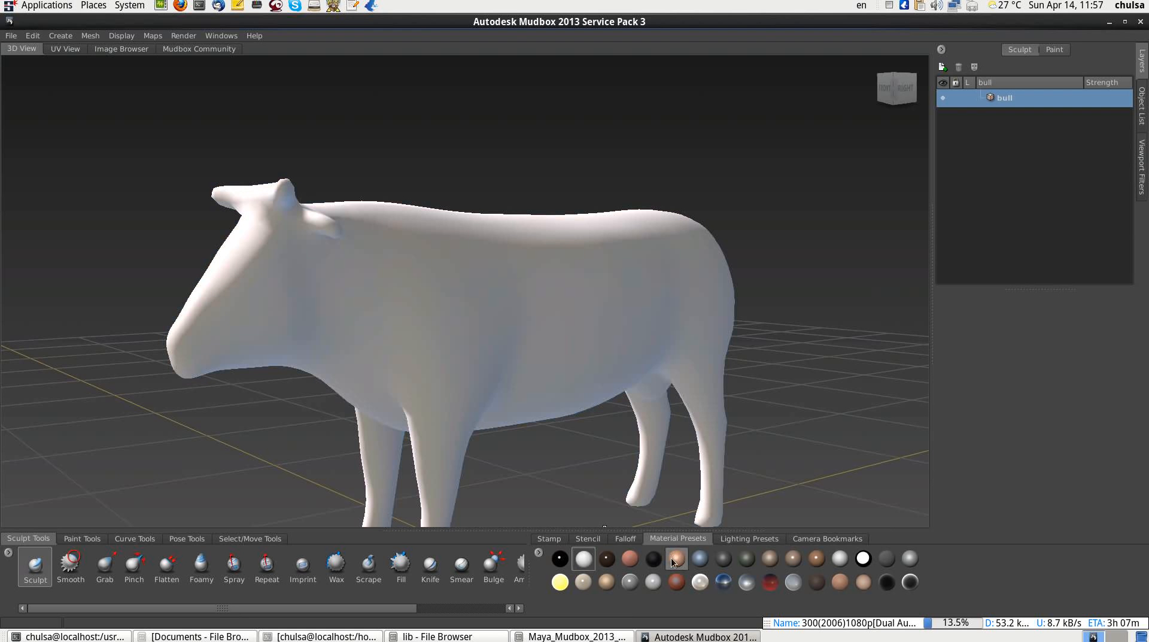
pyautogui.moveTo(886, 560)
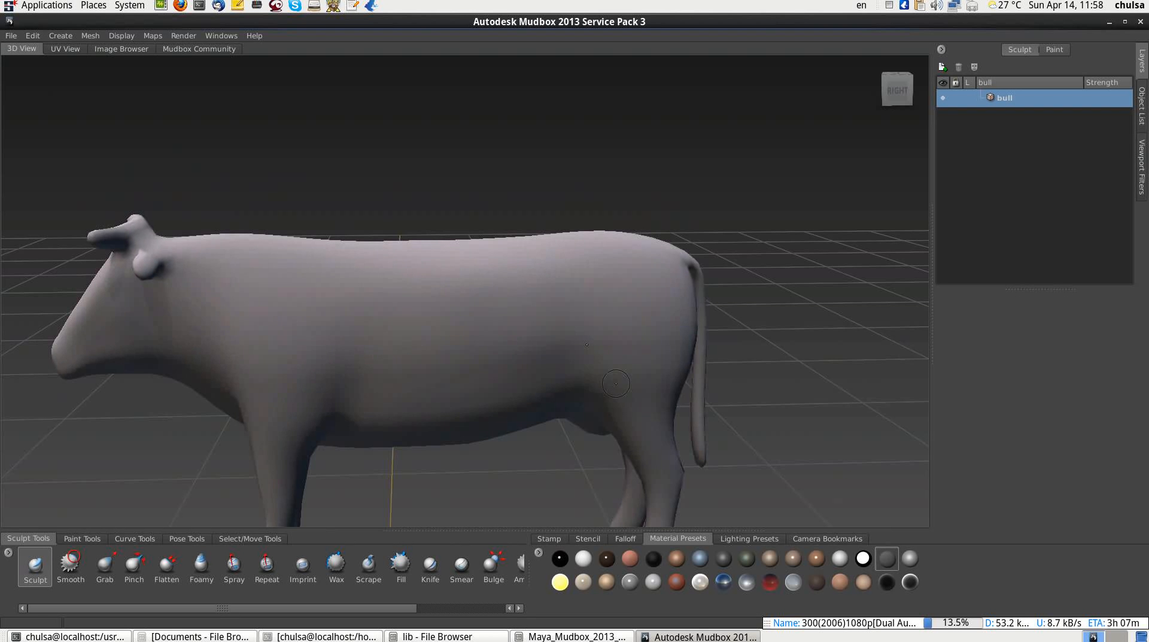
pyautogui.moveTo(616, 383); pyautogui.dragTo(427, 322)
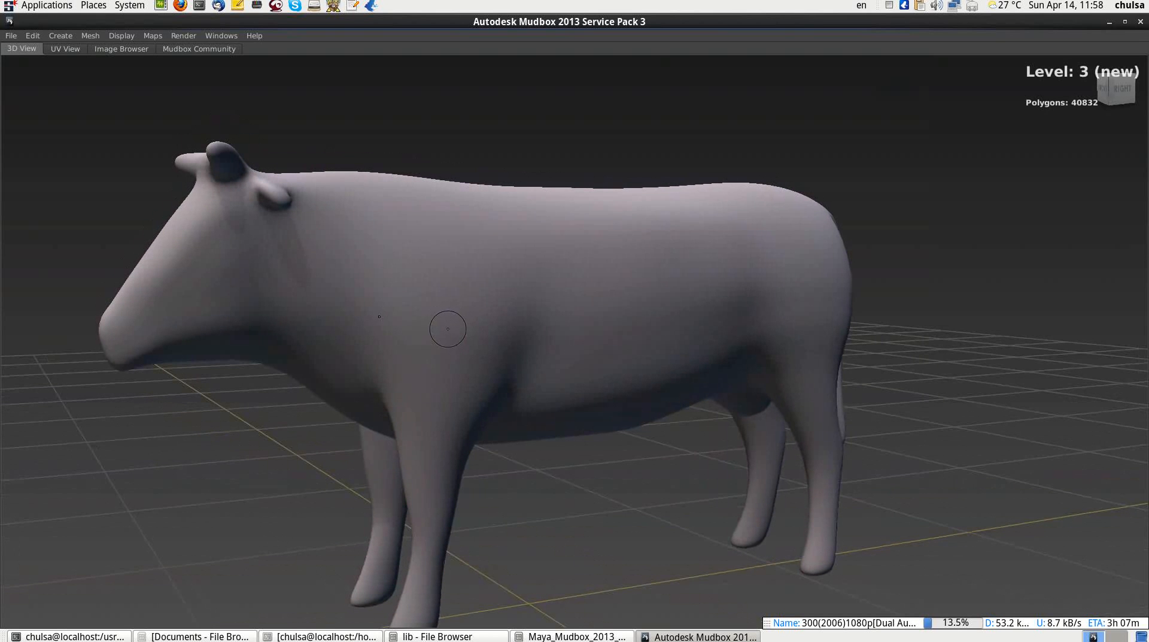
pyautogui.moveTo(425, 339)
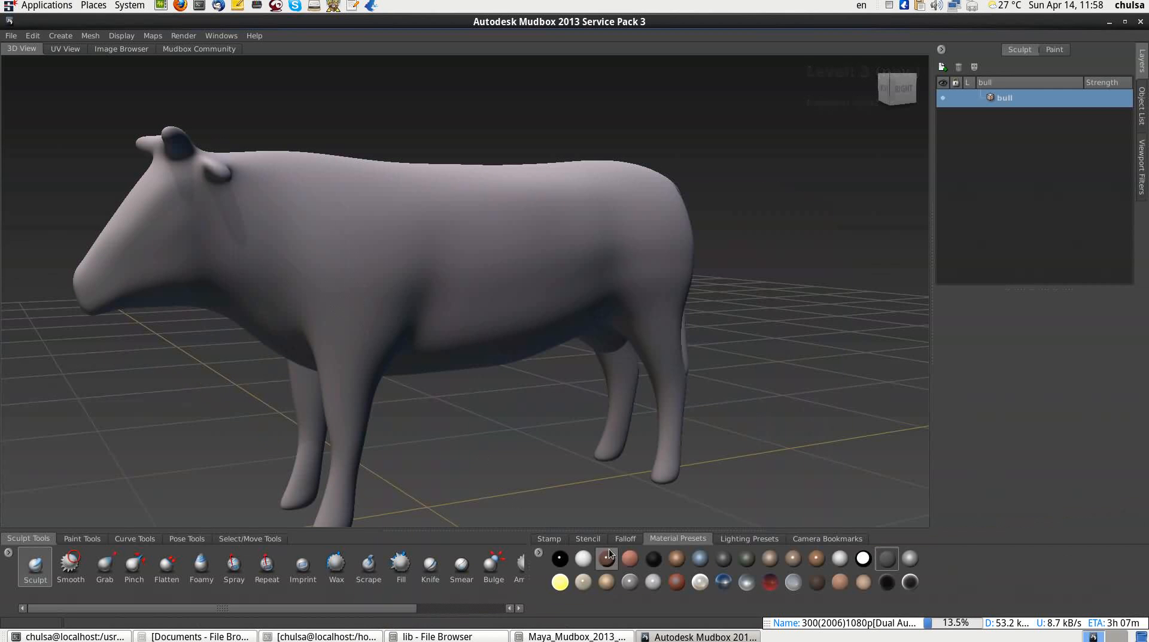
# - Choose a soft brush falloff and sculpt curling swirl ridges along the bull's flank
pyautogui.click(625, 538)
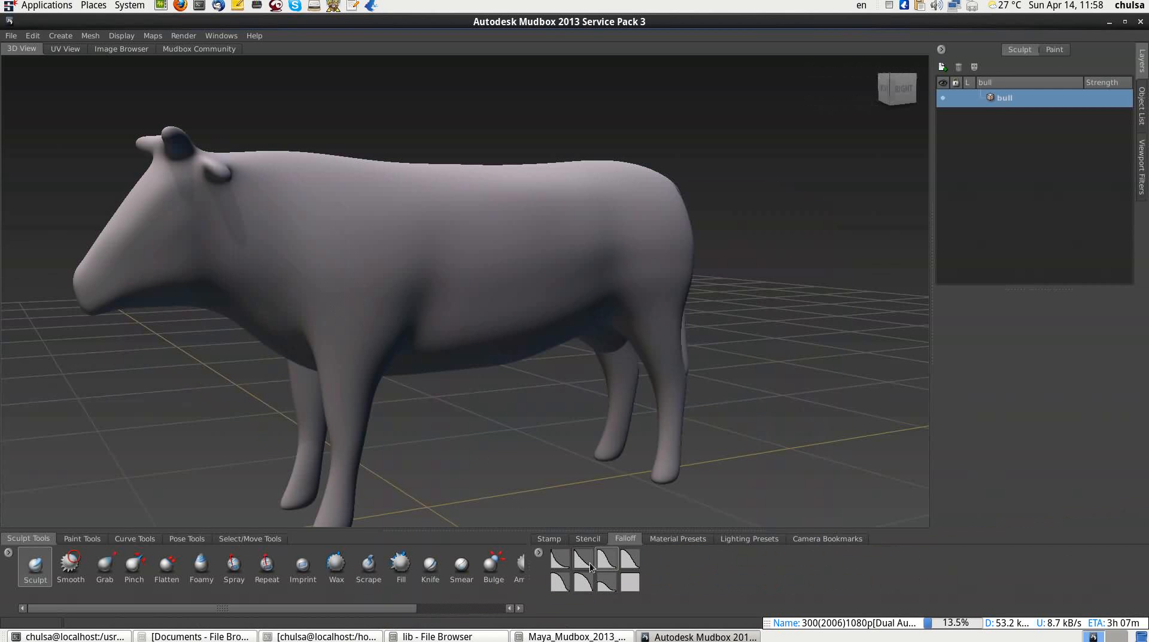
pyautogui.click(582, 560)
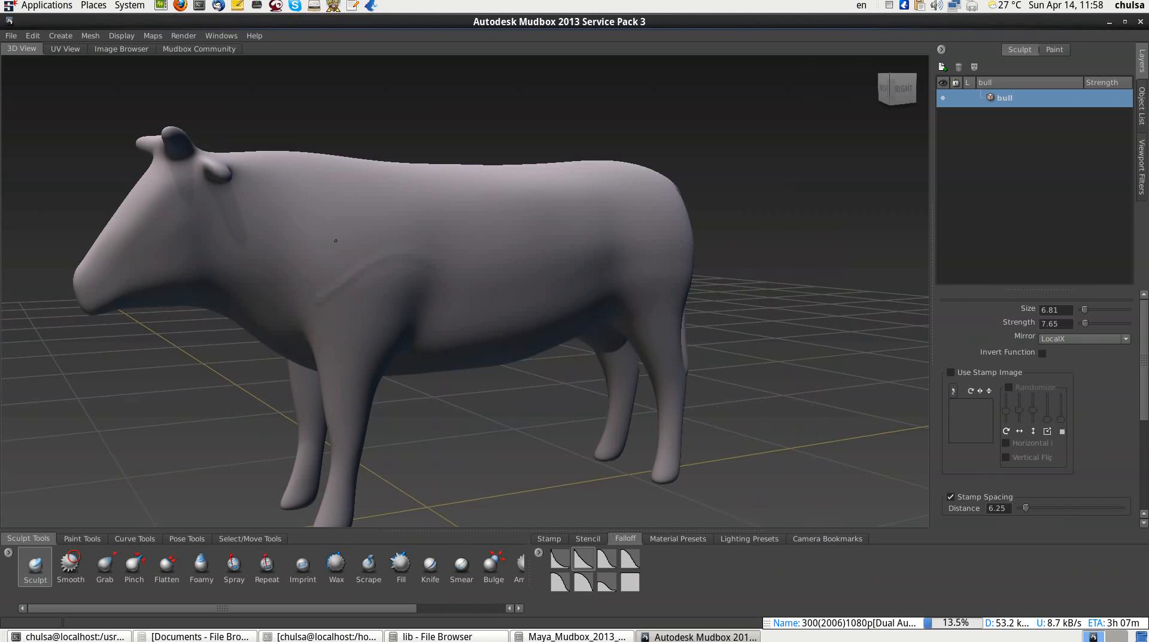
pyautogui.moveTo(528, 219)
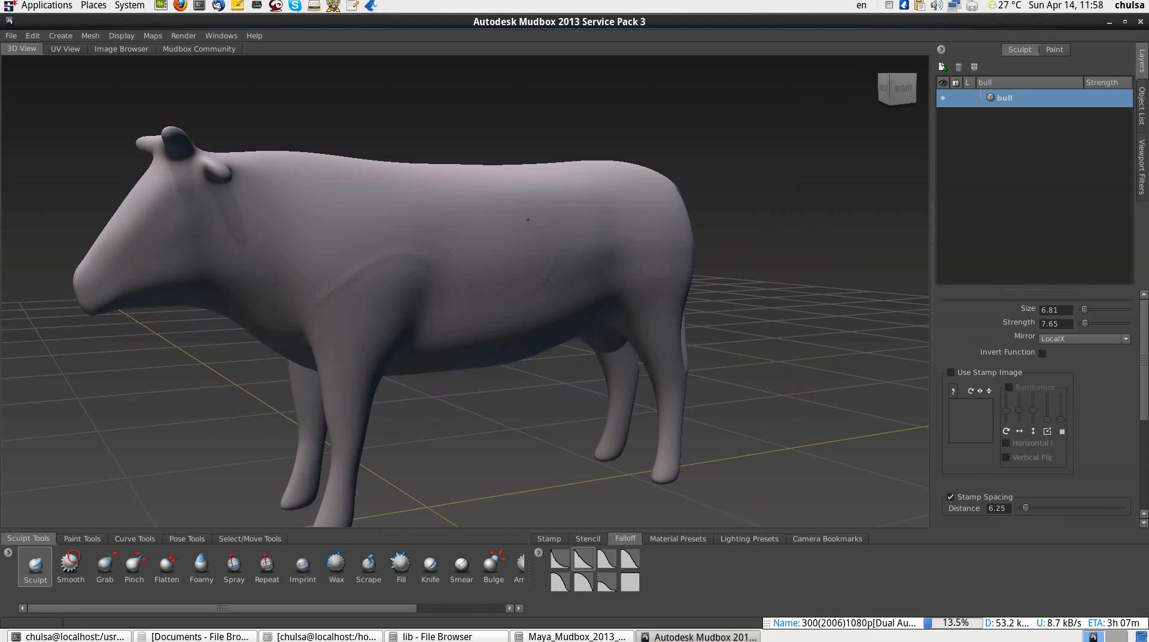
pyautogui.moveTo(350, 209)
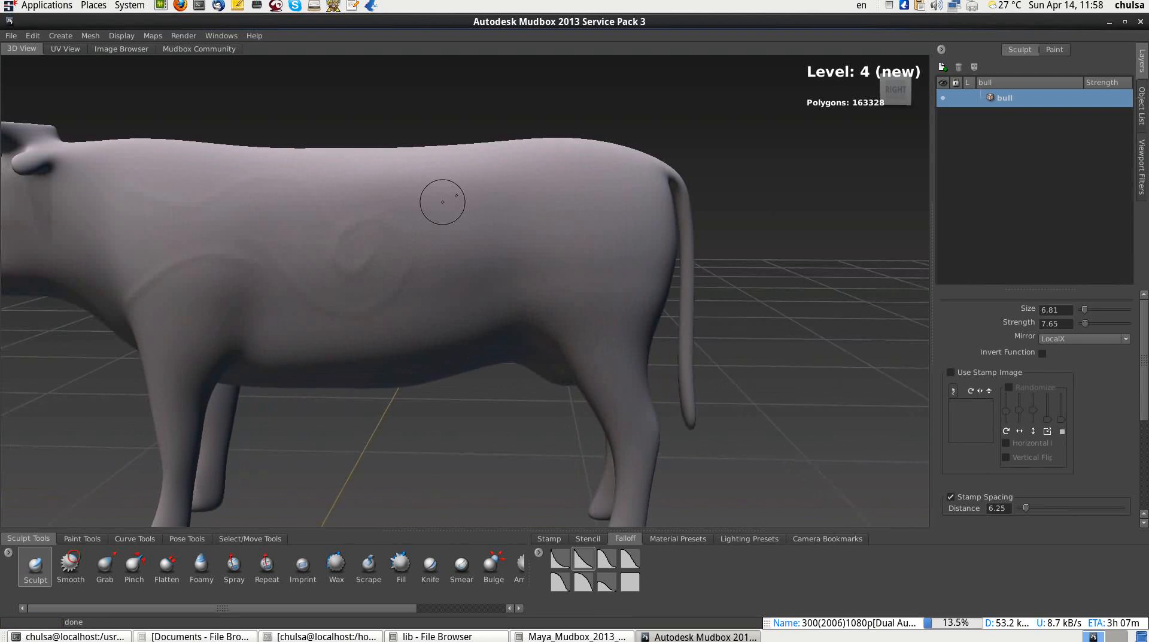
pyautogui.moveTo(442, 202); pyautogui.dragTo(438, 318)
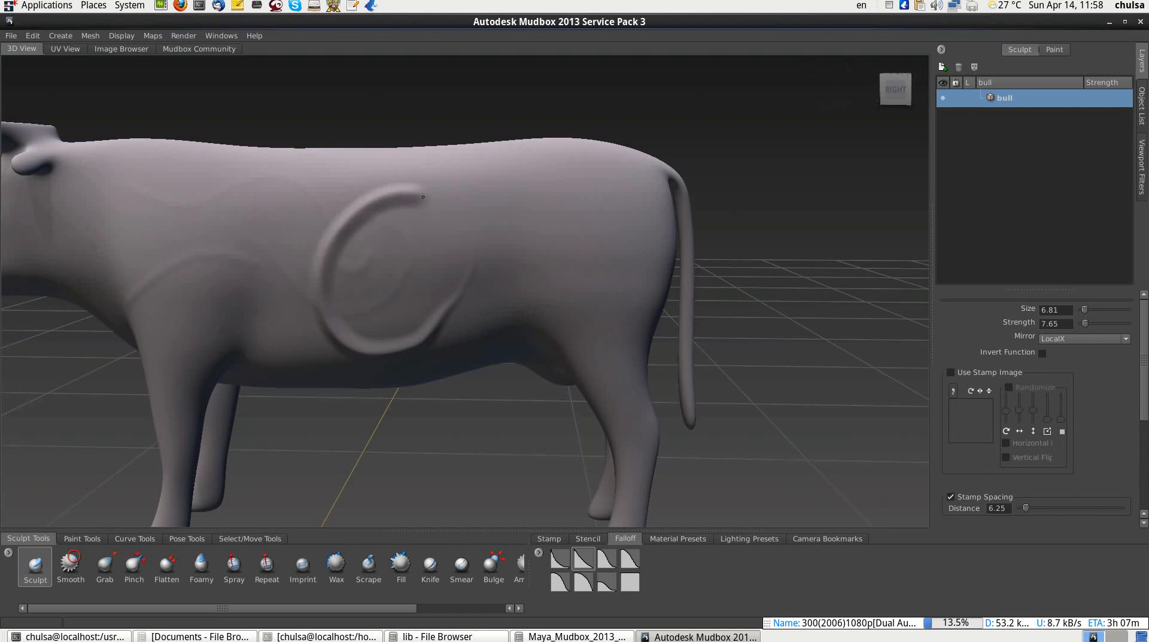
pyautogui.moveTo(421, 197); pyautogui.dragTo(441, 230)
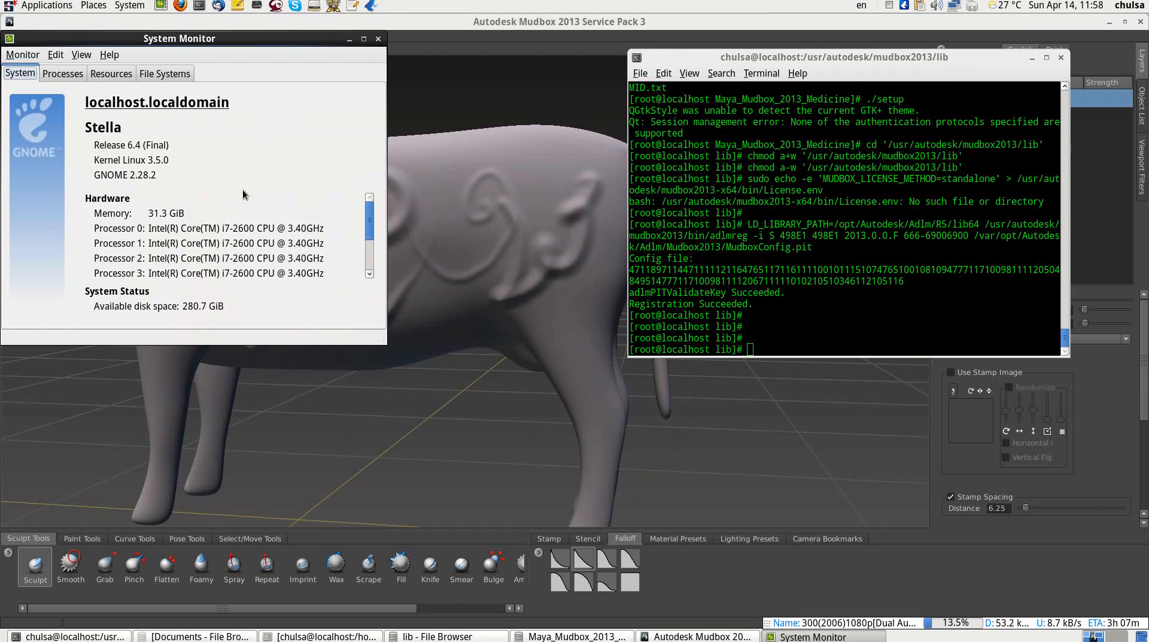
pyautogui.moveTo(138, 162)
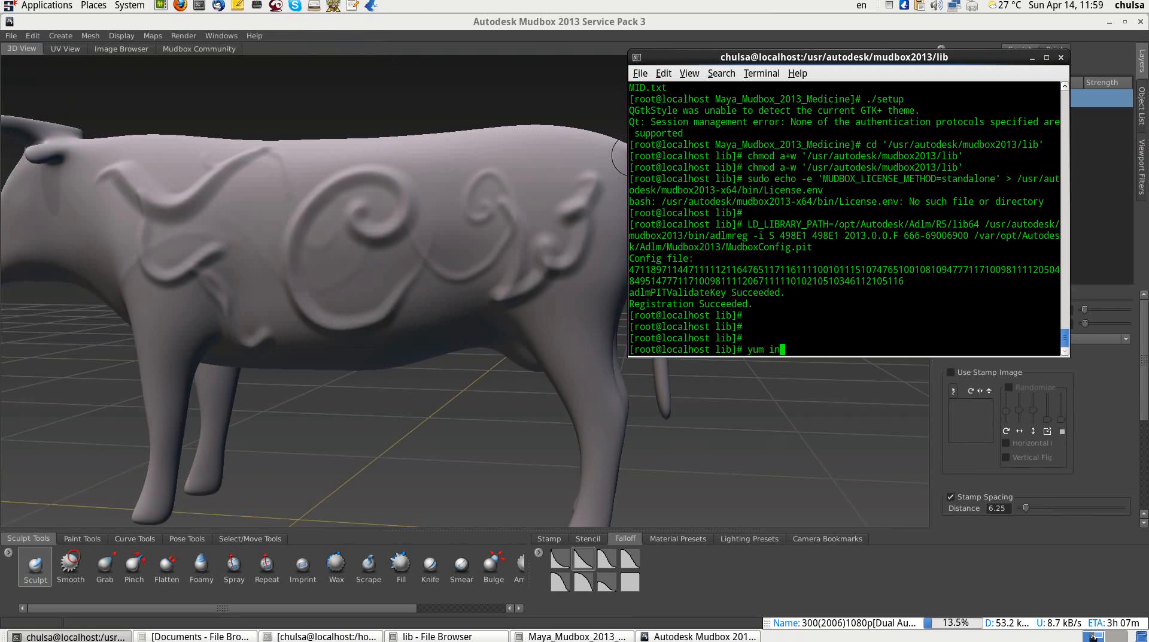
# - Type a yum install linux wacom command in Terminal, then minimize the terminal
pyautogui.write('s')
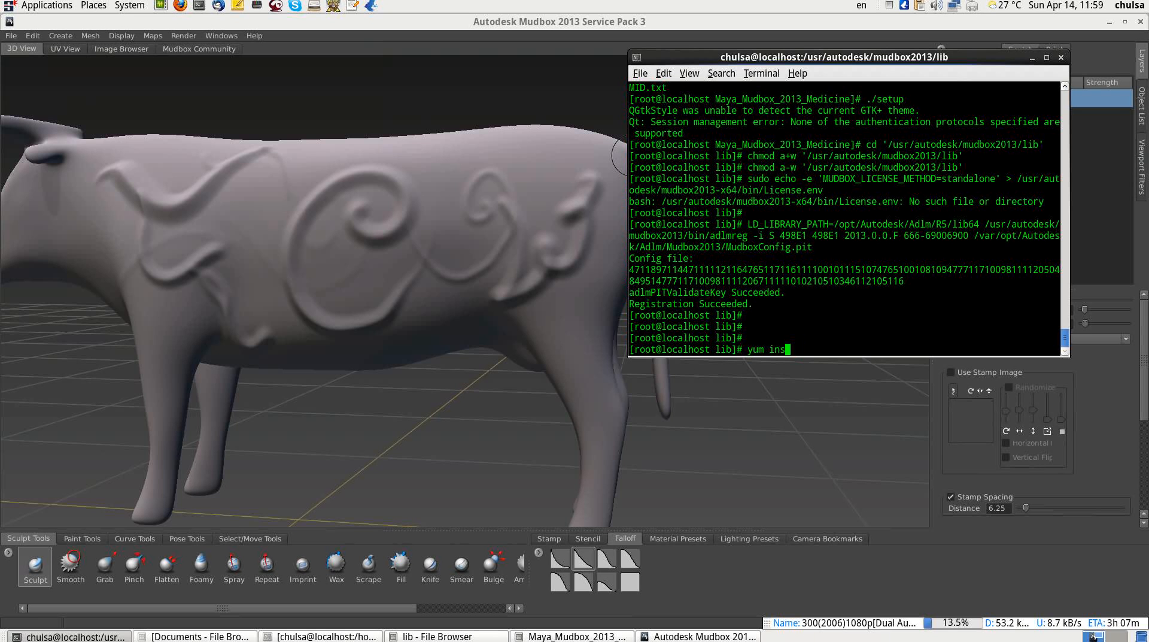
pyautogui.write('tall linux')
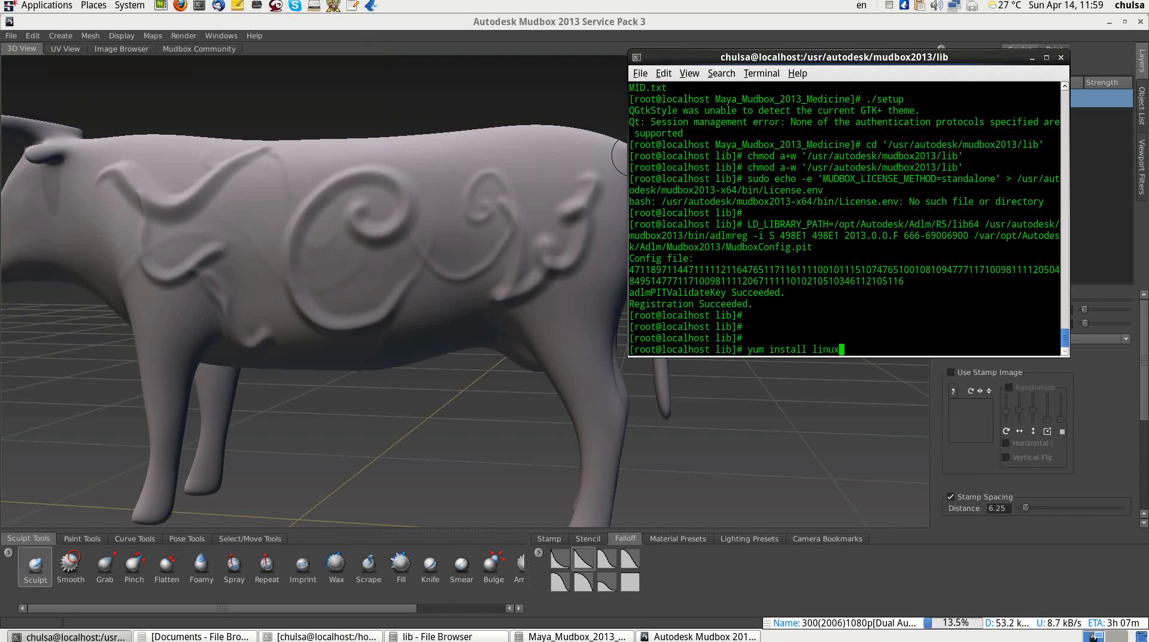
pyautogui.write('wacom')
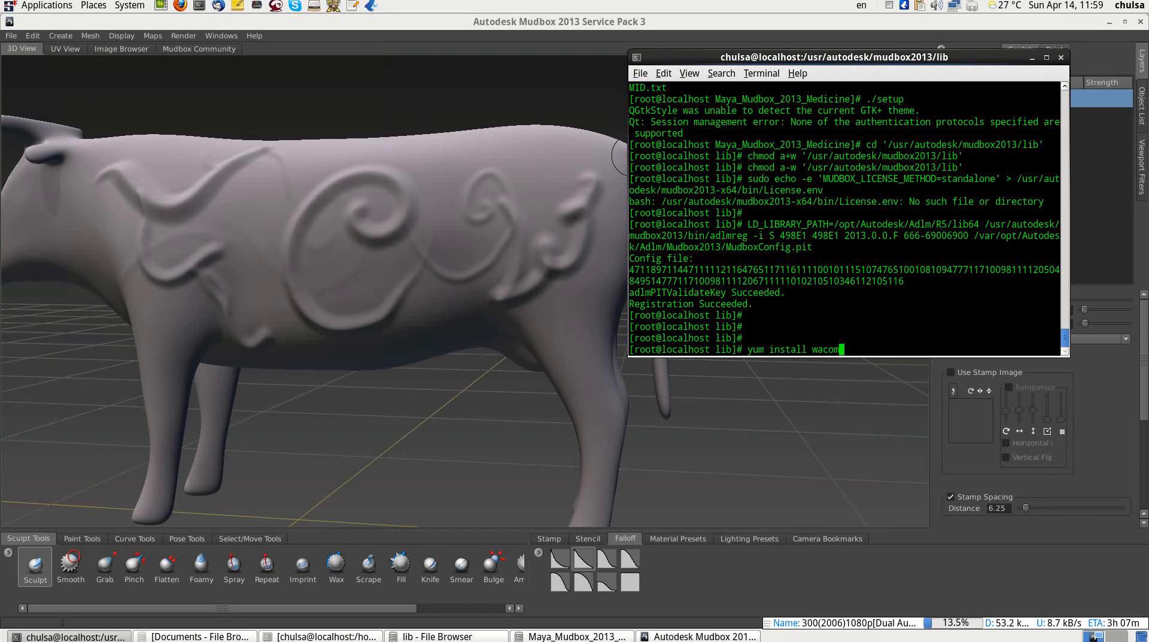
pyautogui.write('*')
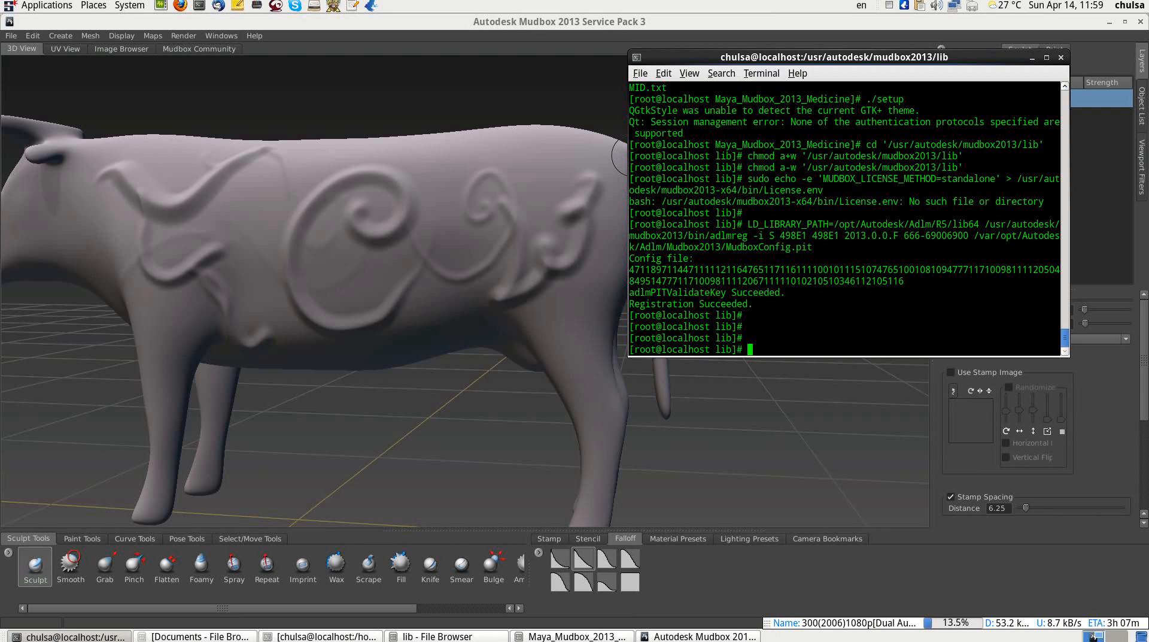
pyautogui.click(1061, 57)
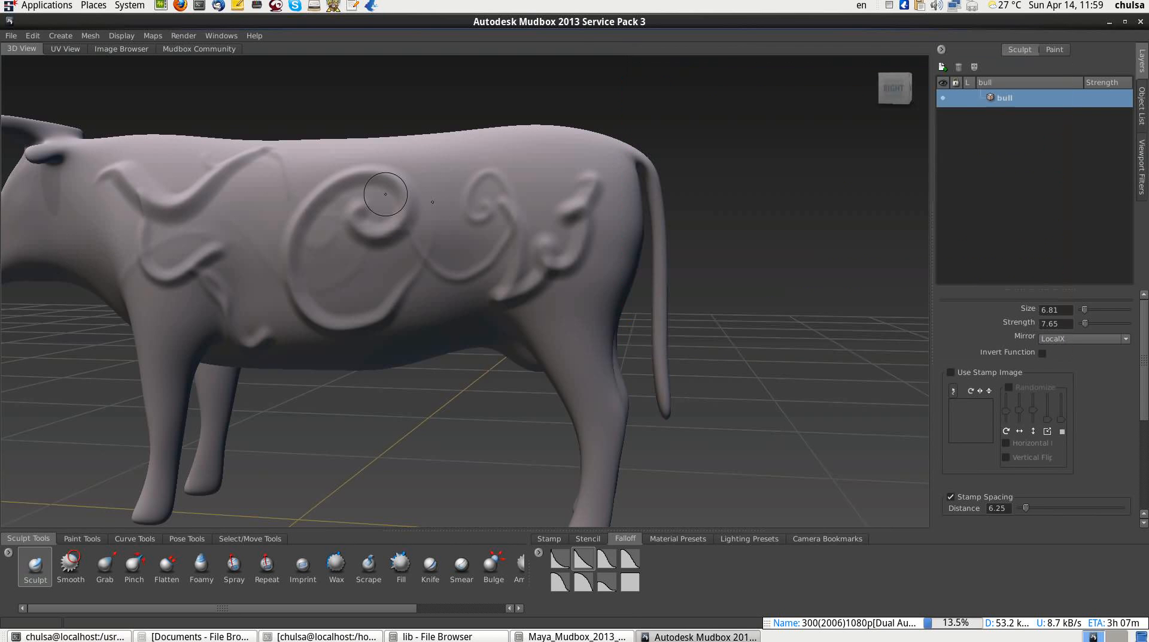
pyautogui.click(130, 6)
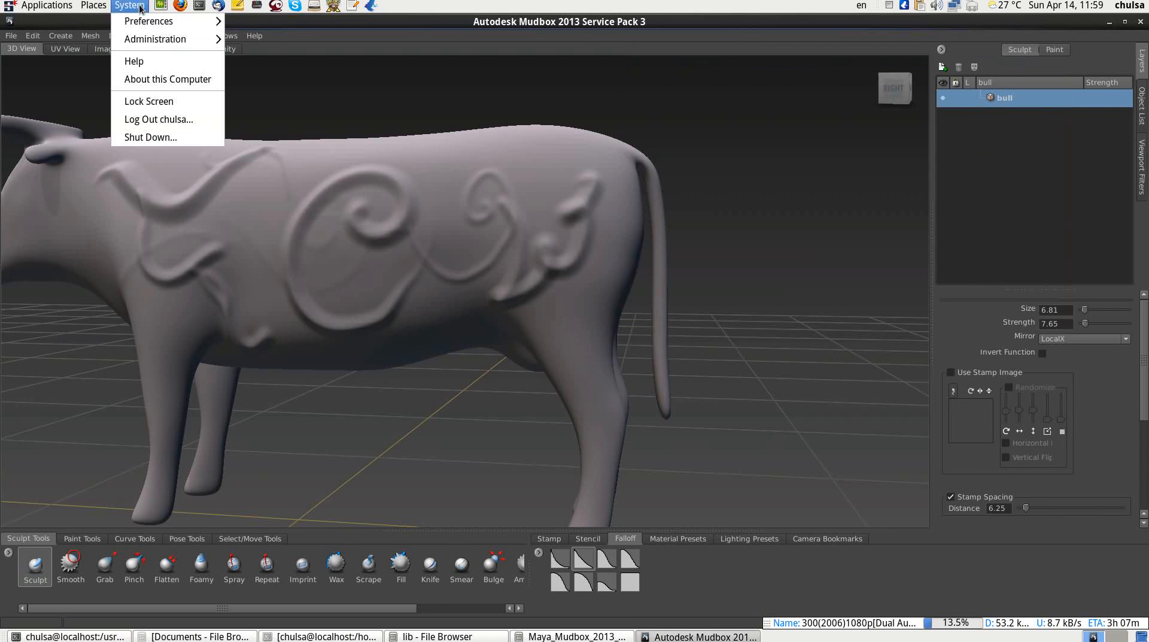
pyautogui.moveTo(149, 20)
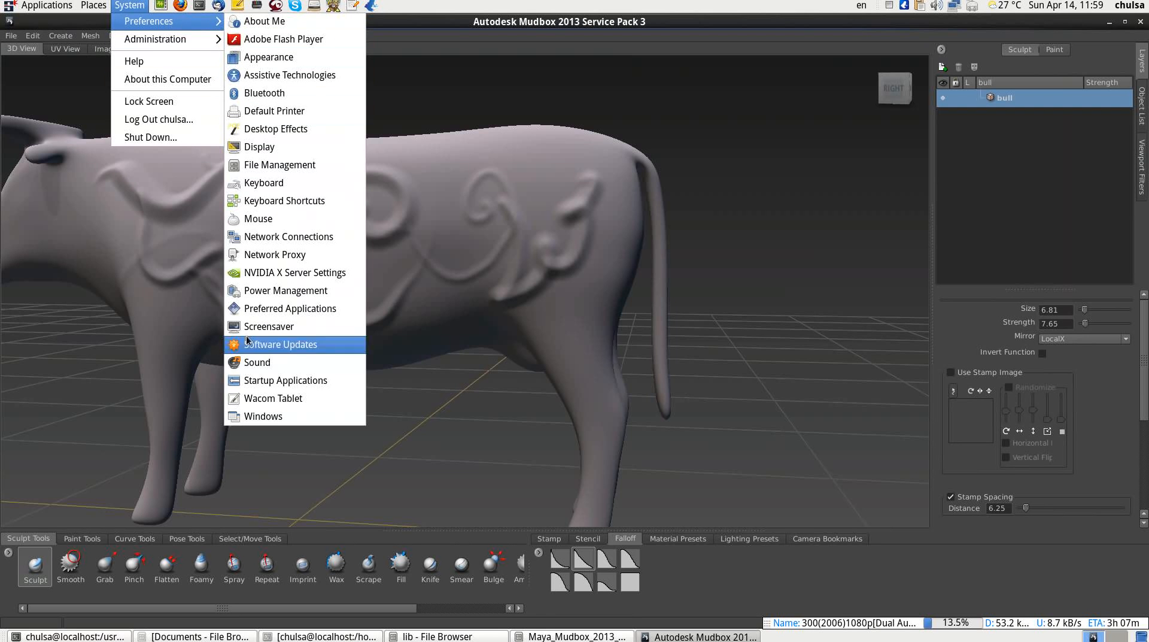
pyautogui.moveTo(273, 397)
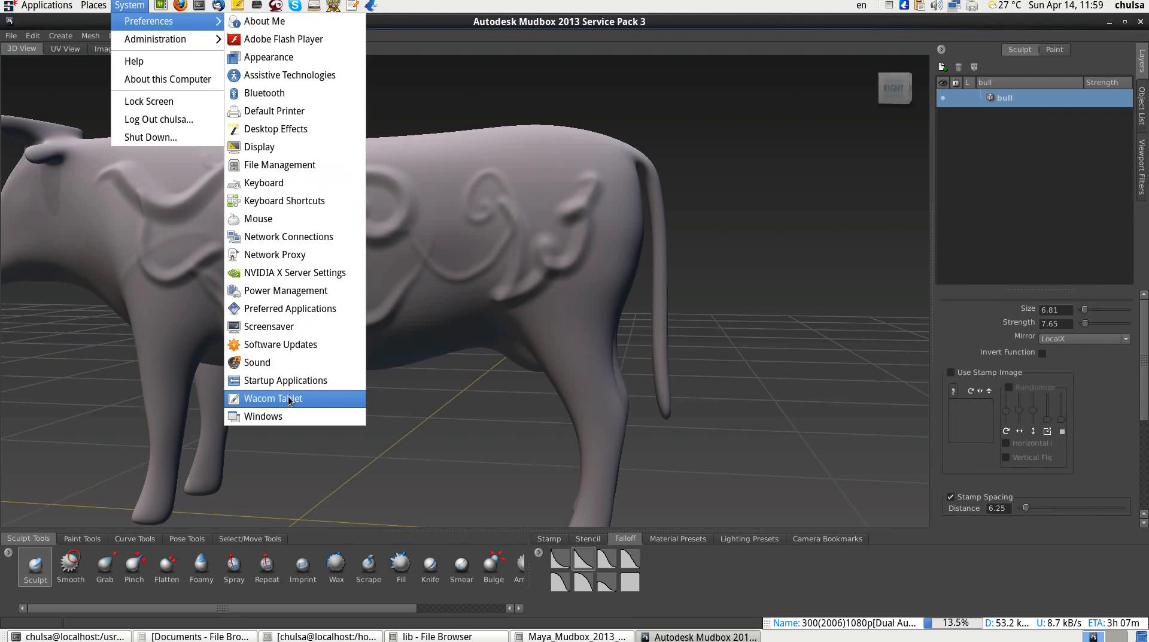
pyautogui.click(273, 398)
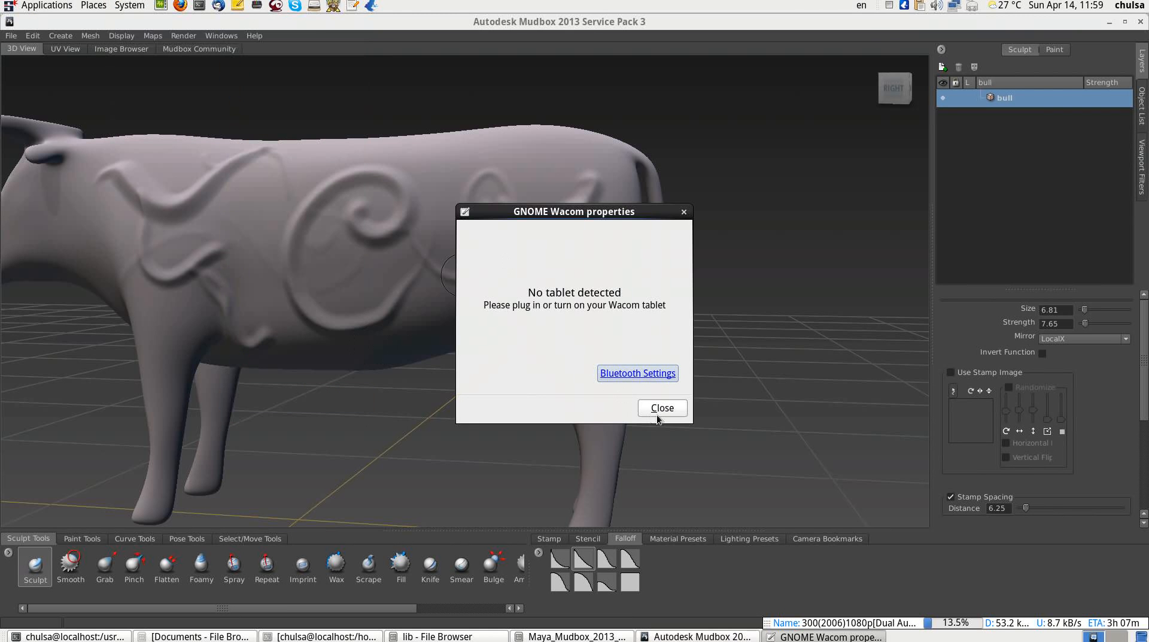
pyautogui.click(660, 407)
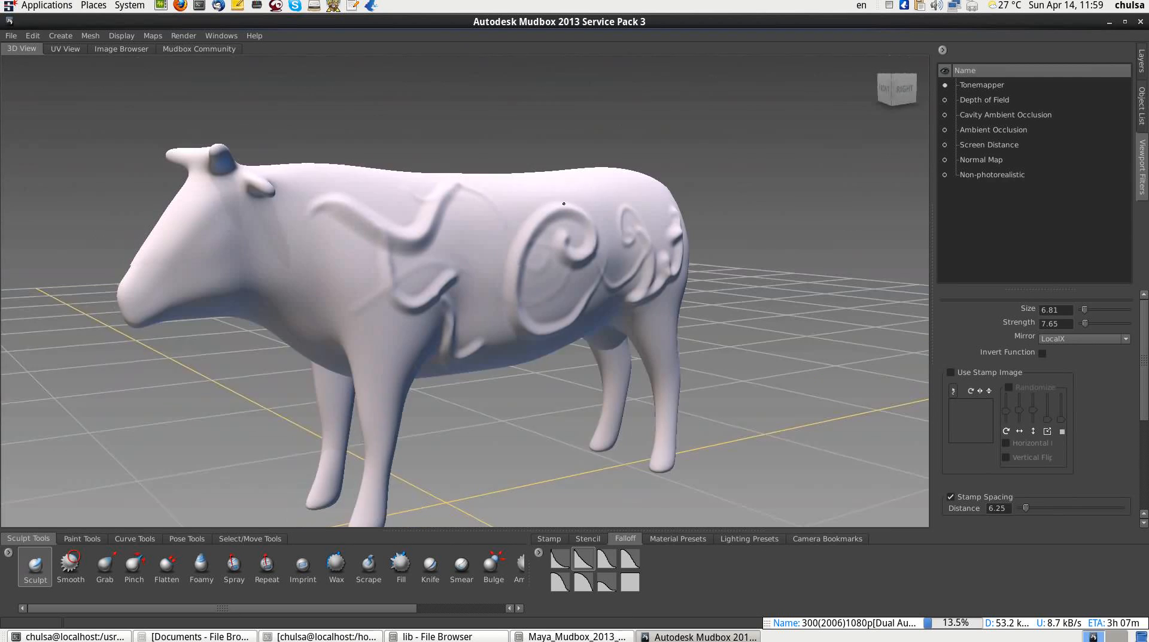
# - Toggle depth of field, then lower the Cavity Ambient Occlusion strength and cutoff radius
pyautogui.click(945, 101)
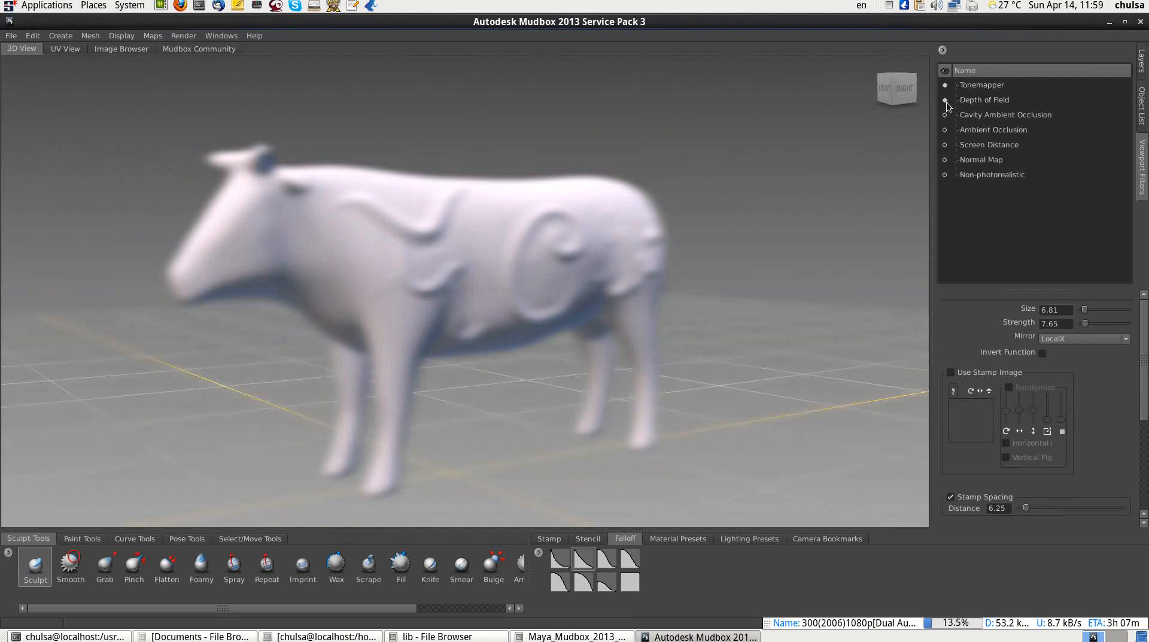
pyautogui.click(945, 100)
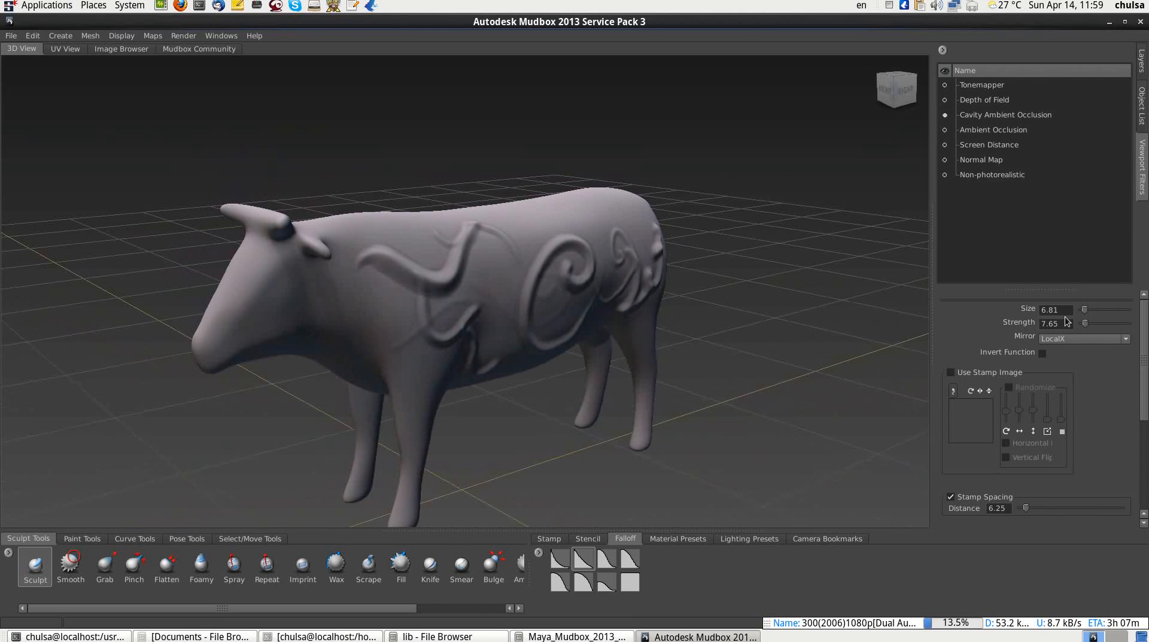
pyautogui.click(1005, 114)
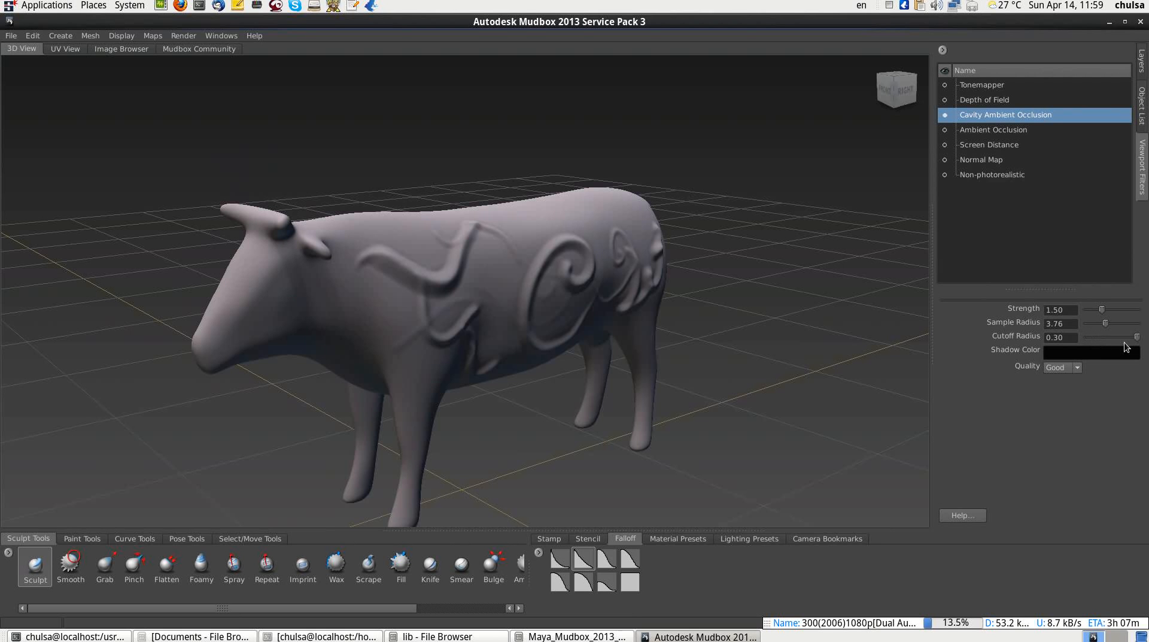
pyautogui.moveTo(1136, 336); pyautogui.dragTo(1118, 337)
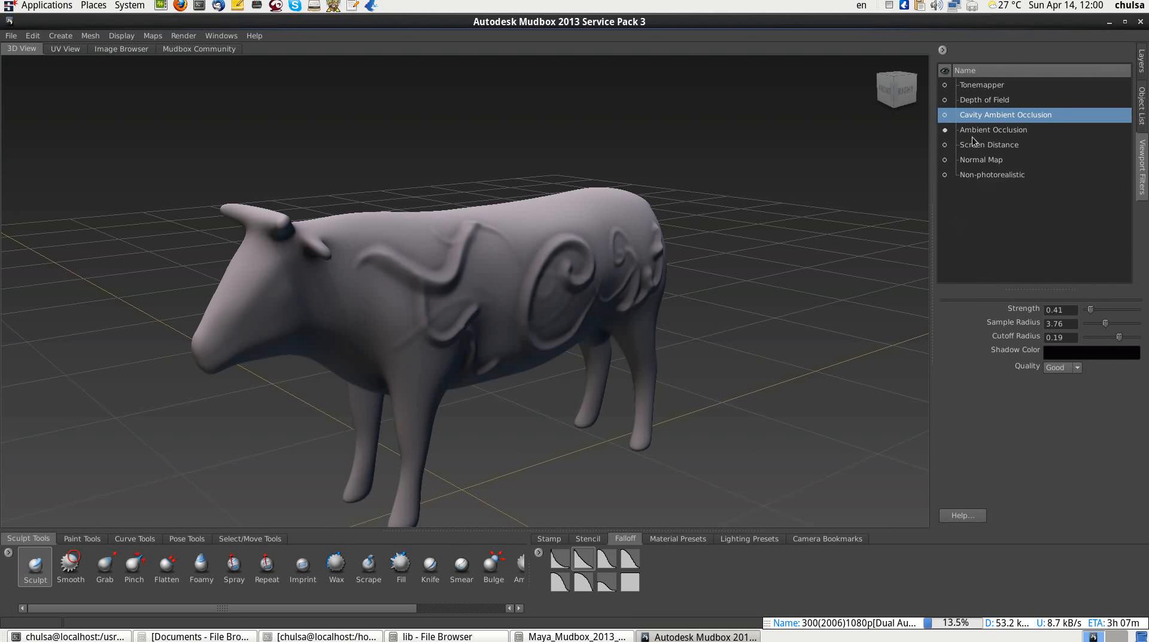
# - Make the Ambient Occlusion filter's shading much darker
pyautogui.click(993, 129)
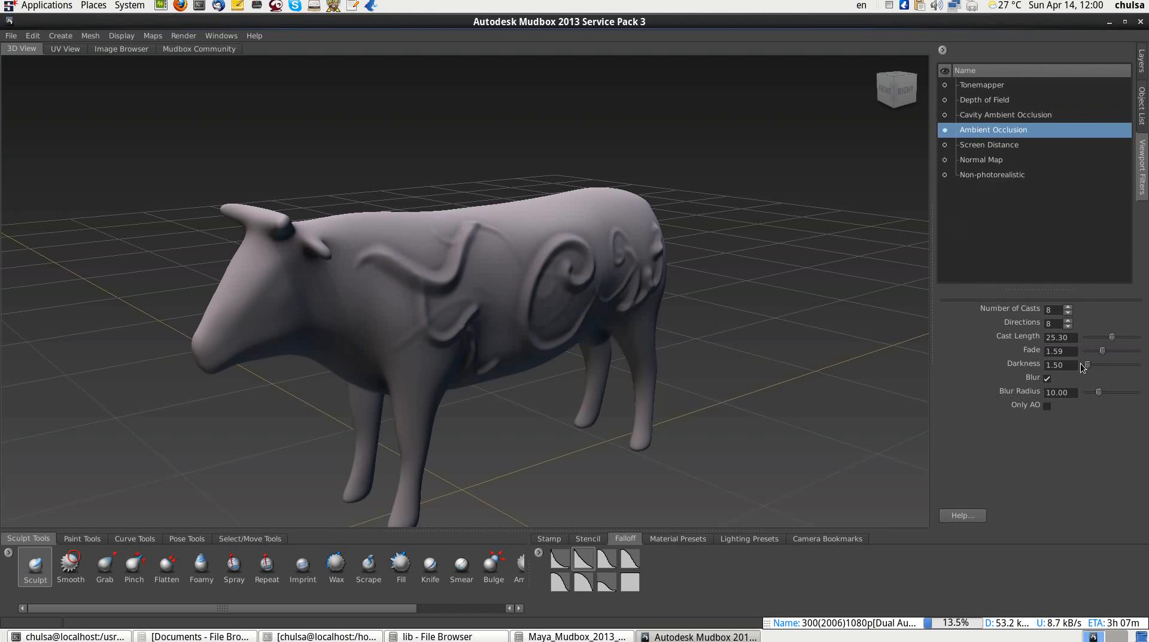
pyautogui.moveTo(1086, 365); pyautogui.dragTo(1091, 364)
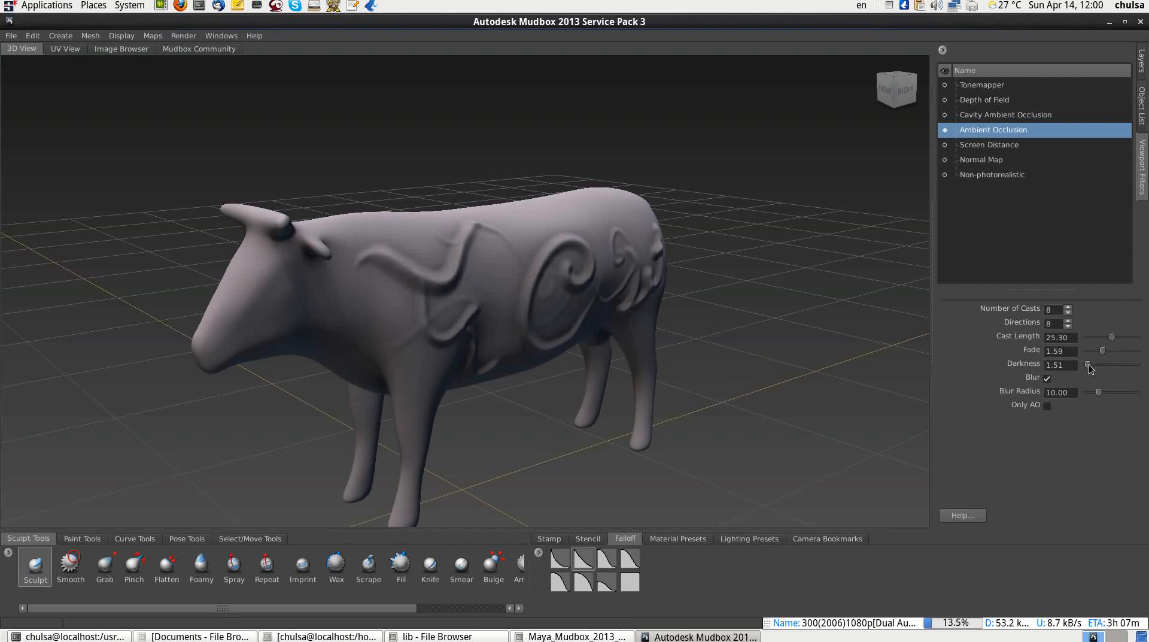
pyautogui.moveTo(1087, 365); pyautogui.dragTo(1097, 365)
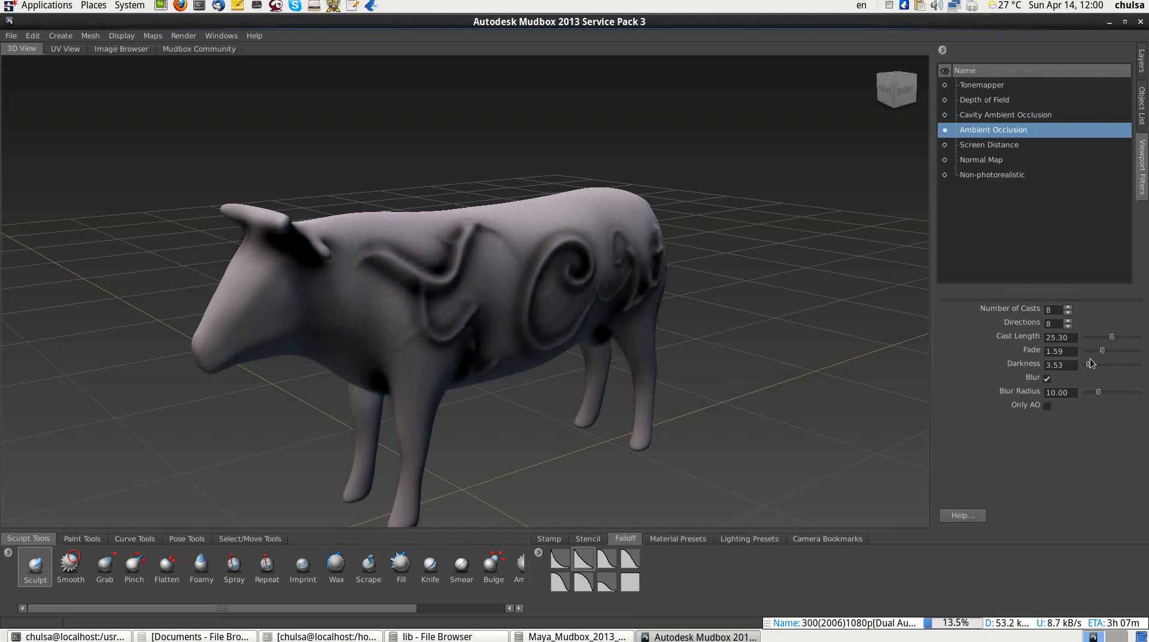
# - View the bull through the Normal Map filter while orbiting, then try Non-Photorealistic
pyautogui.click(989, 144)
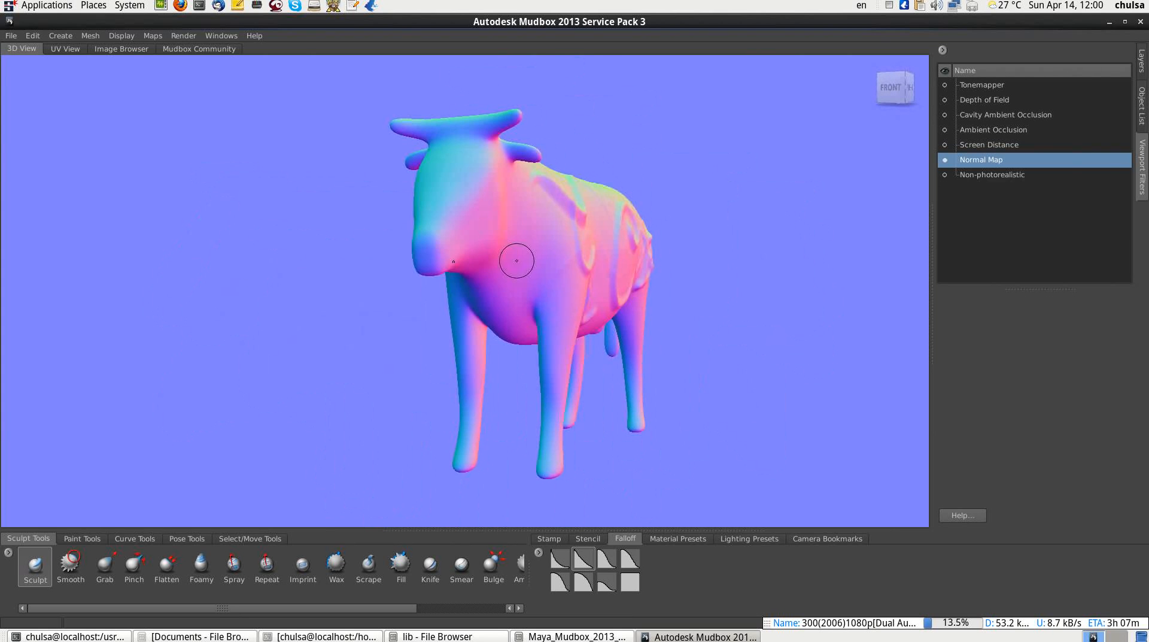
pyautogui.moveTo(517, 260); pyautogui.dragTo(428, 155)
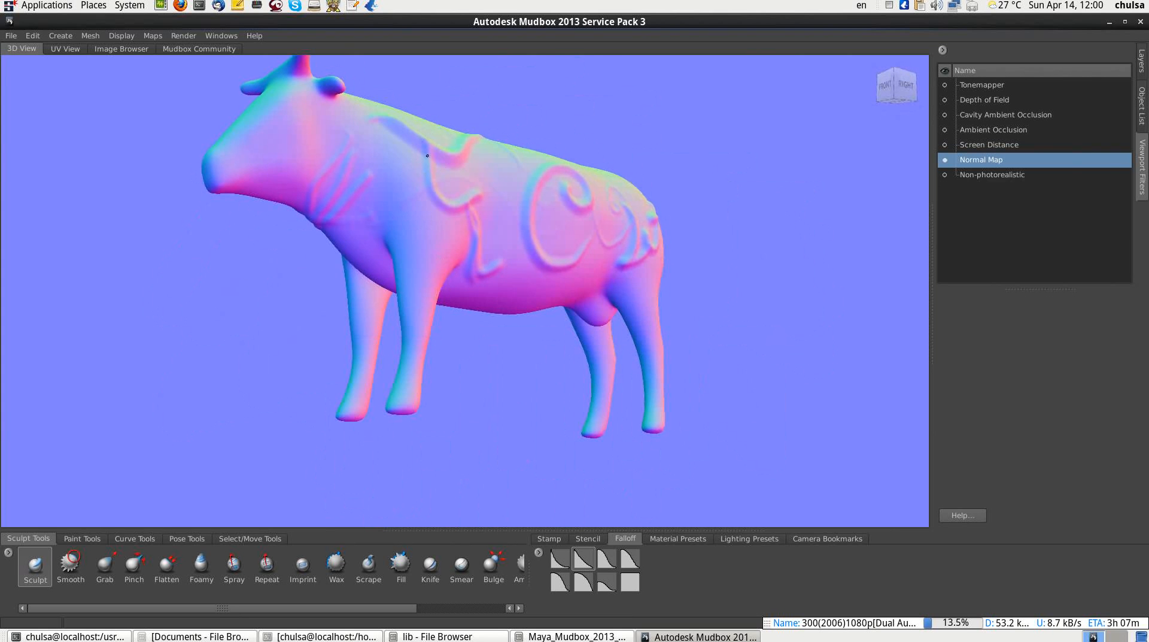
pyautogui.moveTo(428, 155); pyautogui.dragTo(599, 227)
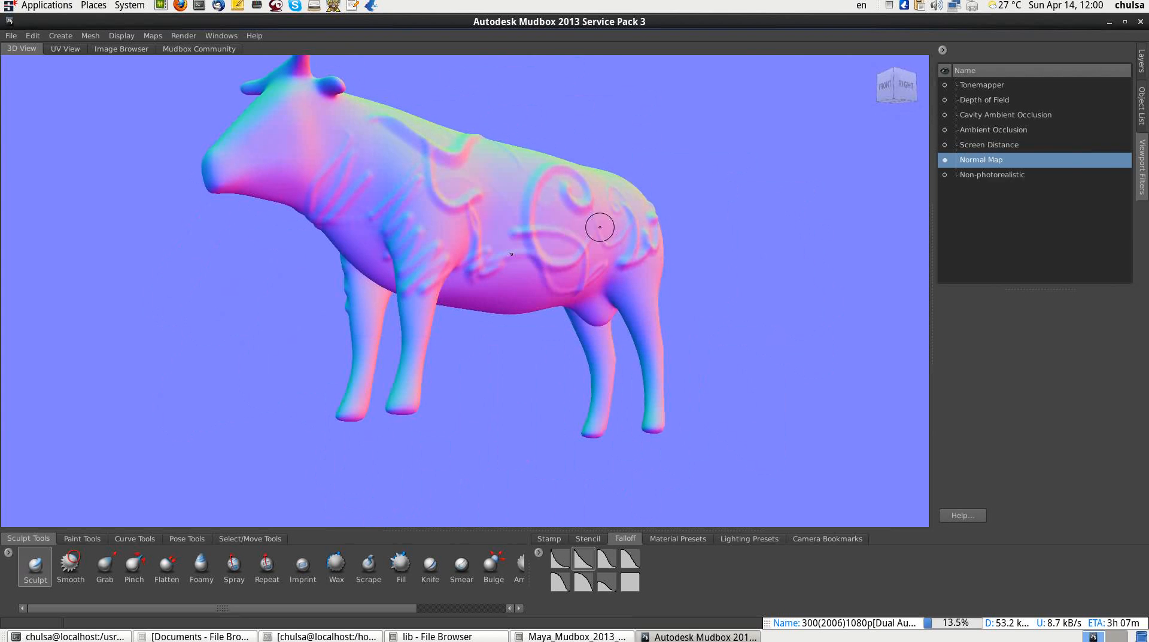
pyautogui.click(993, 175)
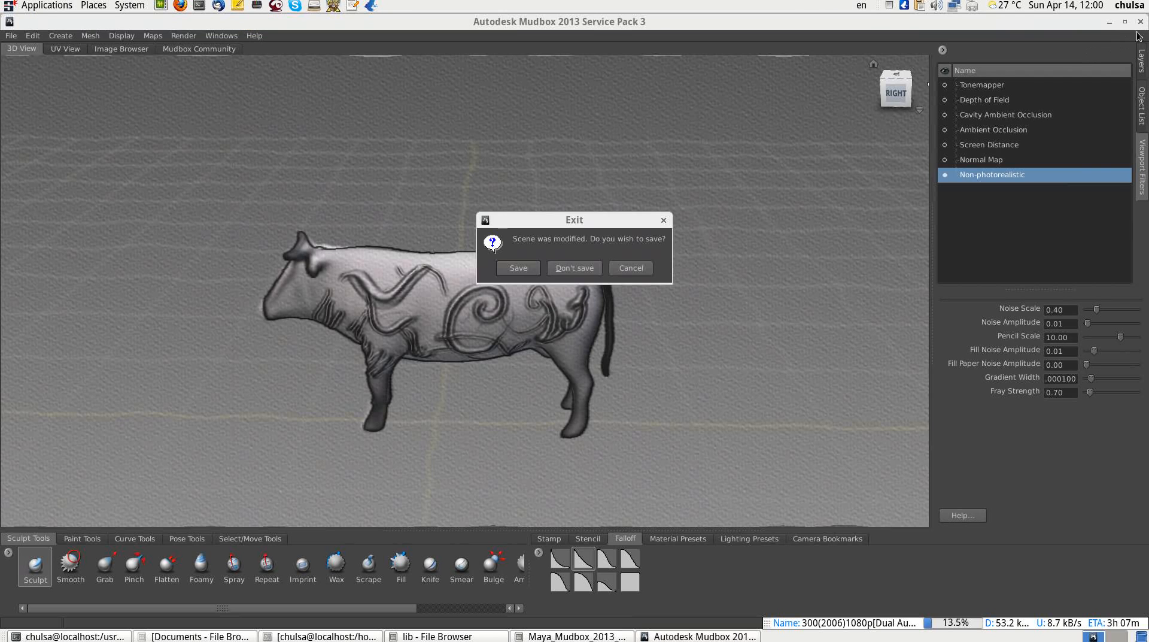
# - Quit Mudbox, discarding the unsaved bull scene changes with Don't save
pyautogui.click(574, 268)
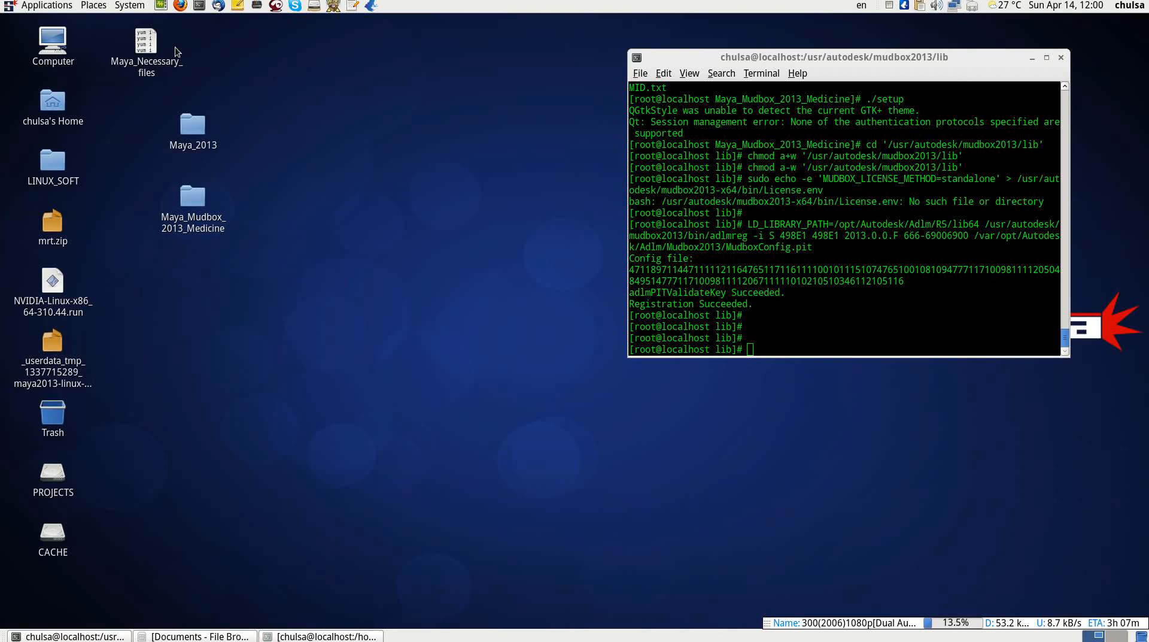
pyautogui.doubleClick(145, 43)
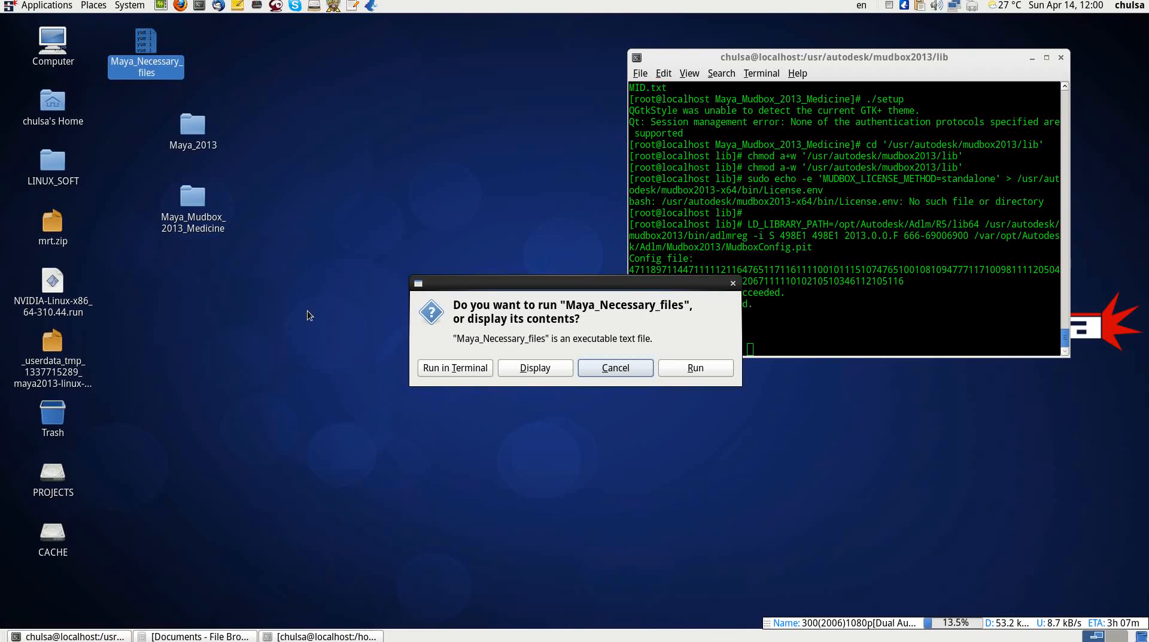
pyautogui.click(535, 368)
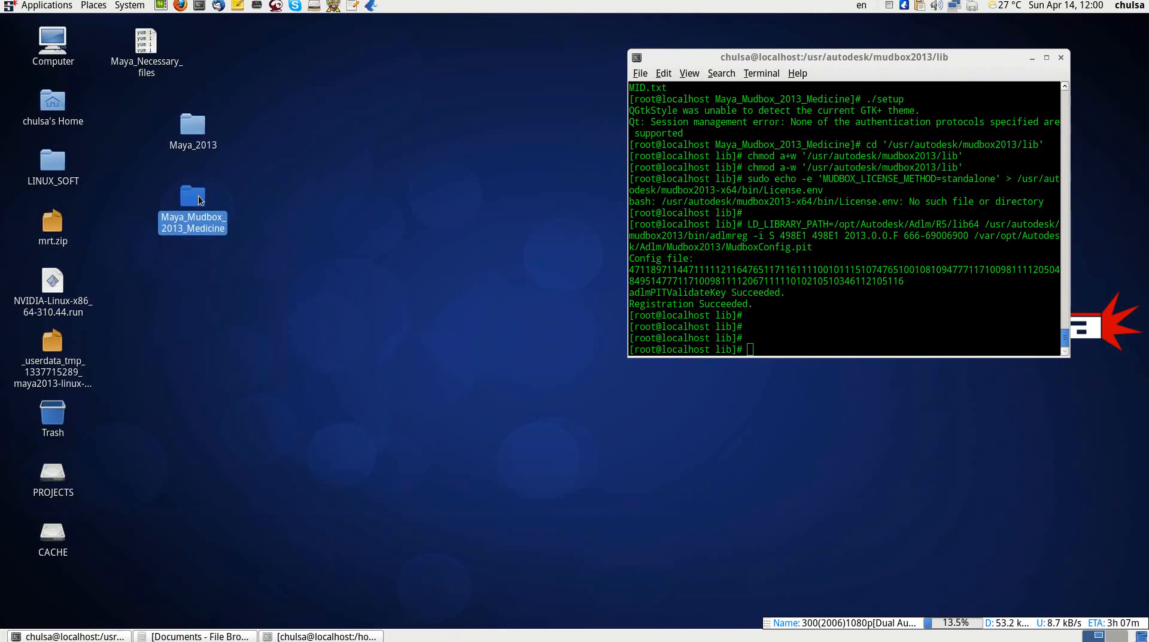
pyautogui.doubleClick(193, 196)
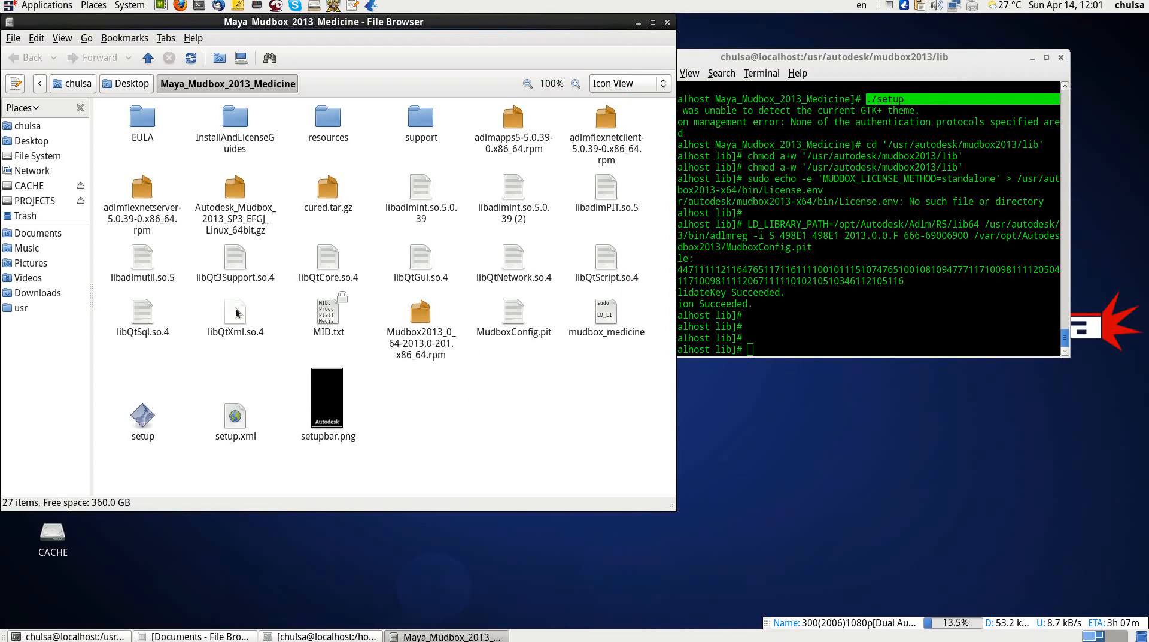
pyautogui.moveTo(591, 257)
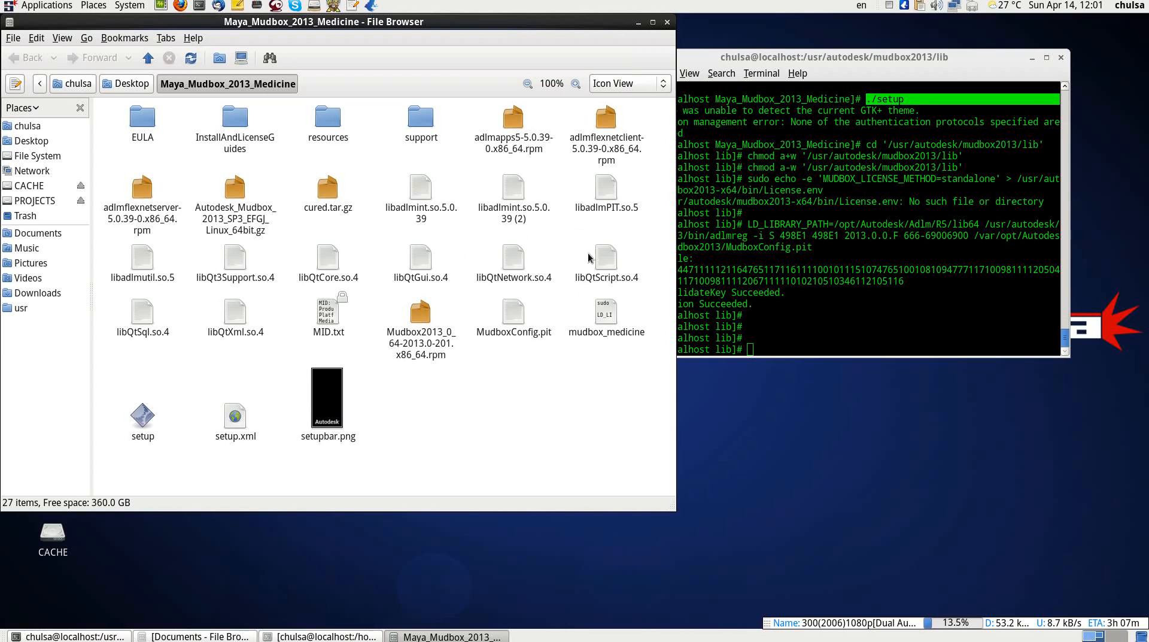
pyautogui.doubleClick(606, 312)
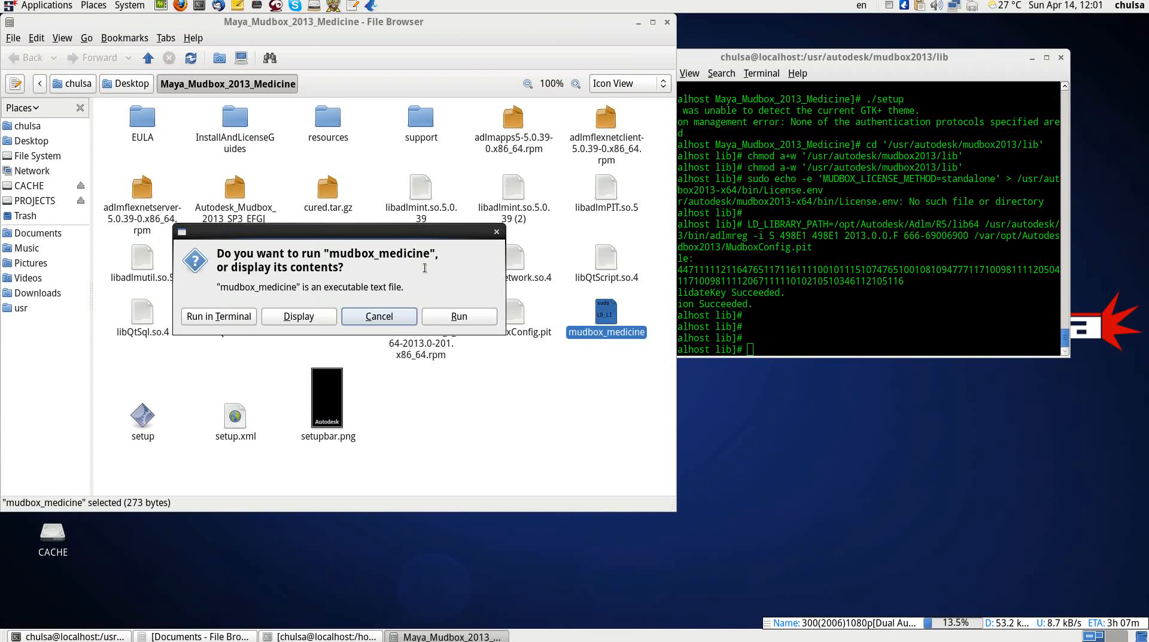
pyautogui.click(298, 316)
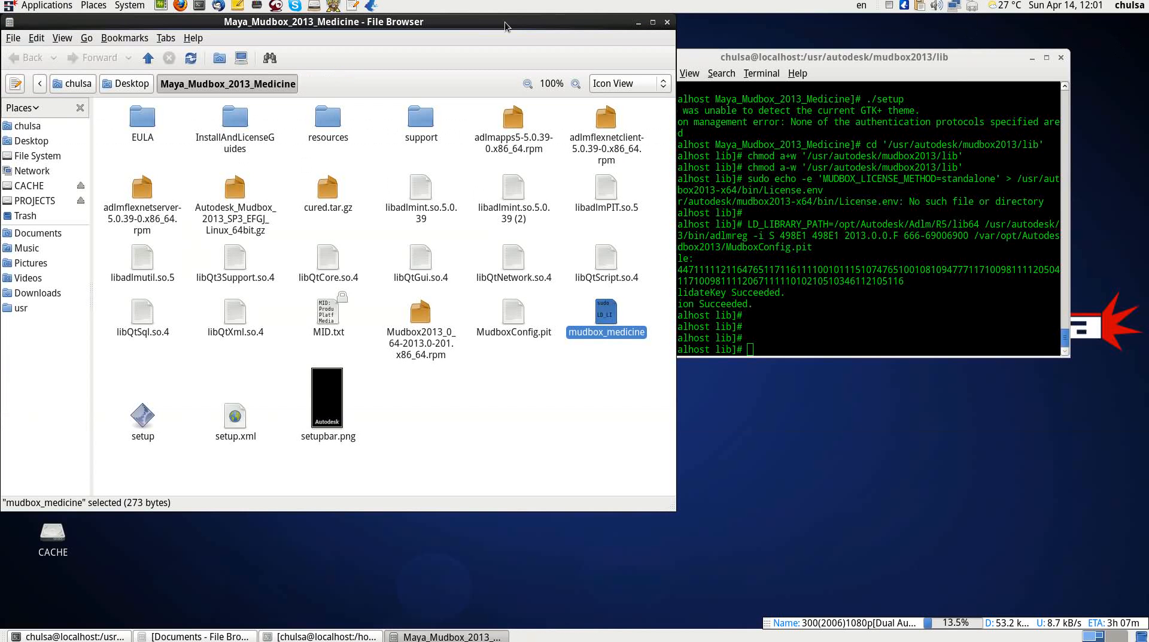
pyautogui.click(666, 21)
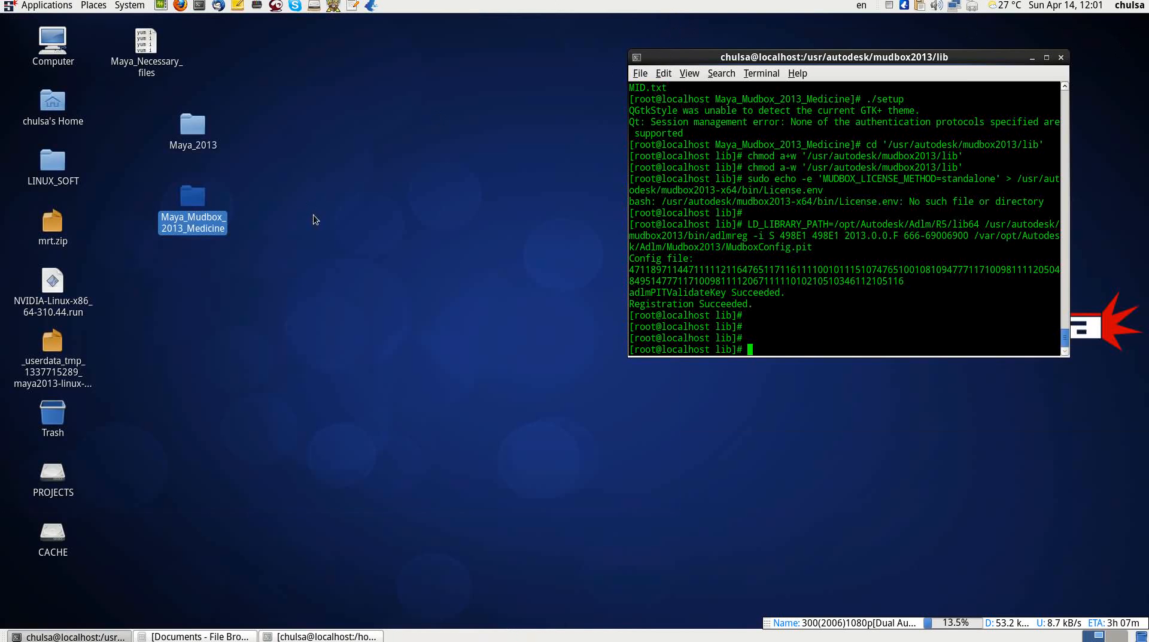
# - Trash the Maya_2013 and Maya_Mudbox_2013_Medicine folders, then empty the Trash
pyautogui.click(194, 131)
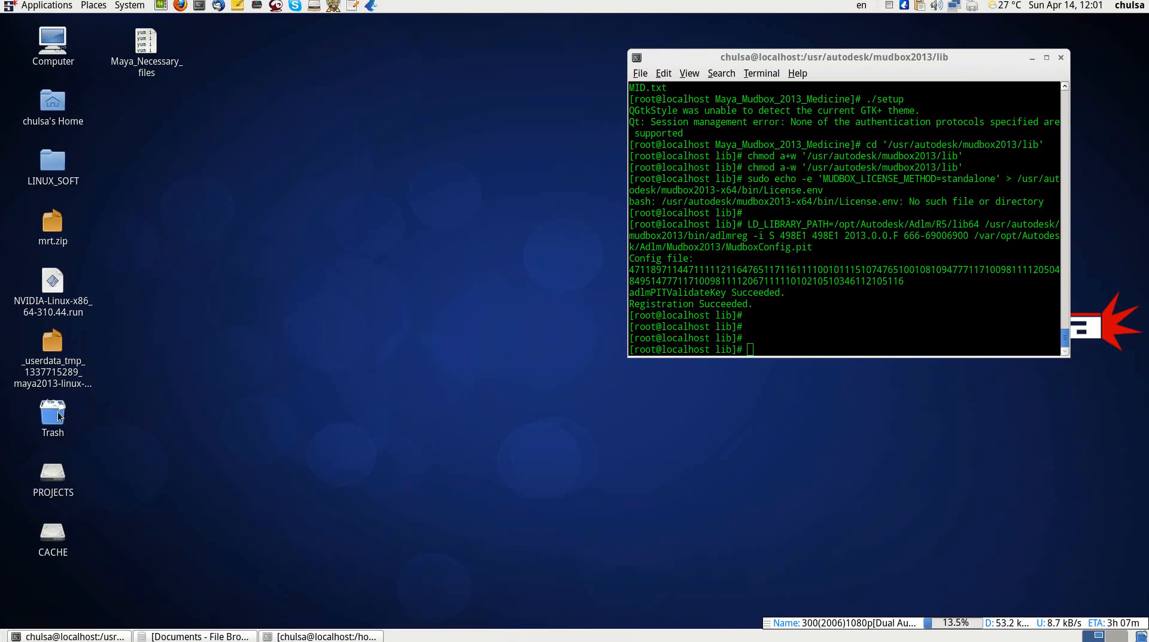
pyautogui.rightClick(52, 410)
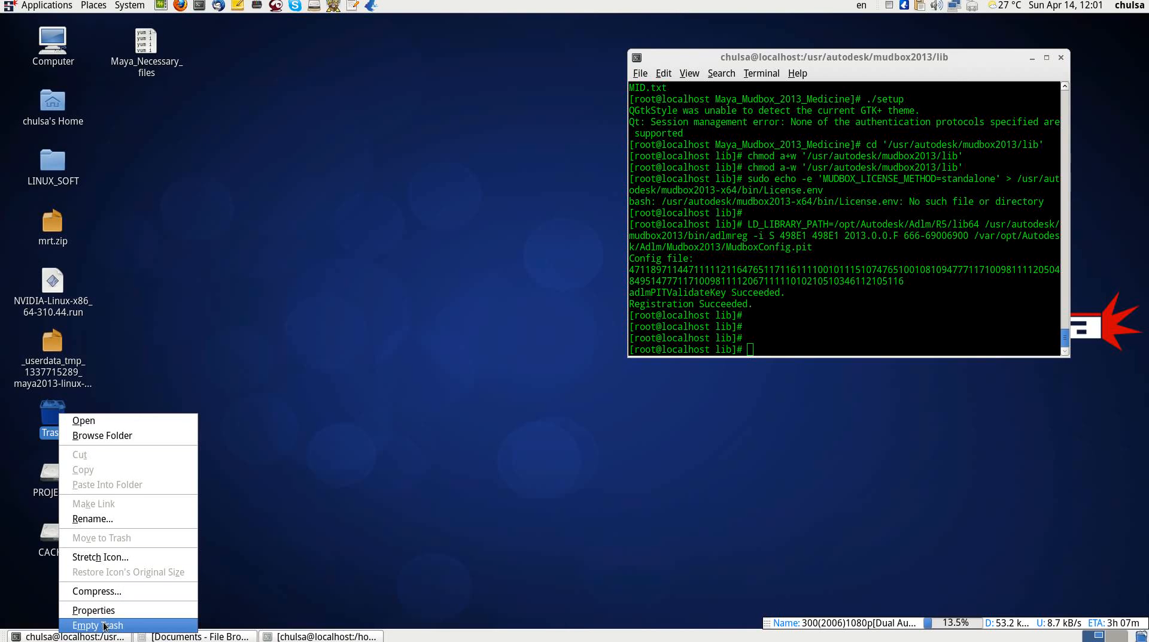
pyautogui.click(98, 625)
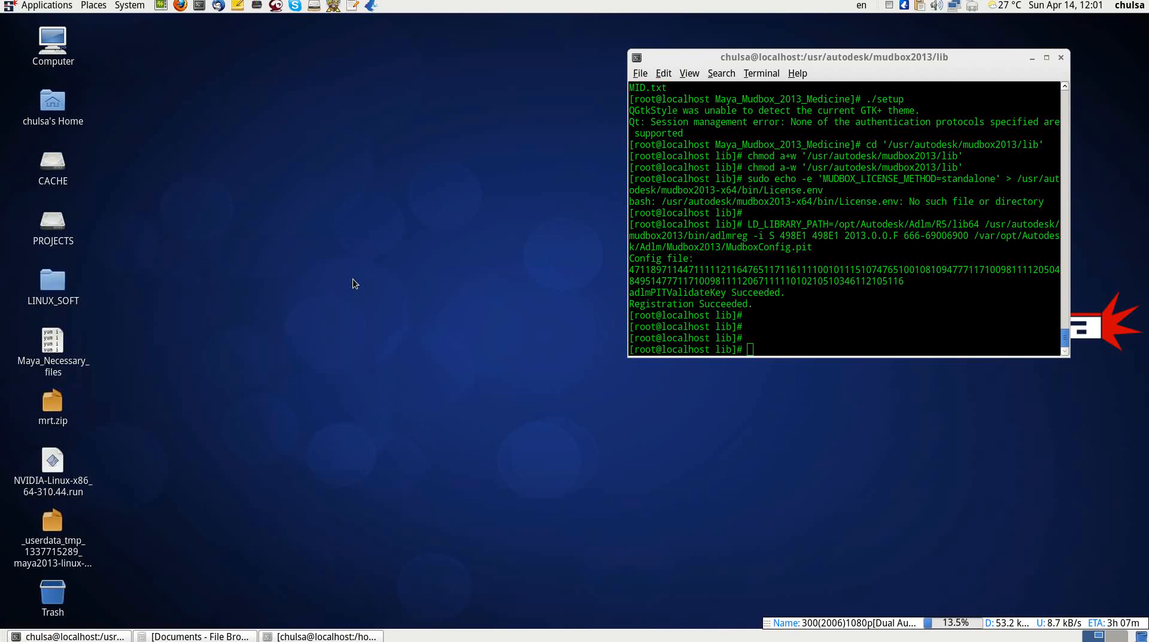
pyautogui.moveTo(620, 212)
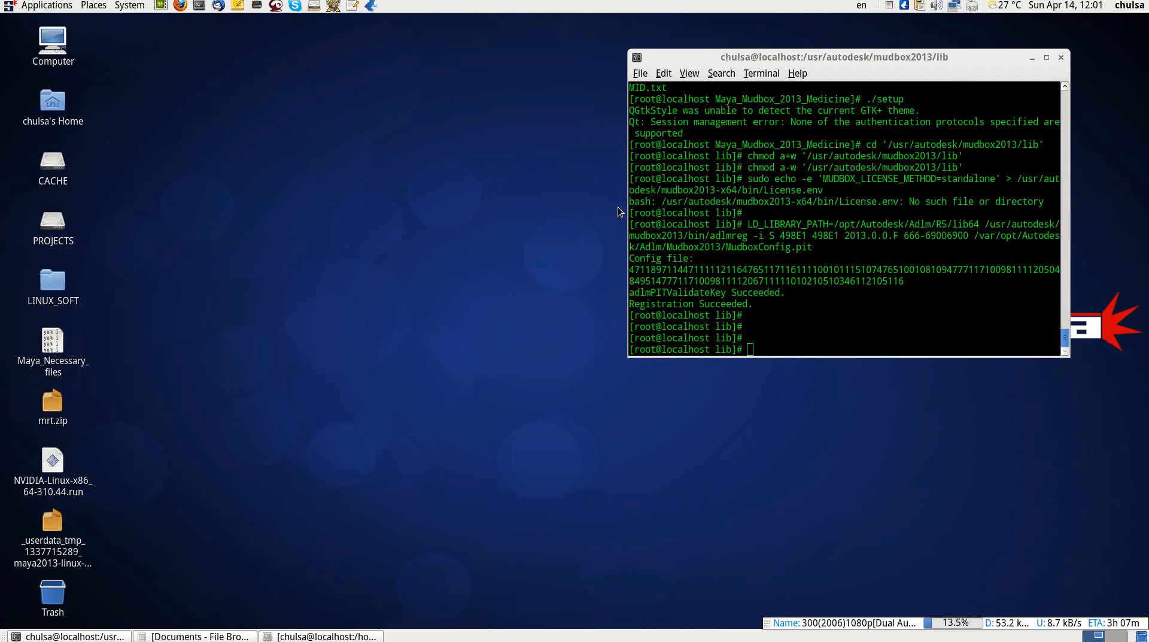
pyautogui.moveTo(893, 23)
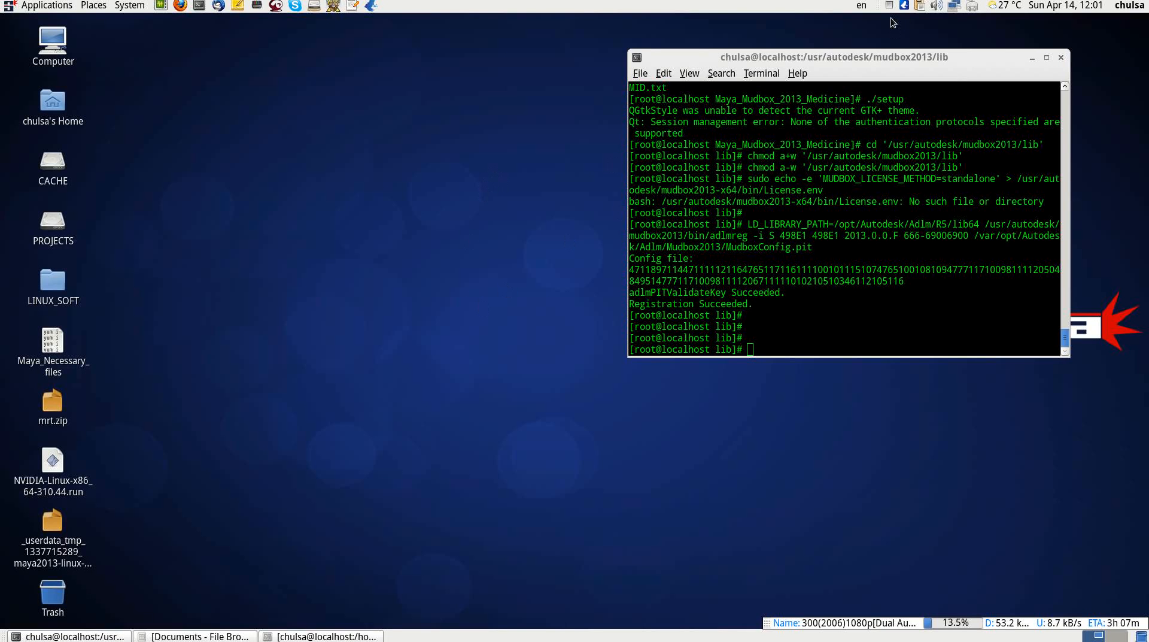